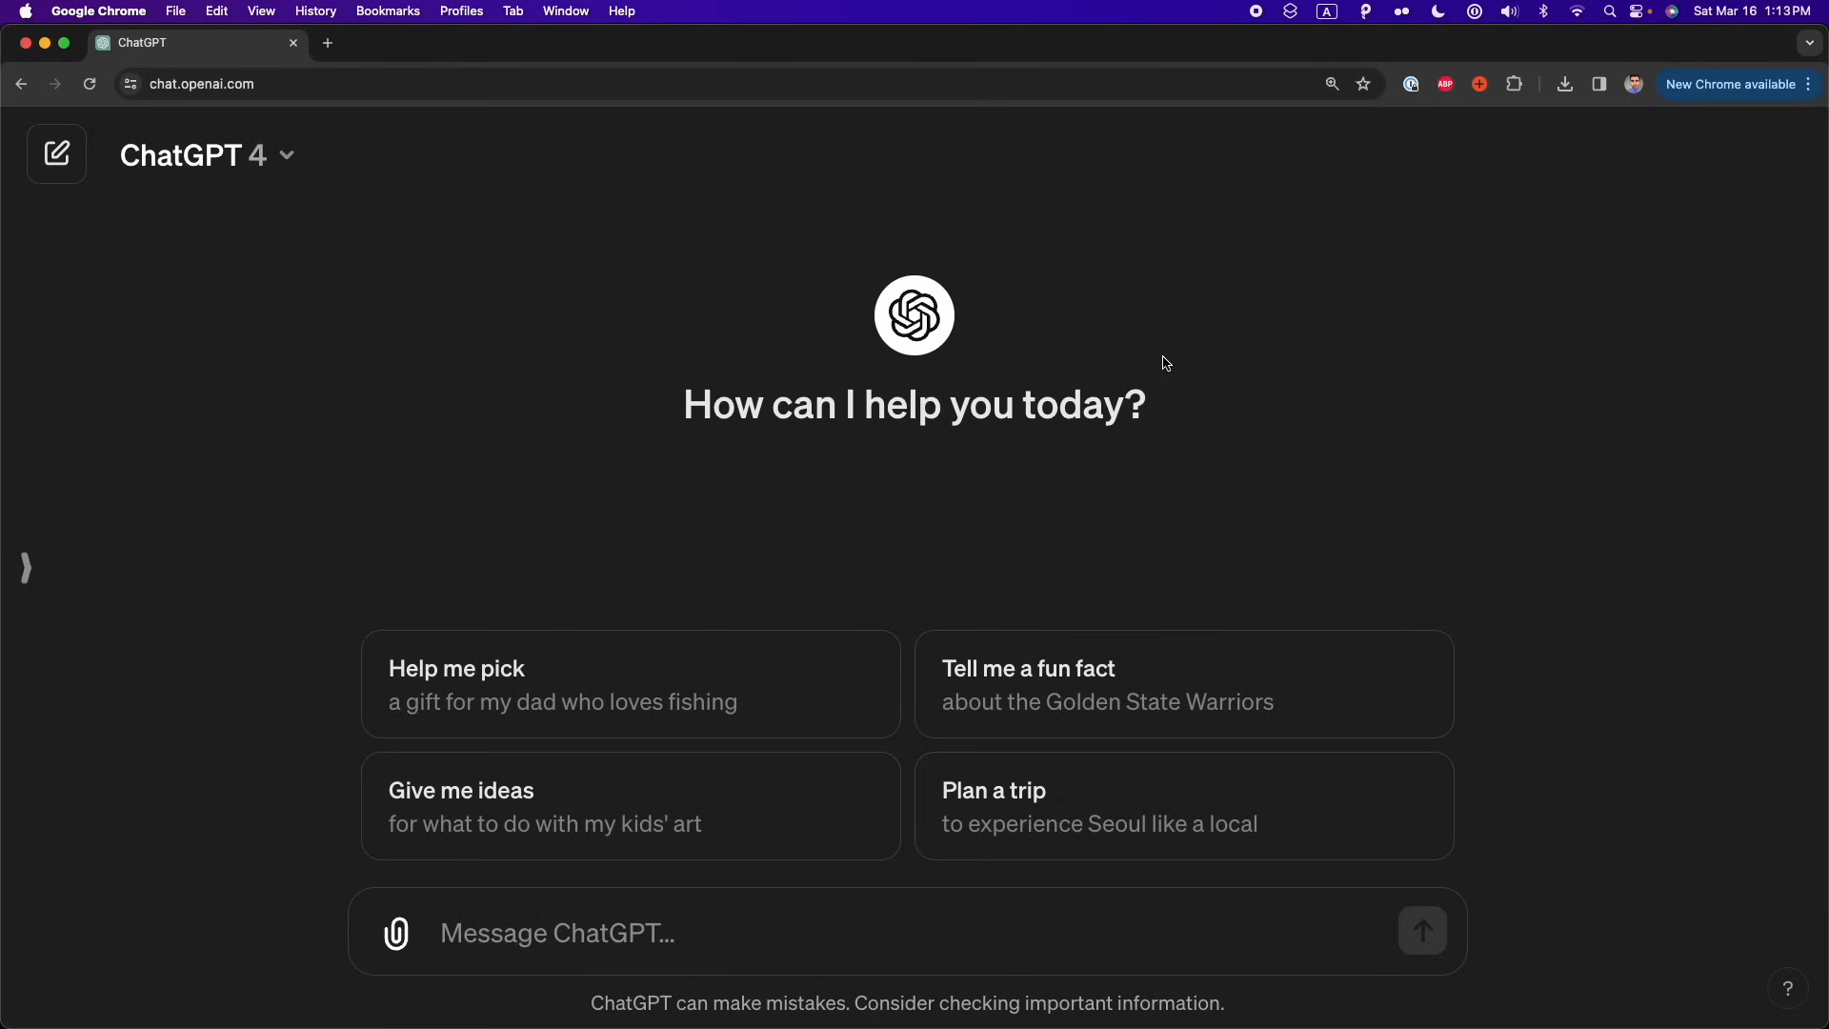
Have Scraper extract both Audible bestseller pages, then download the Audible Bestsellers CSV file
type("scra")
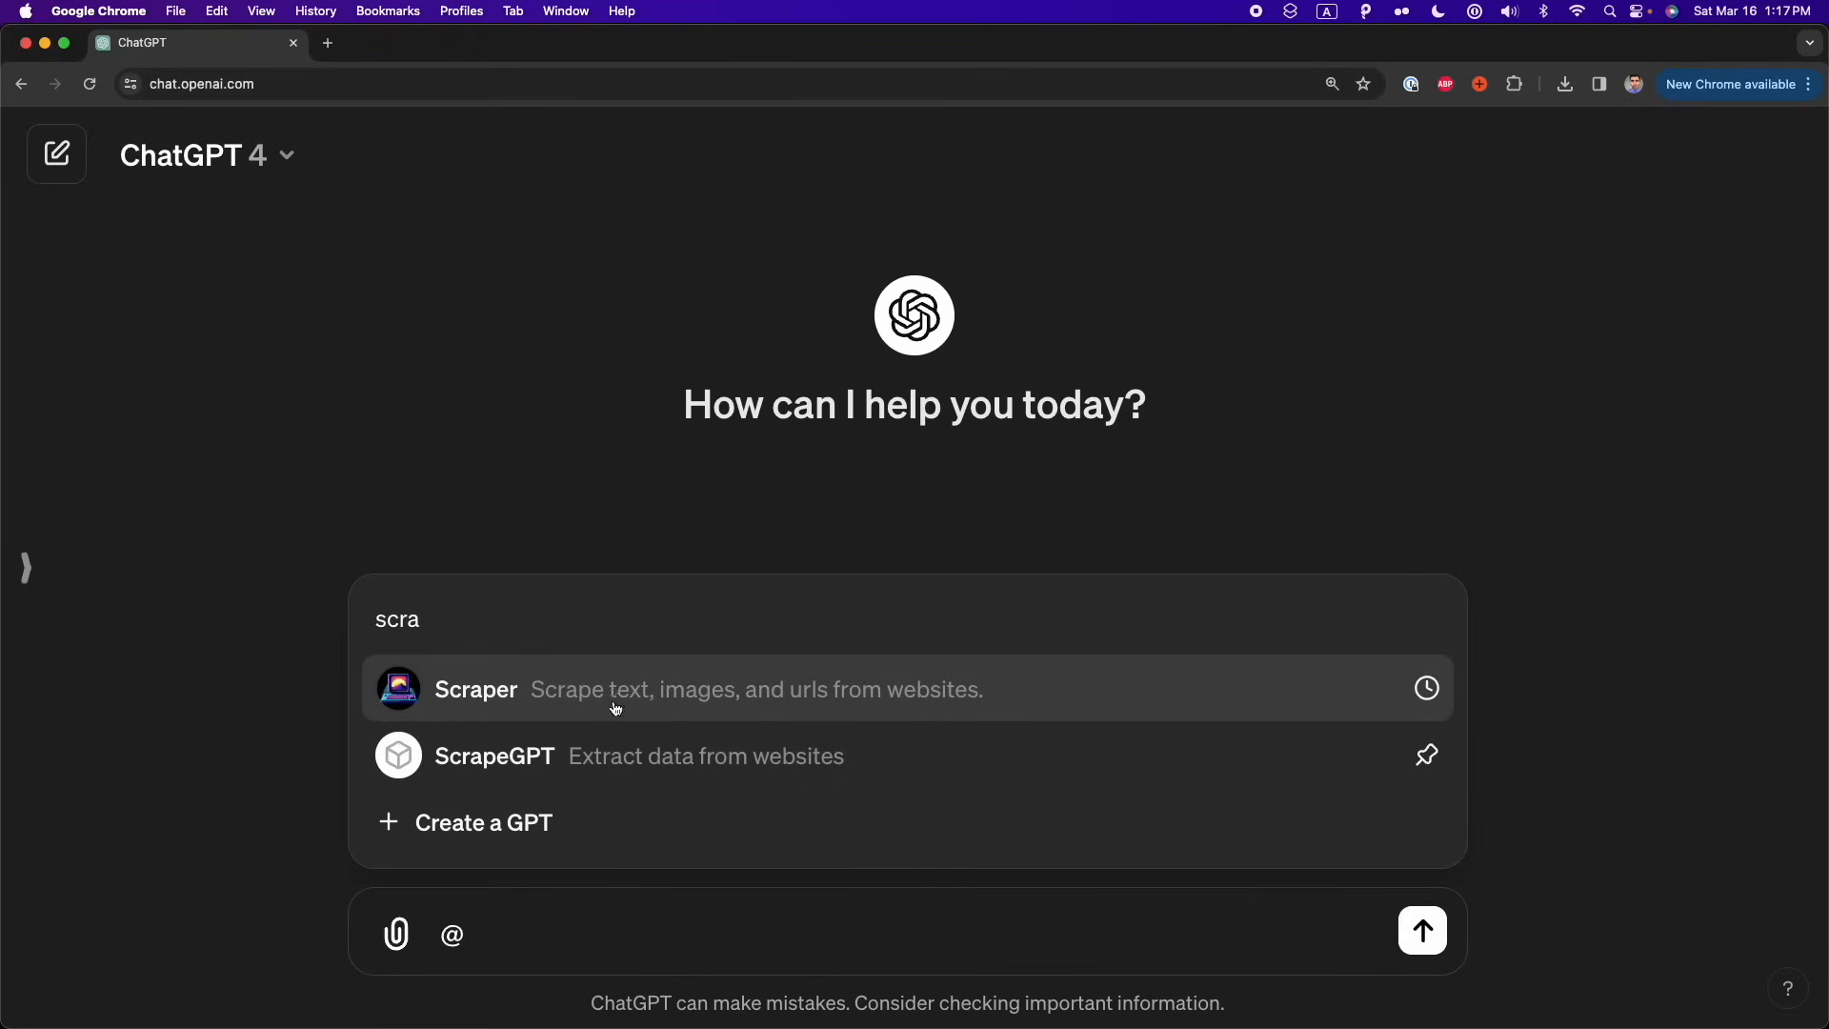
left_click(474, 690)
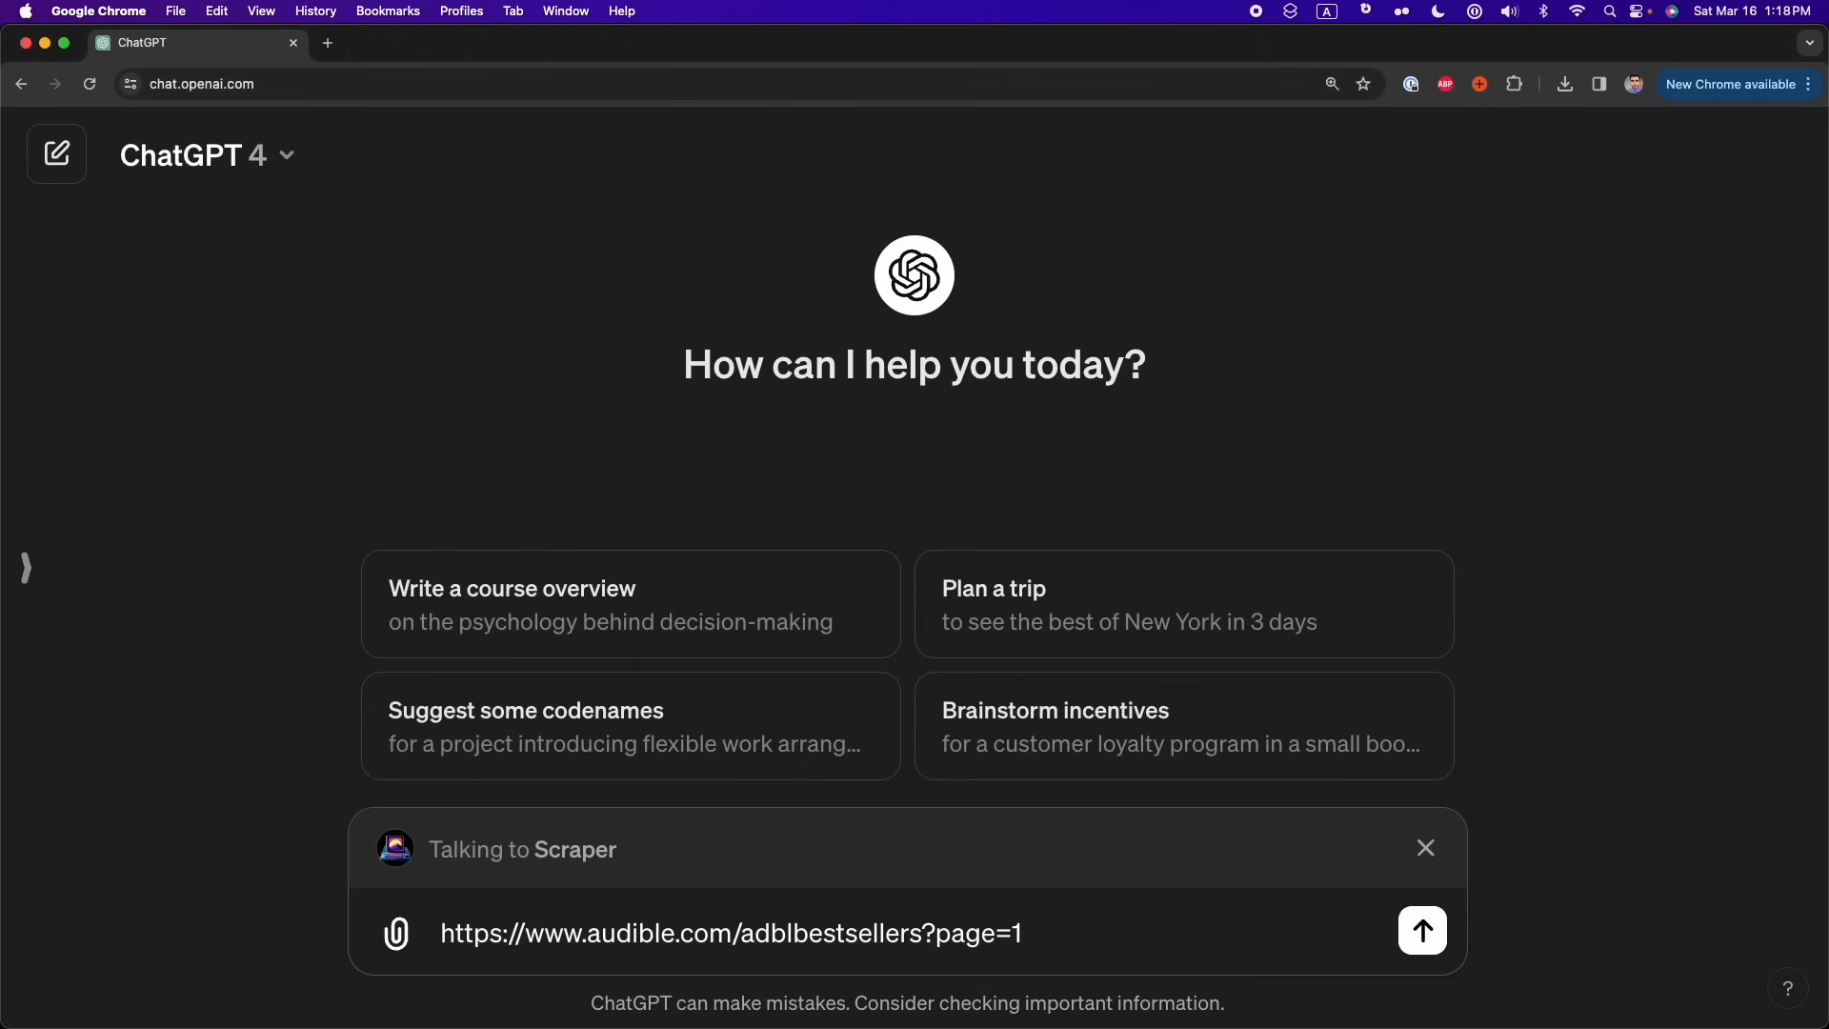
type("extract data from this website (one is page 1 and the other is page 2)")
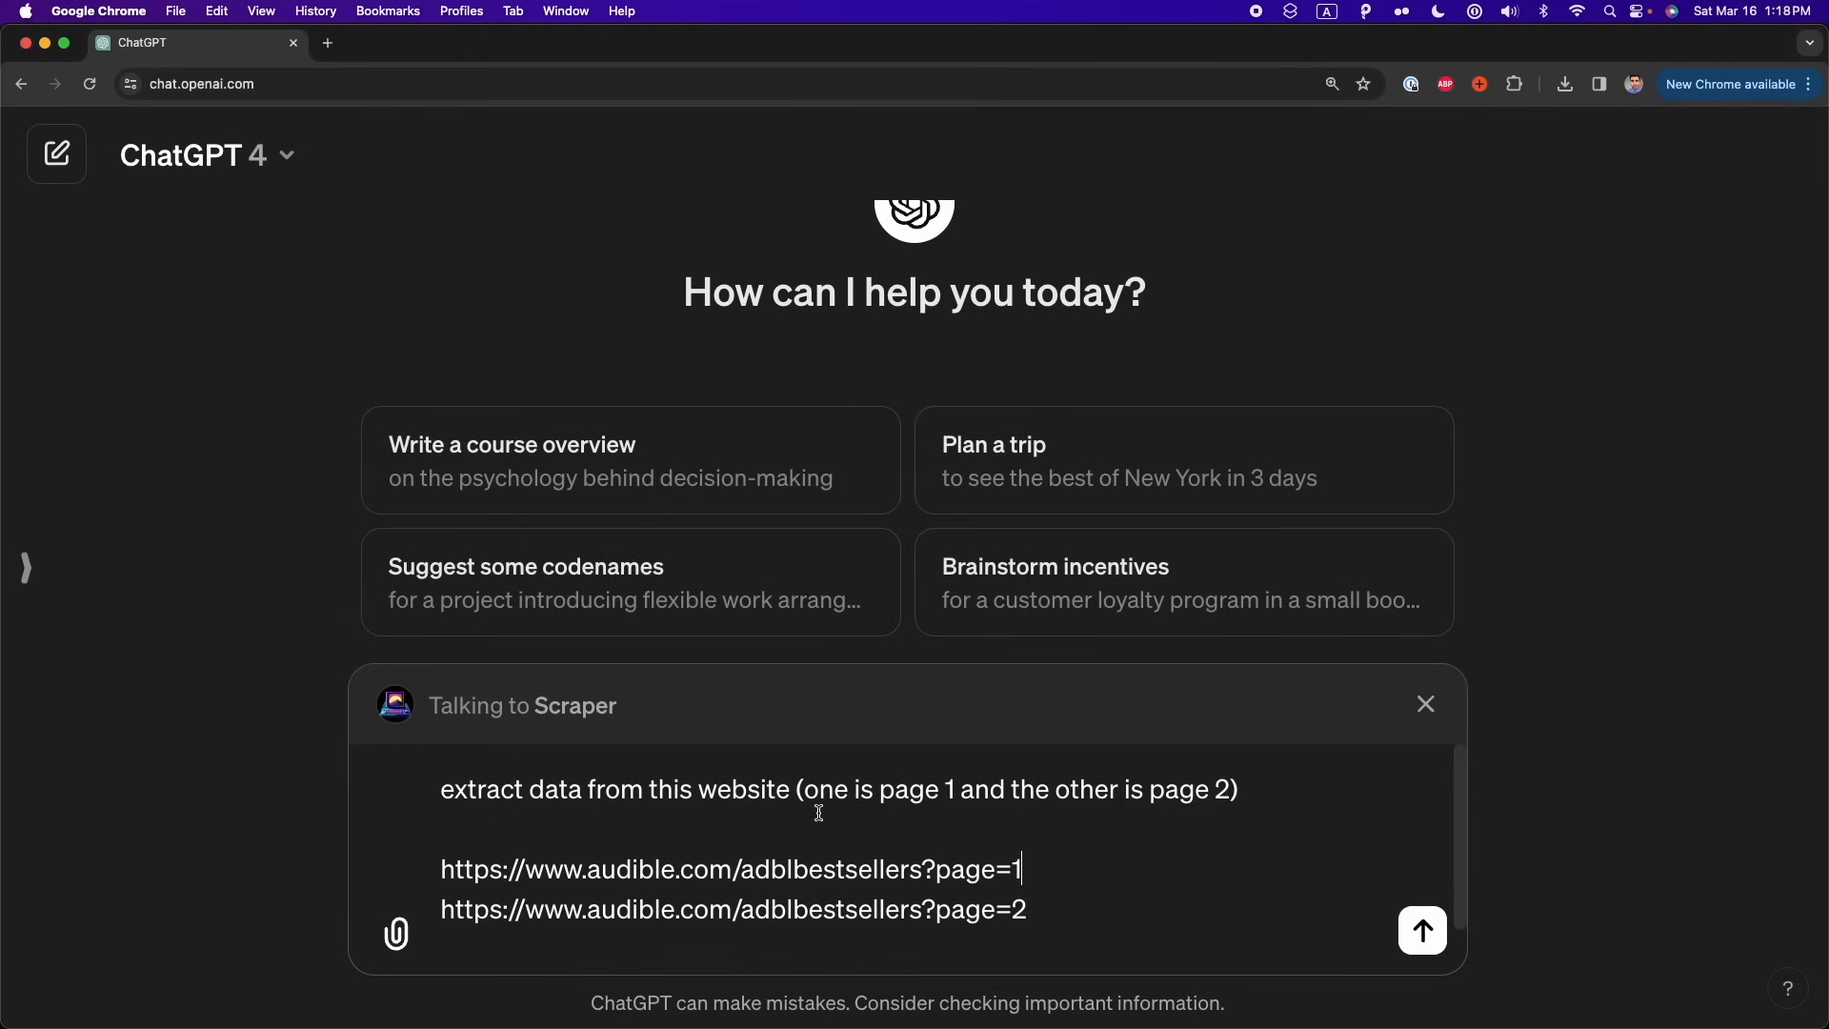
left_click(1421, 929)
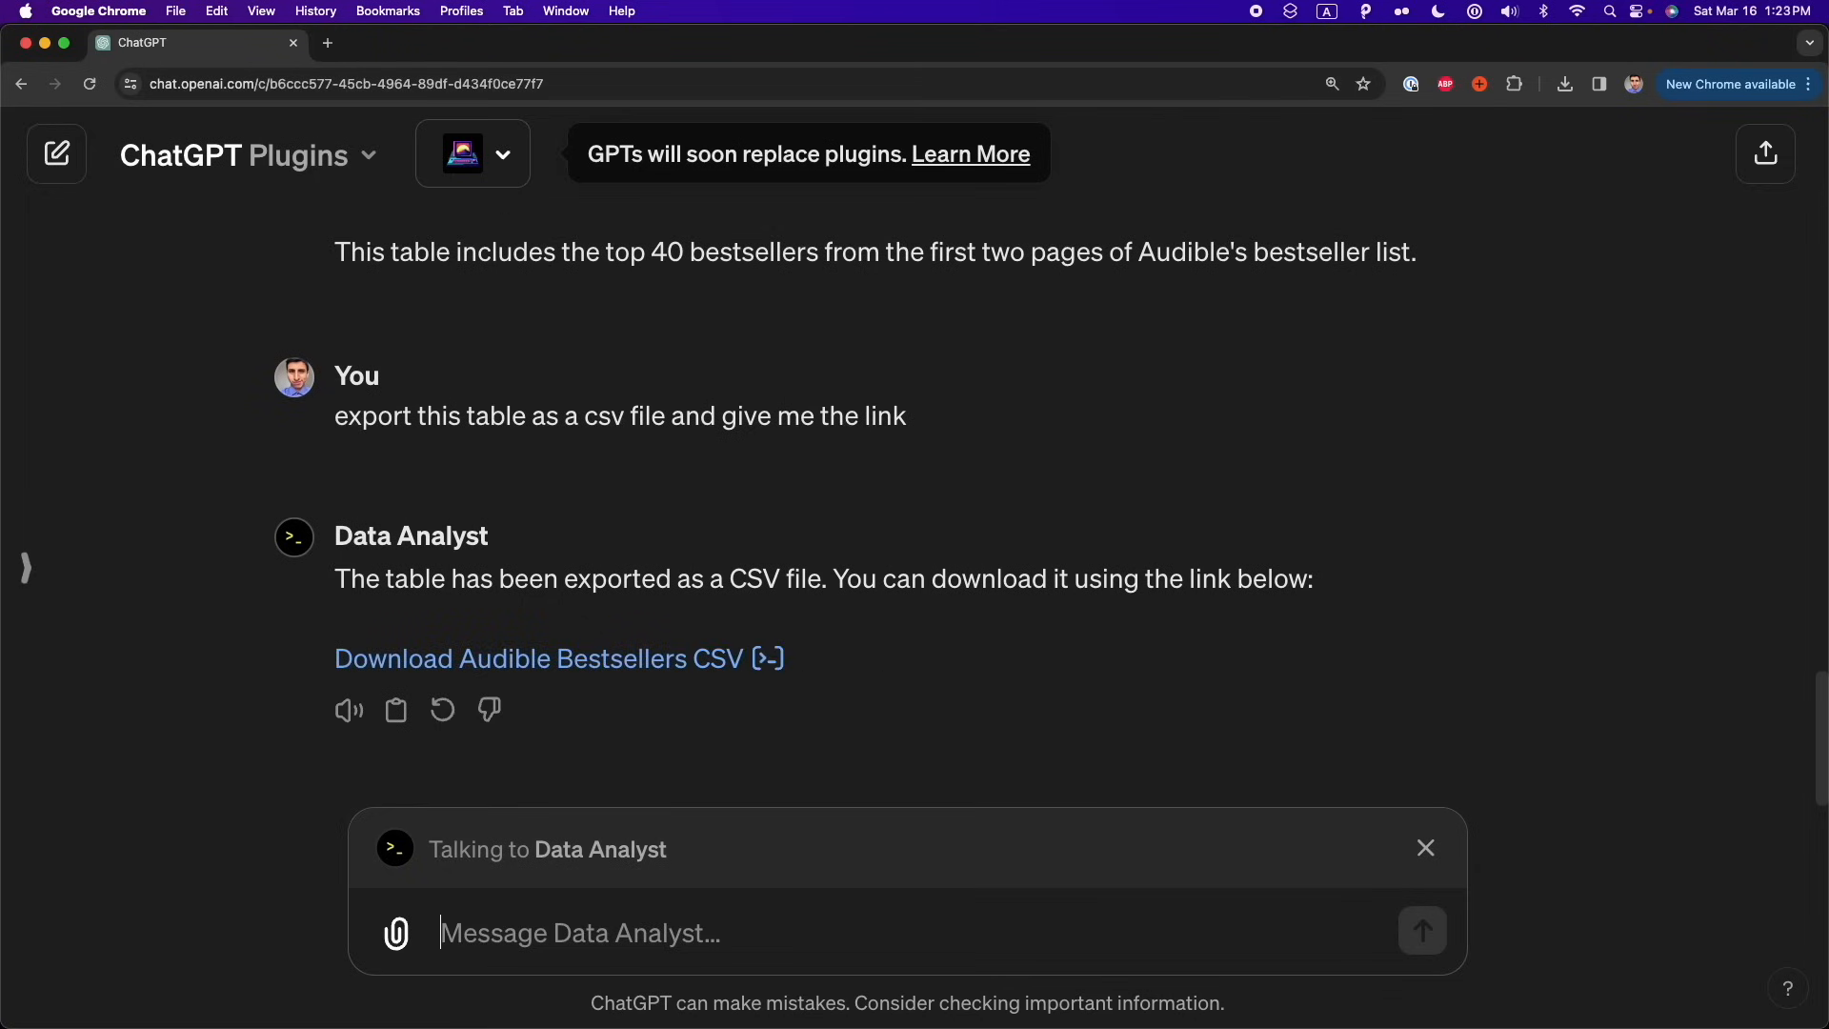
left_click(537, 657)
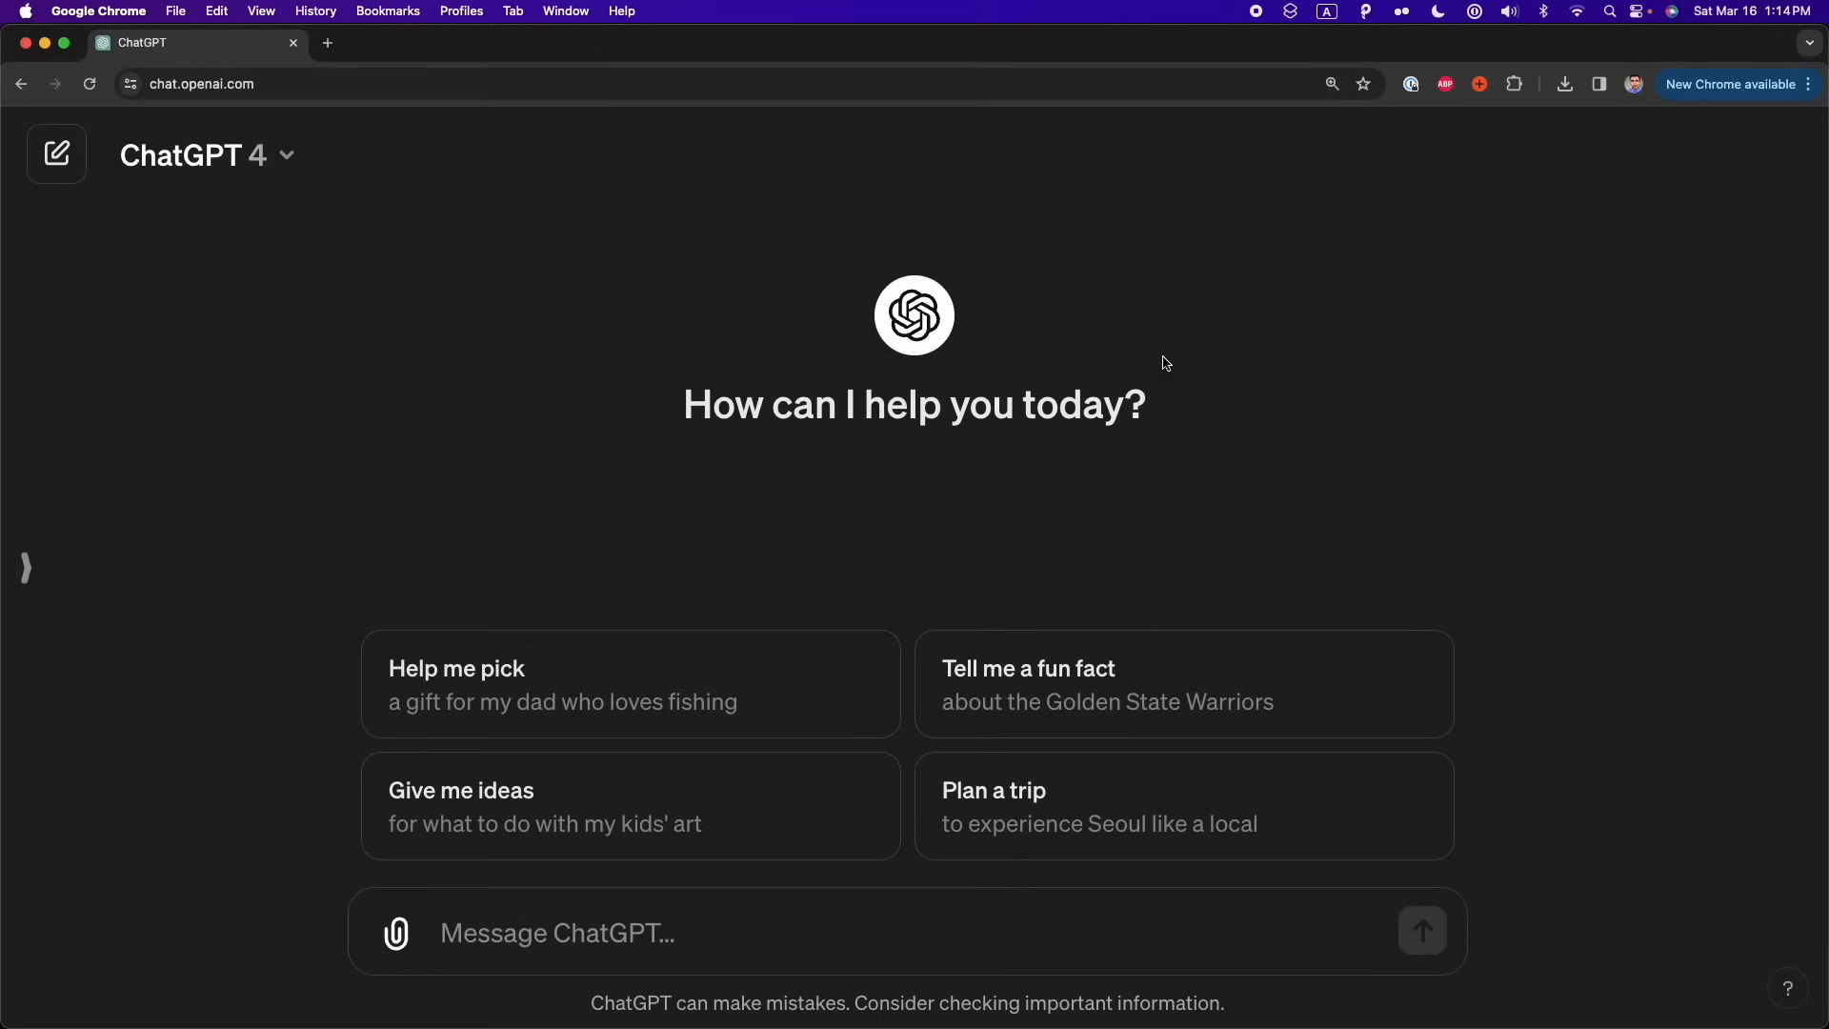
mouse_move(474, 556)
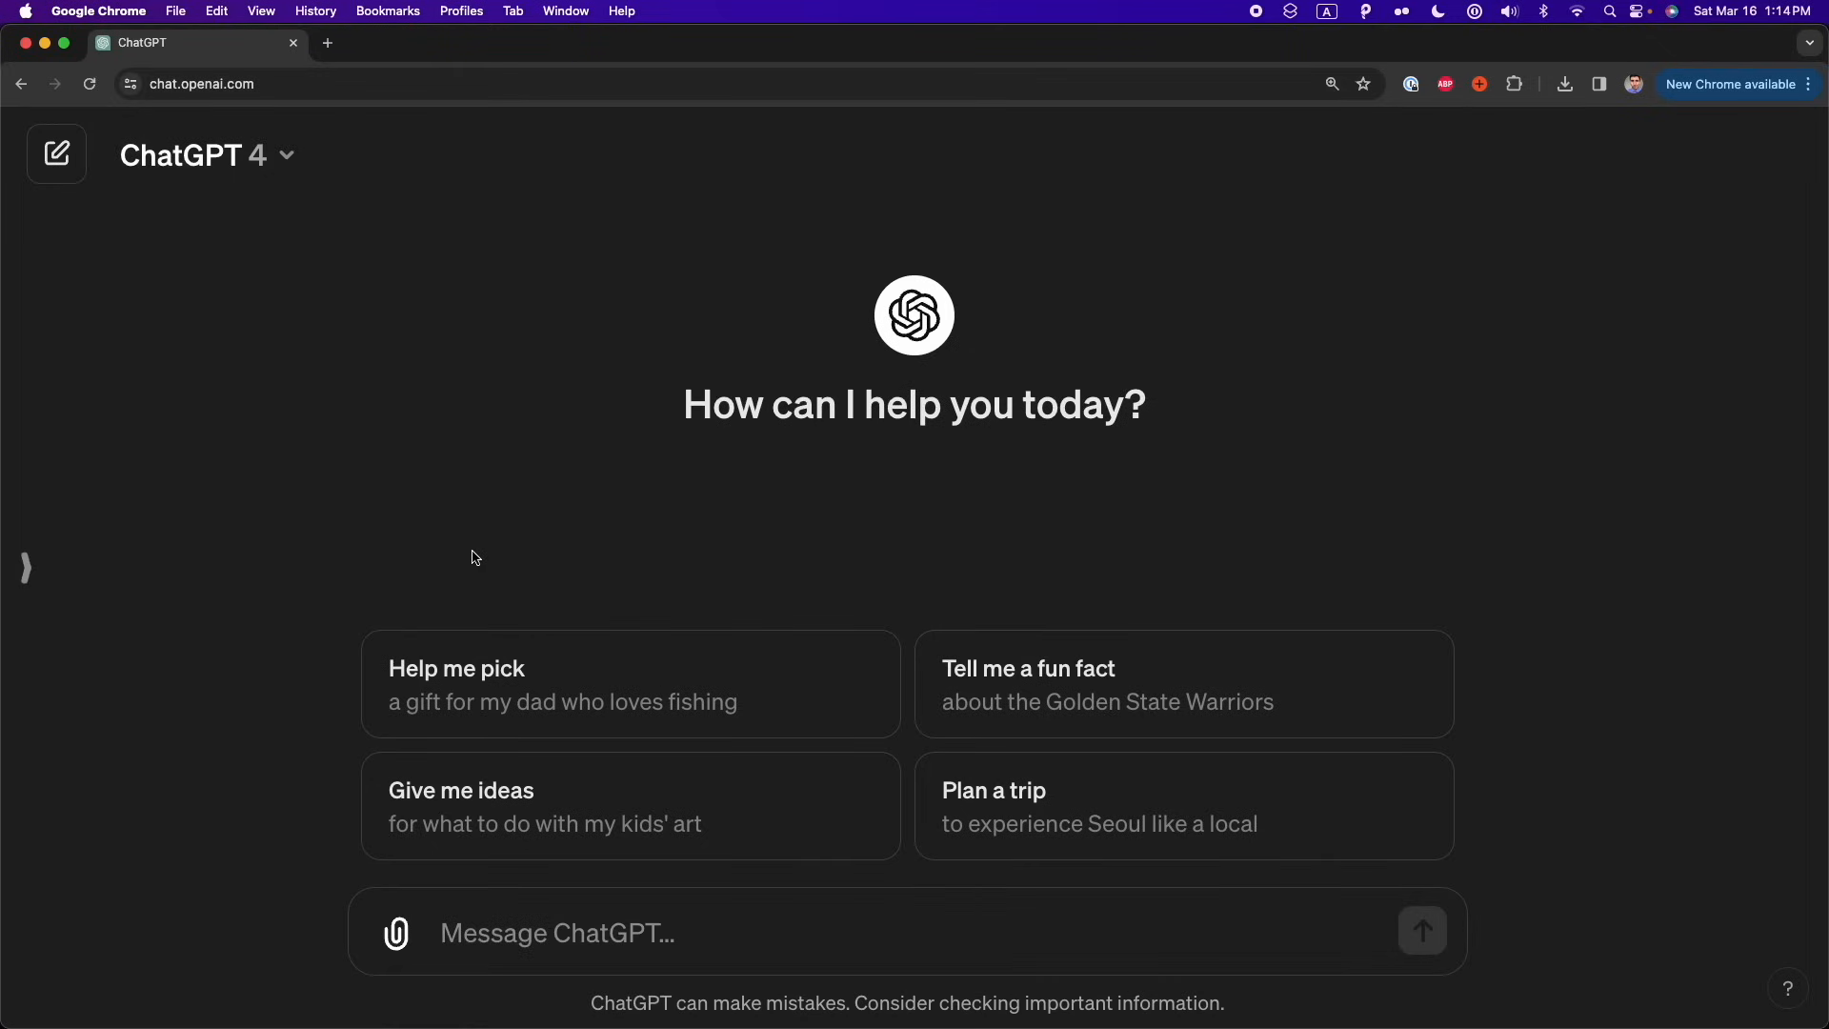
mouse_move(314, 579)
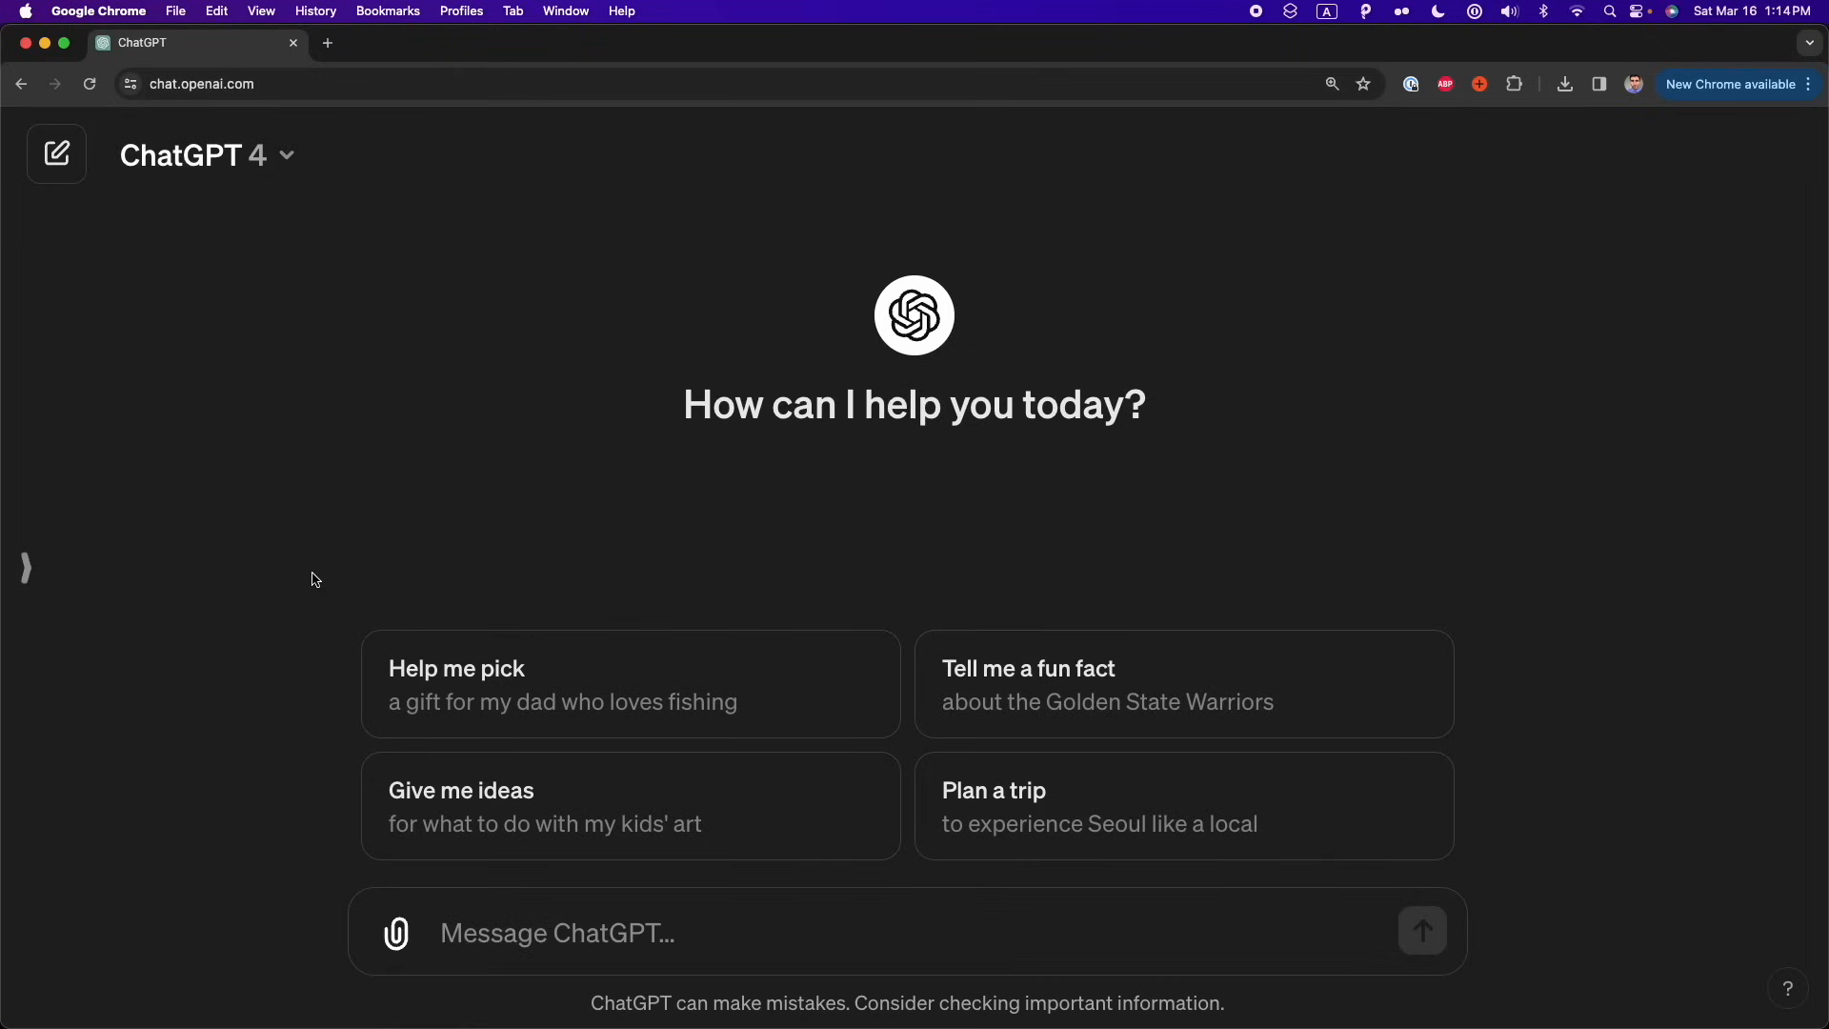
mouse_move(25, 567)
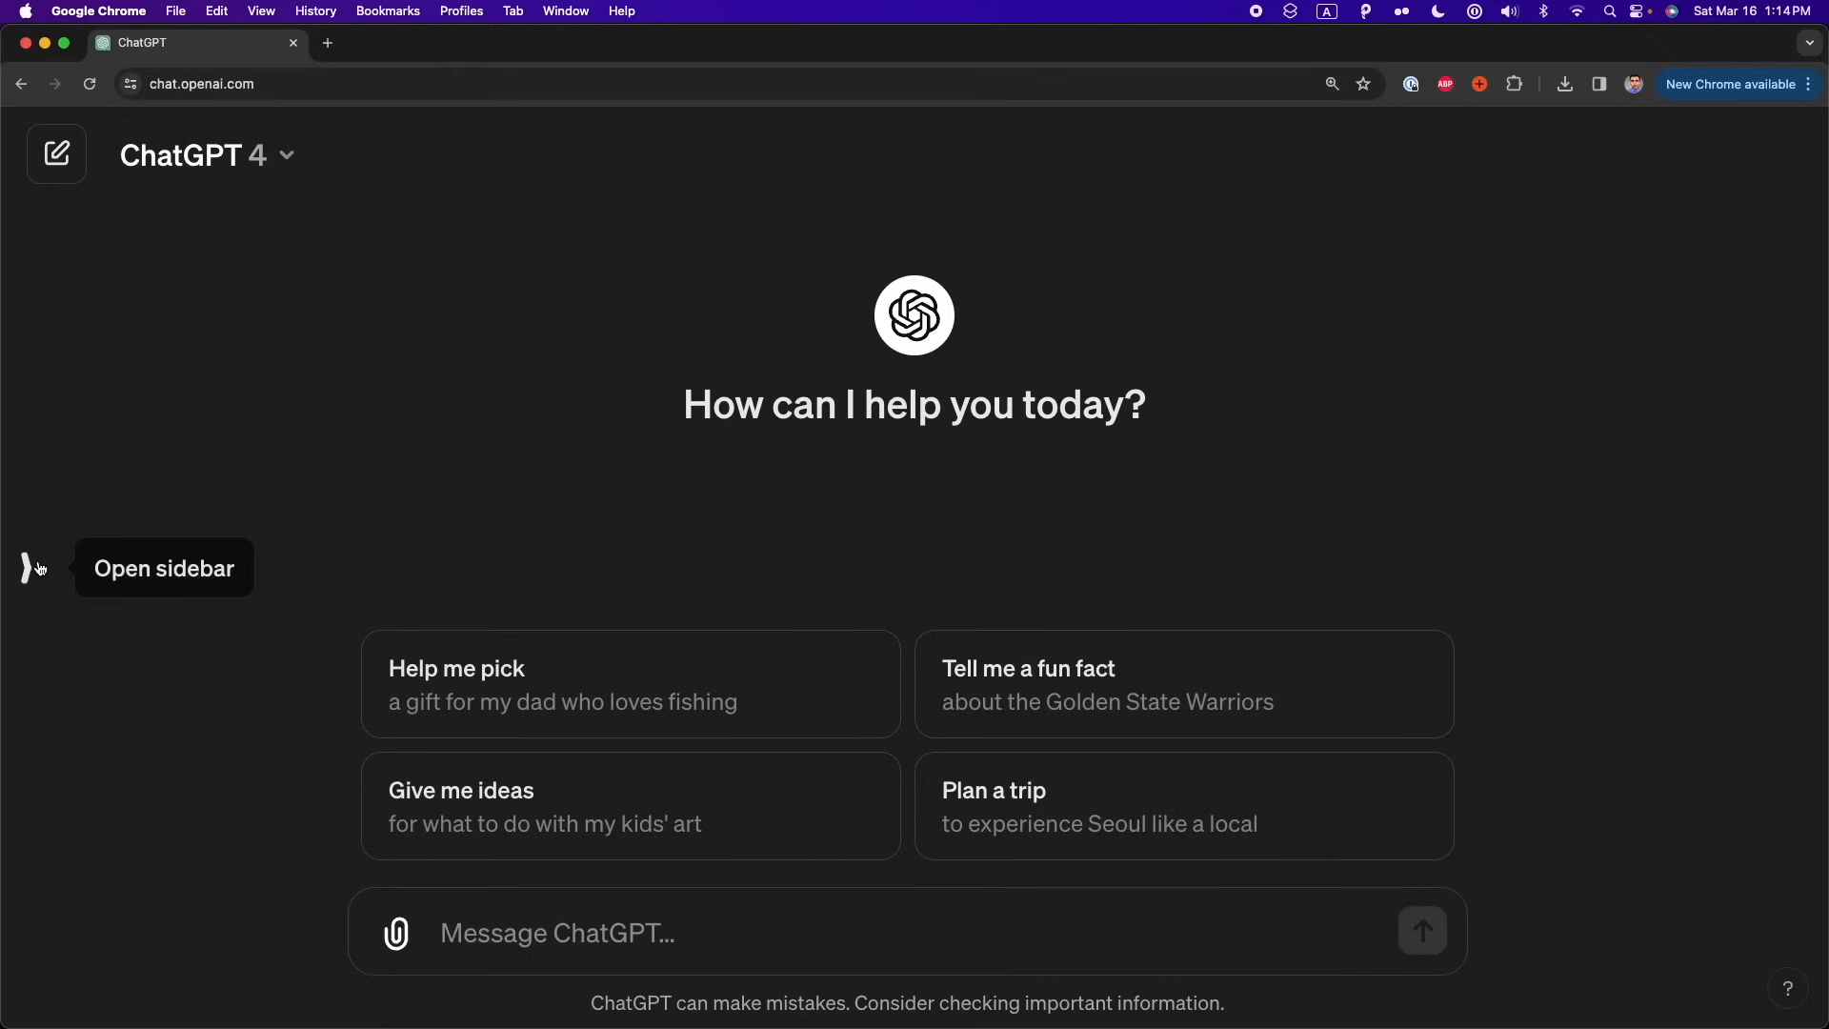
Reveal the sidebar GPT list and go to Explore GPTs
left_click(33, 567)
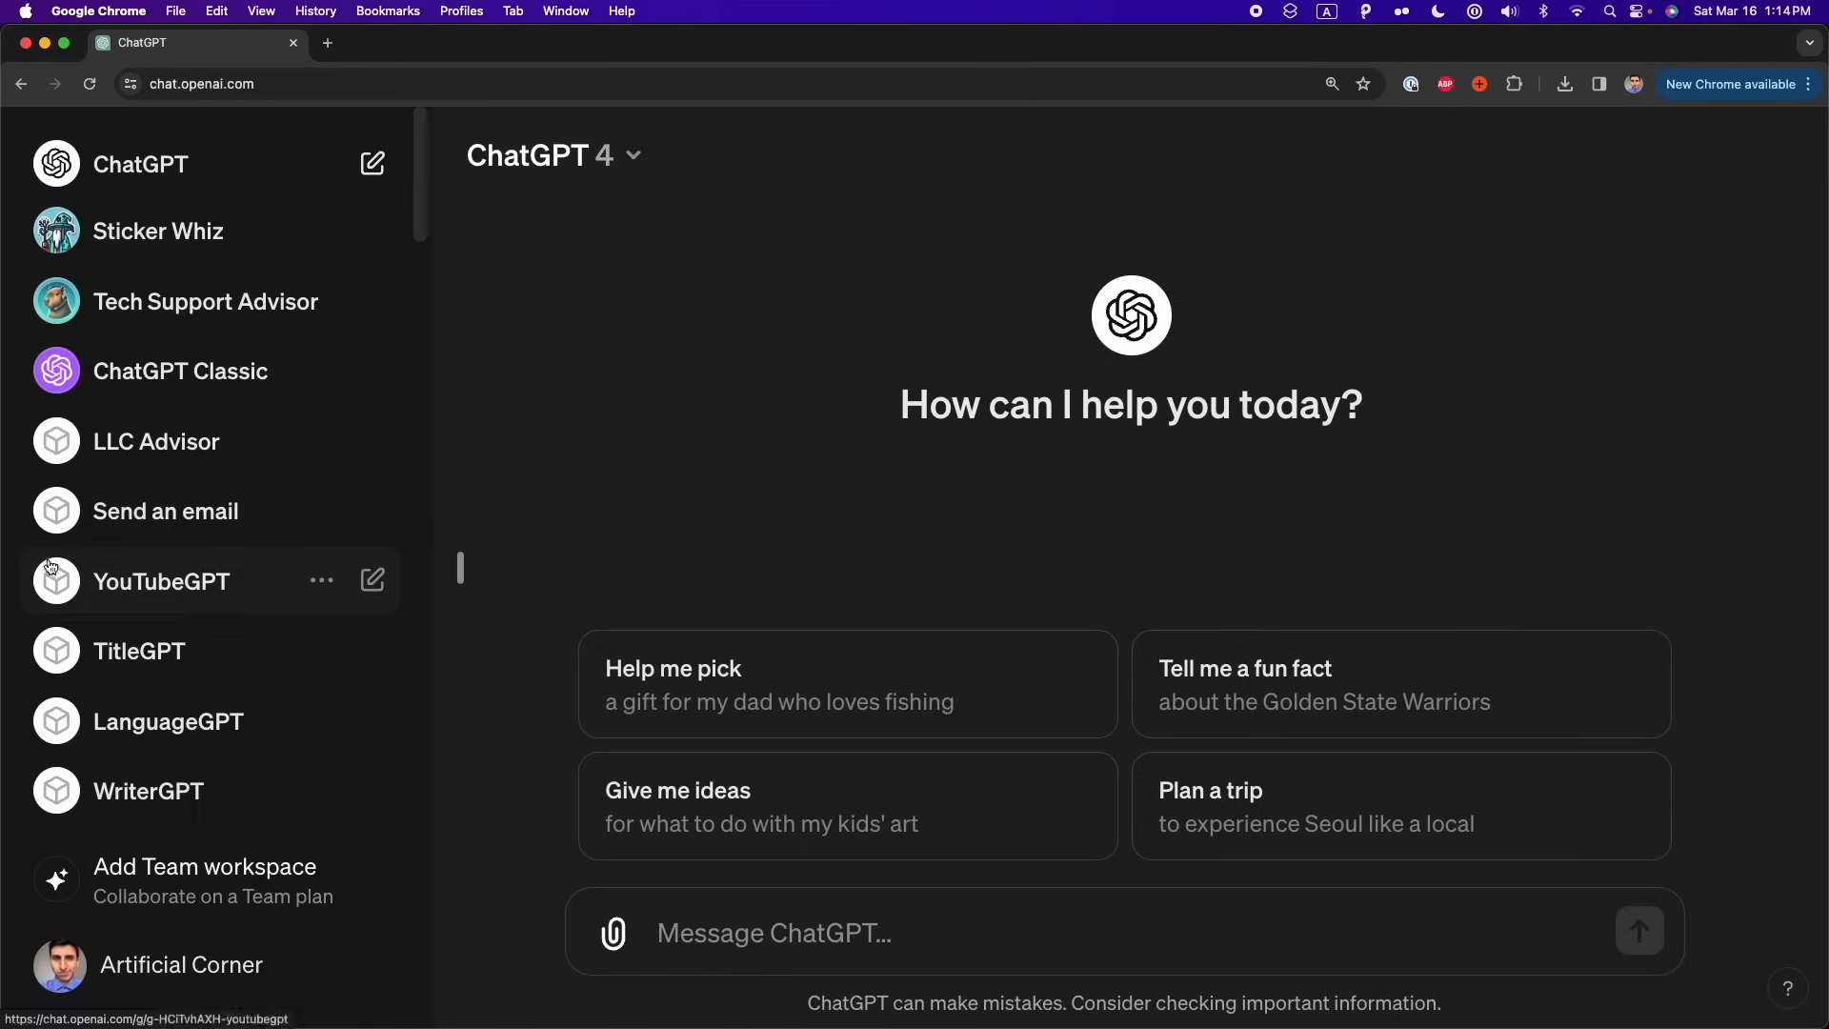
scroll("down", 3)
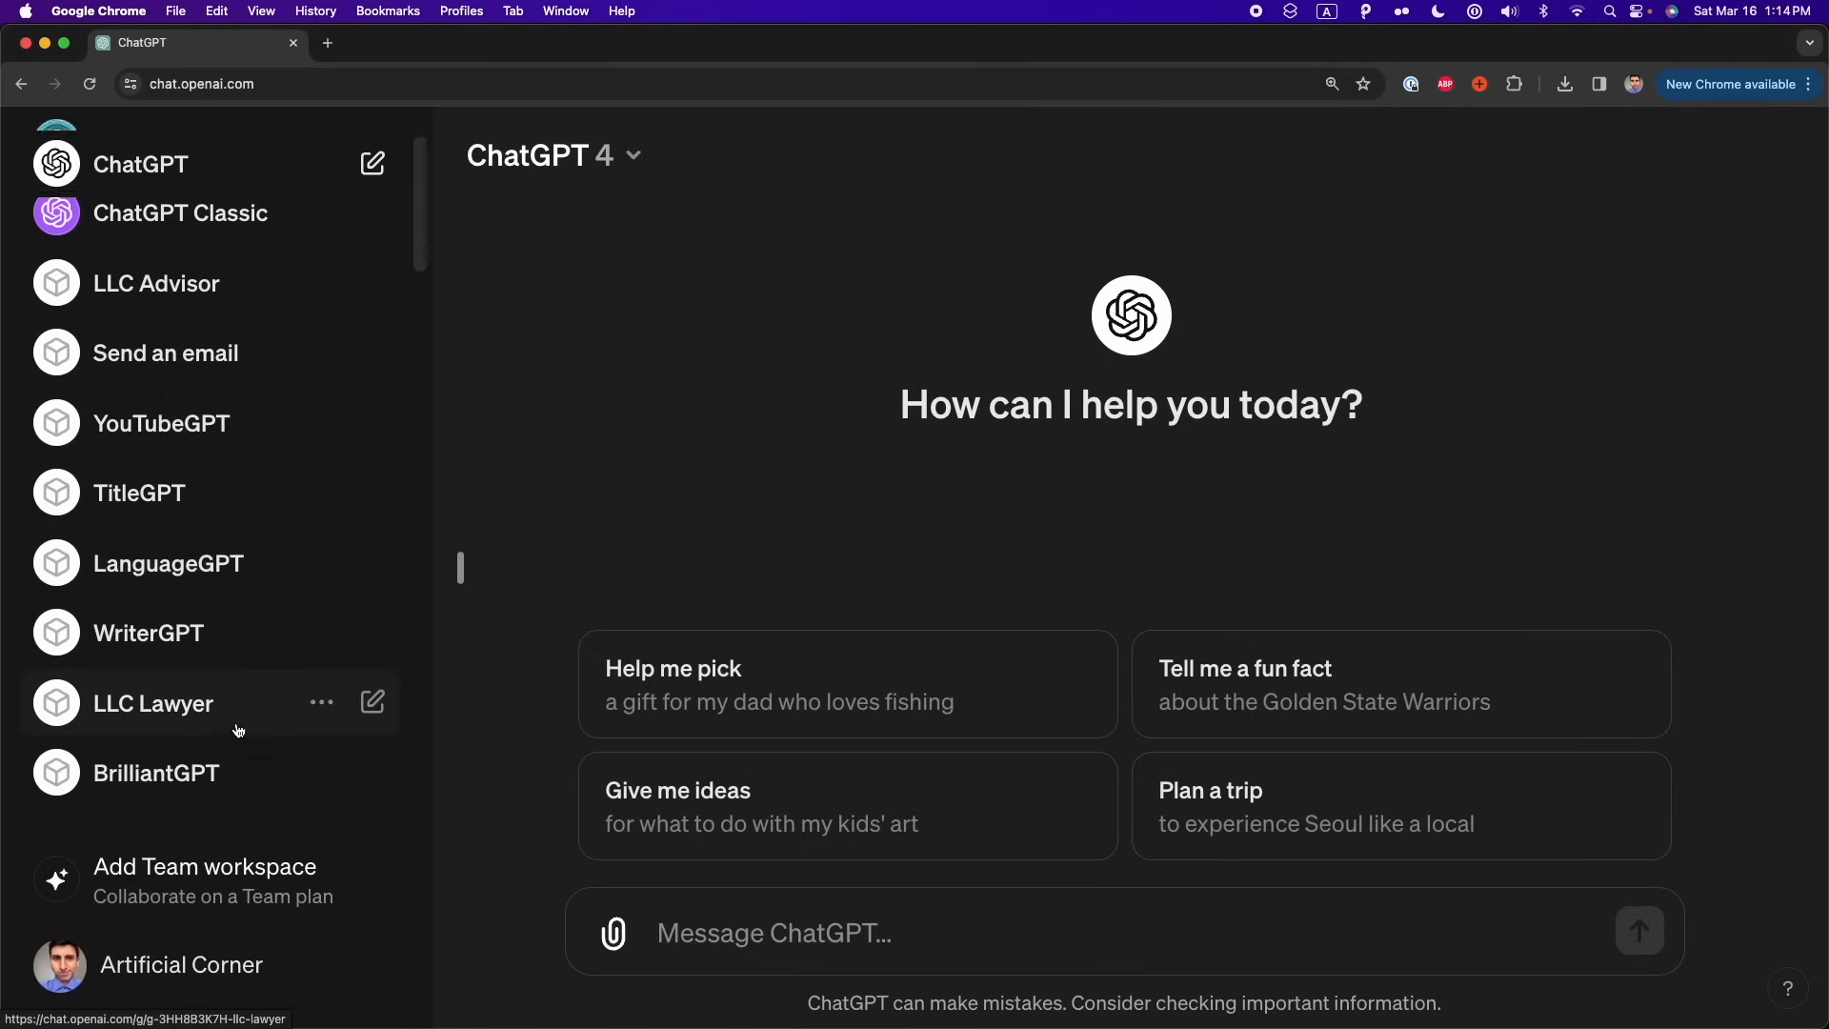
scroll("down", 3)
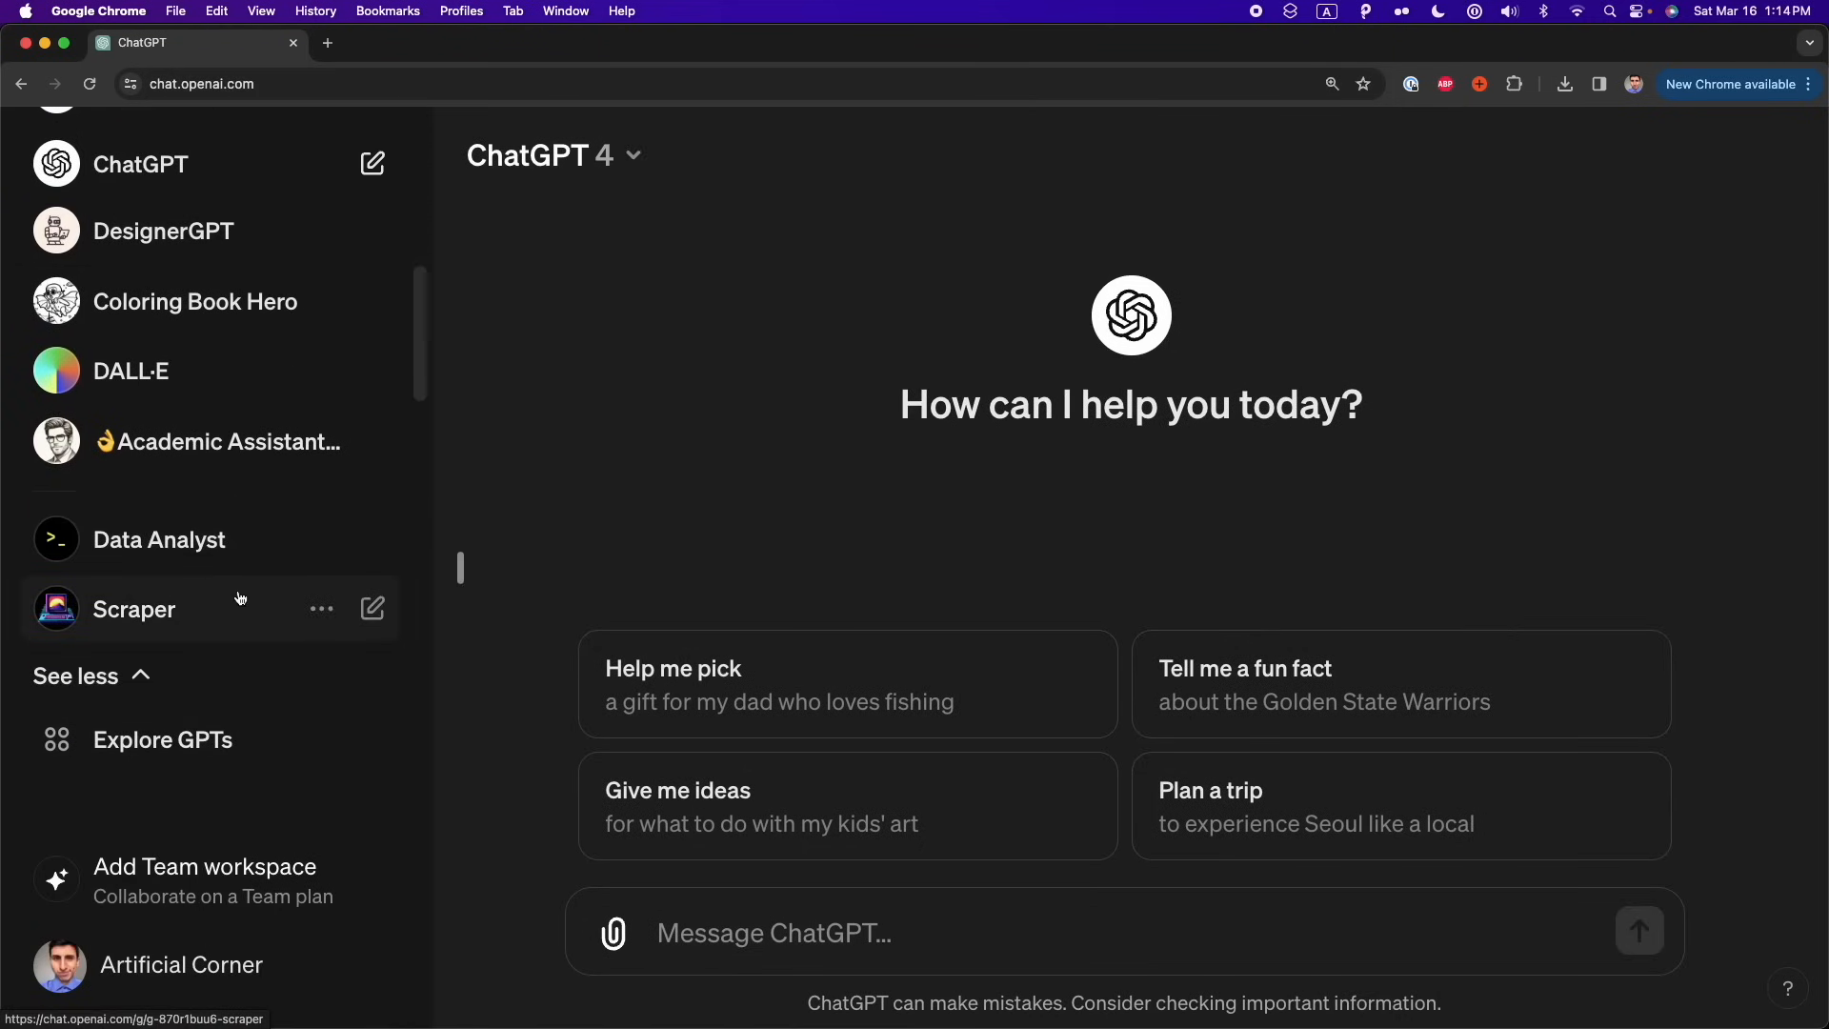
left_click(164, 739)
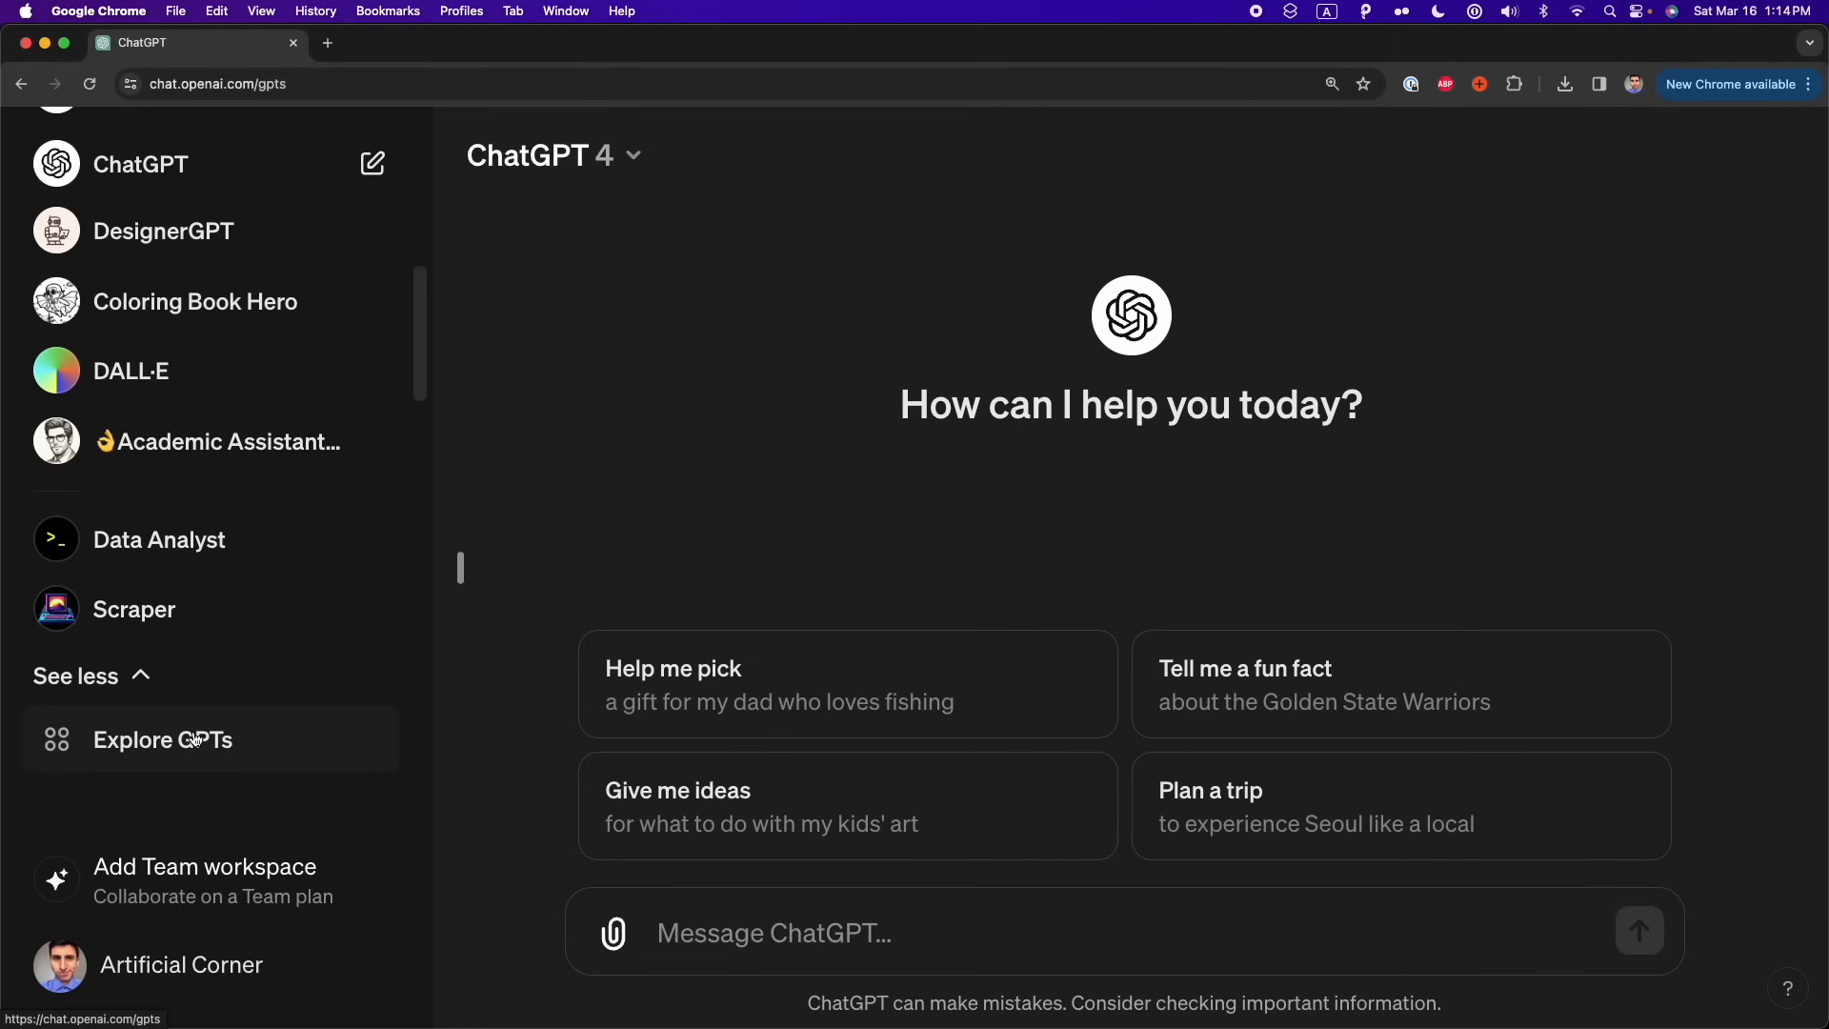
Search public GPTs for 'scraper' and open the Scraper GPT by superlocal.dev
left_click(162, 739)
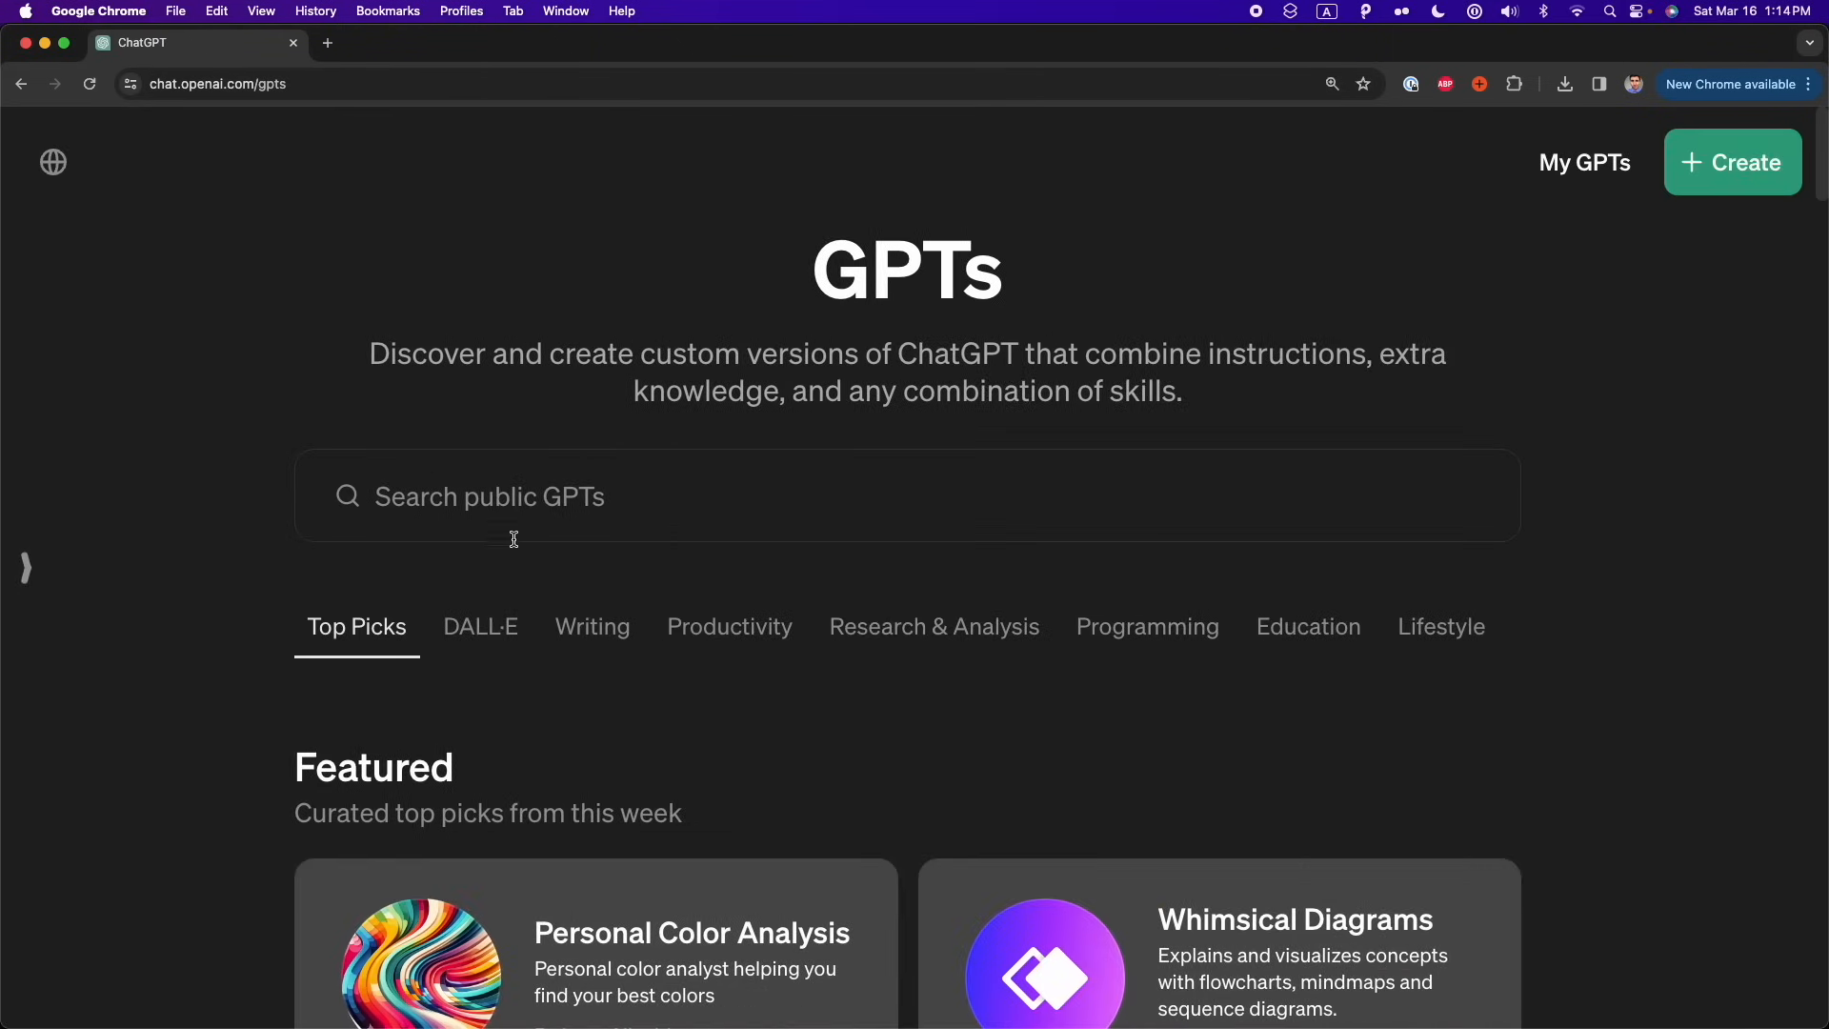
left_click(489, 495)
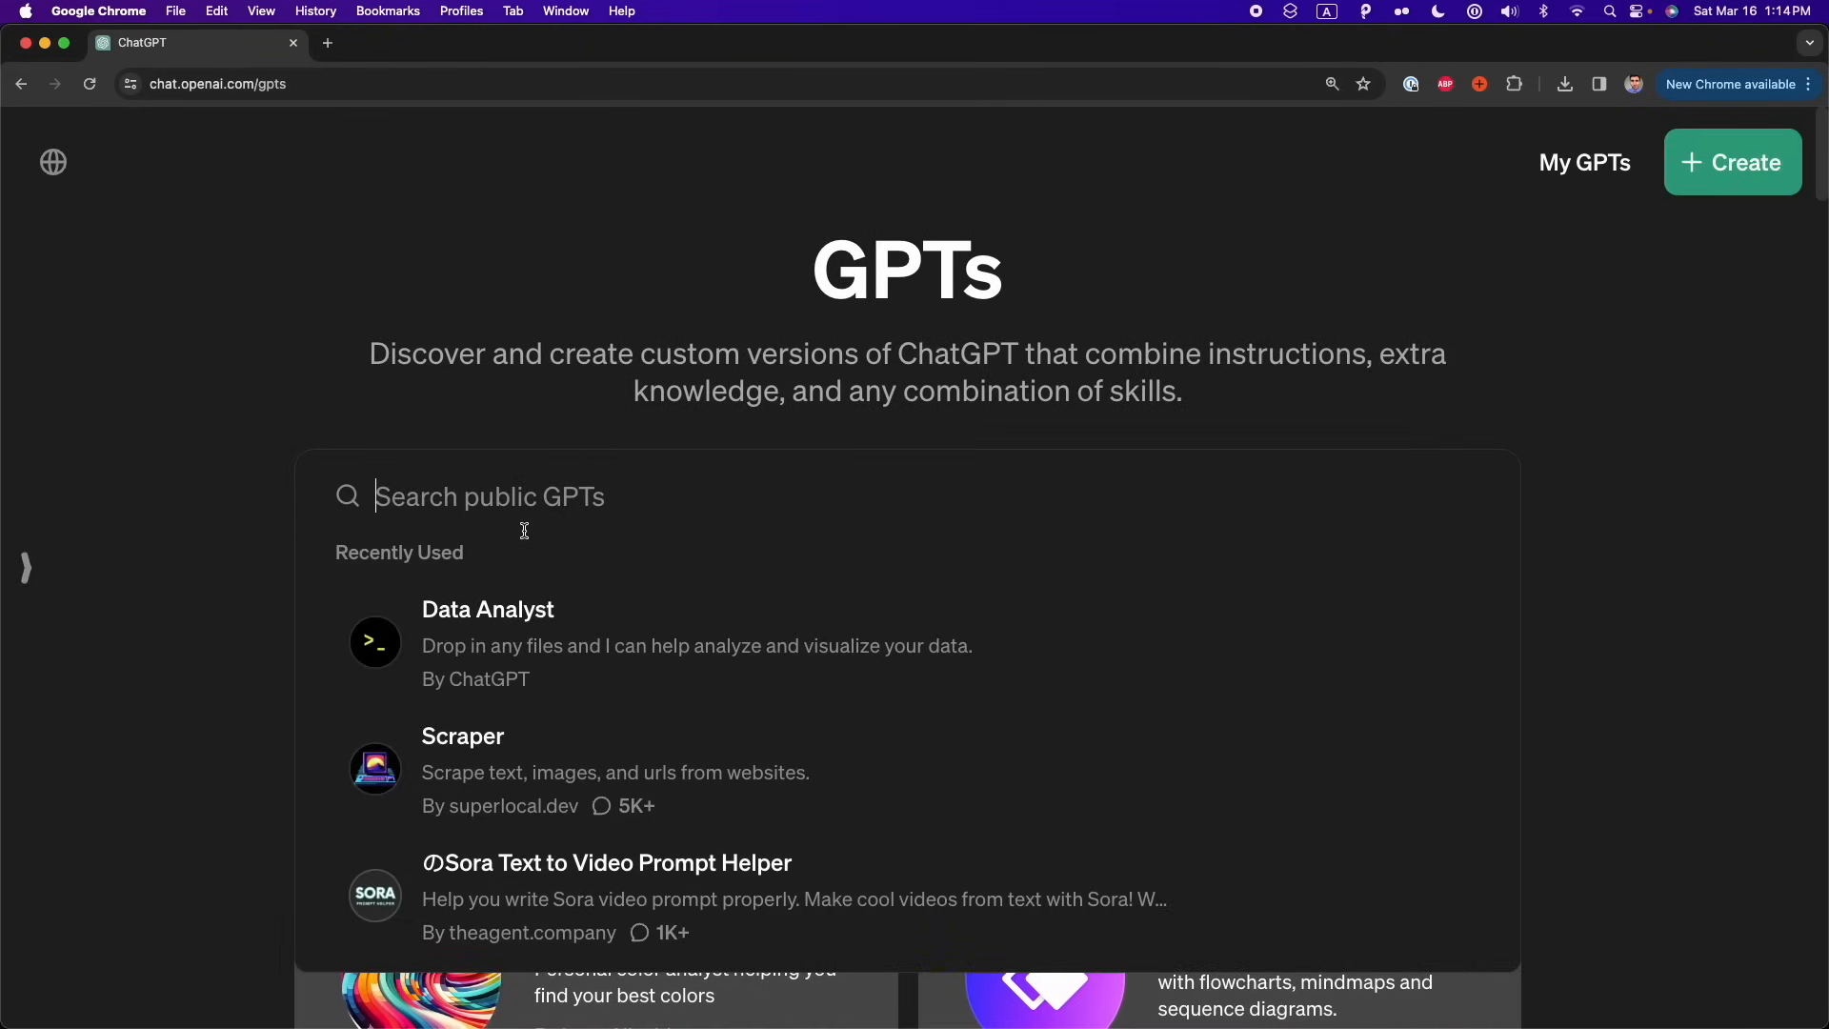
mouse_move(464, 631)
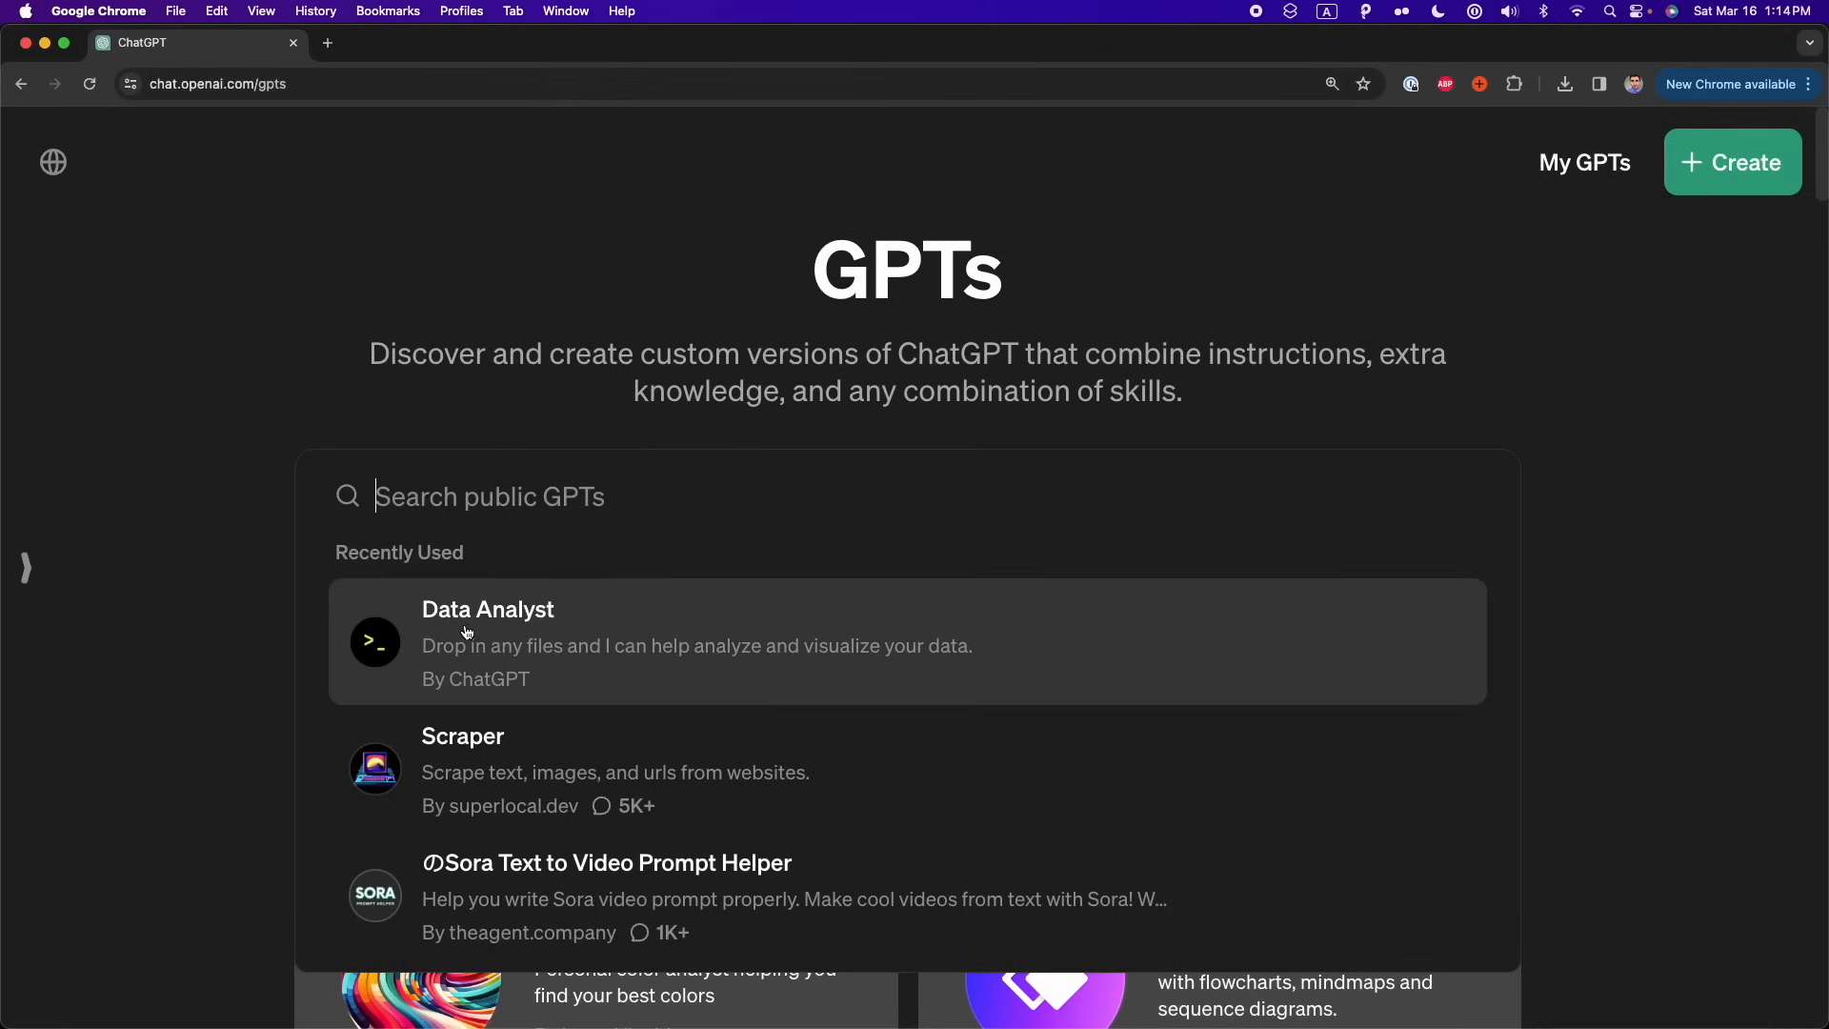
type("data analyst")
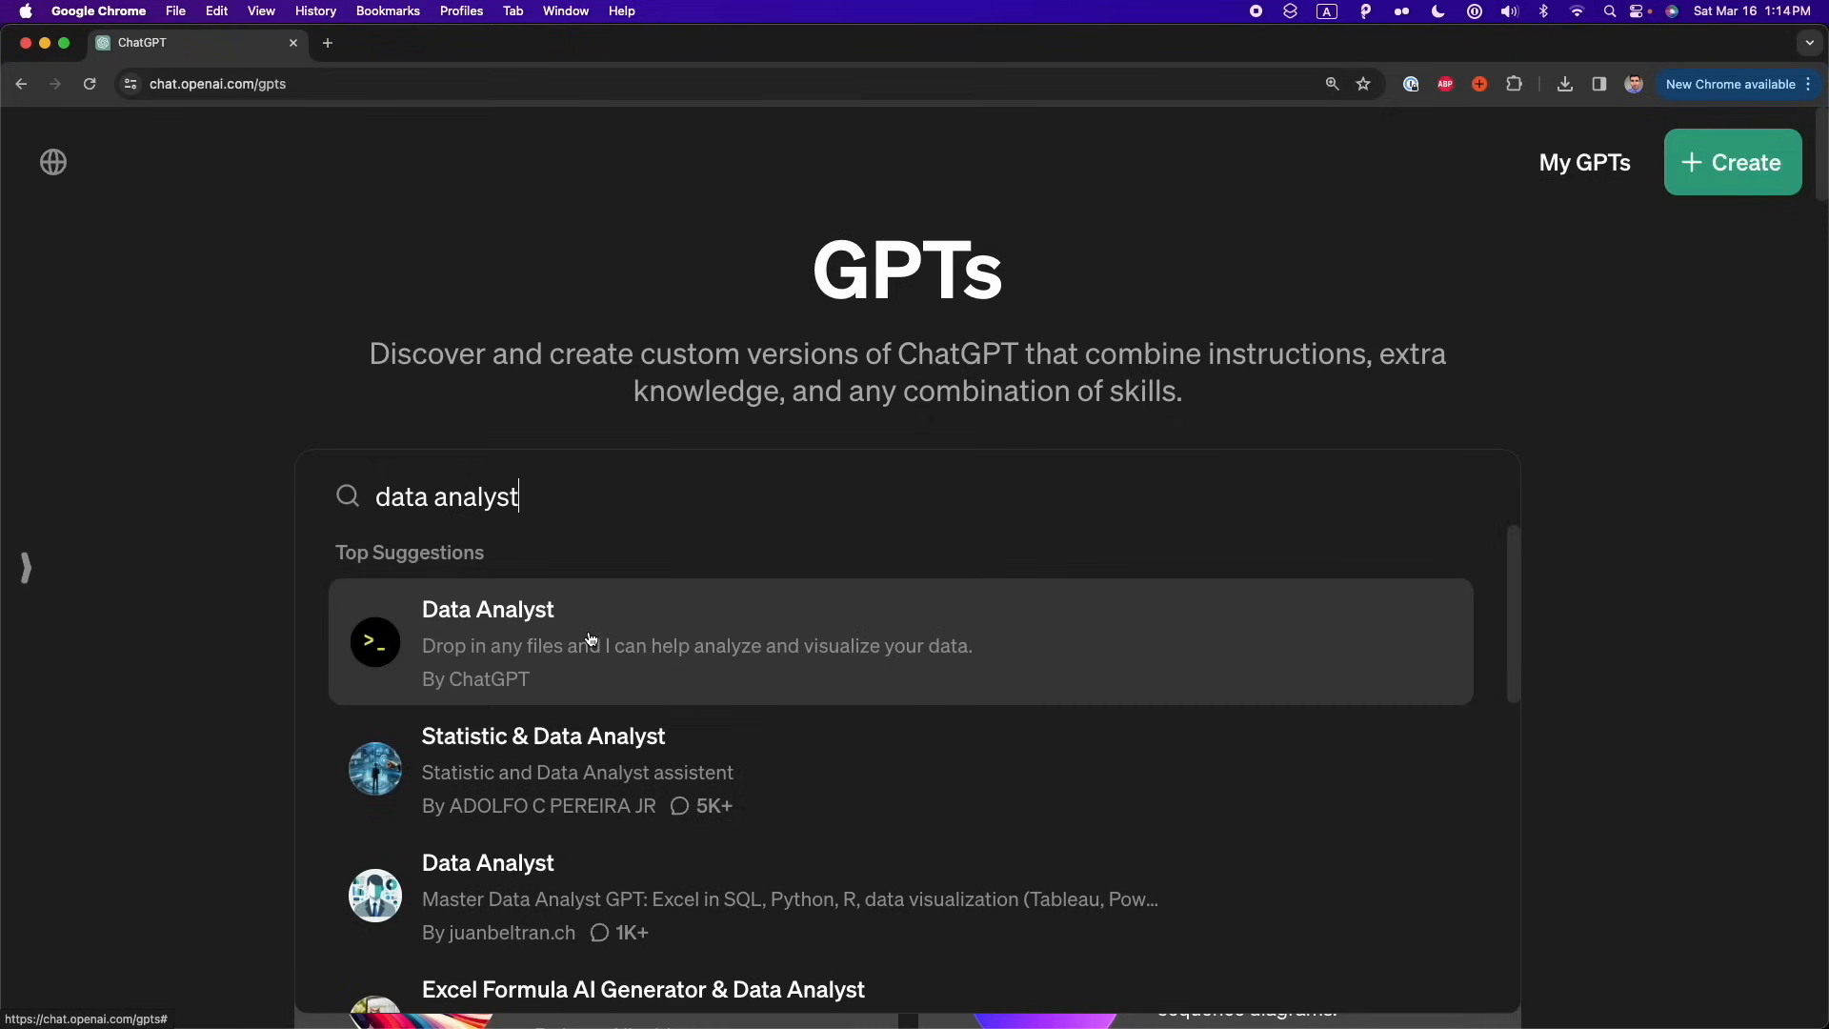
double_click(446, 496)
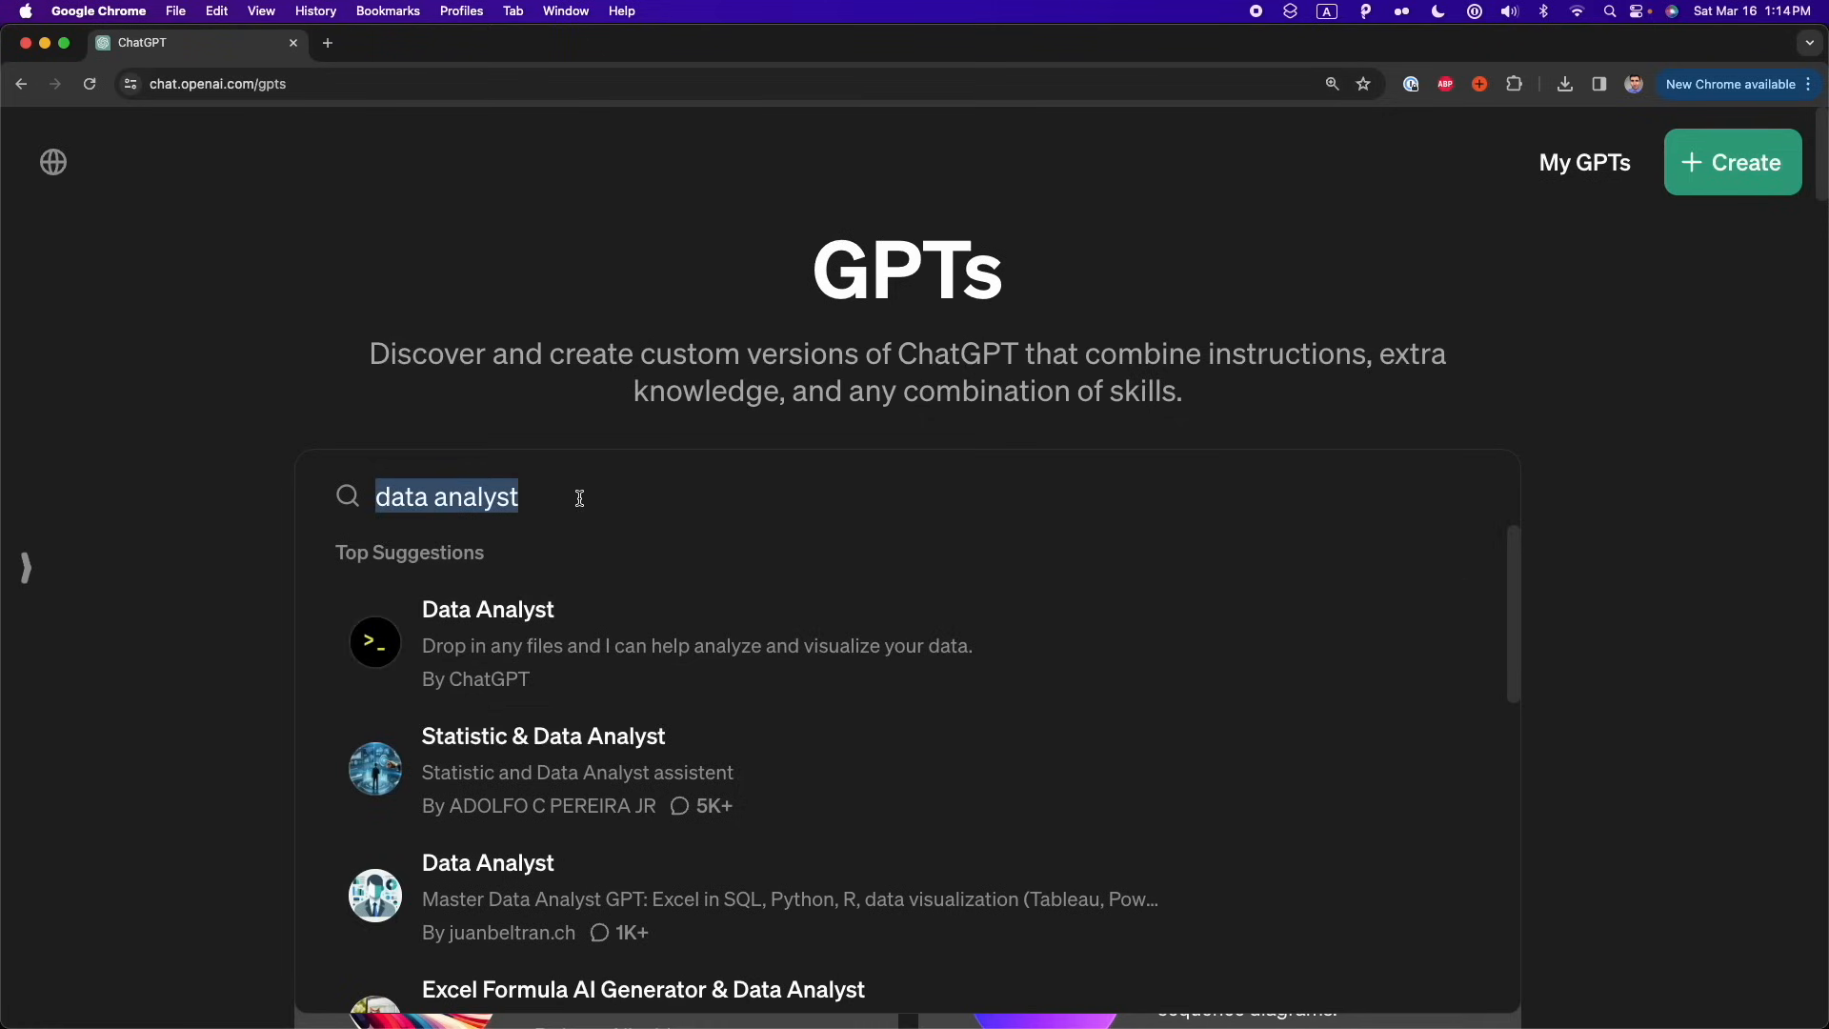
type("scraper")
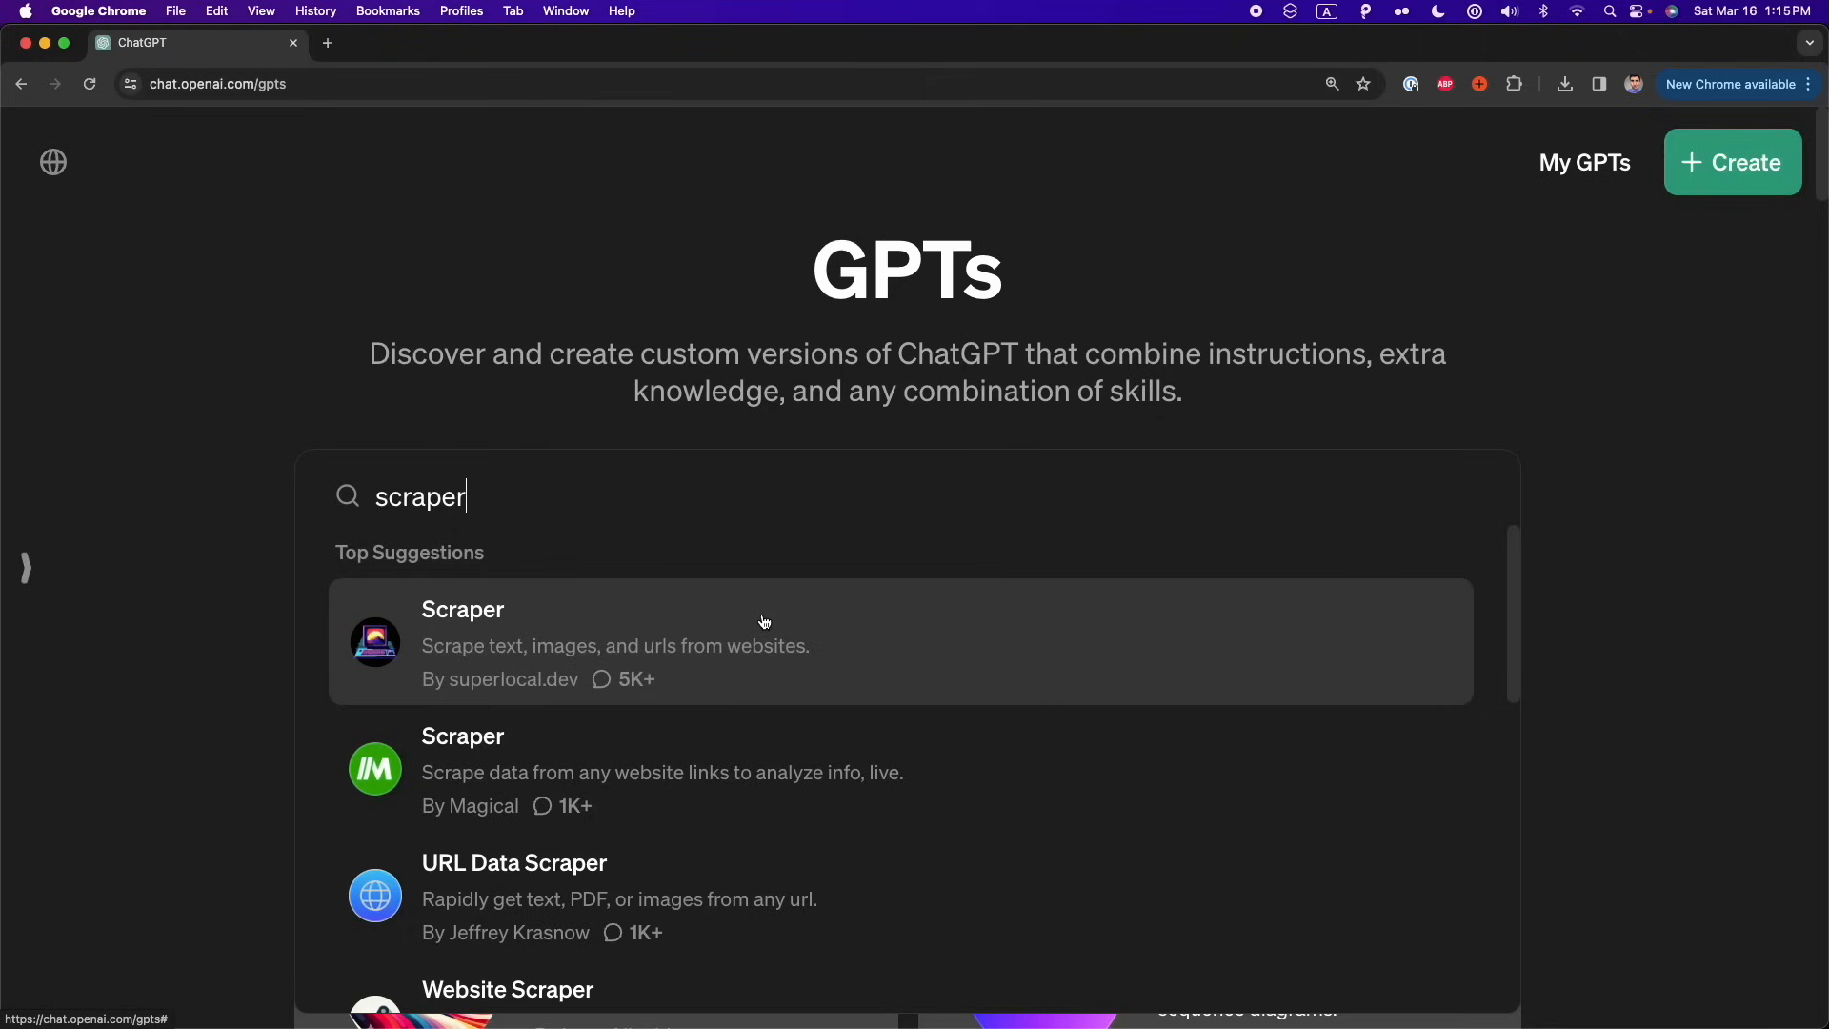
mouse_move(840, 621)
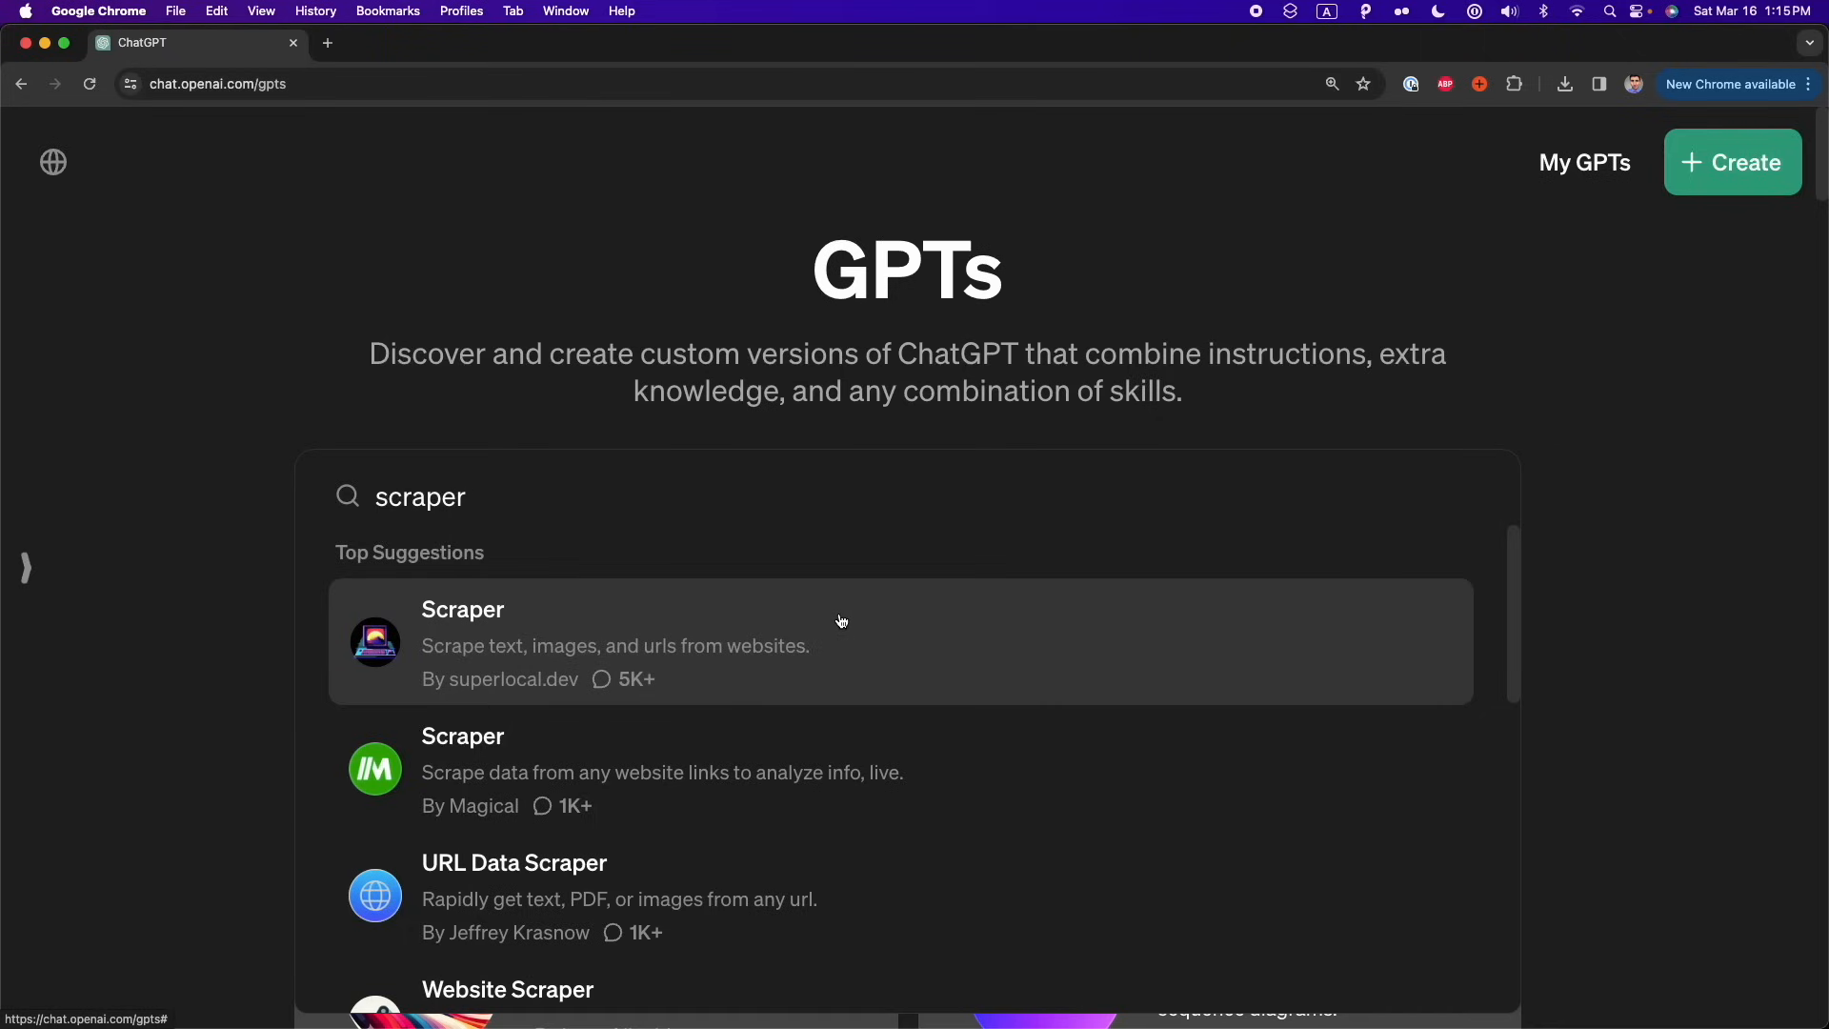
left_click(604, 618)
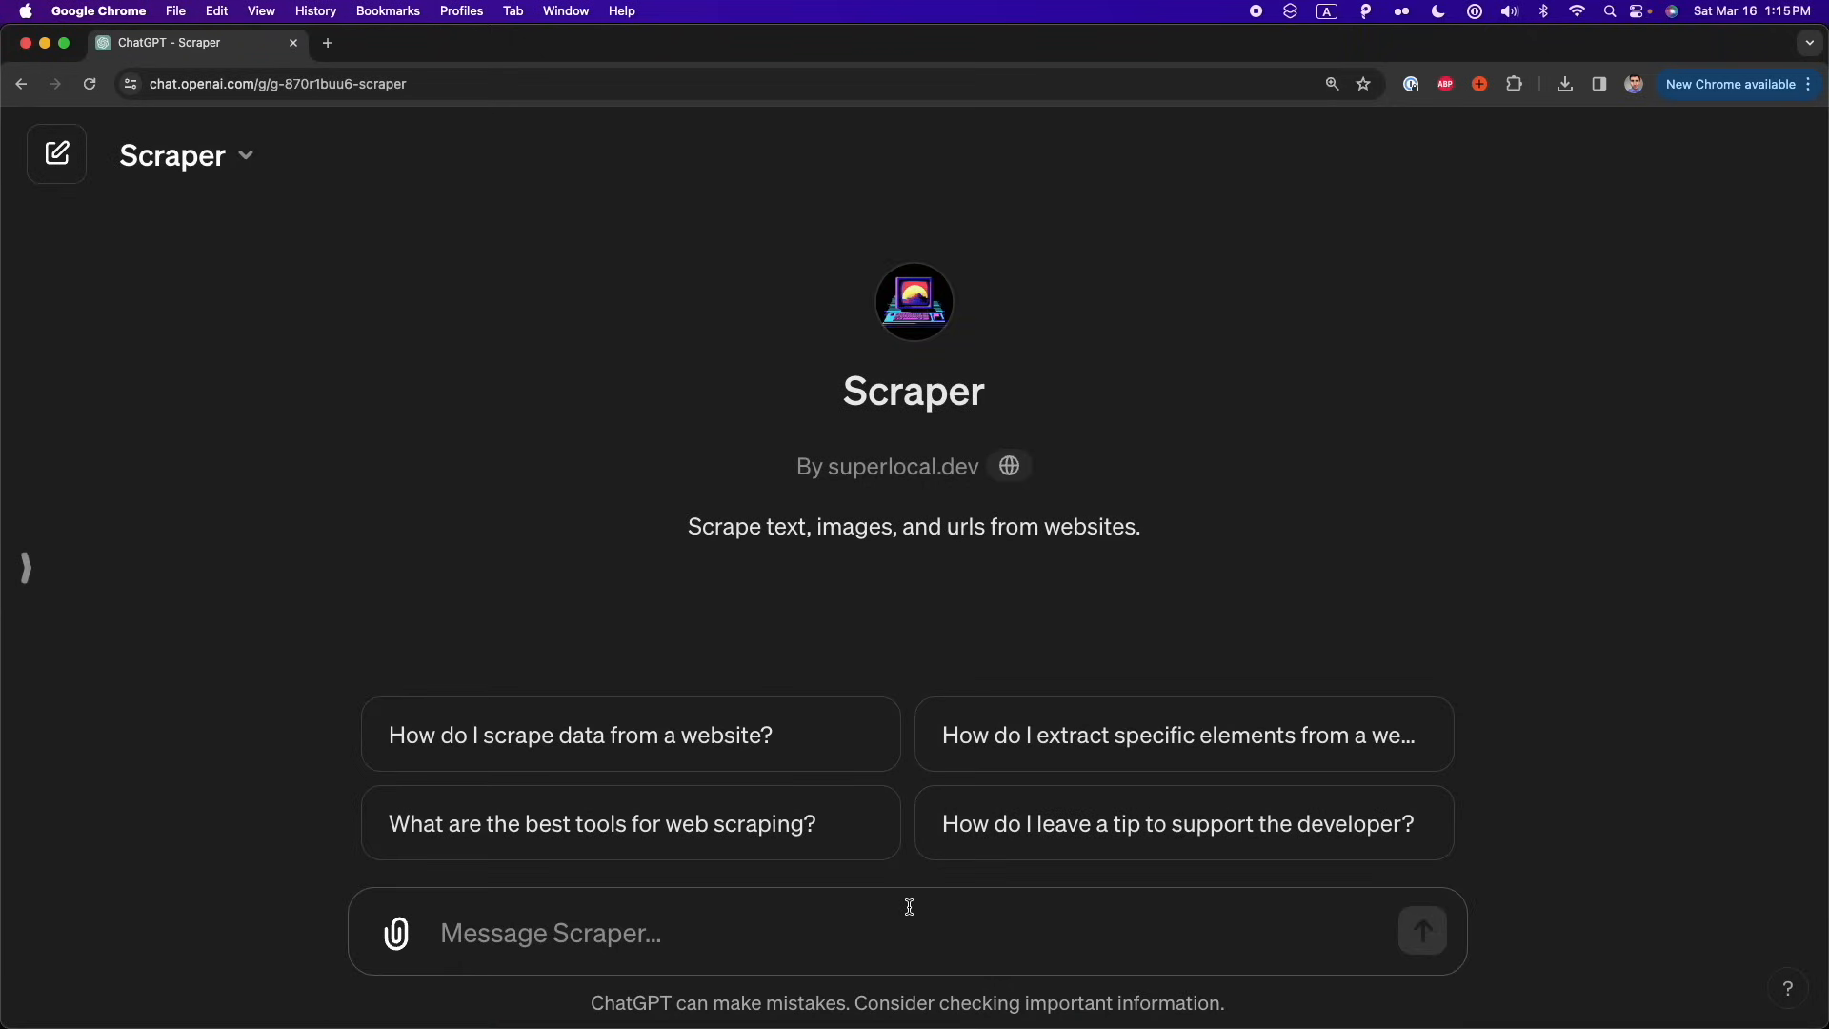
Enter placeholder text 'fgfdsgsd' in the Scraper chat's message box
type("fgfdsgsd")
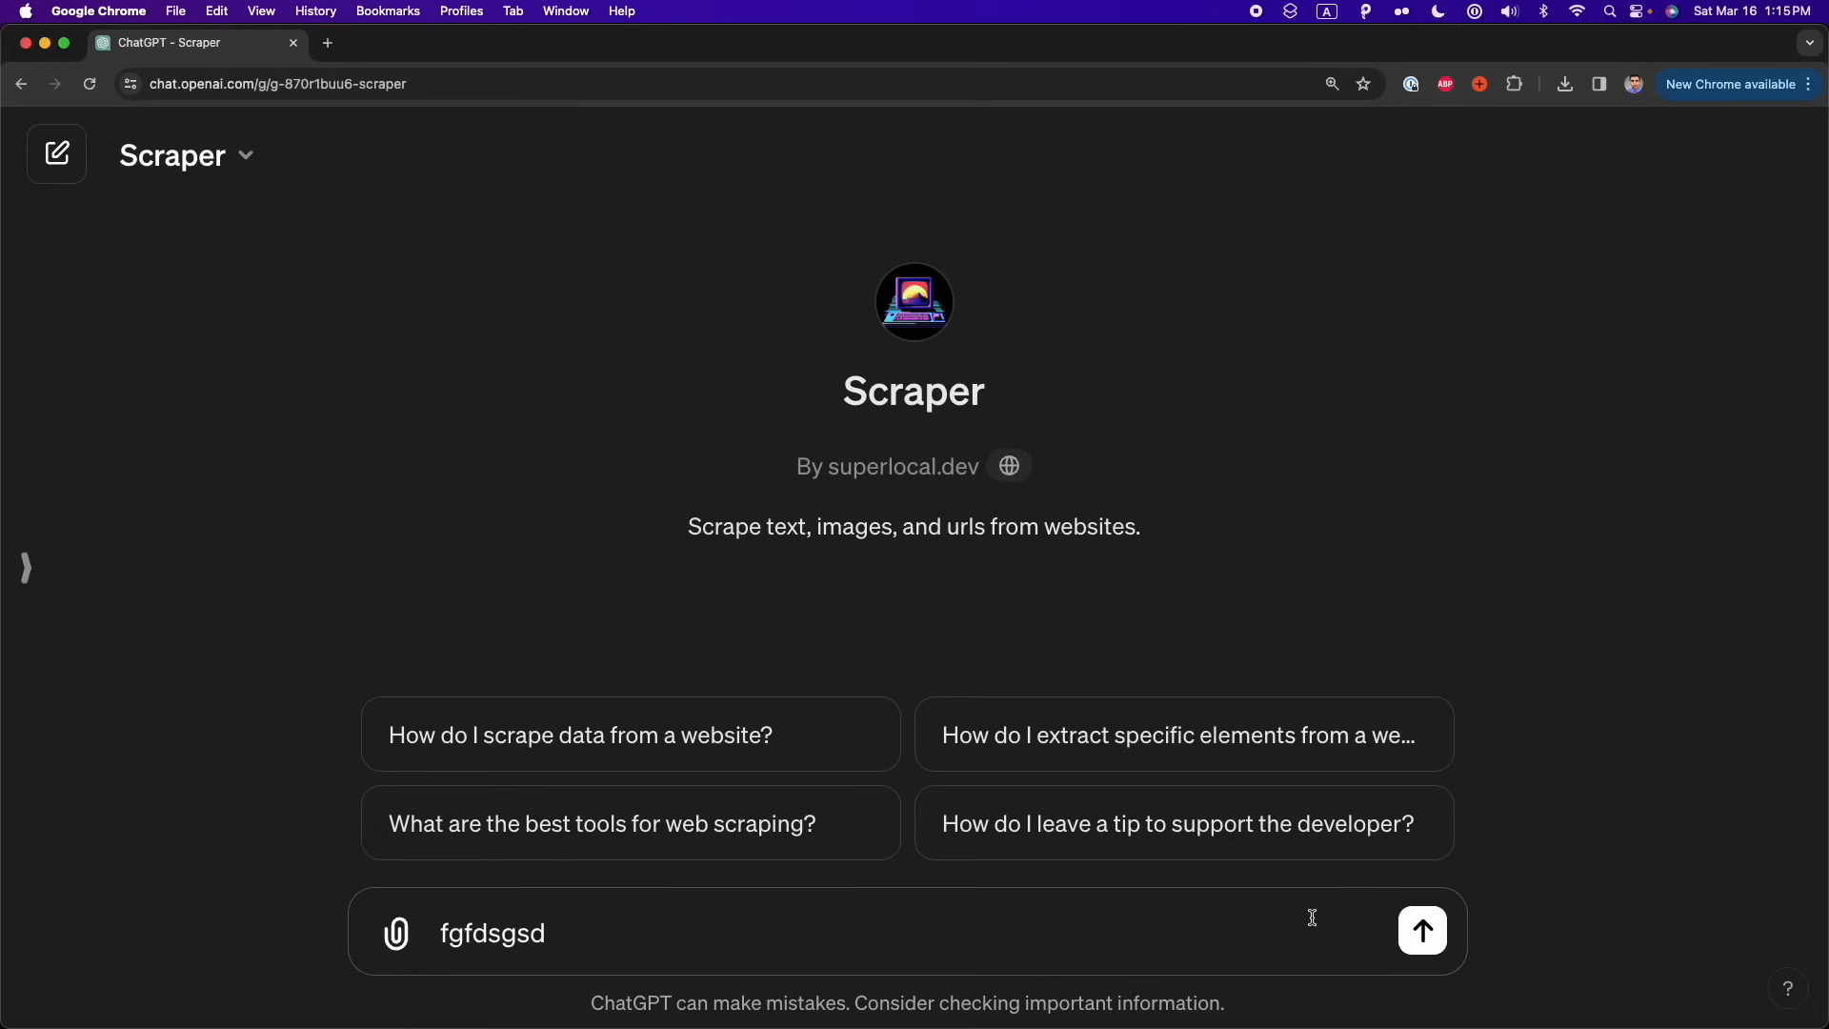
mouse_move(876, 634)
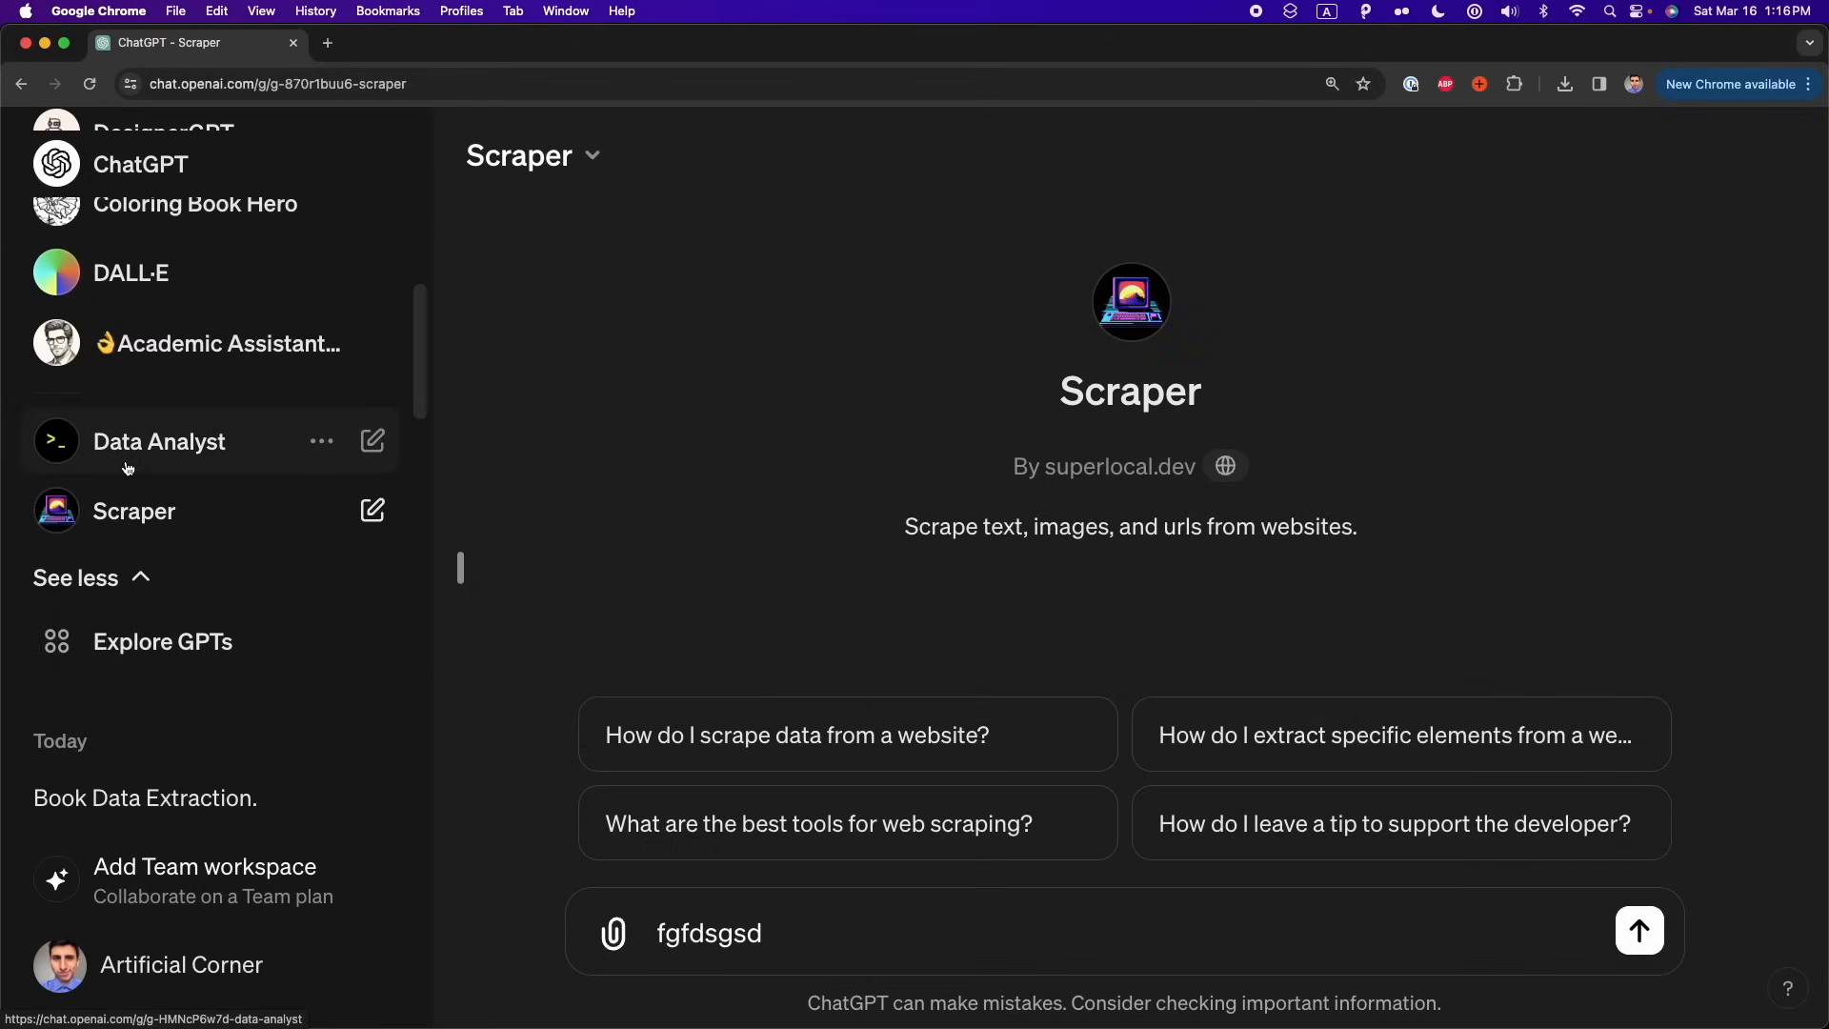
mouse_move(160, 465)
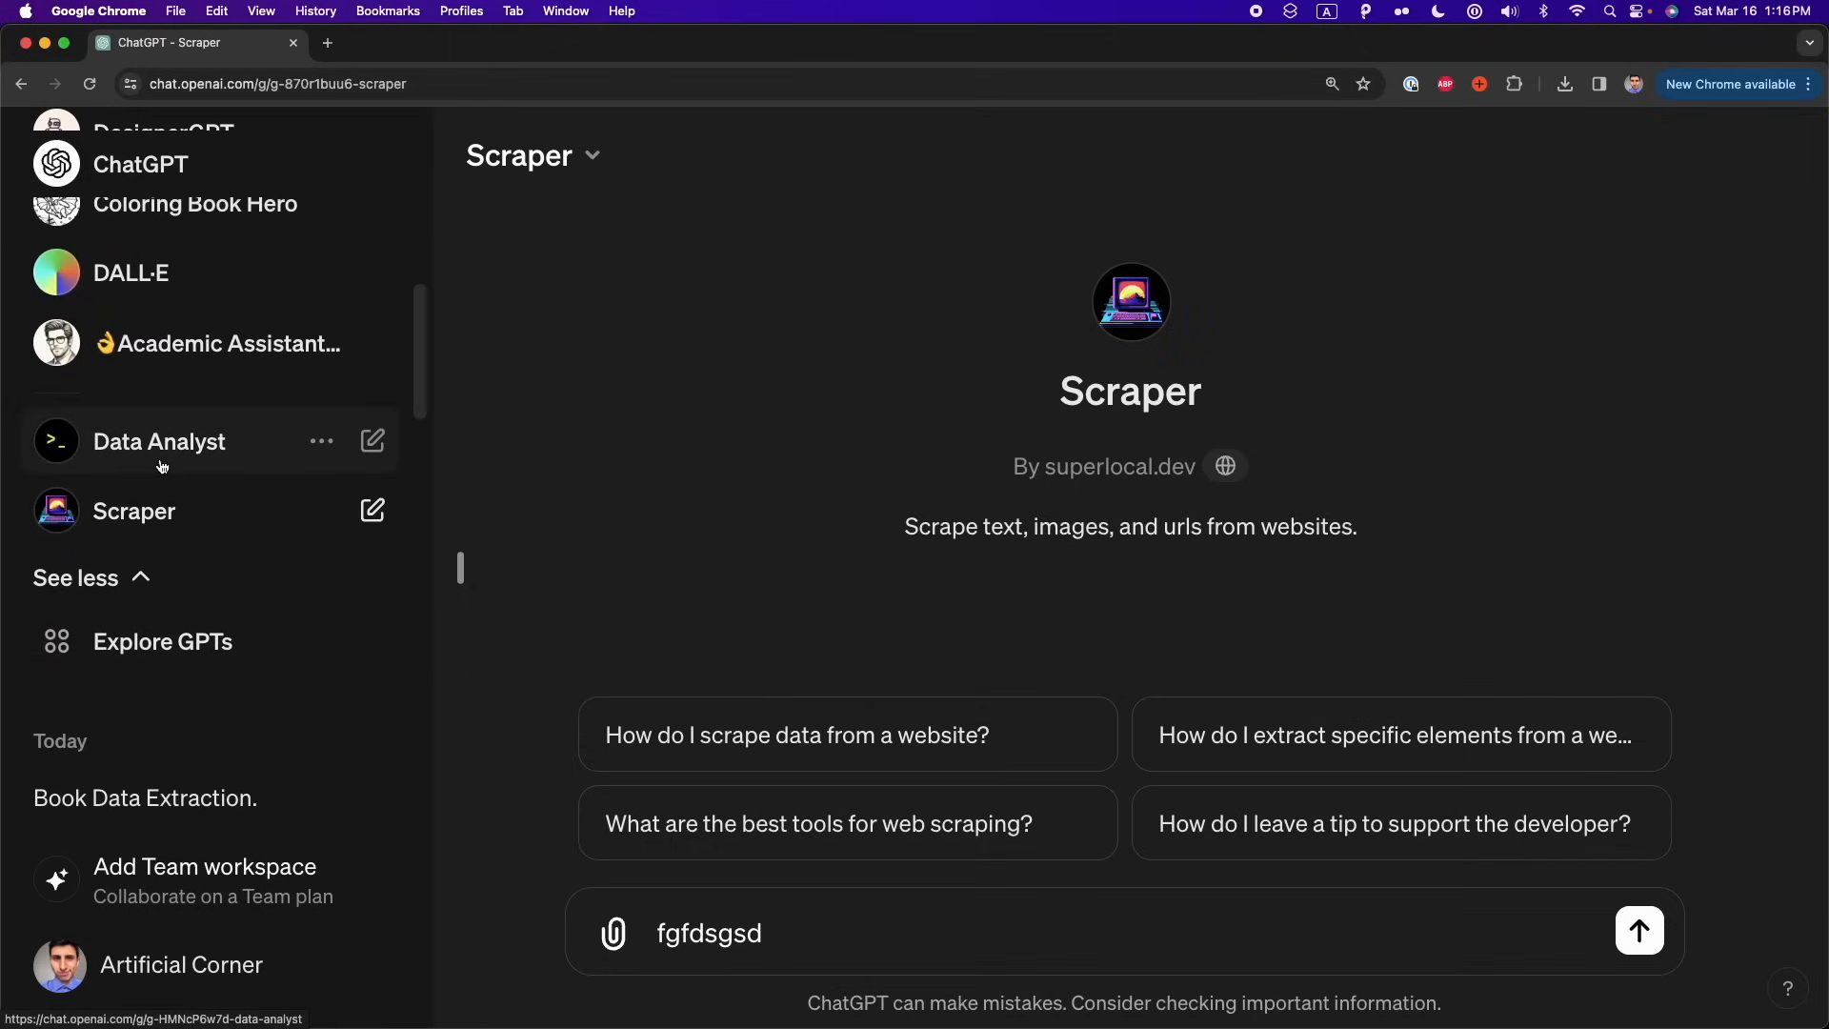
mouse_move(183, 537)
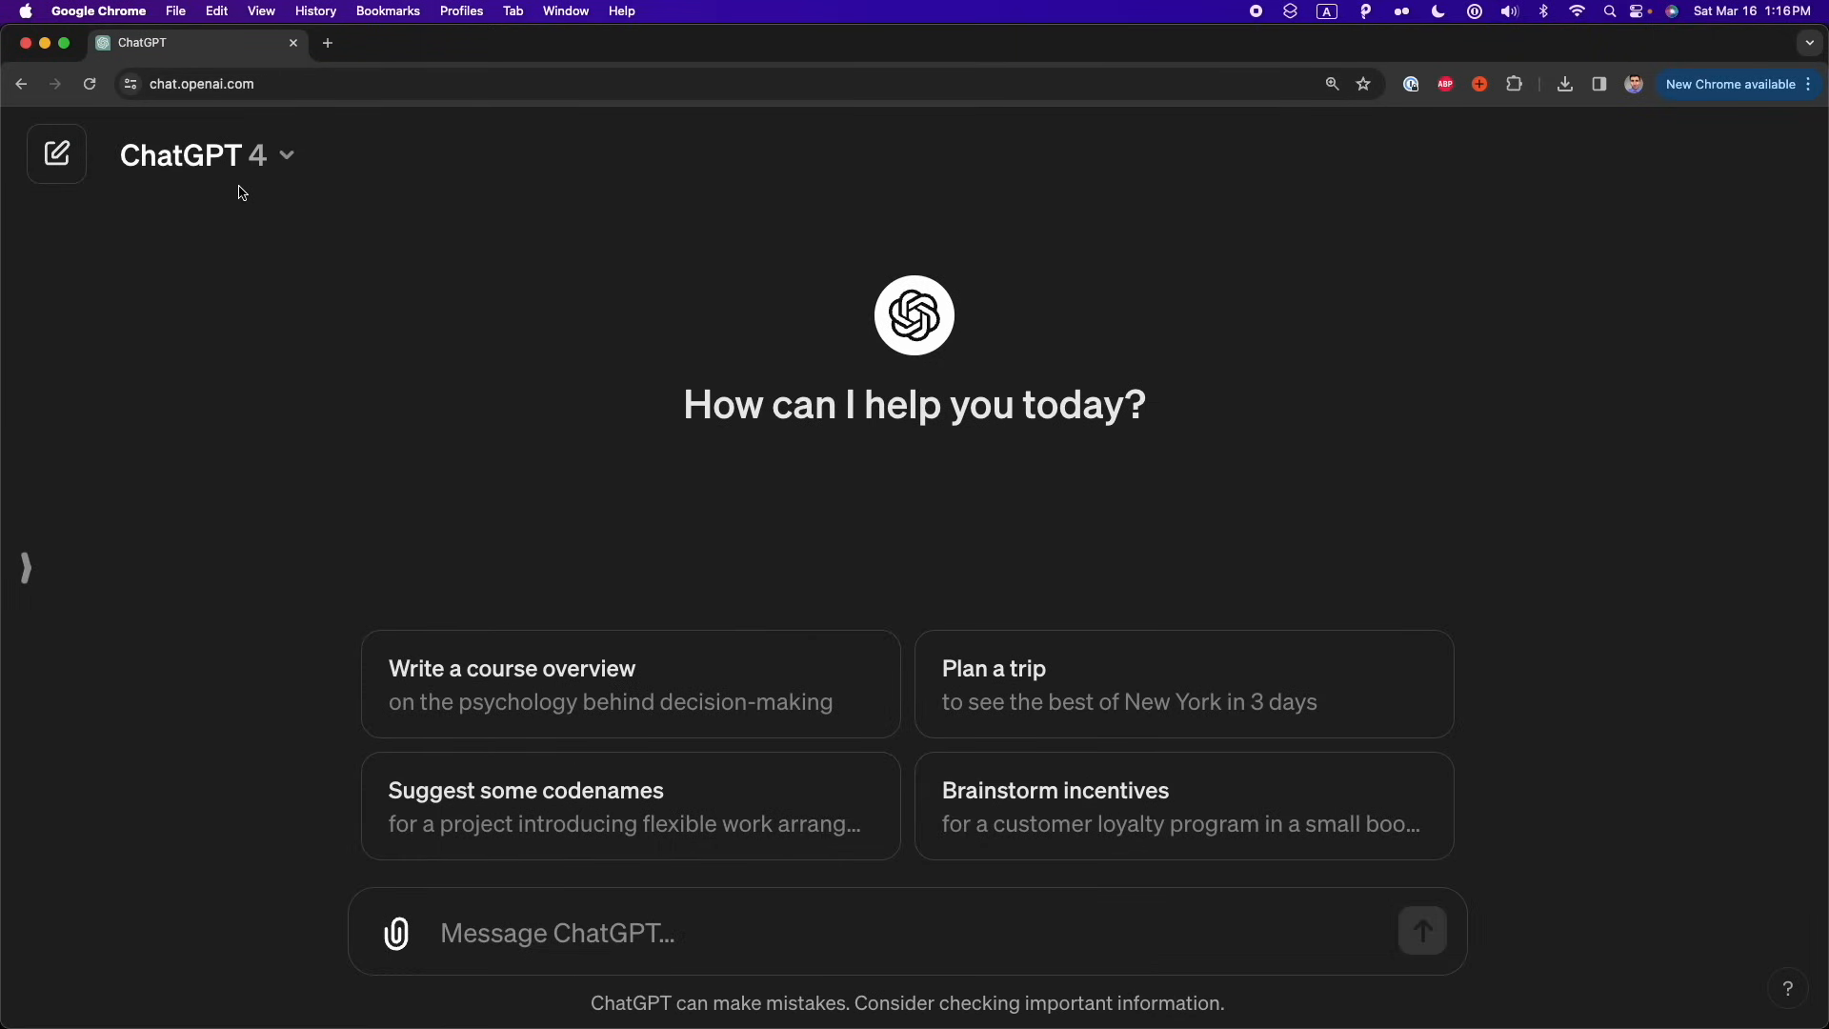
Address the new message to the Scraper GPT via the @ mention list
left_click(558, 931)
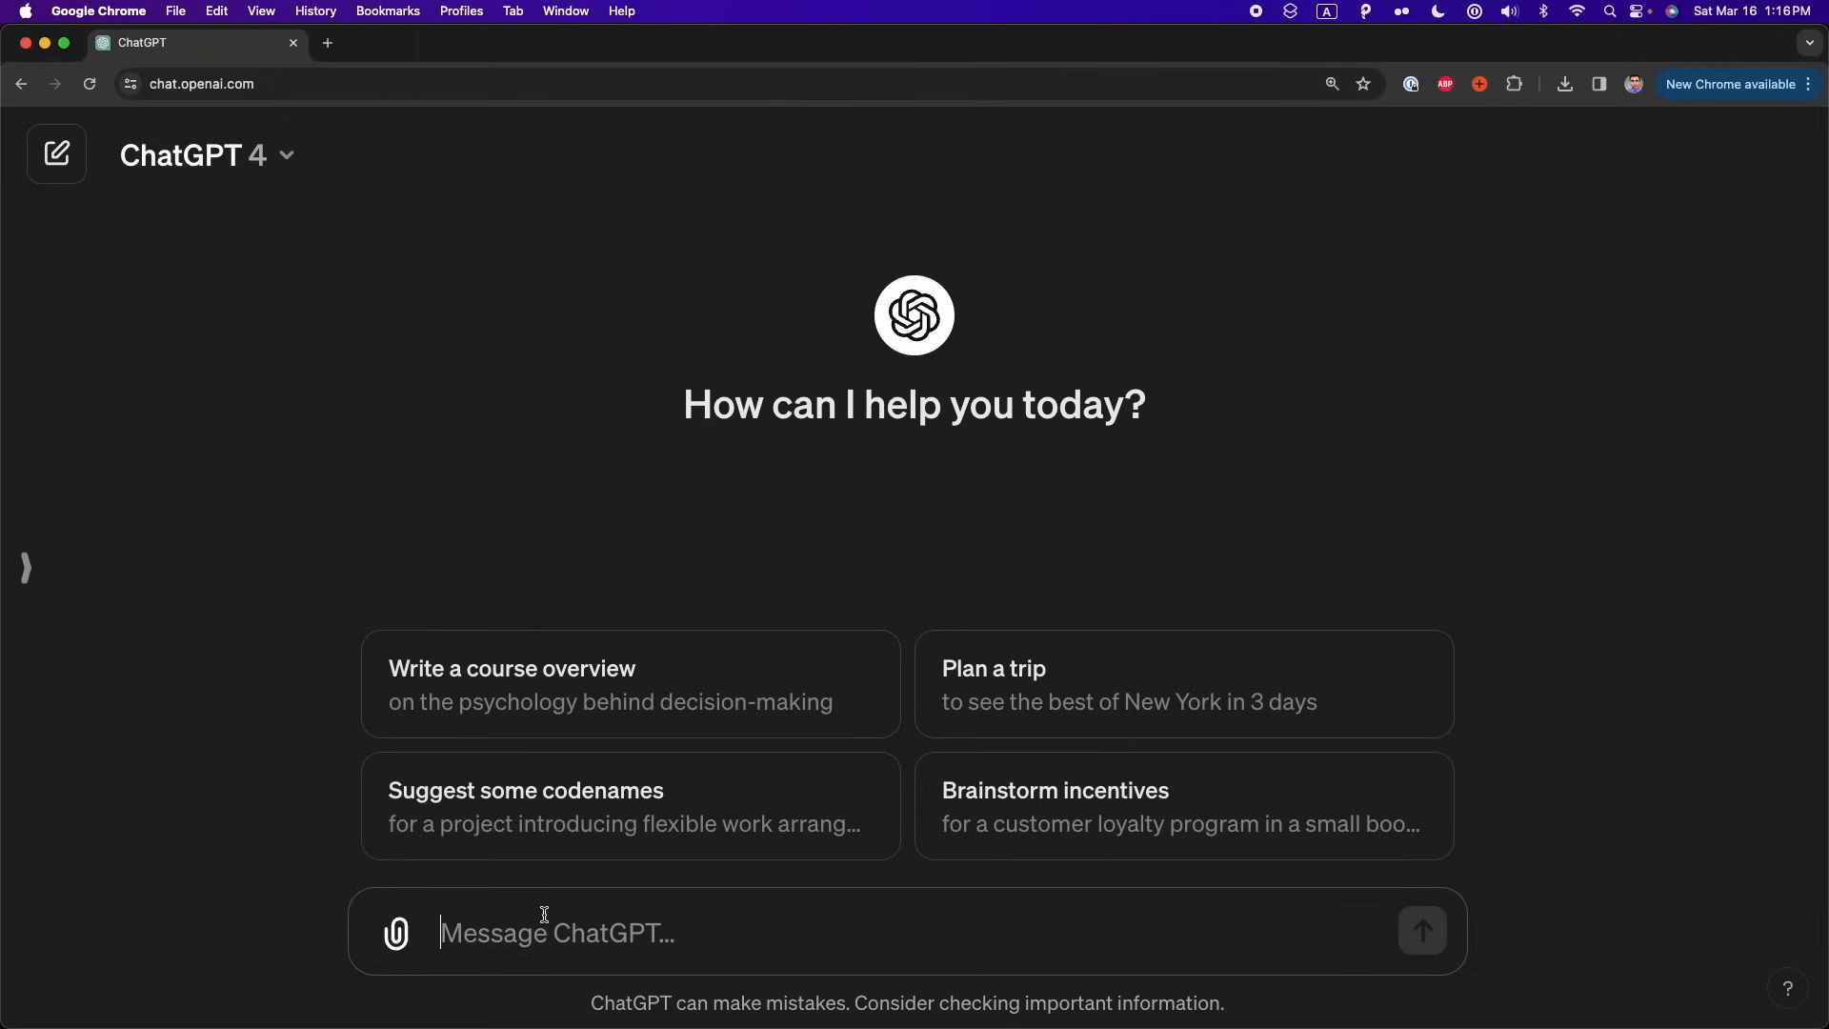
type("@")
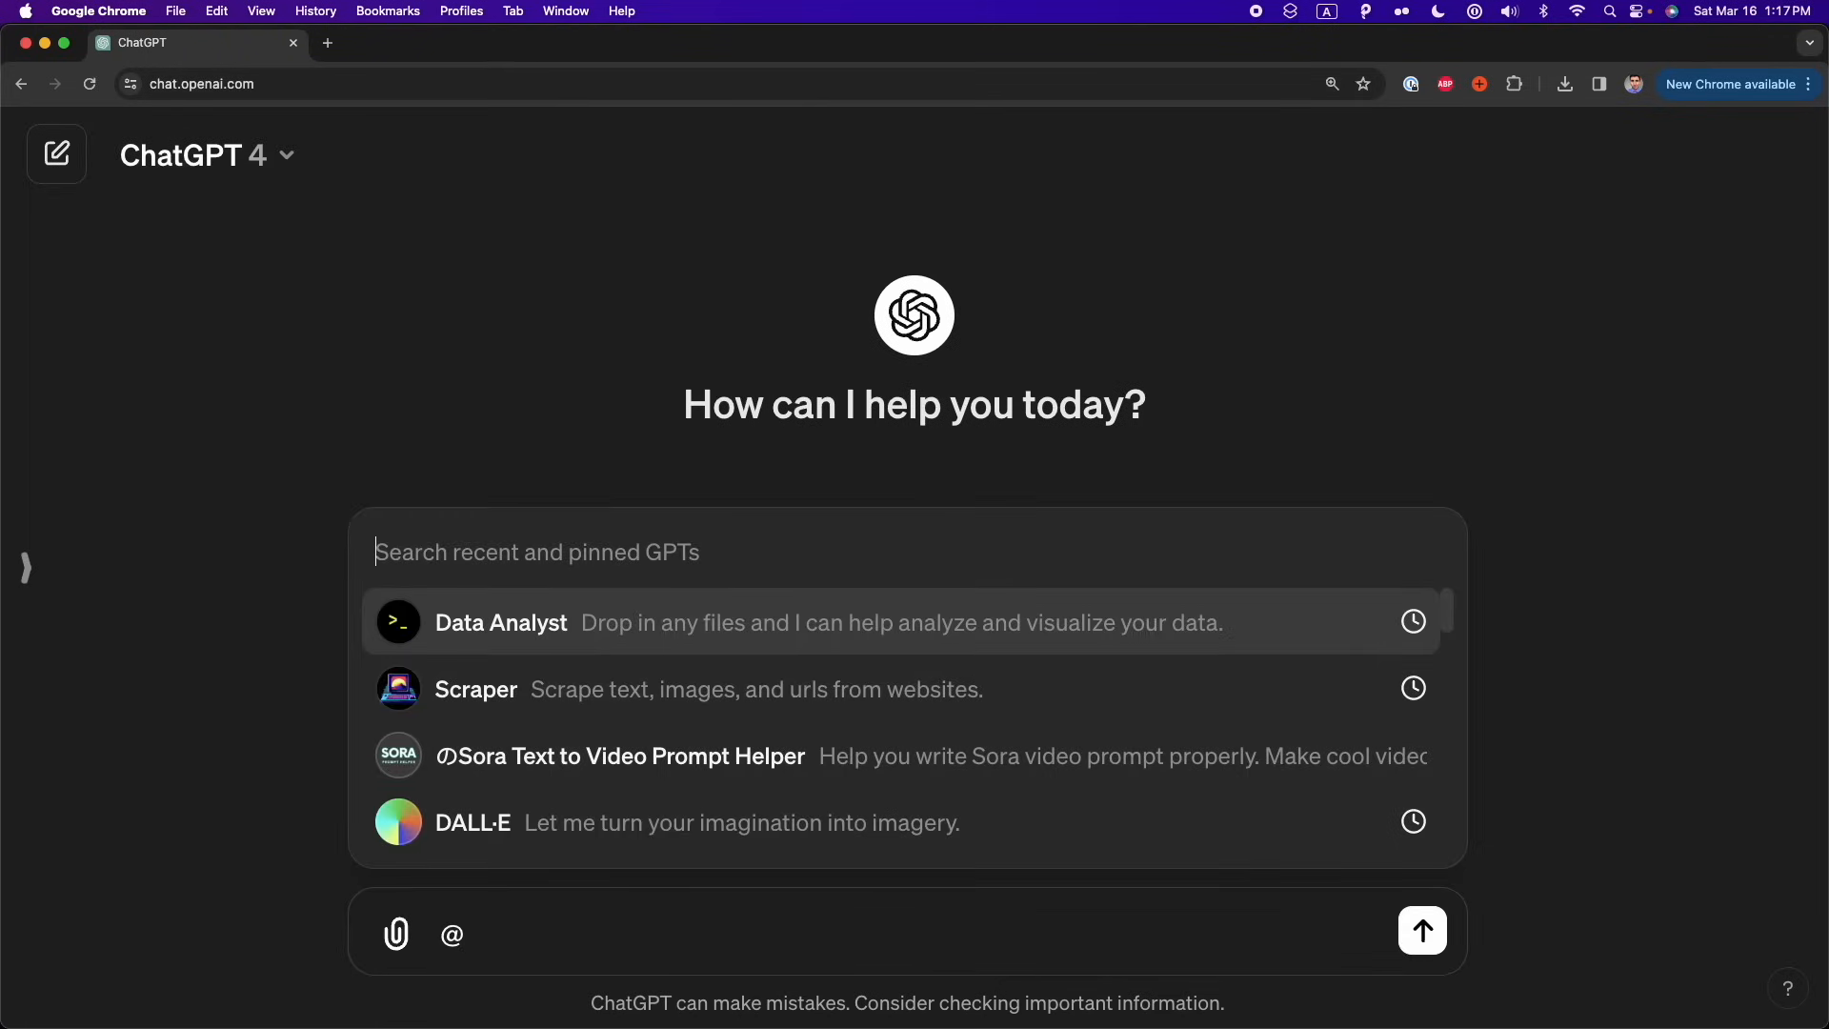
type("scar")
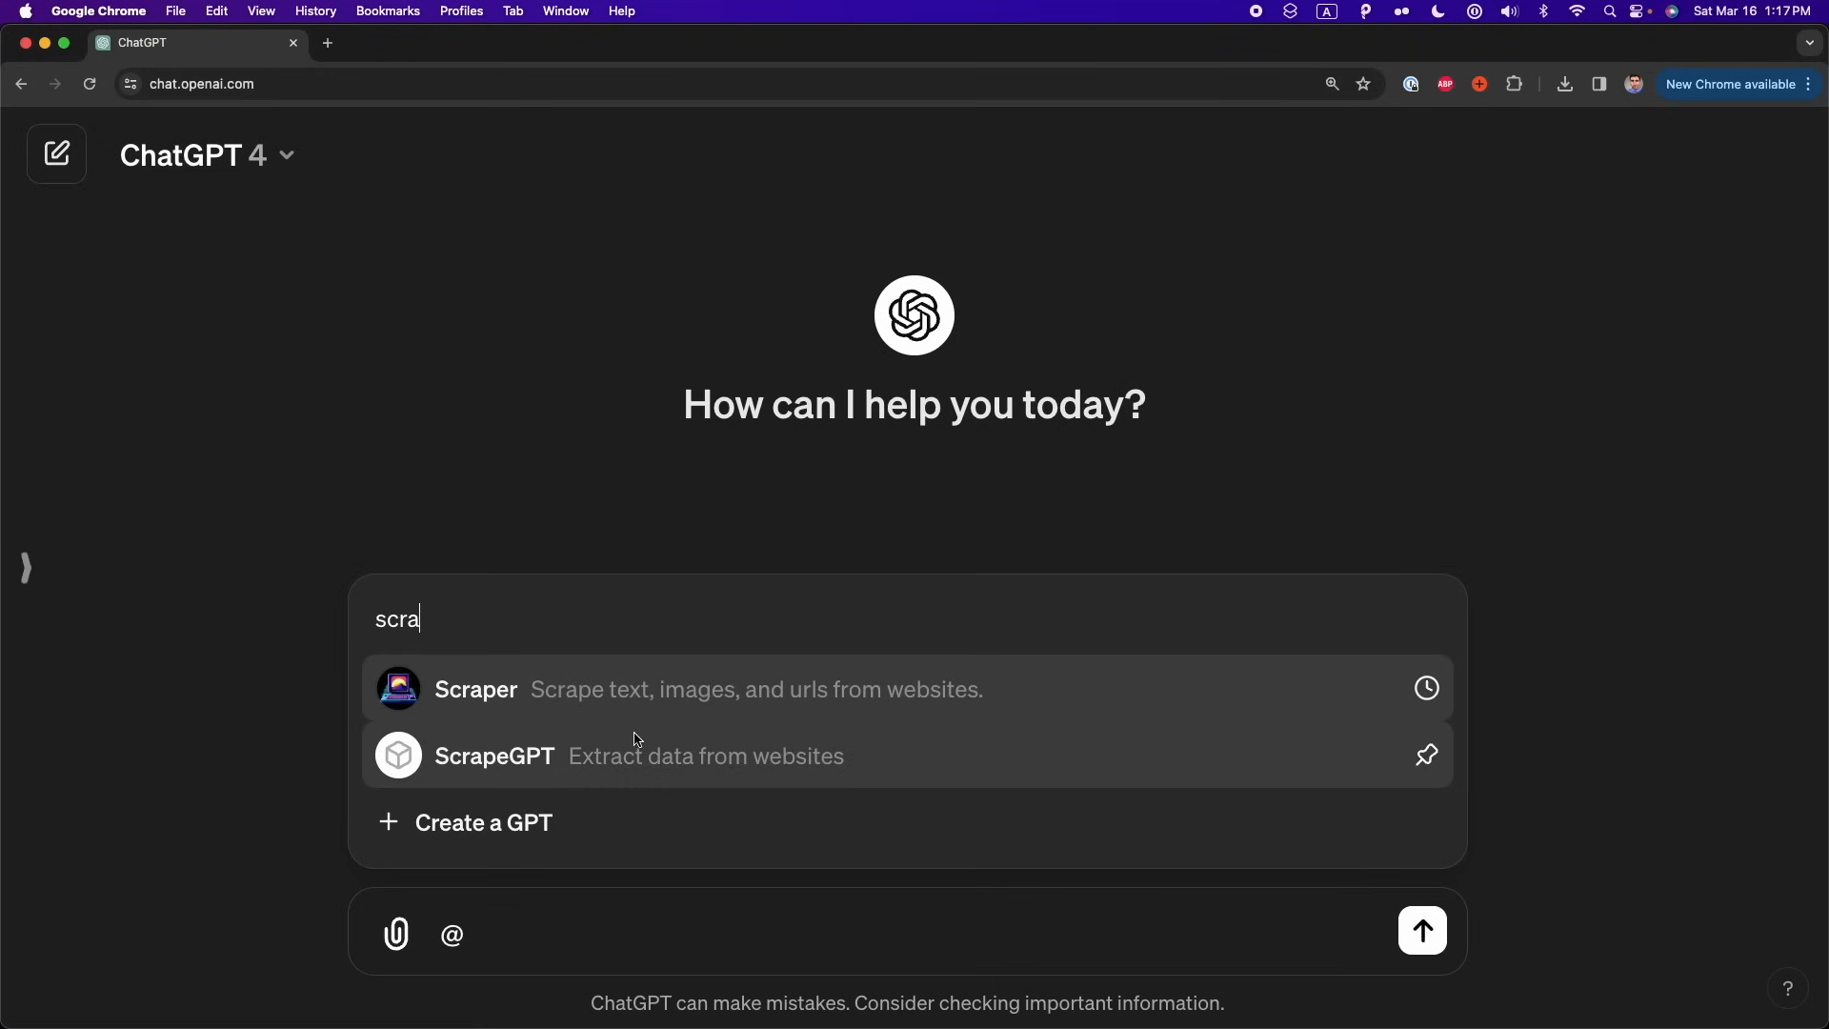
left_click(474, 689)
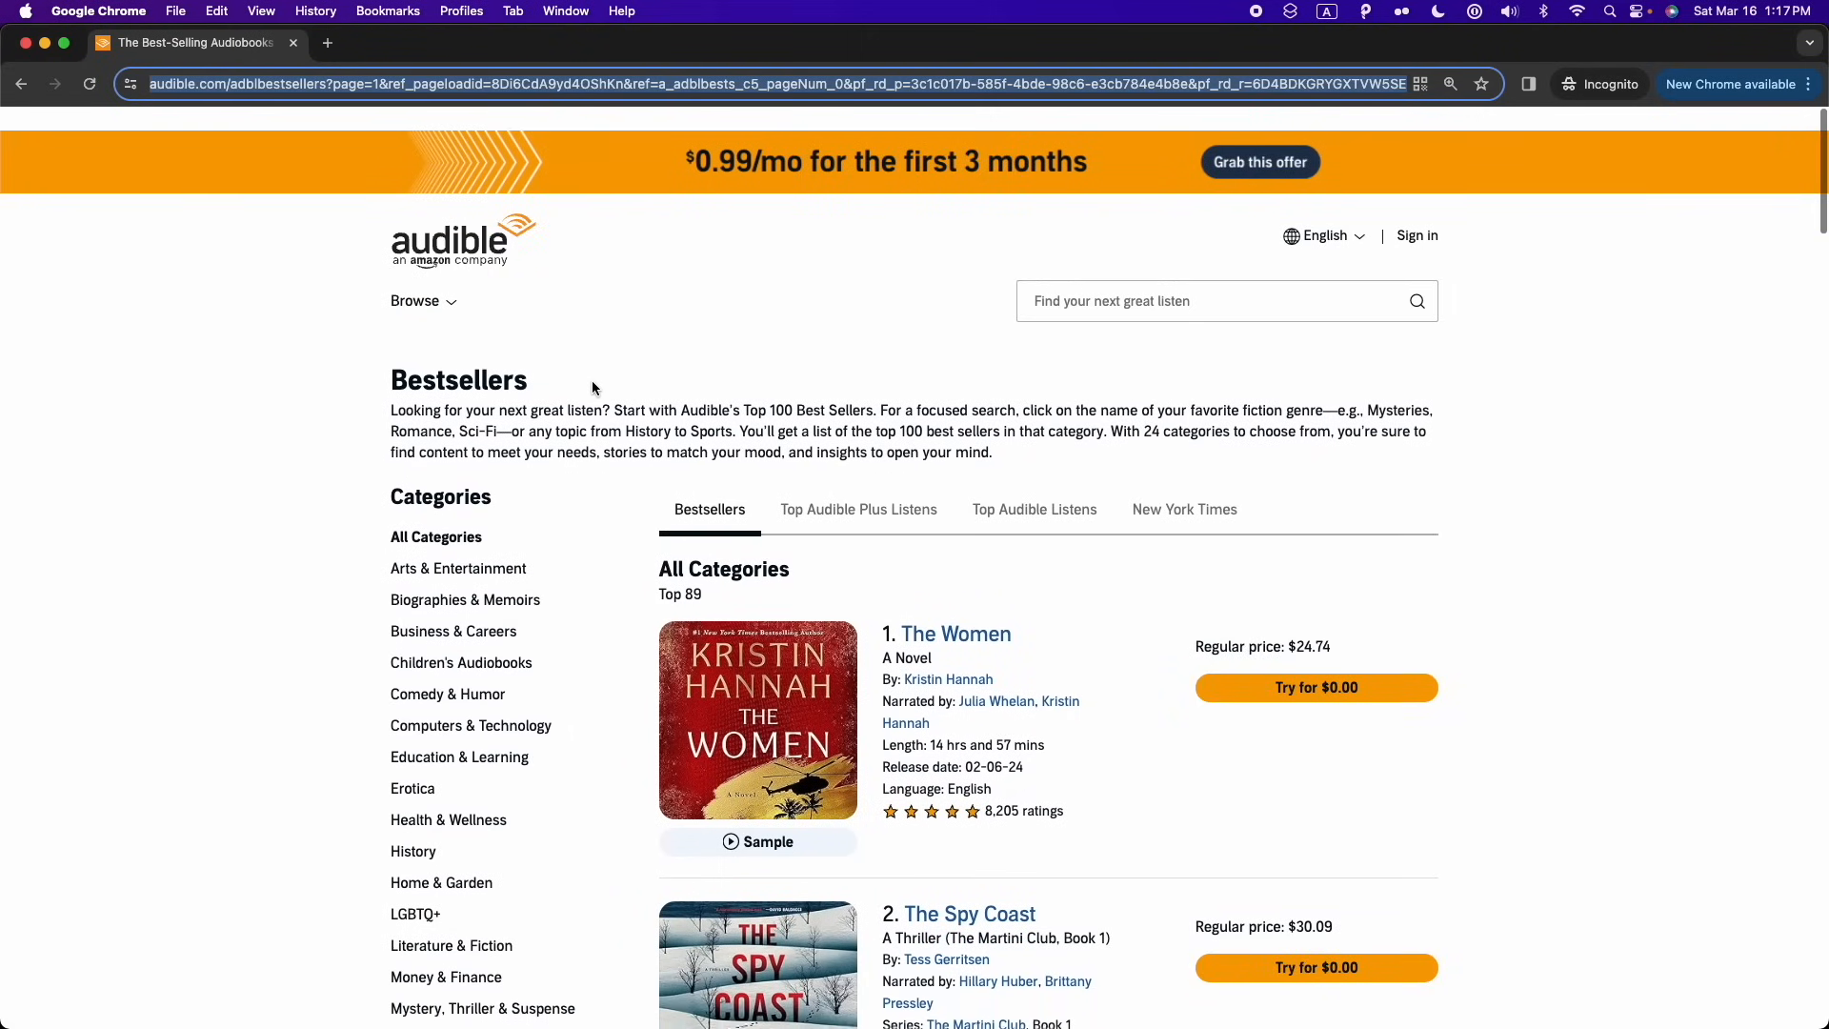
scroll("down", 3)
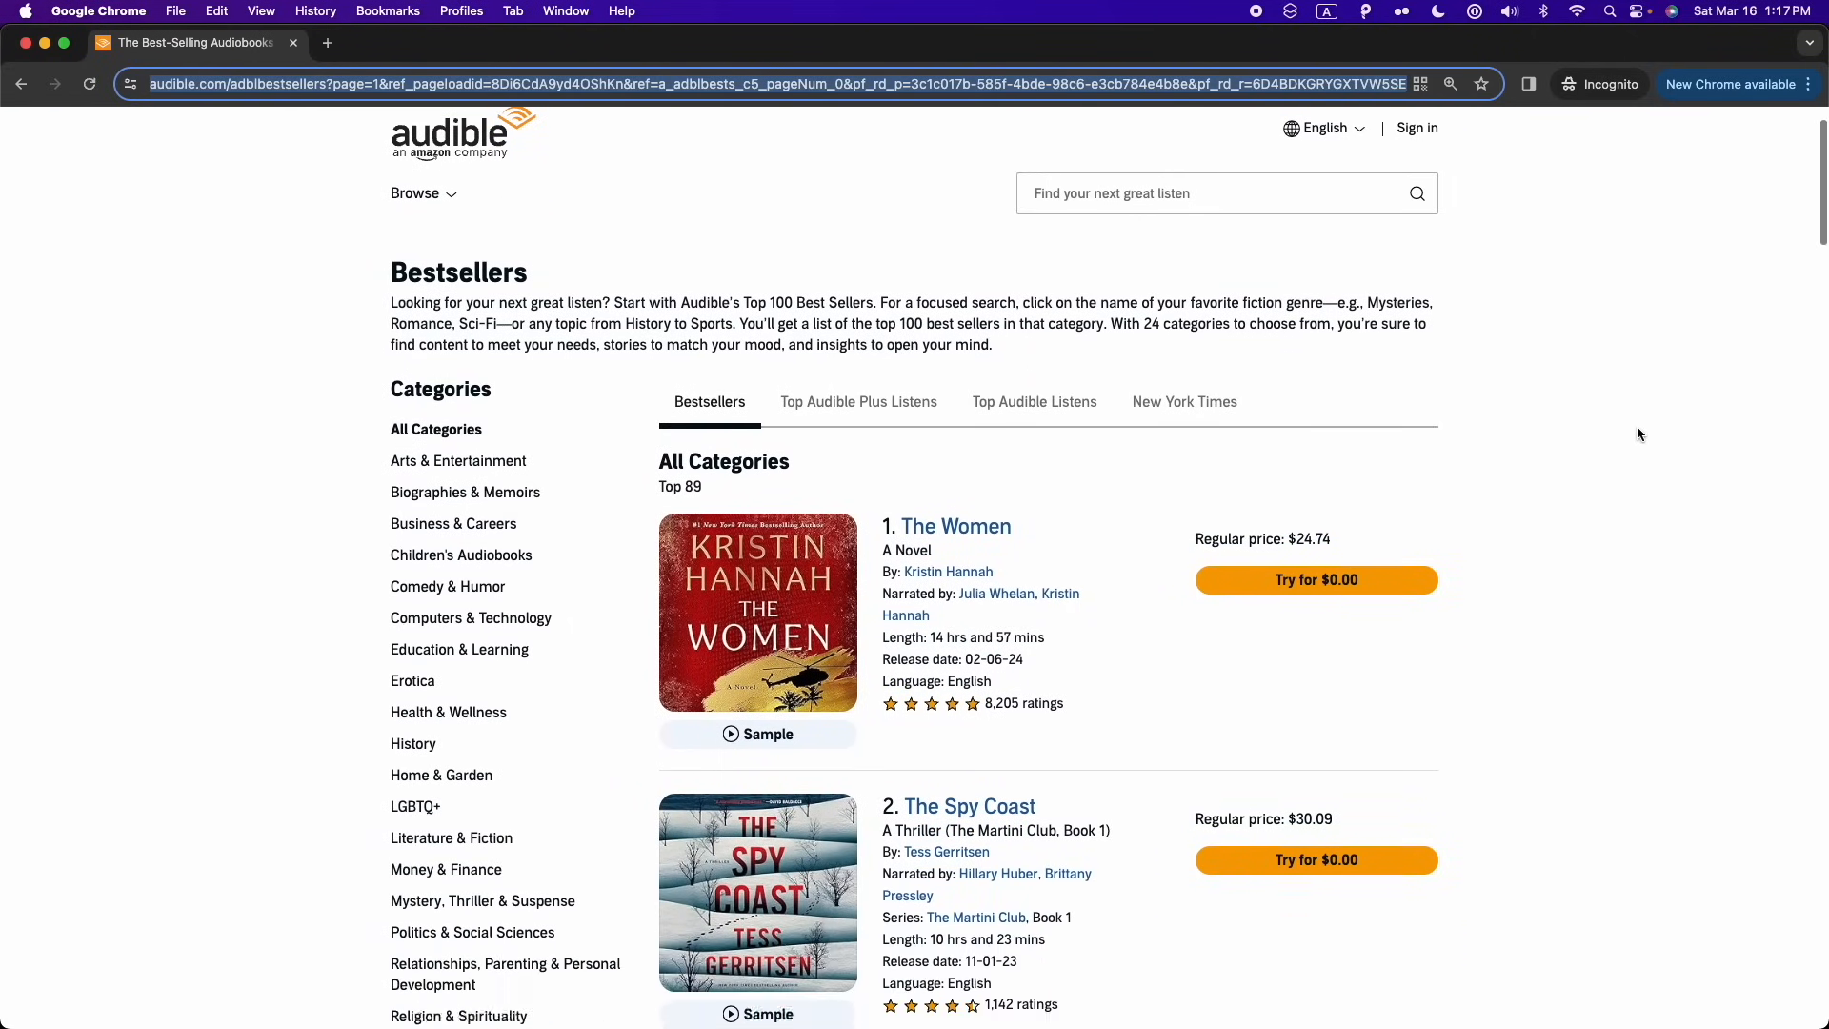
scroll("down", 3)
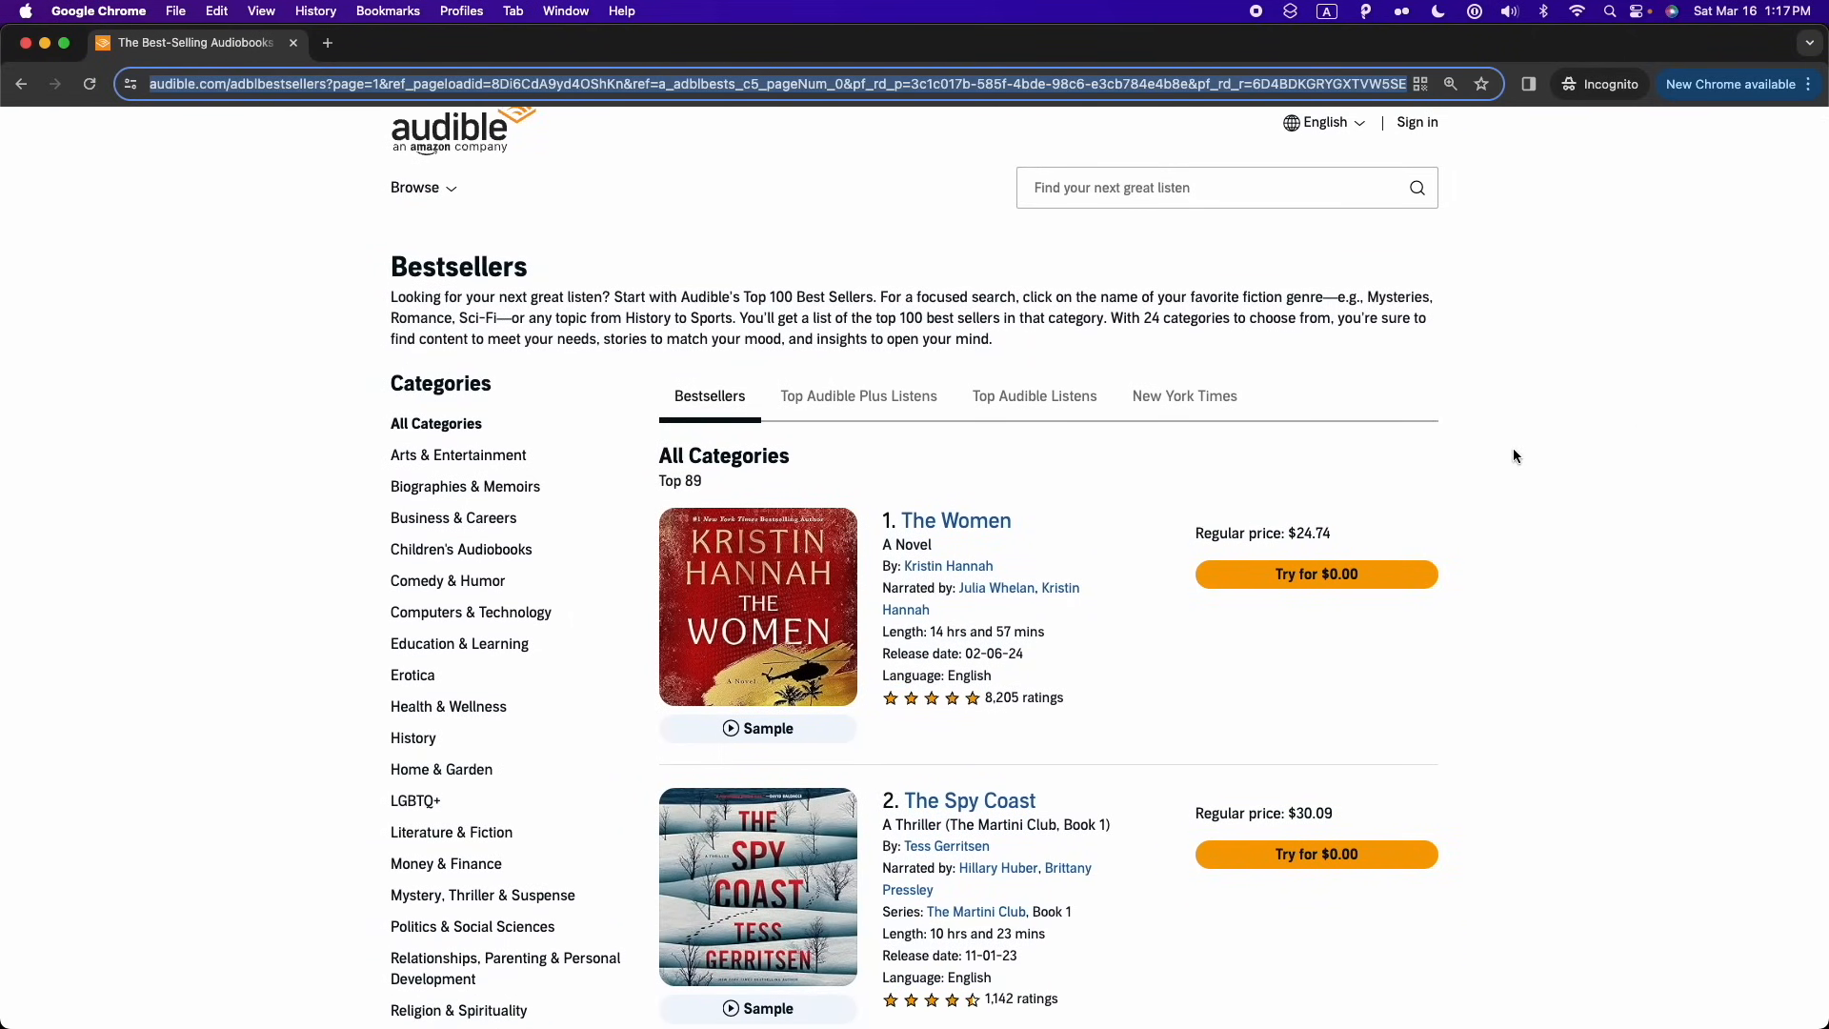
scroll("down", 3)
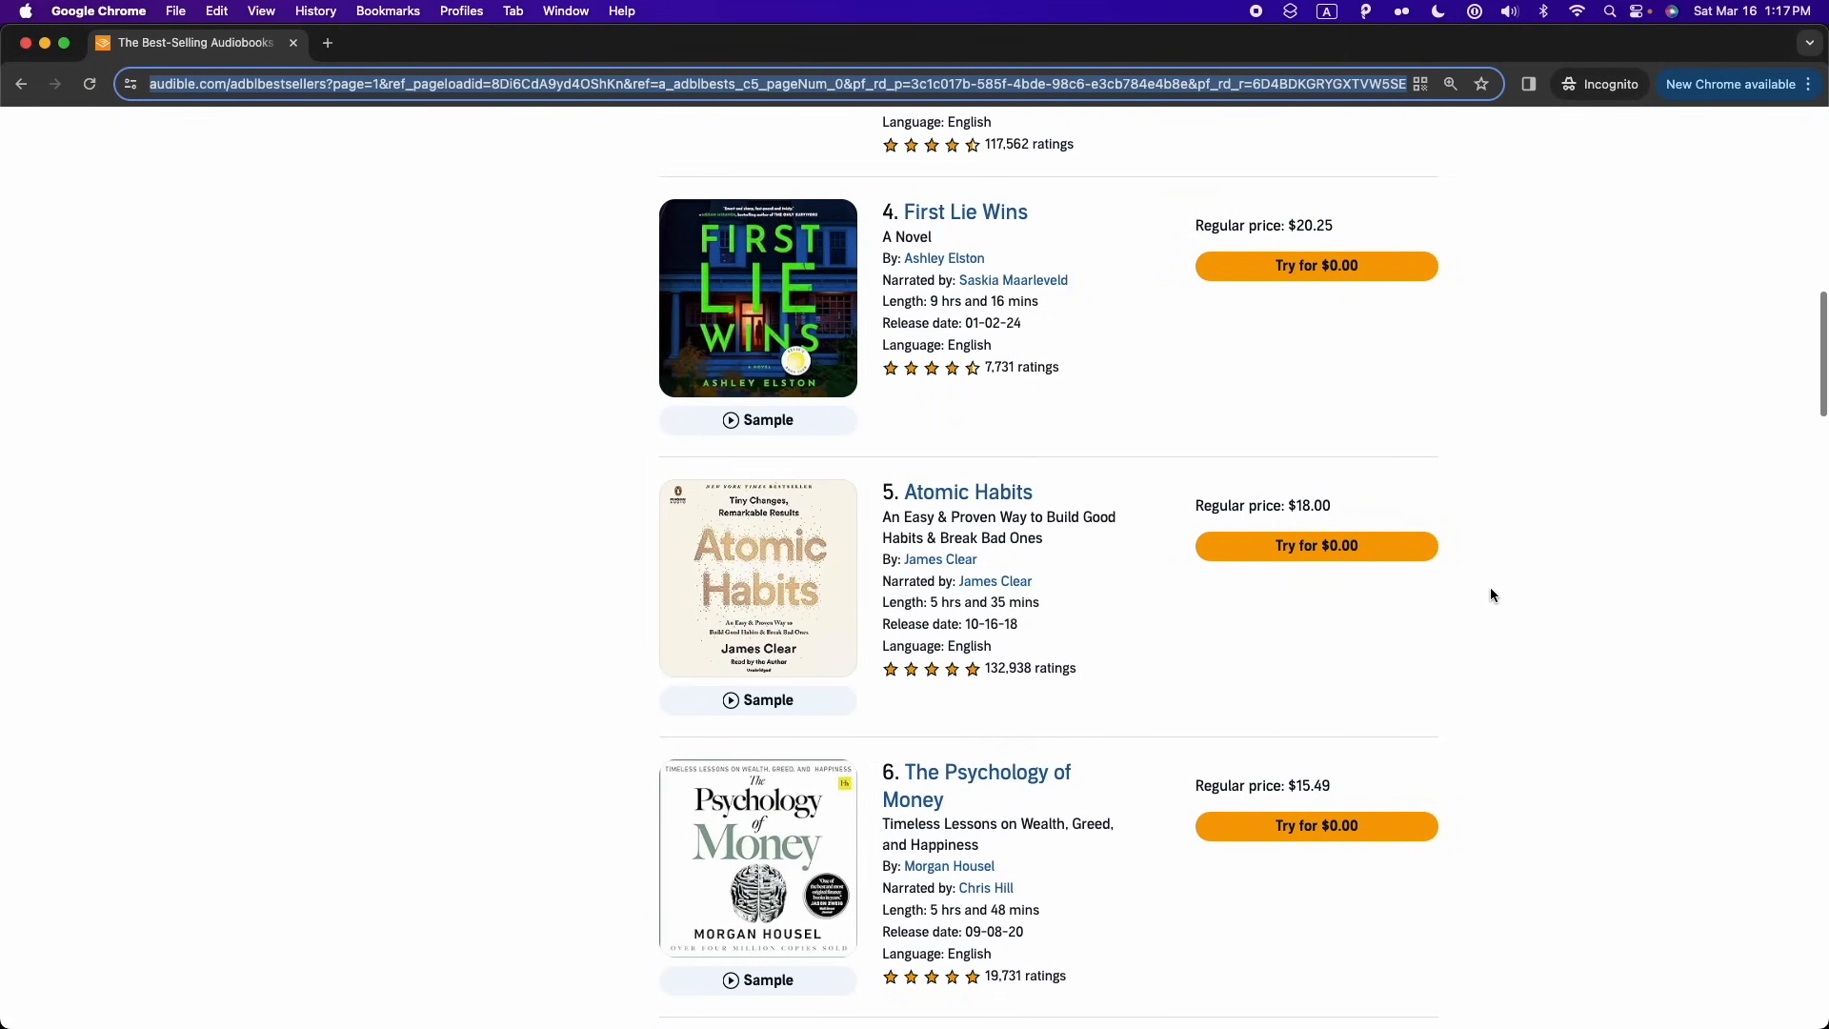
scroll("up", 3)
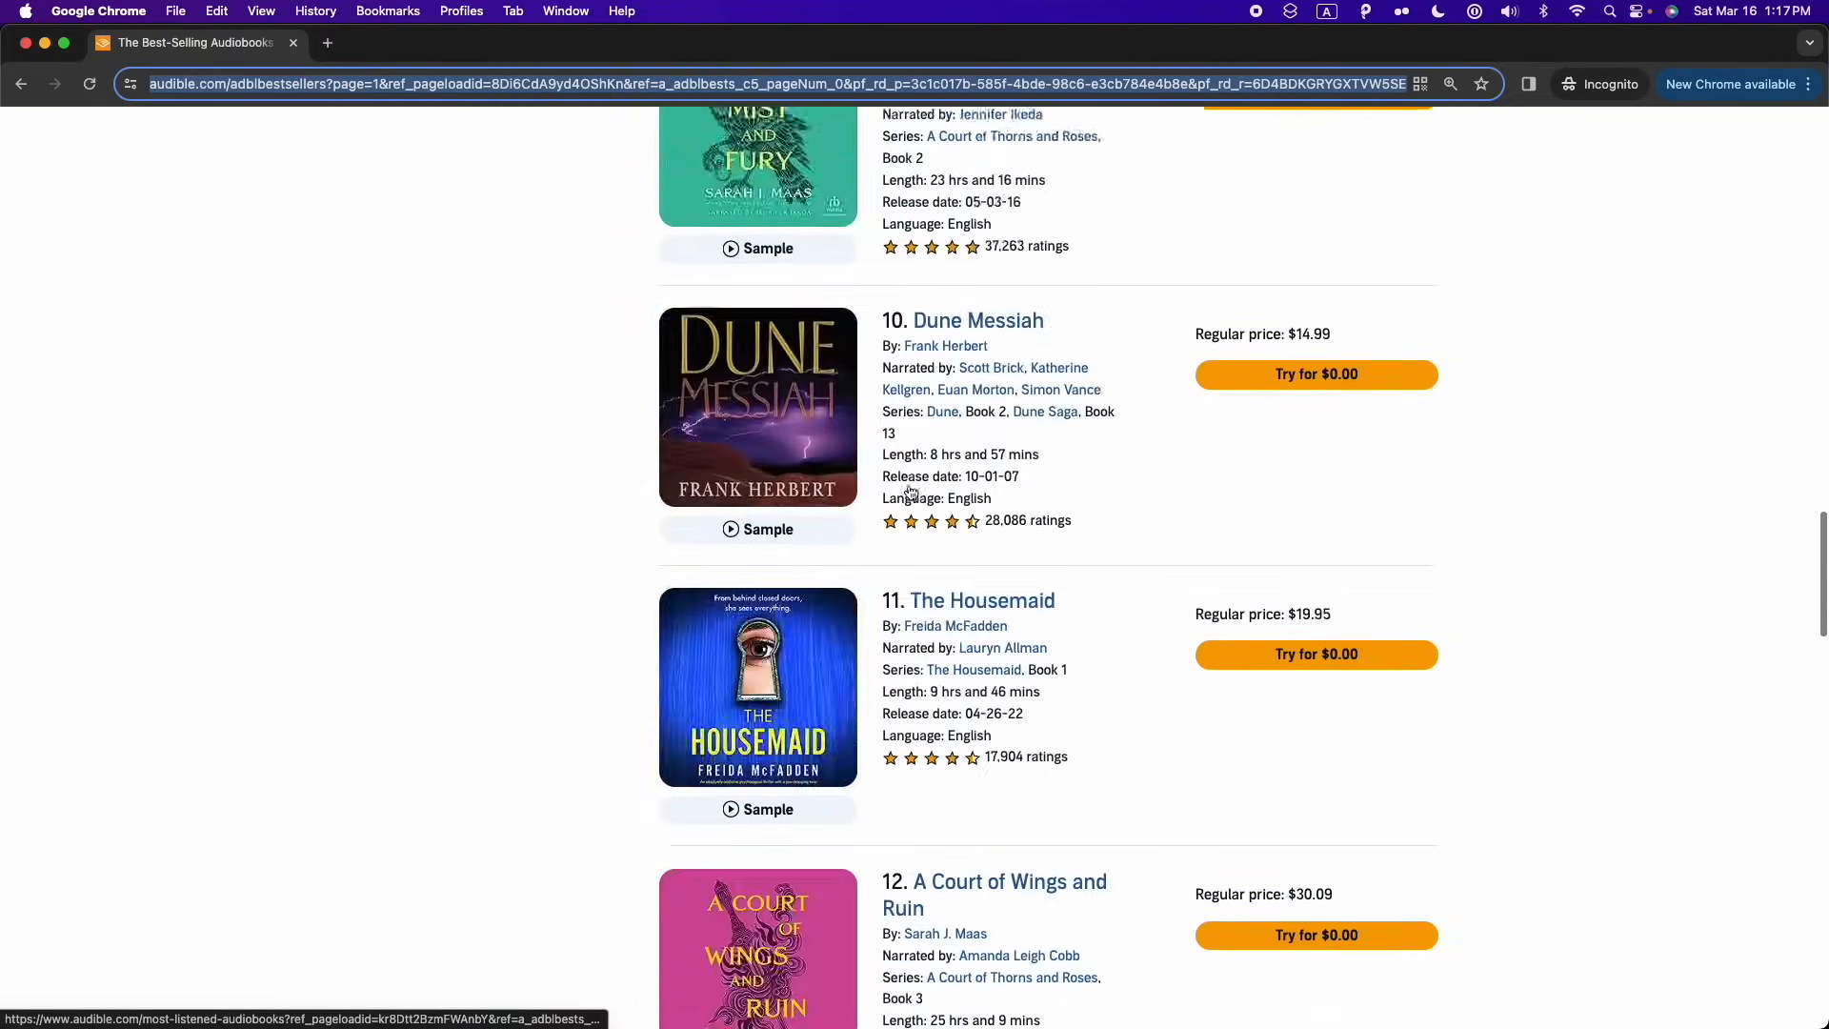
scroll("down", 3)
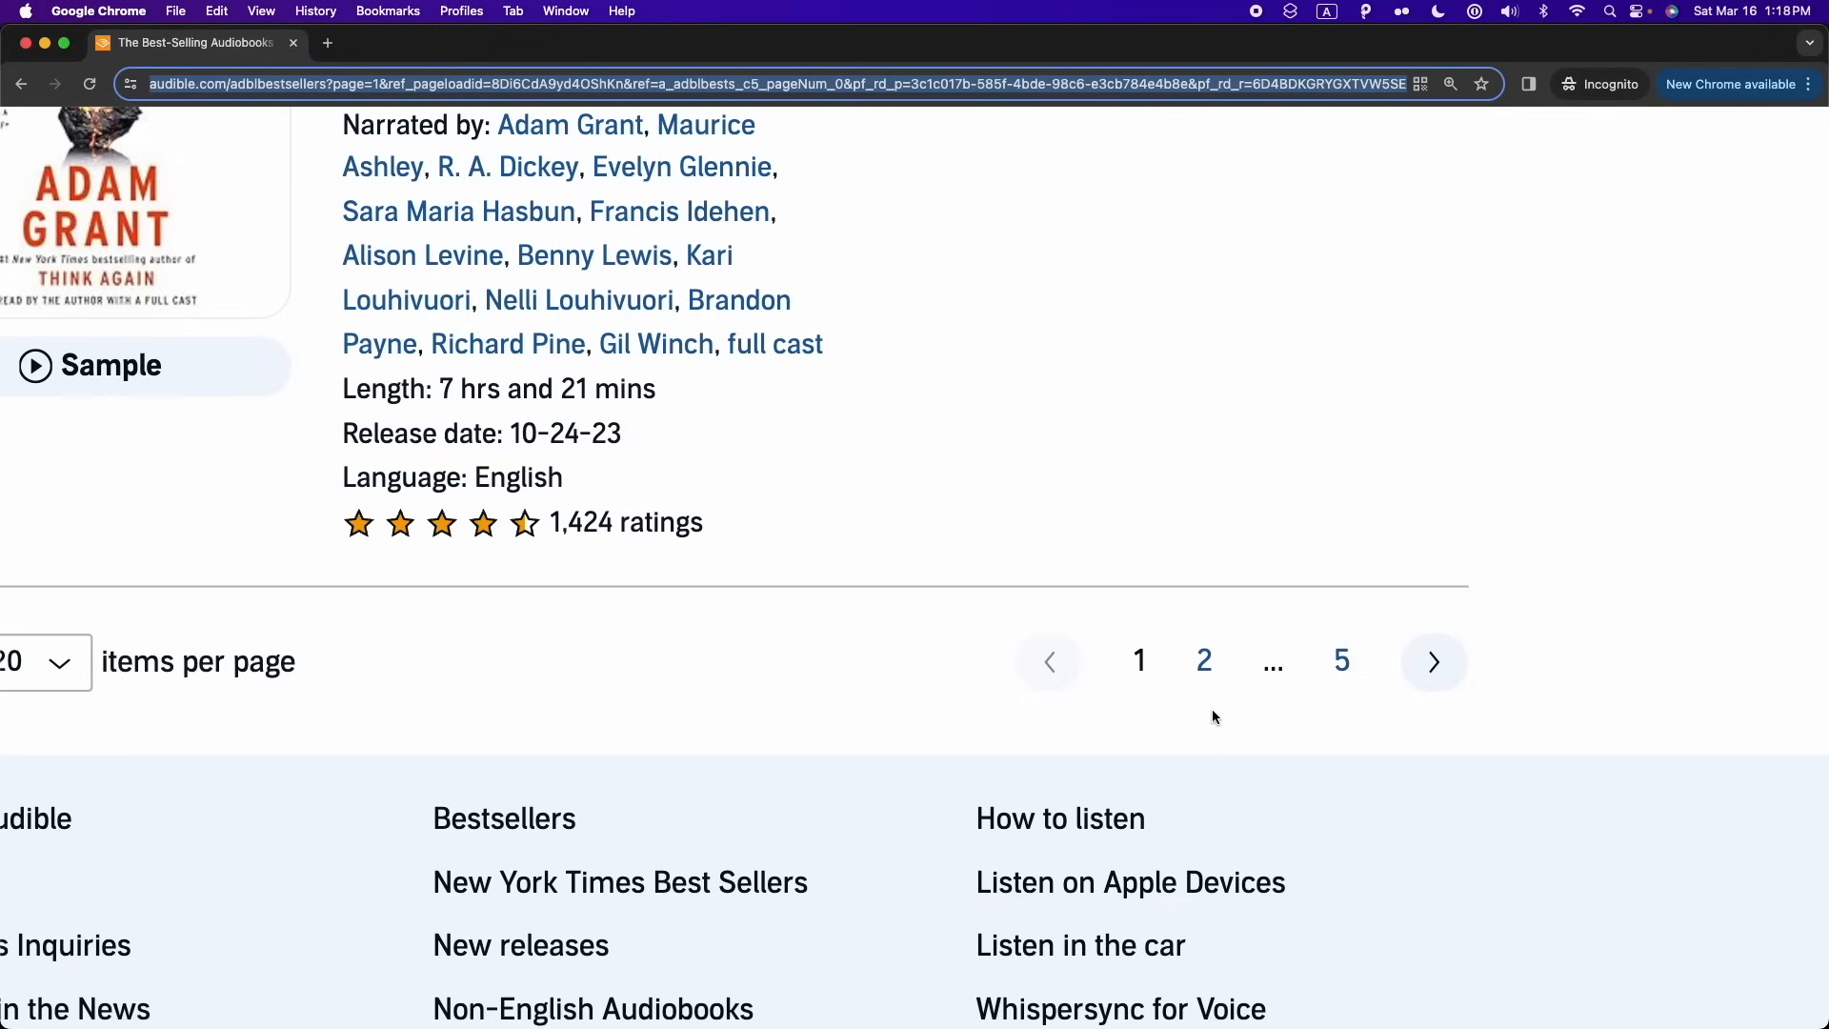
mouse_move(1297, 680)
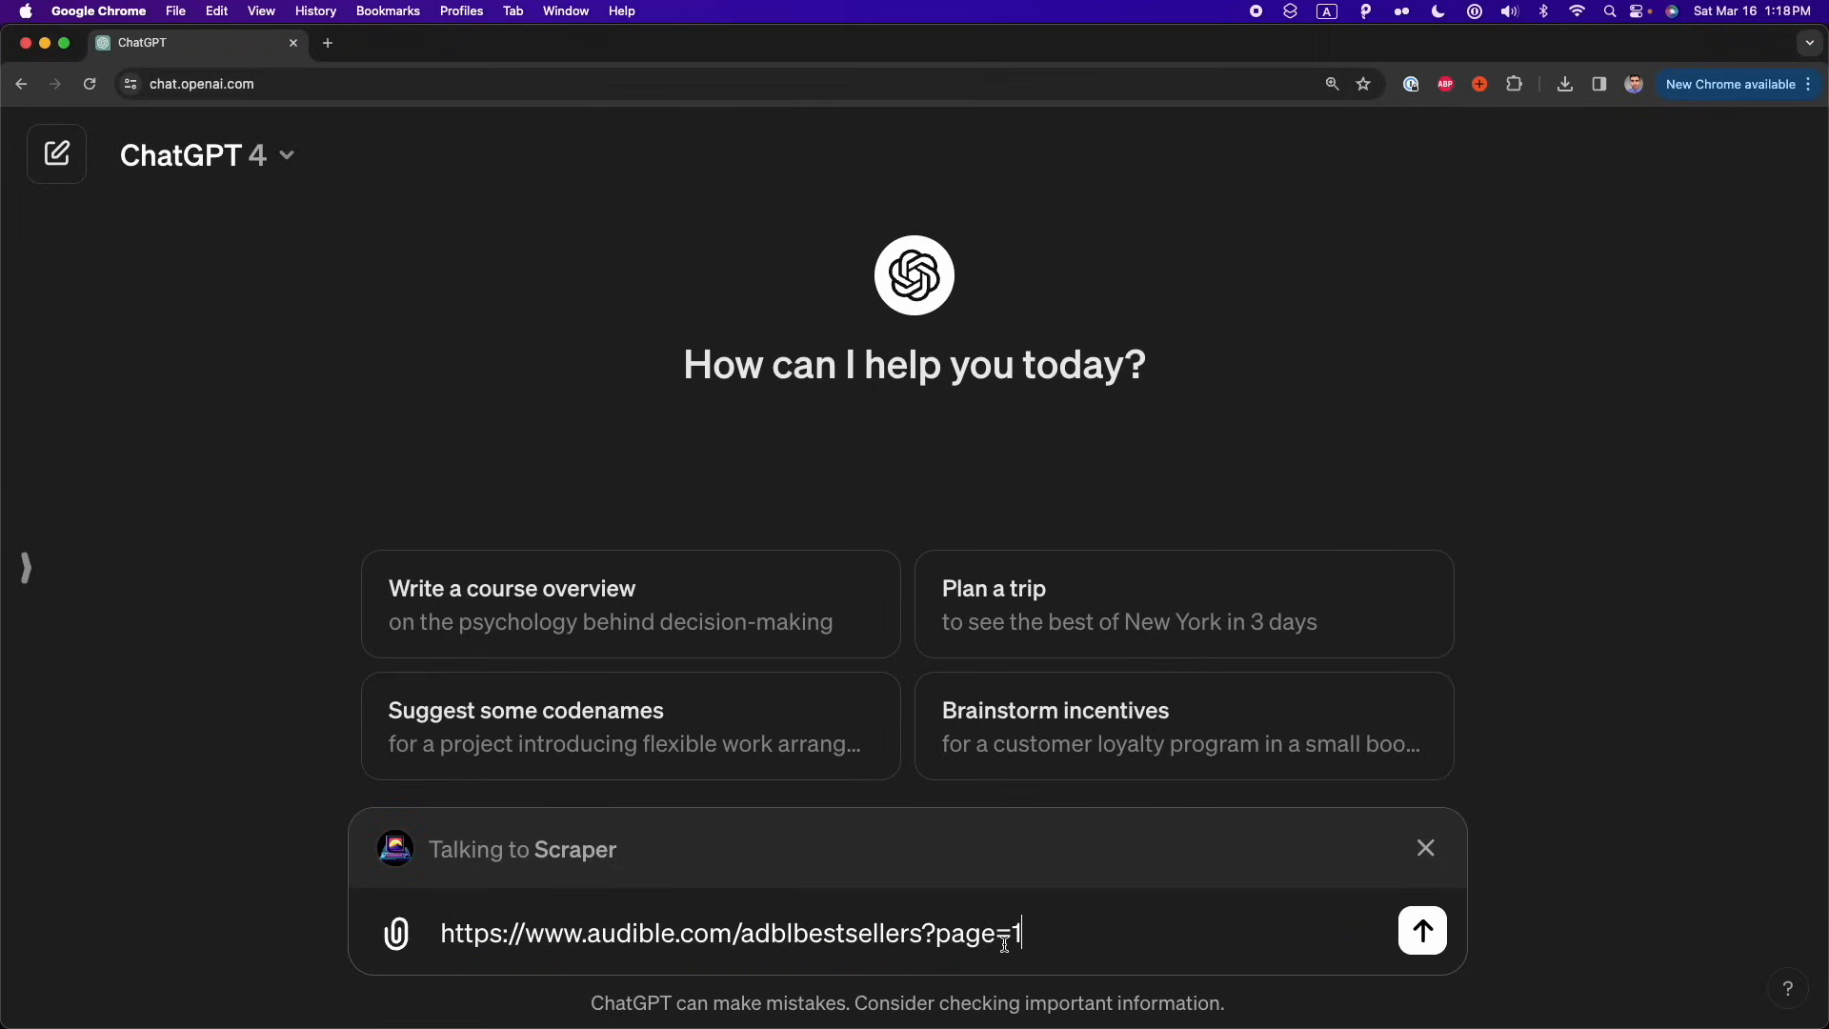
Add the page=2 Audible URL and request a table of book name, author and length
key("Return")
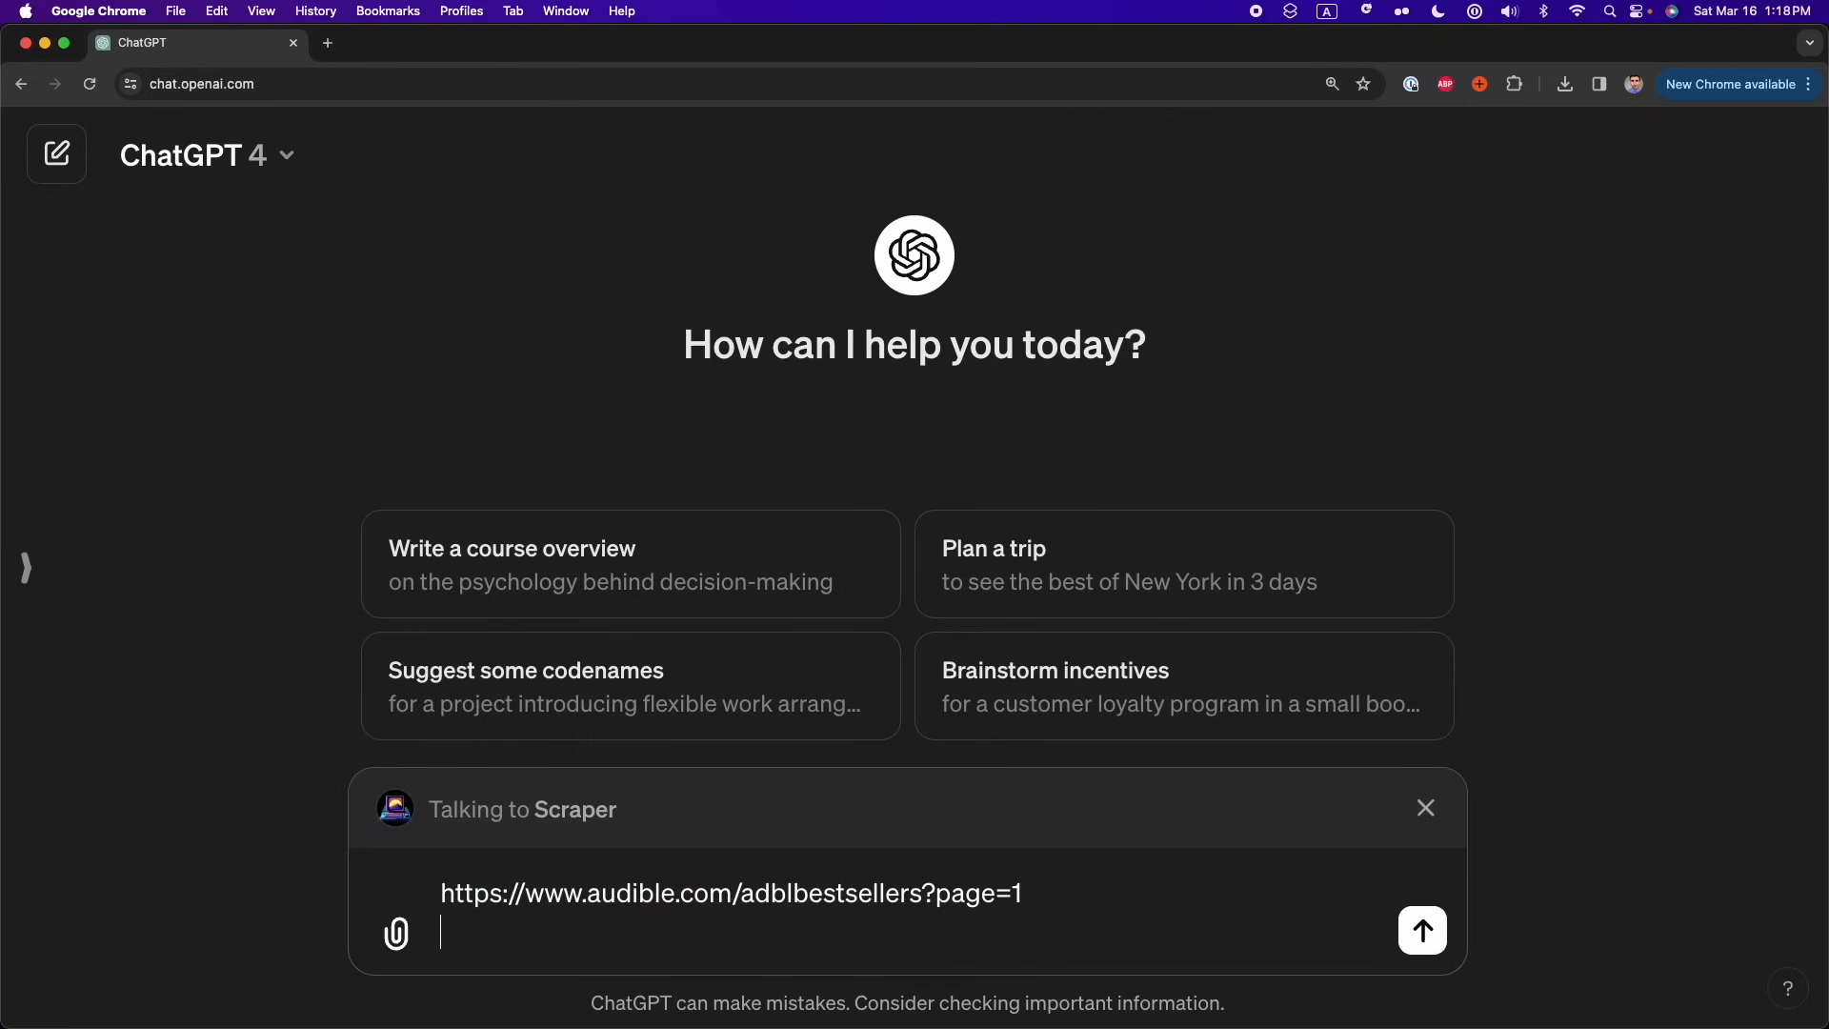
type("https://www.audible.com/adblbestsellers?page=2")
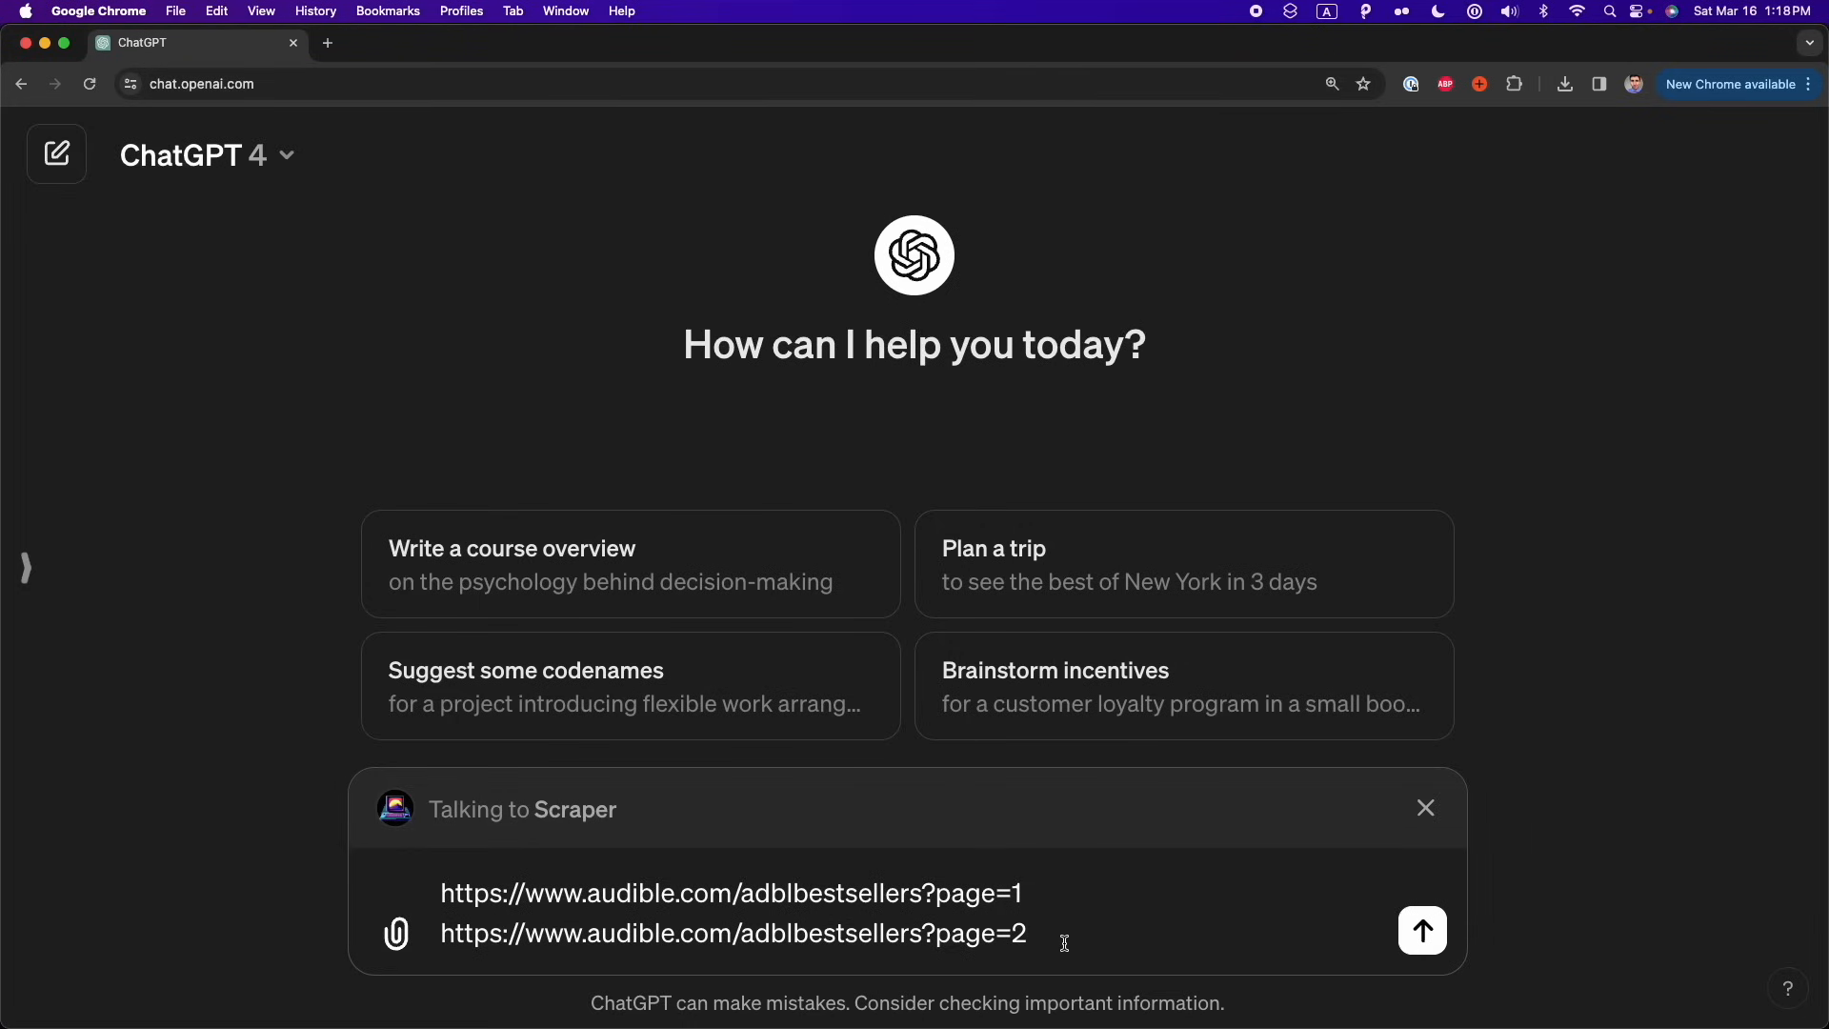
type("I want a table with the name of the book, author and length")
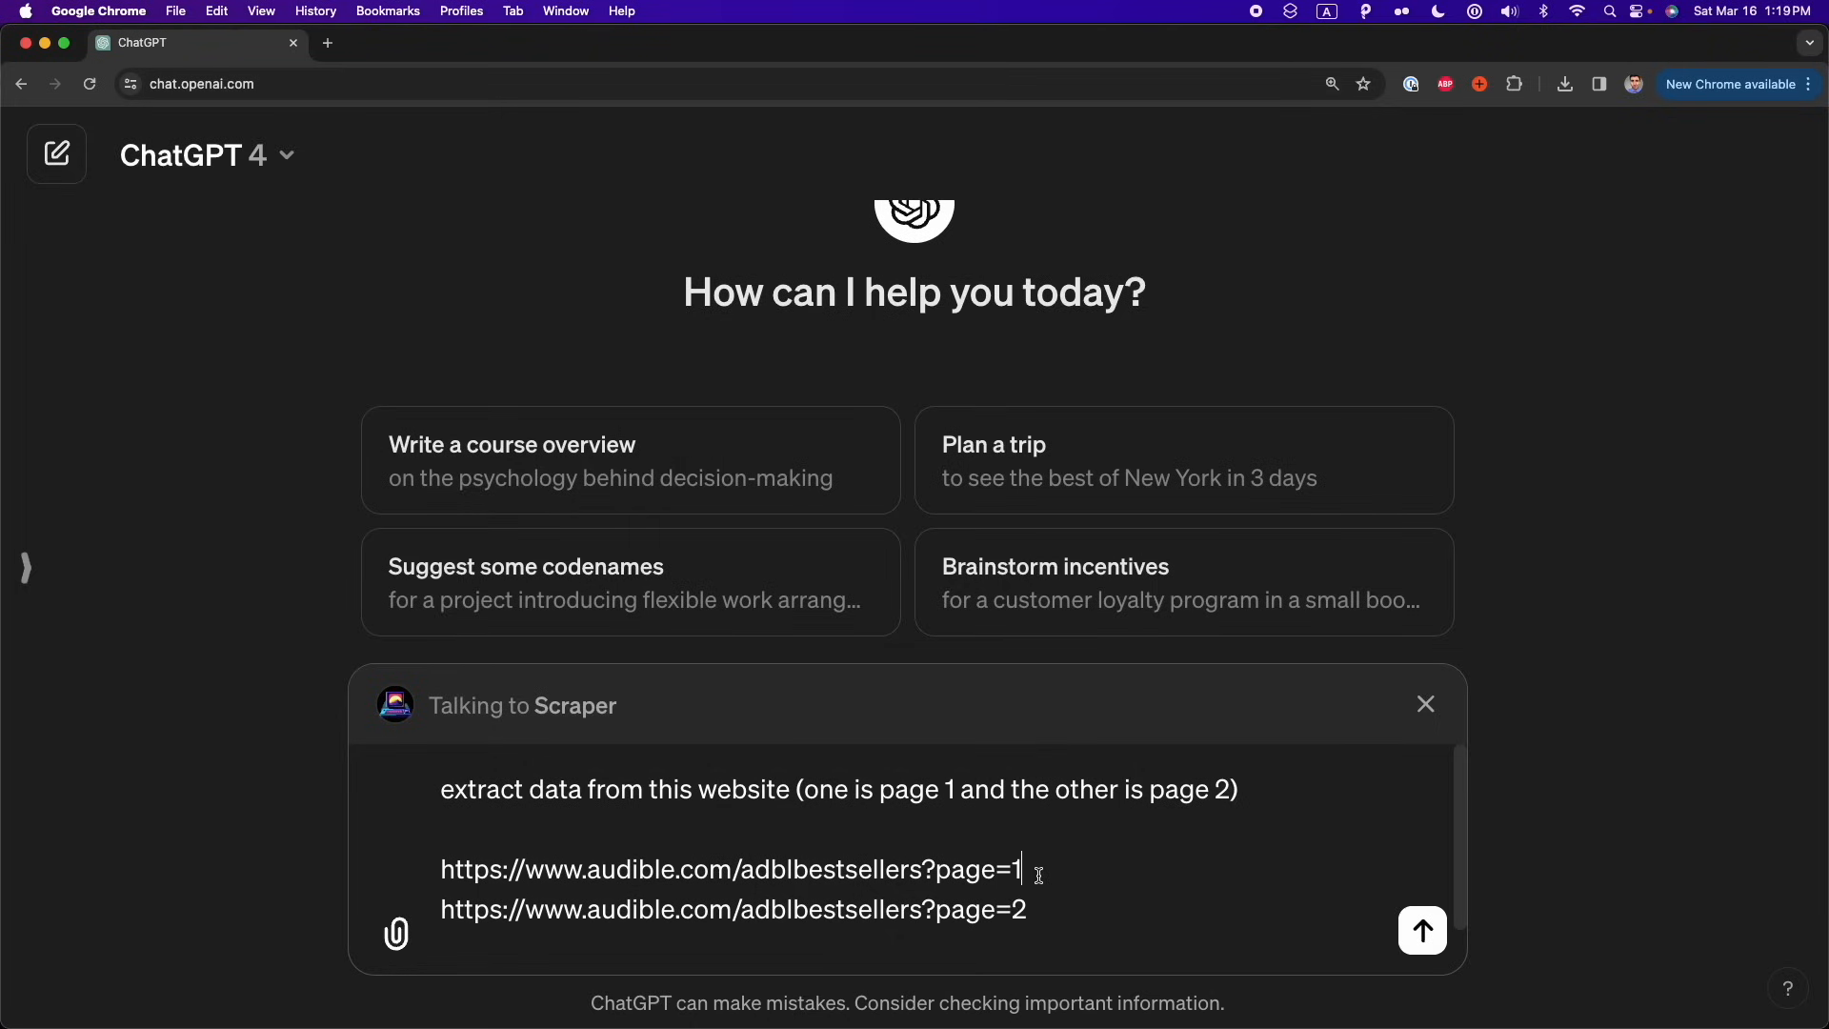
type("I want a table with the name of the book, author and length")
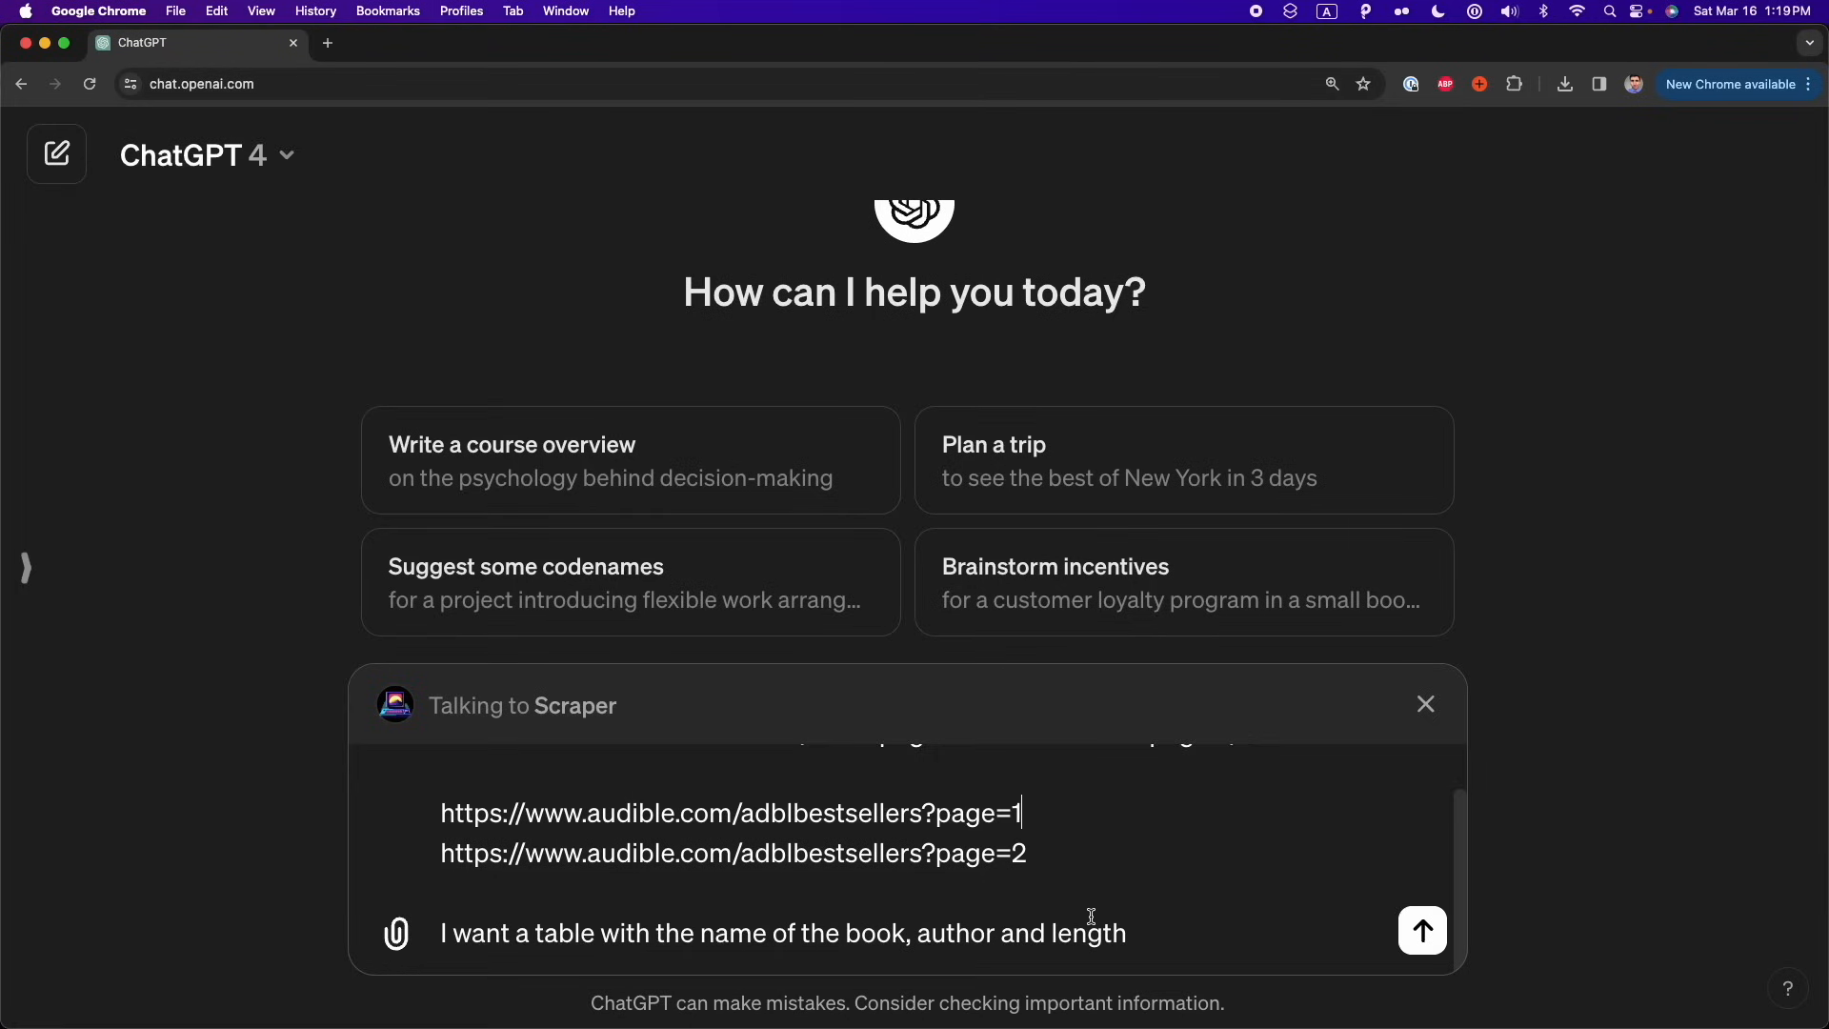
mouse_move(606, 747)
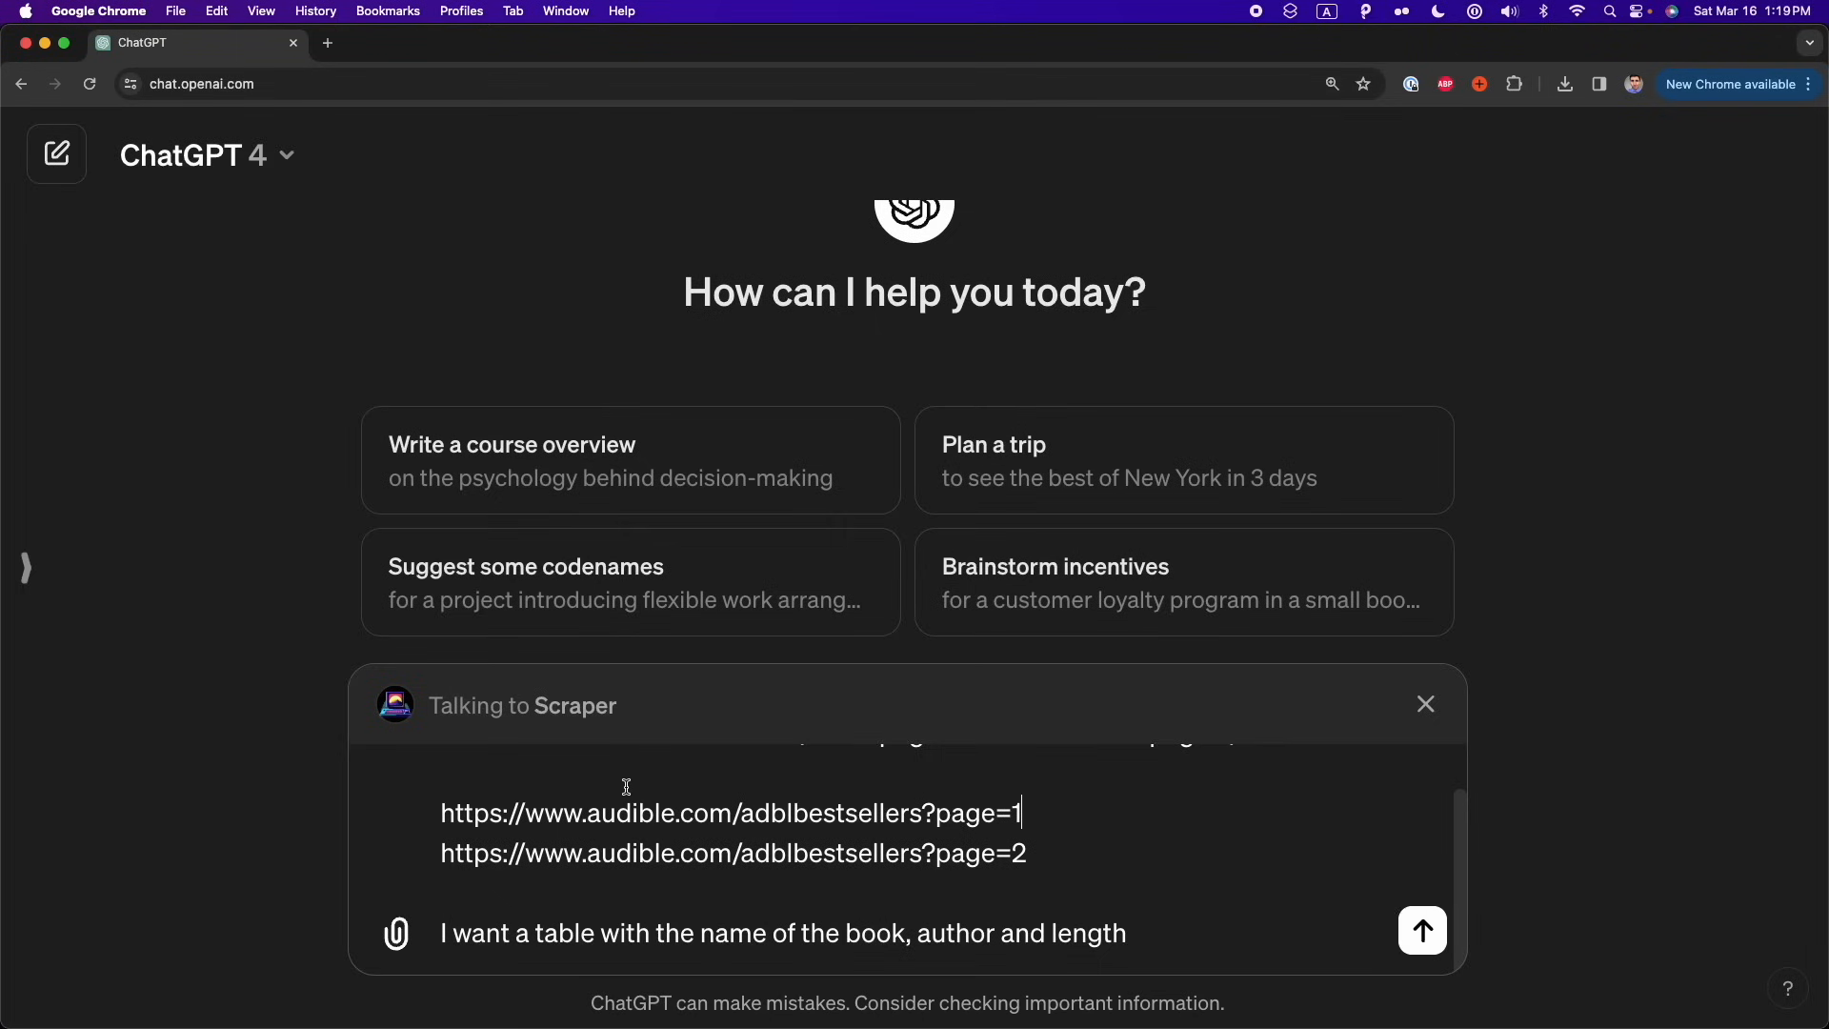
Switch to the ChatGPT Plugins model and confirm the Scraper plugin is enabled
left_click(208, 154)
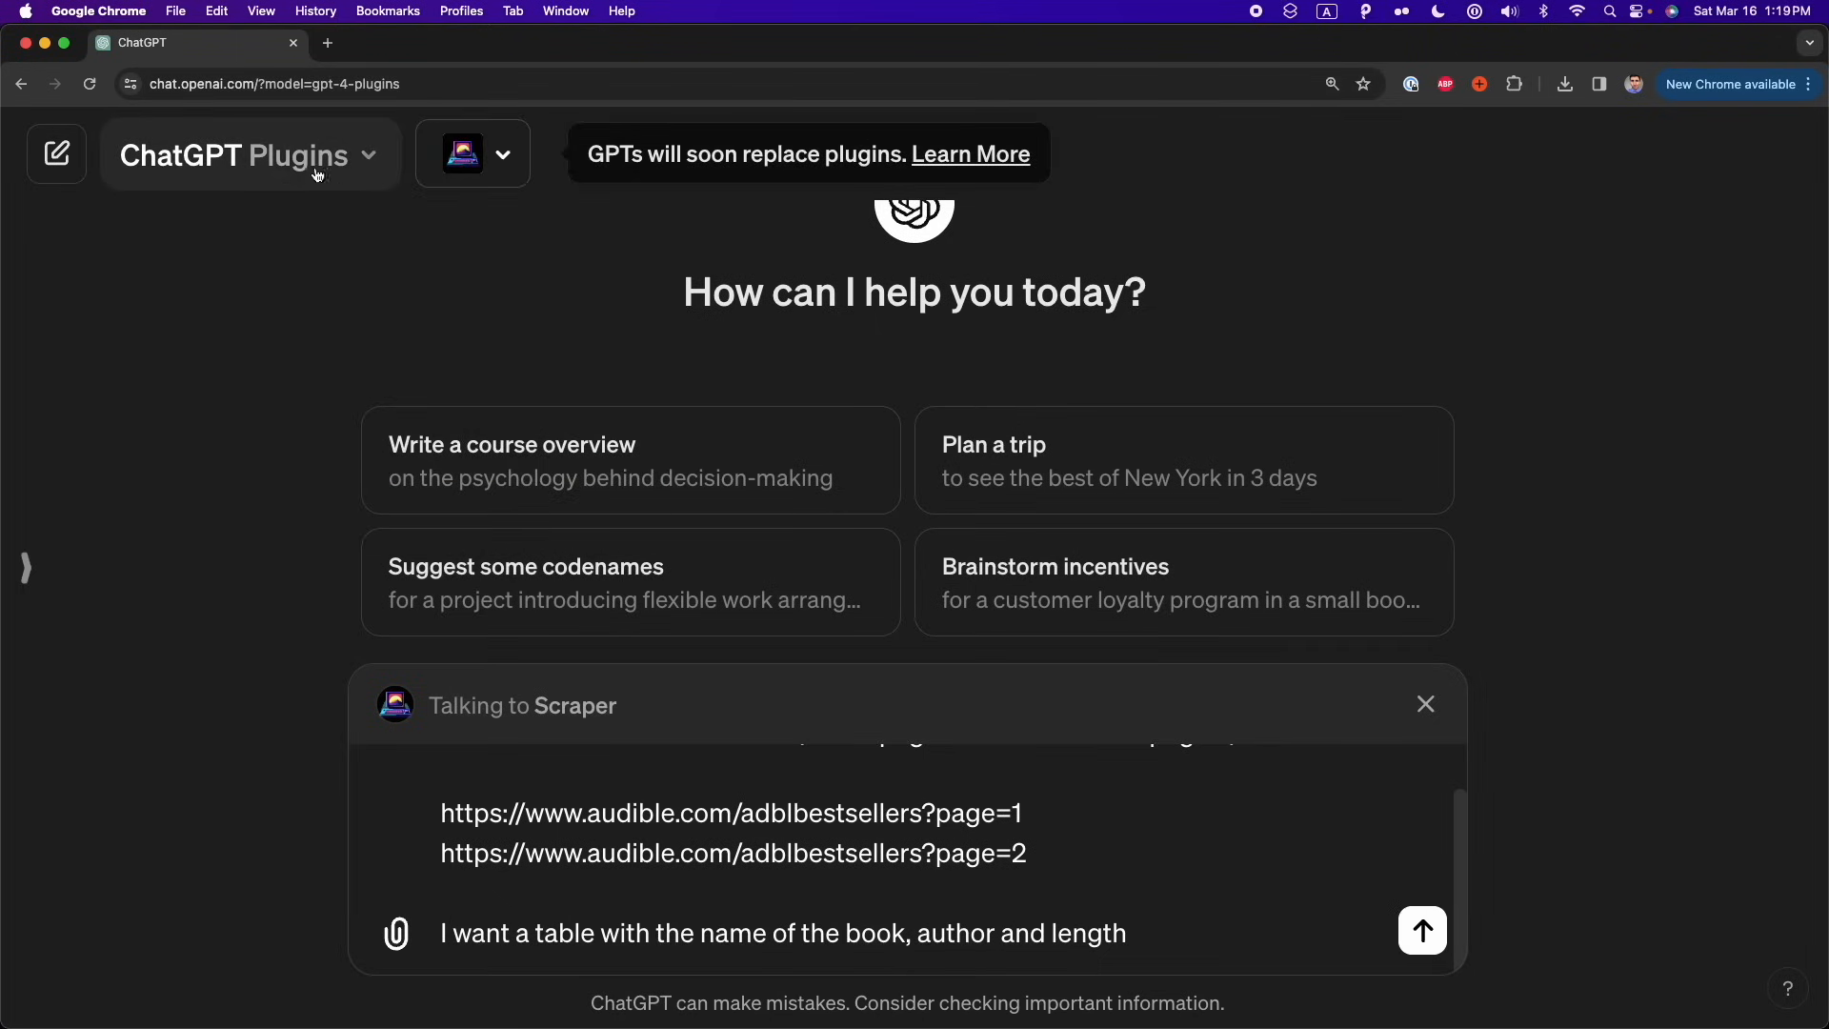
left_click(232, 154)
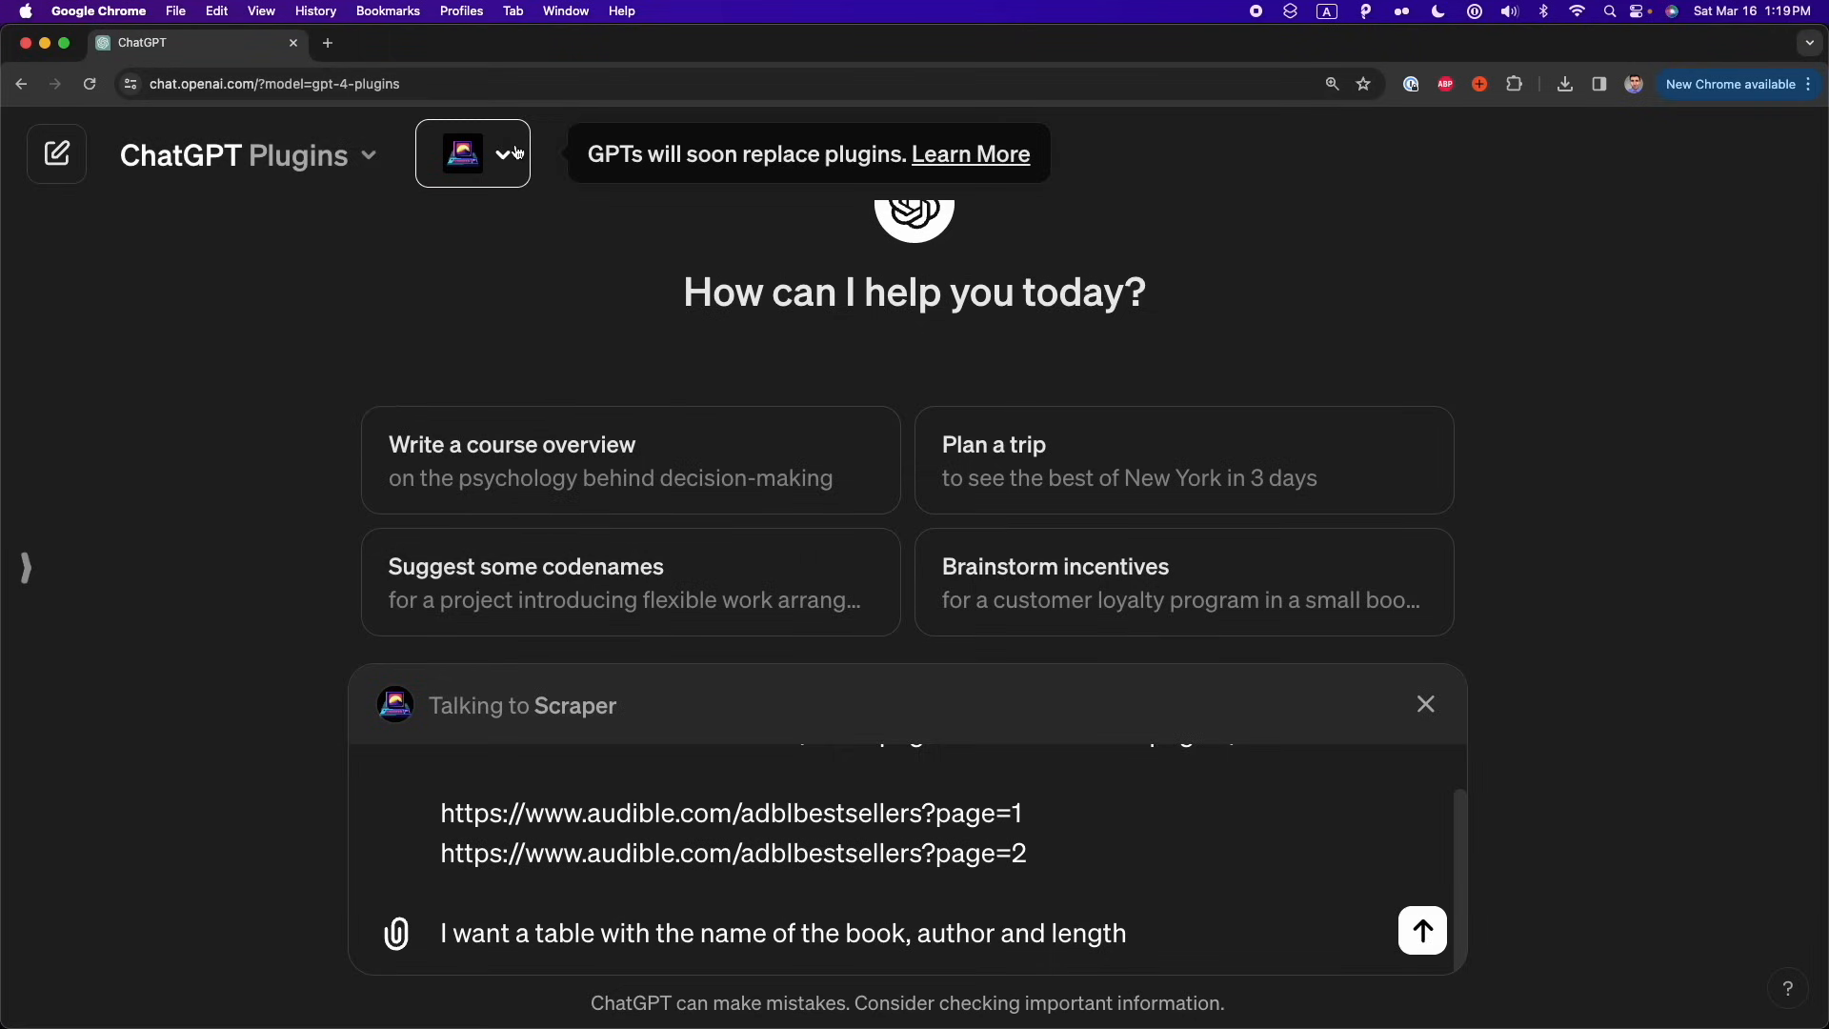
left_click(501, 152)
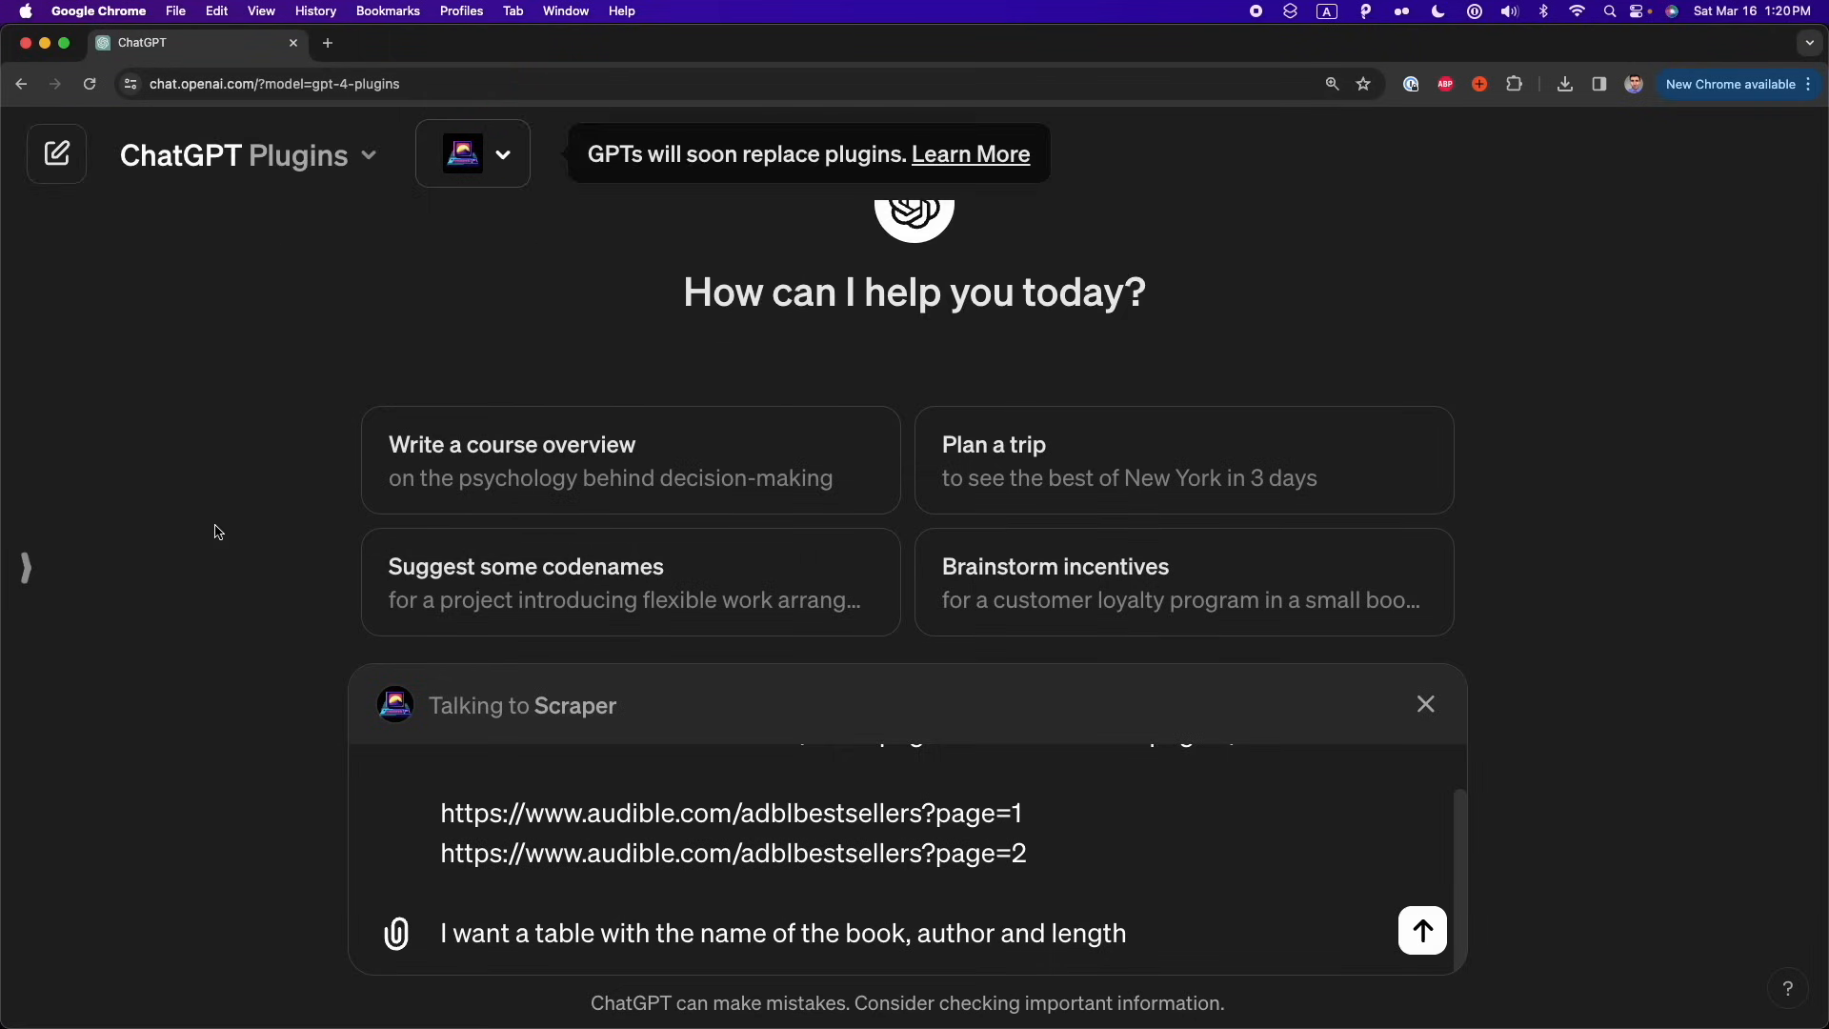
mouse_move(571, 747)
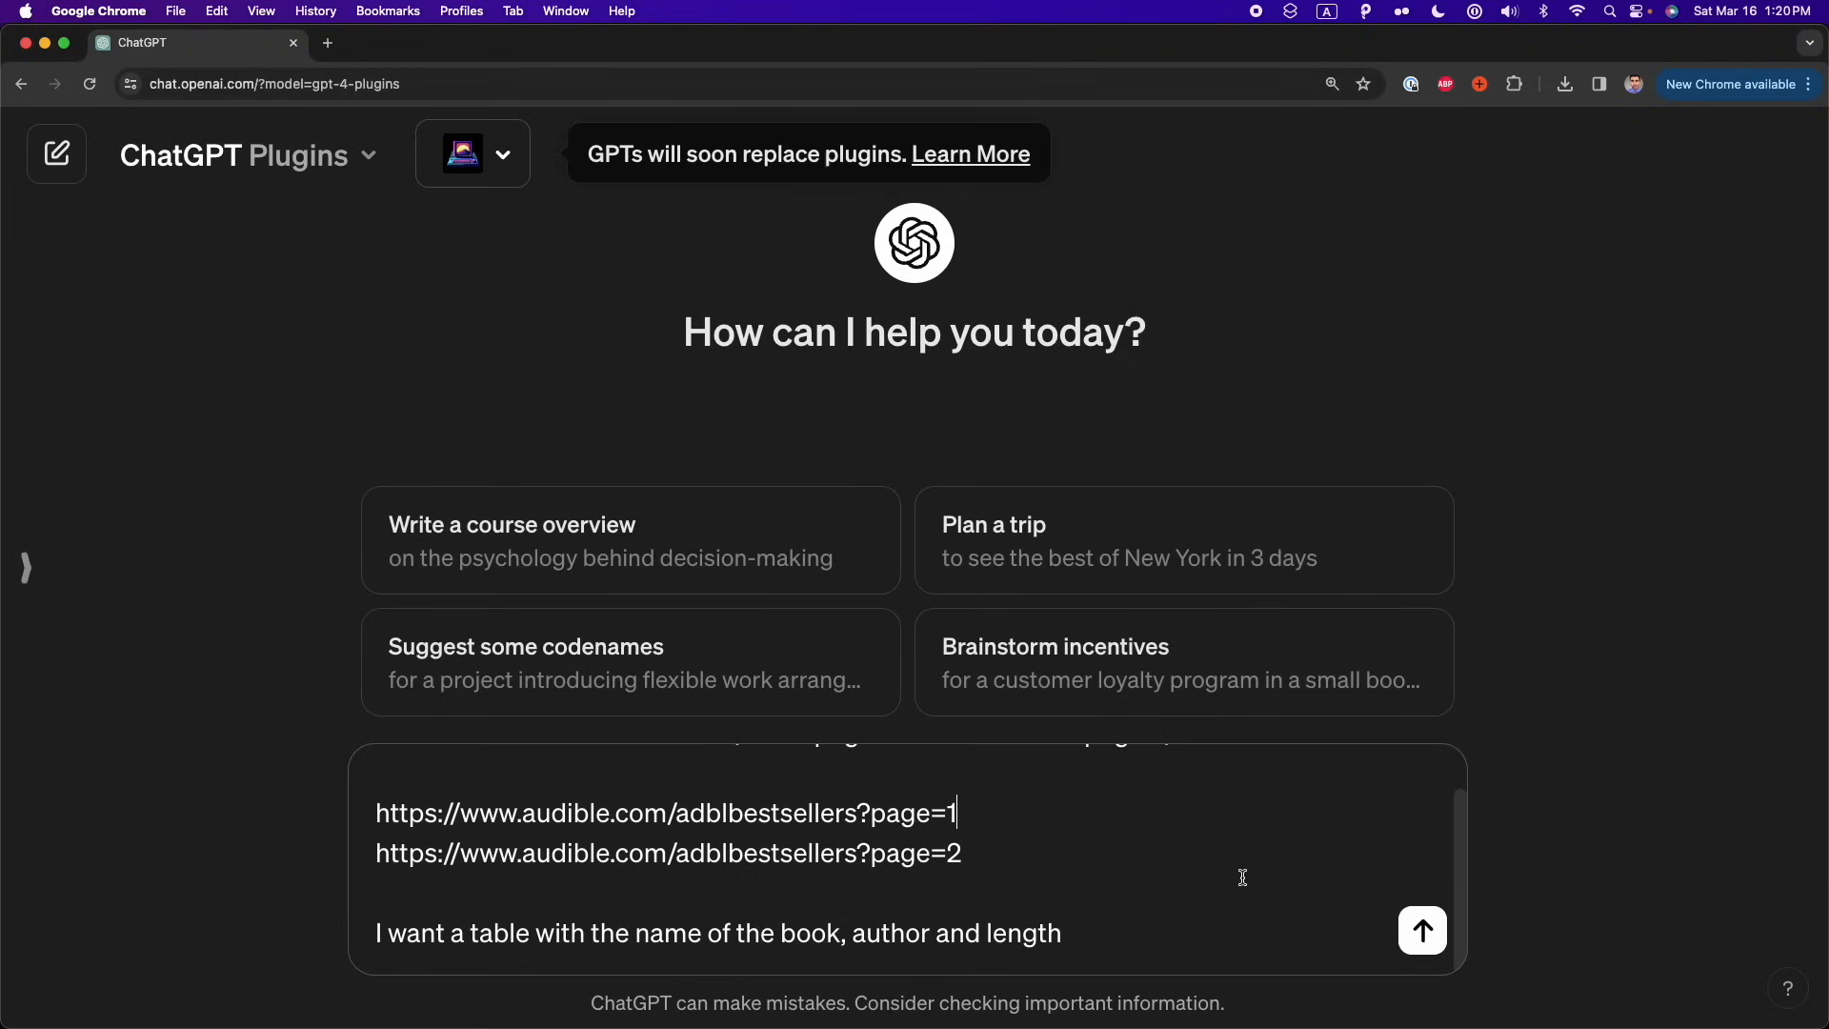
Send the request and review Scraper's 40-row bestseller table of name, author and length
left_click(1421, 930)
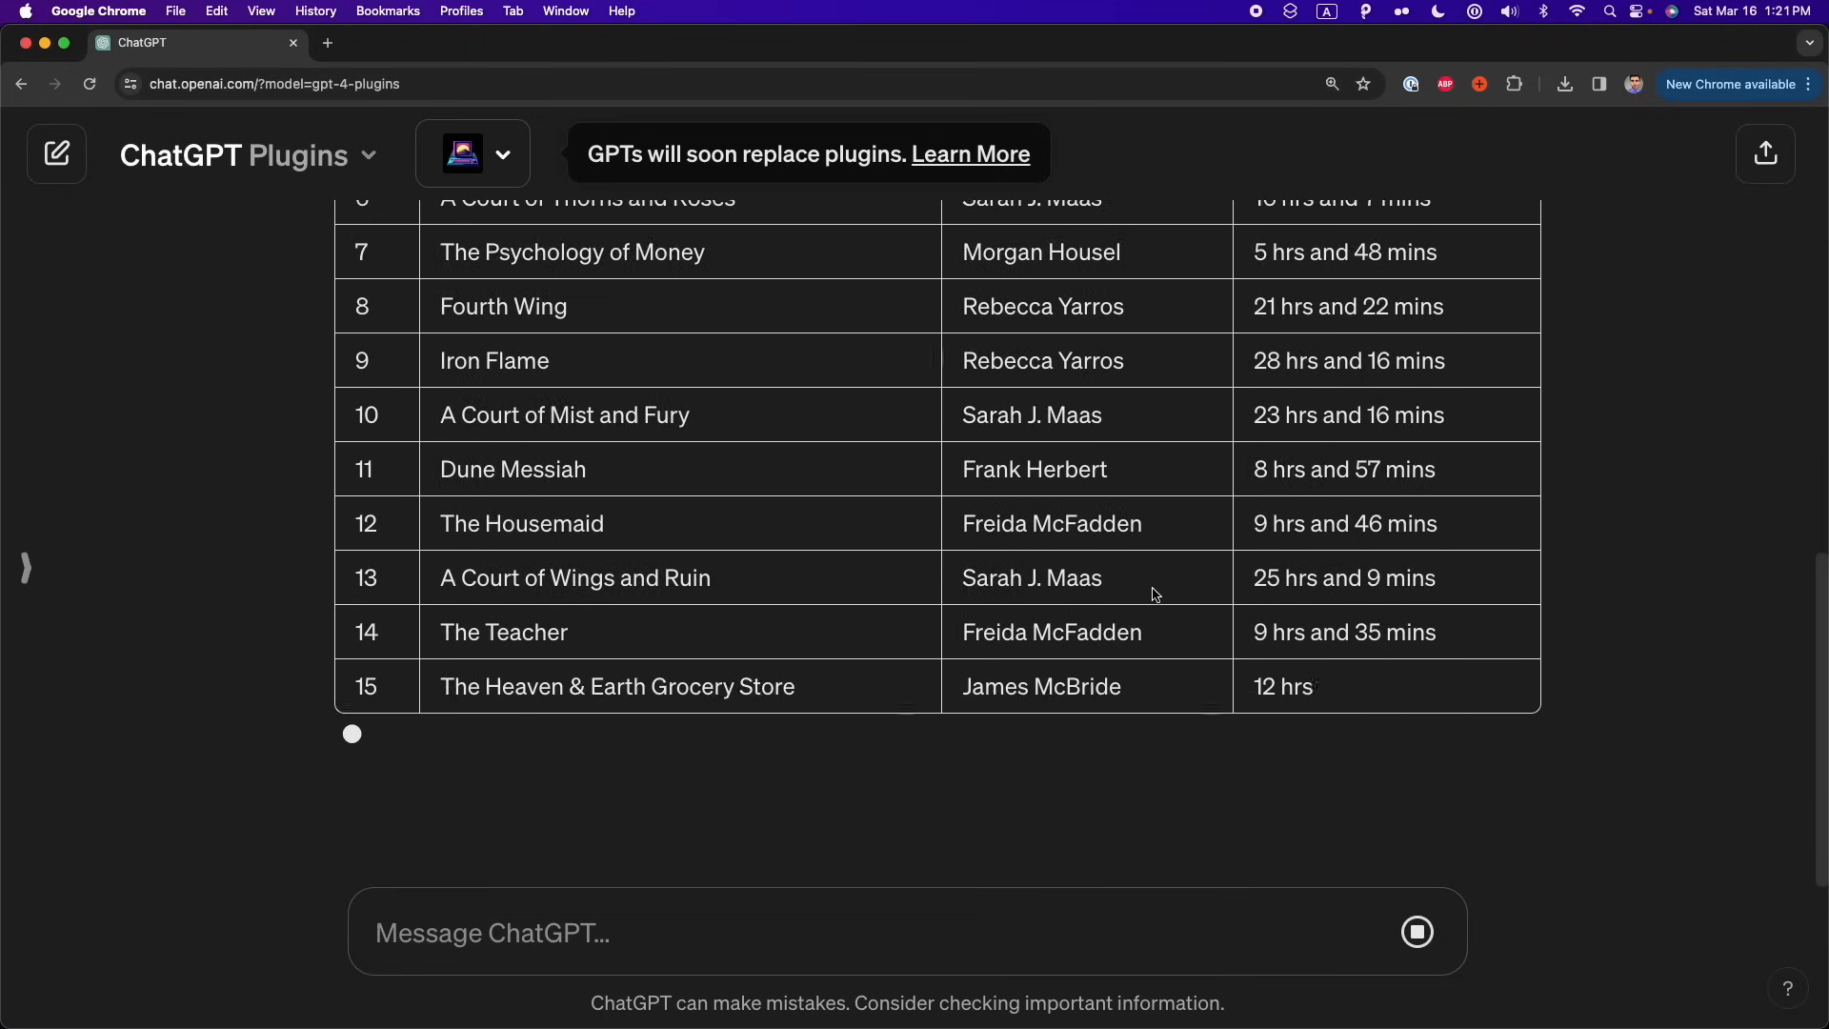
scroll("down", 3)
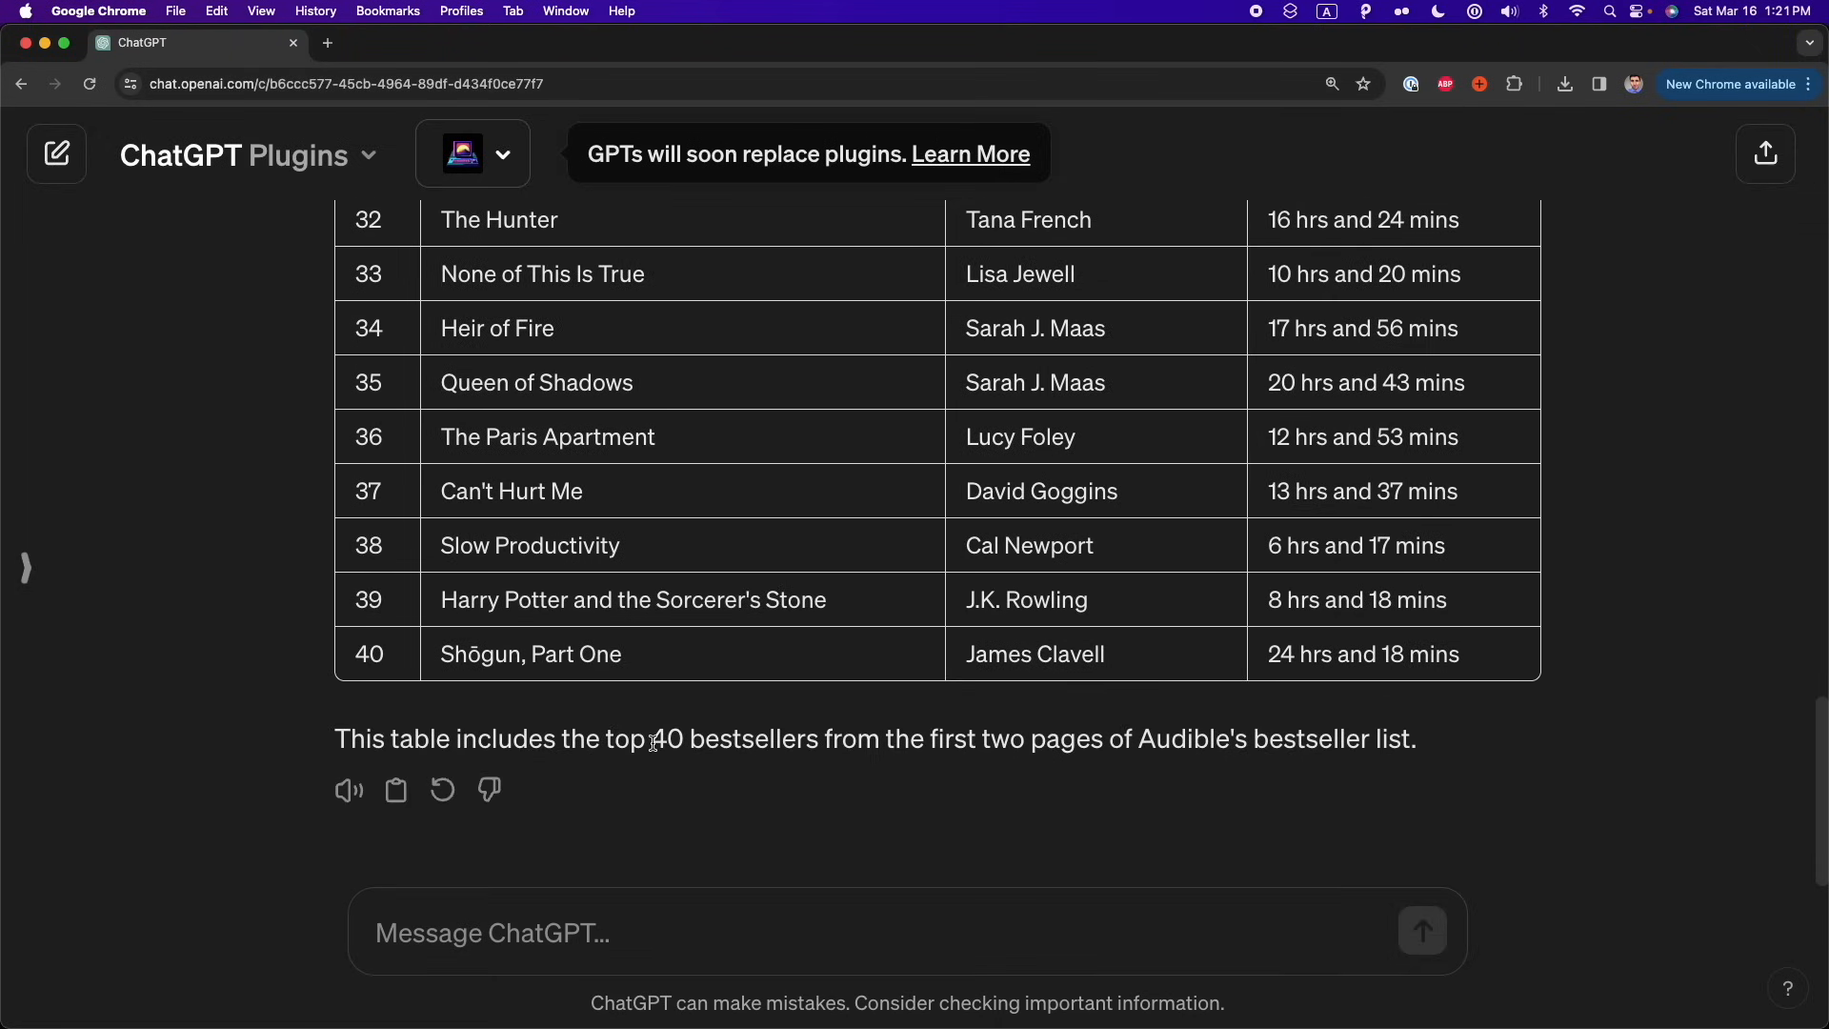
left_click_drag(654, 739, 1276, 739)
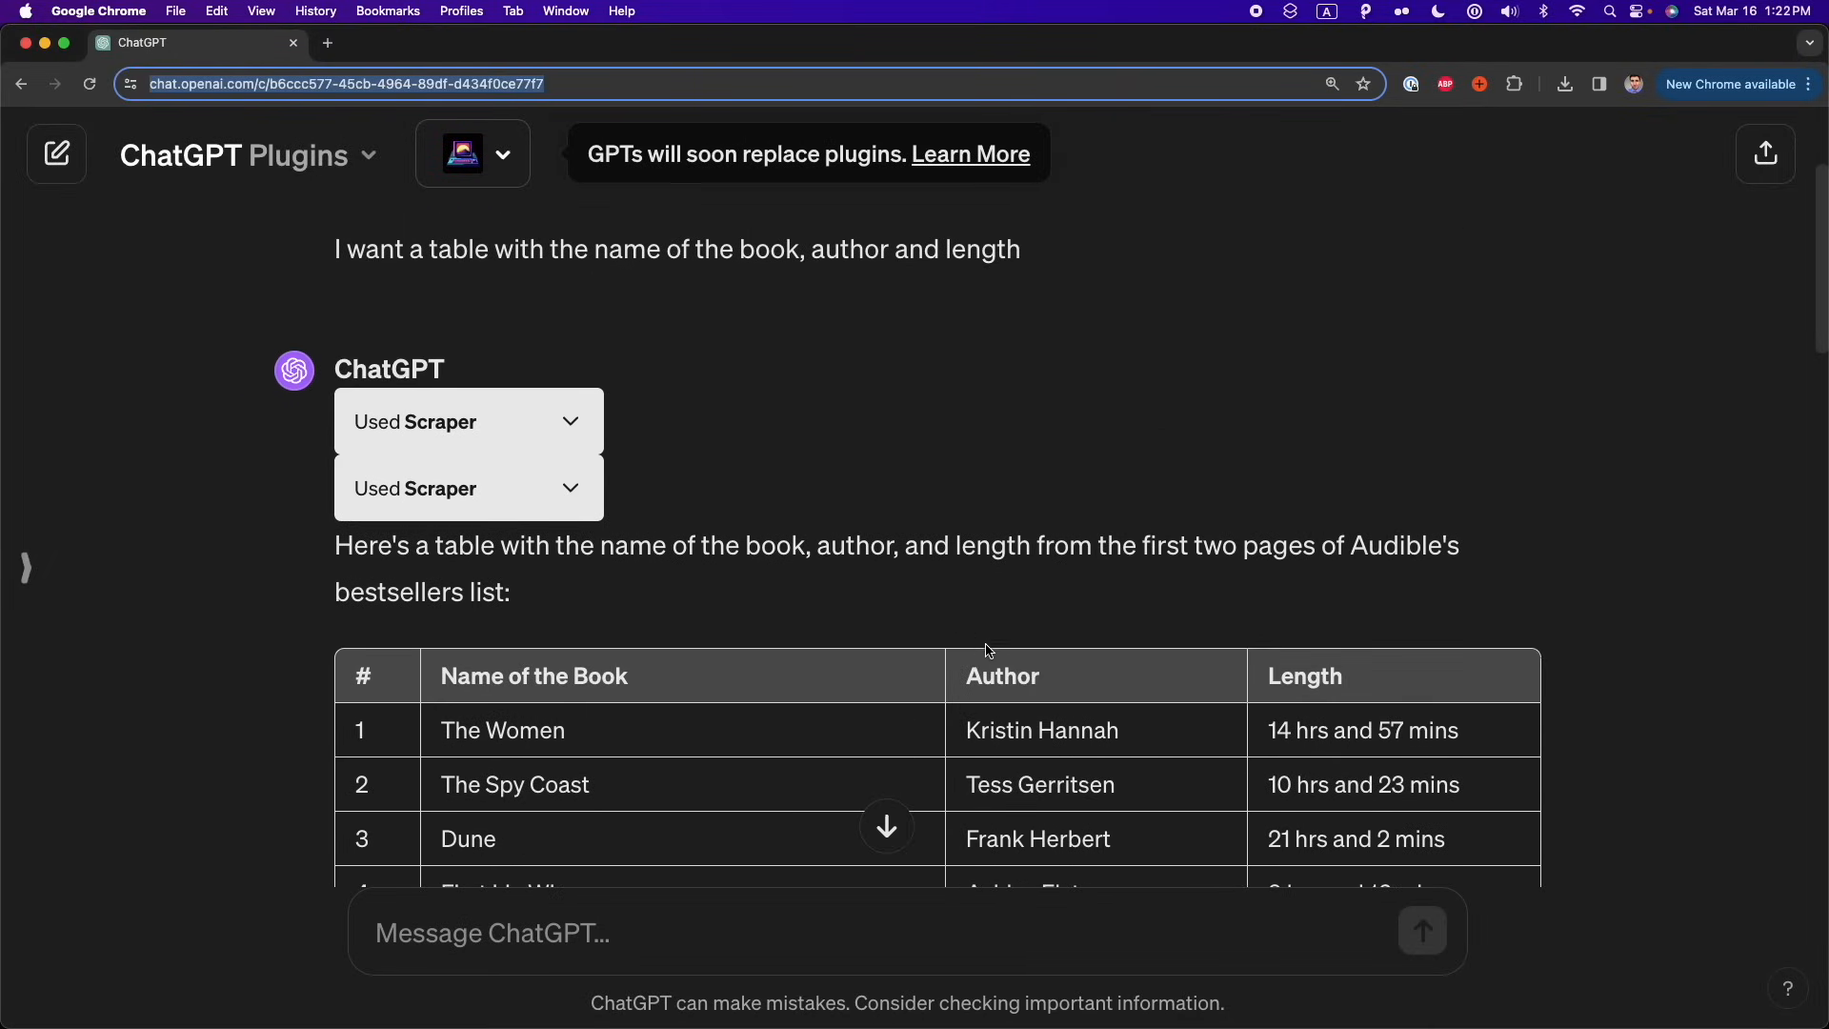
mouse_move(973, 627)
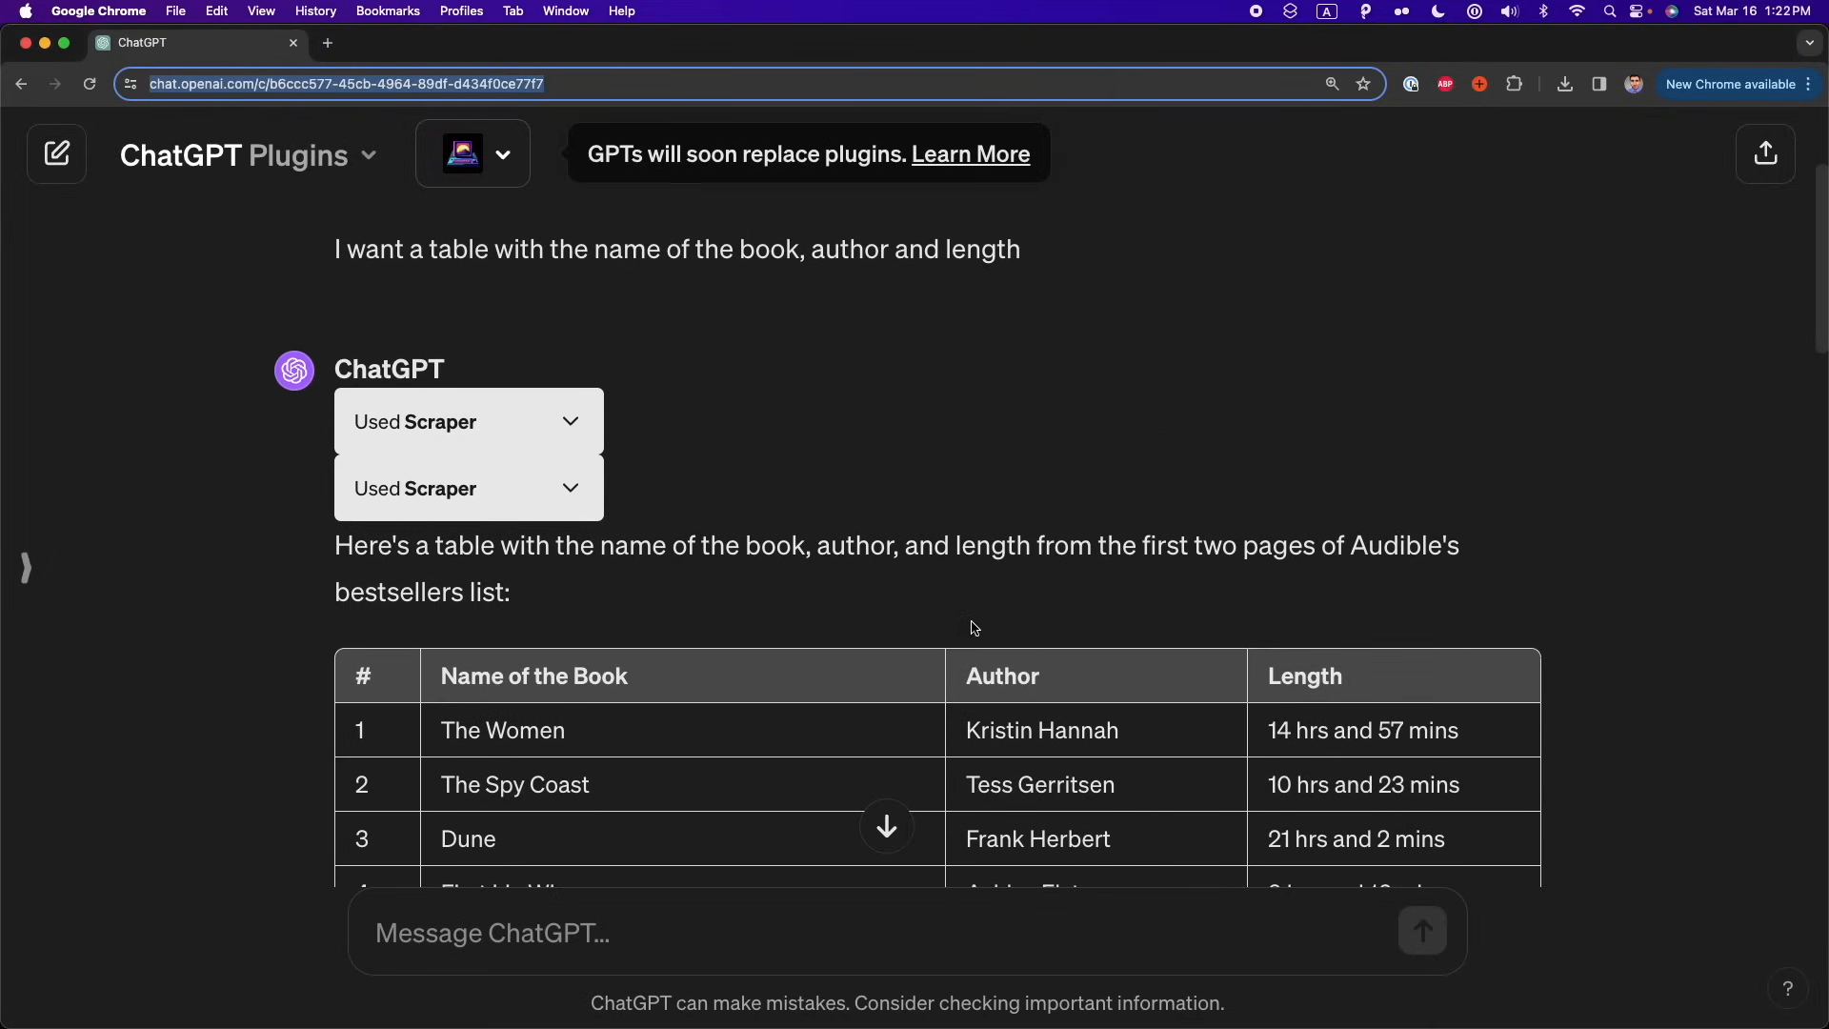
mouse_move(854, 554)
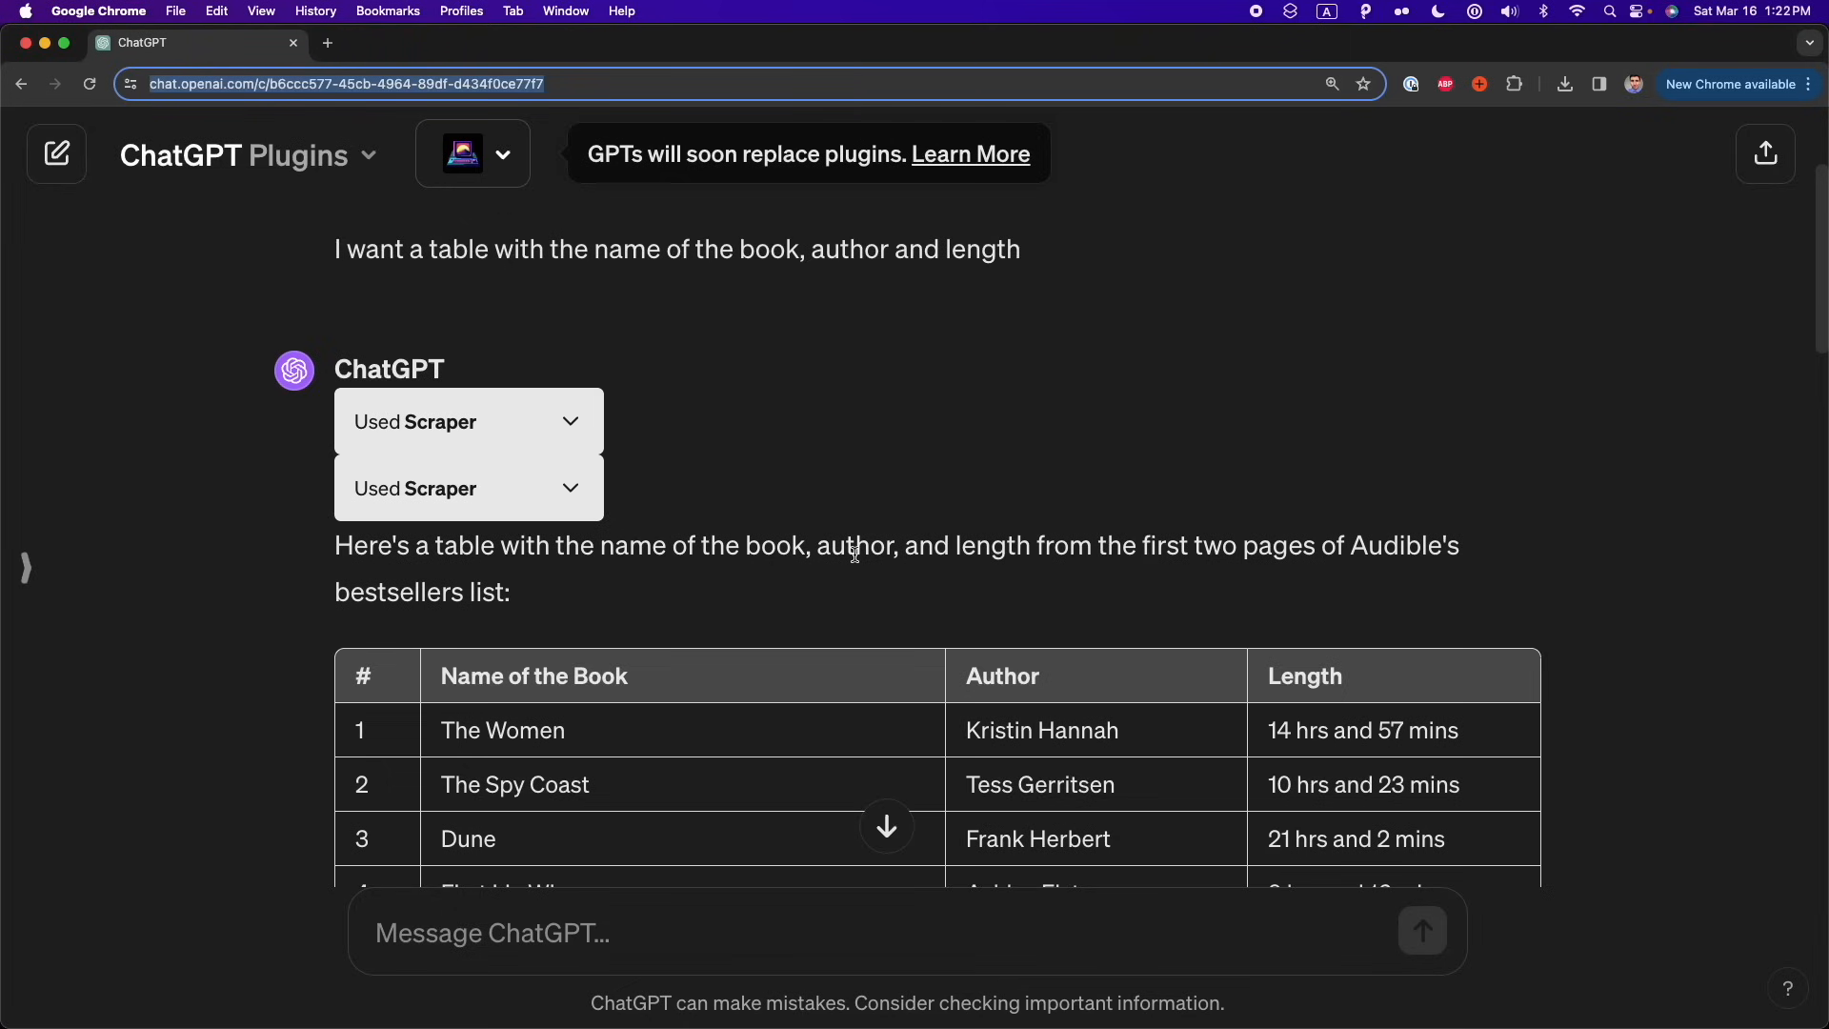
scroll("down", 3)
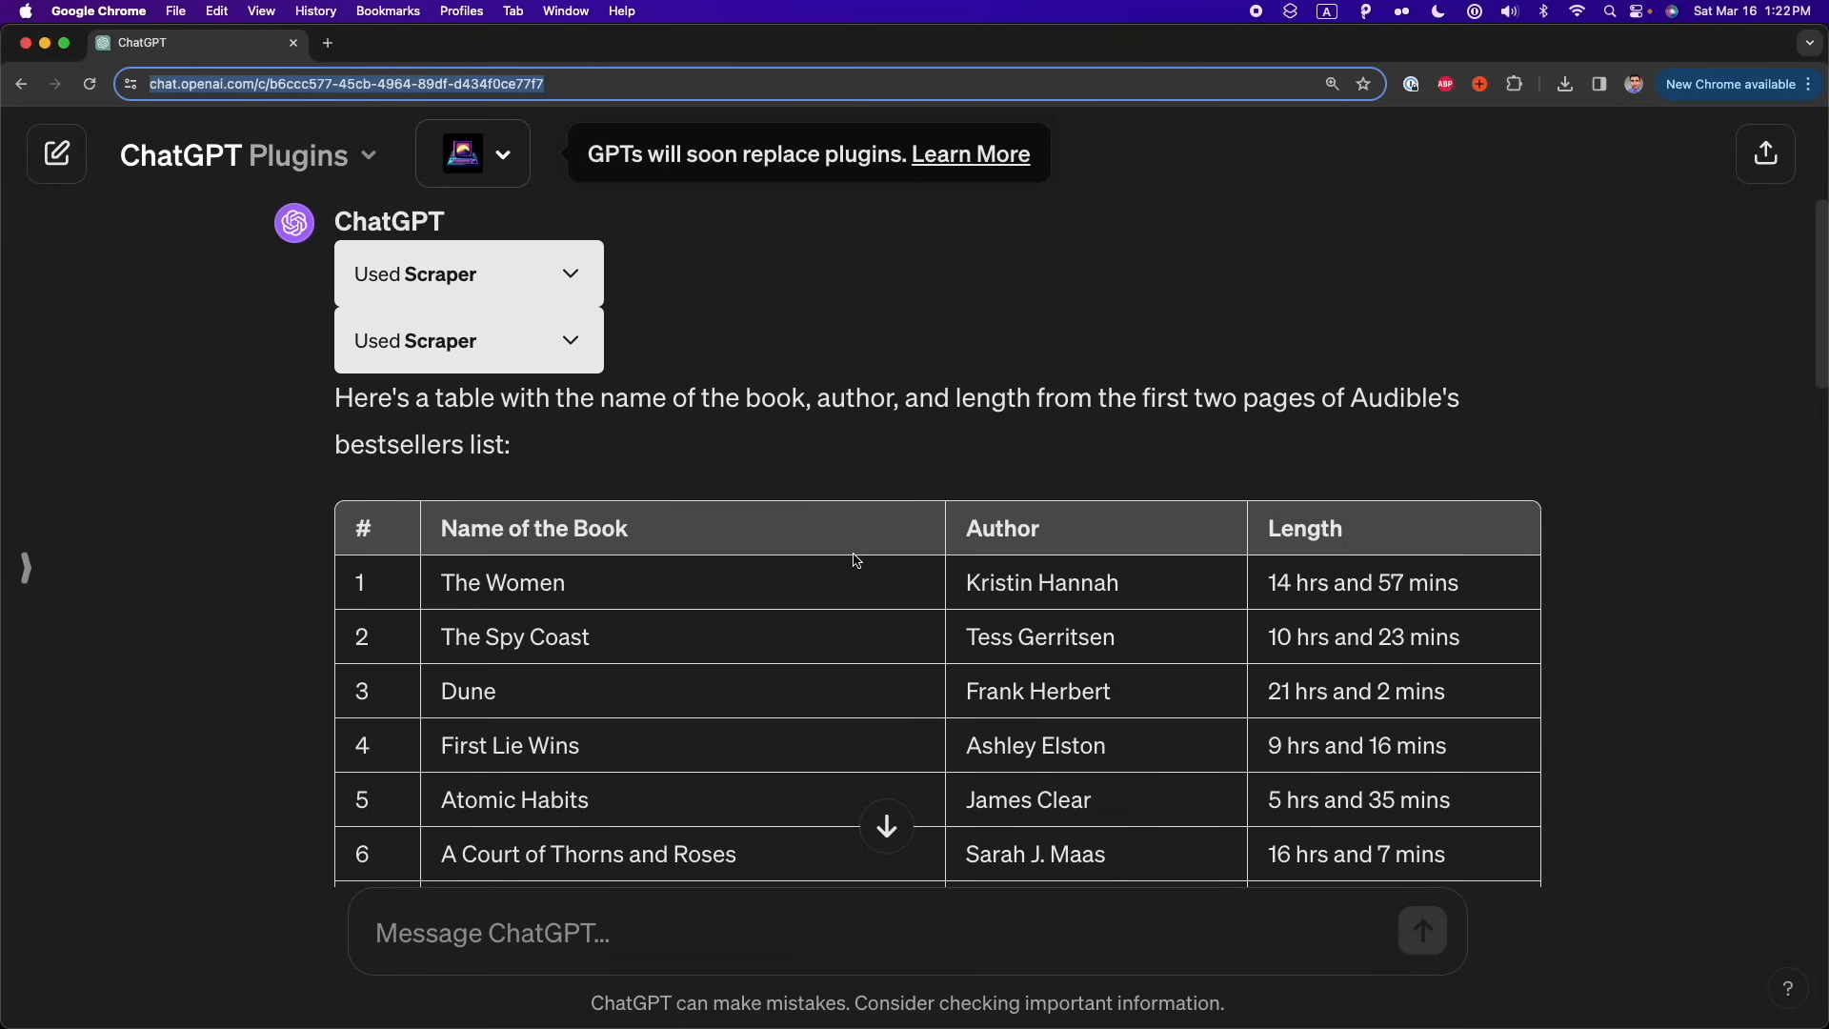
scroll("down", 3)
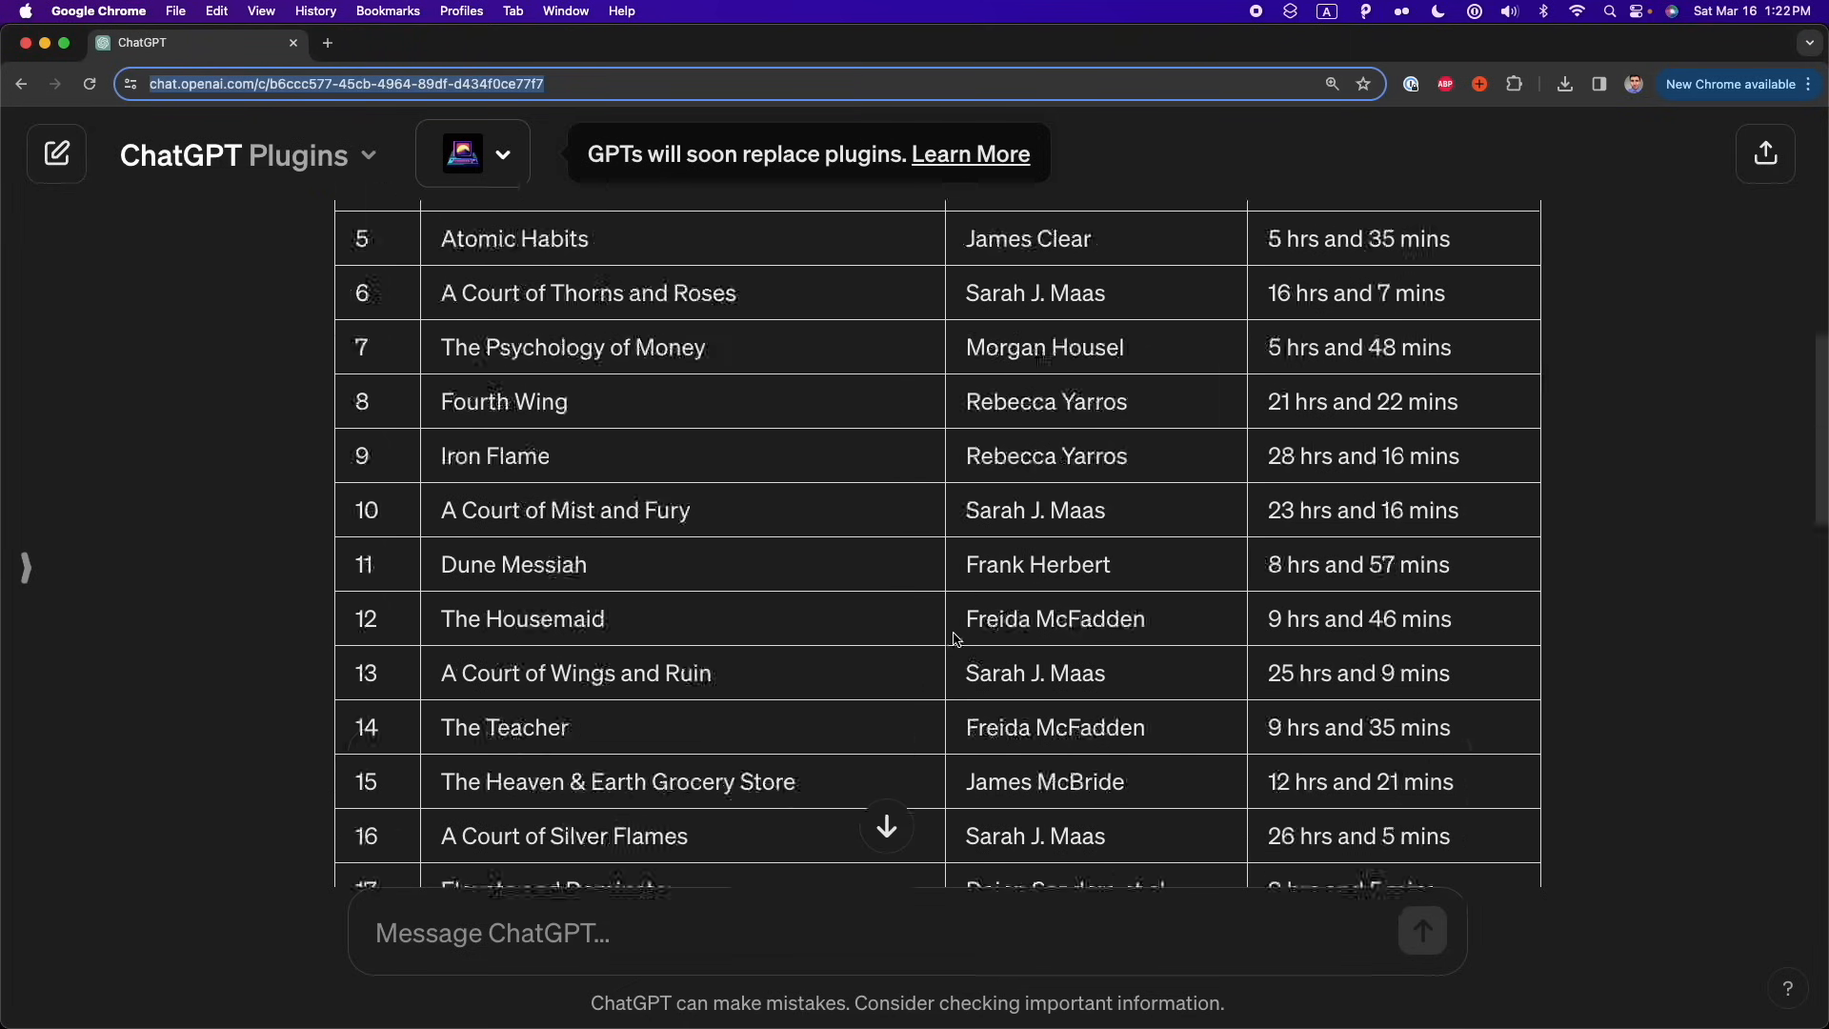
scroll("down", 3)
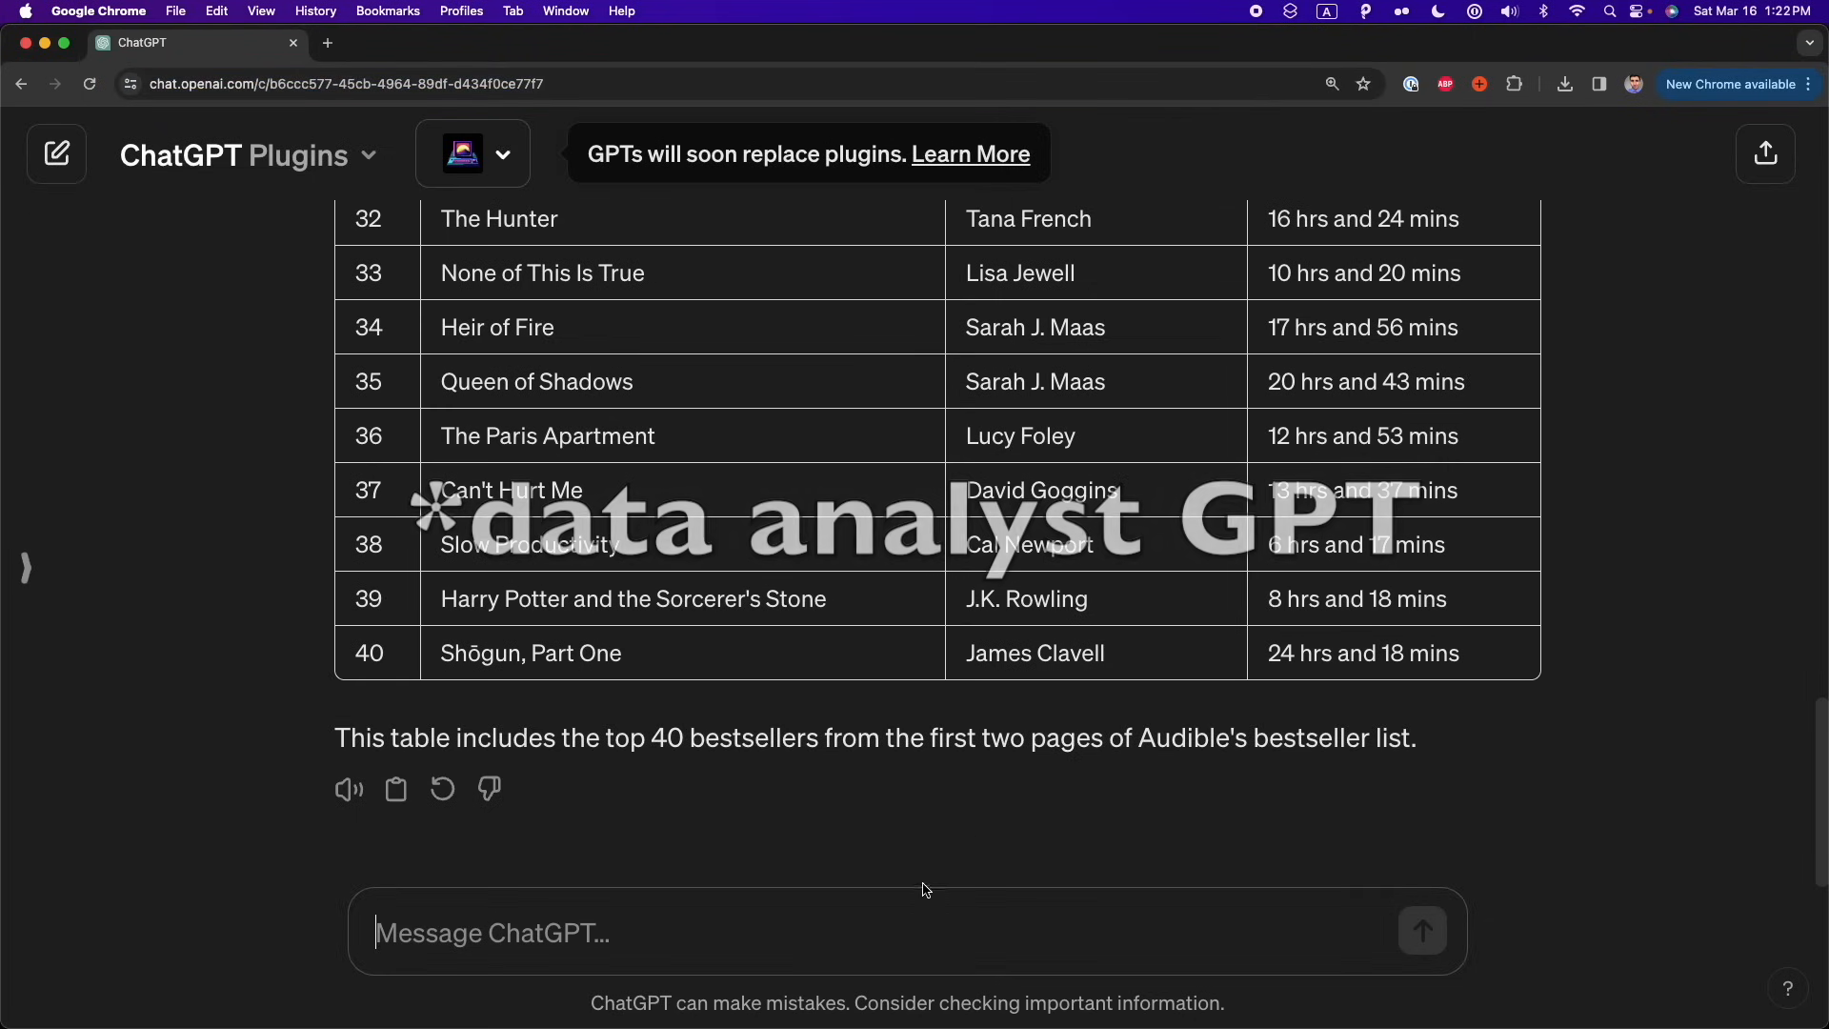
Address Data Analyst and draft 'export this table as a csv file and give me the link'
type("@")
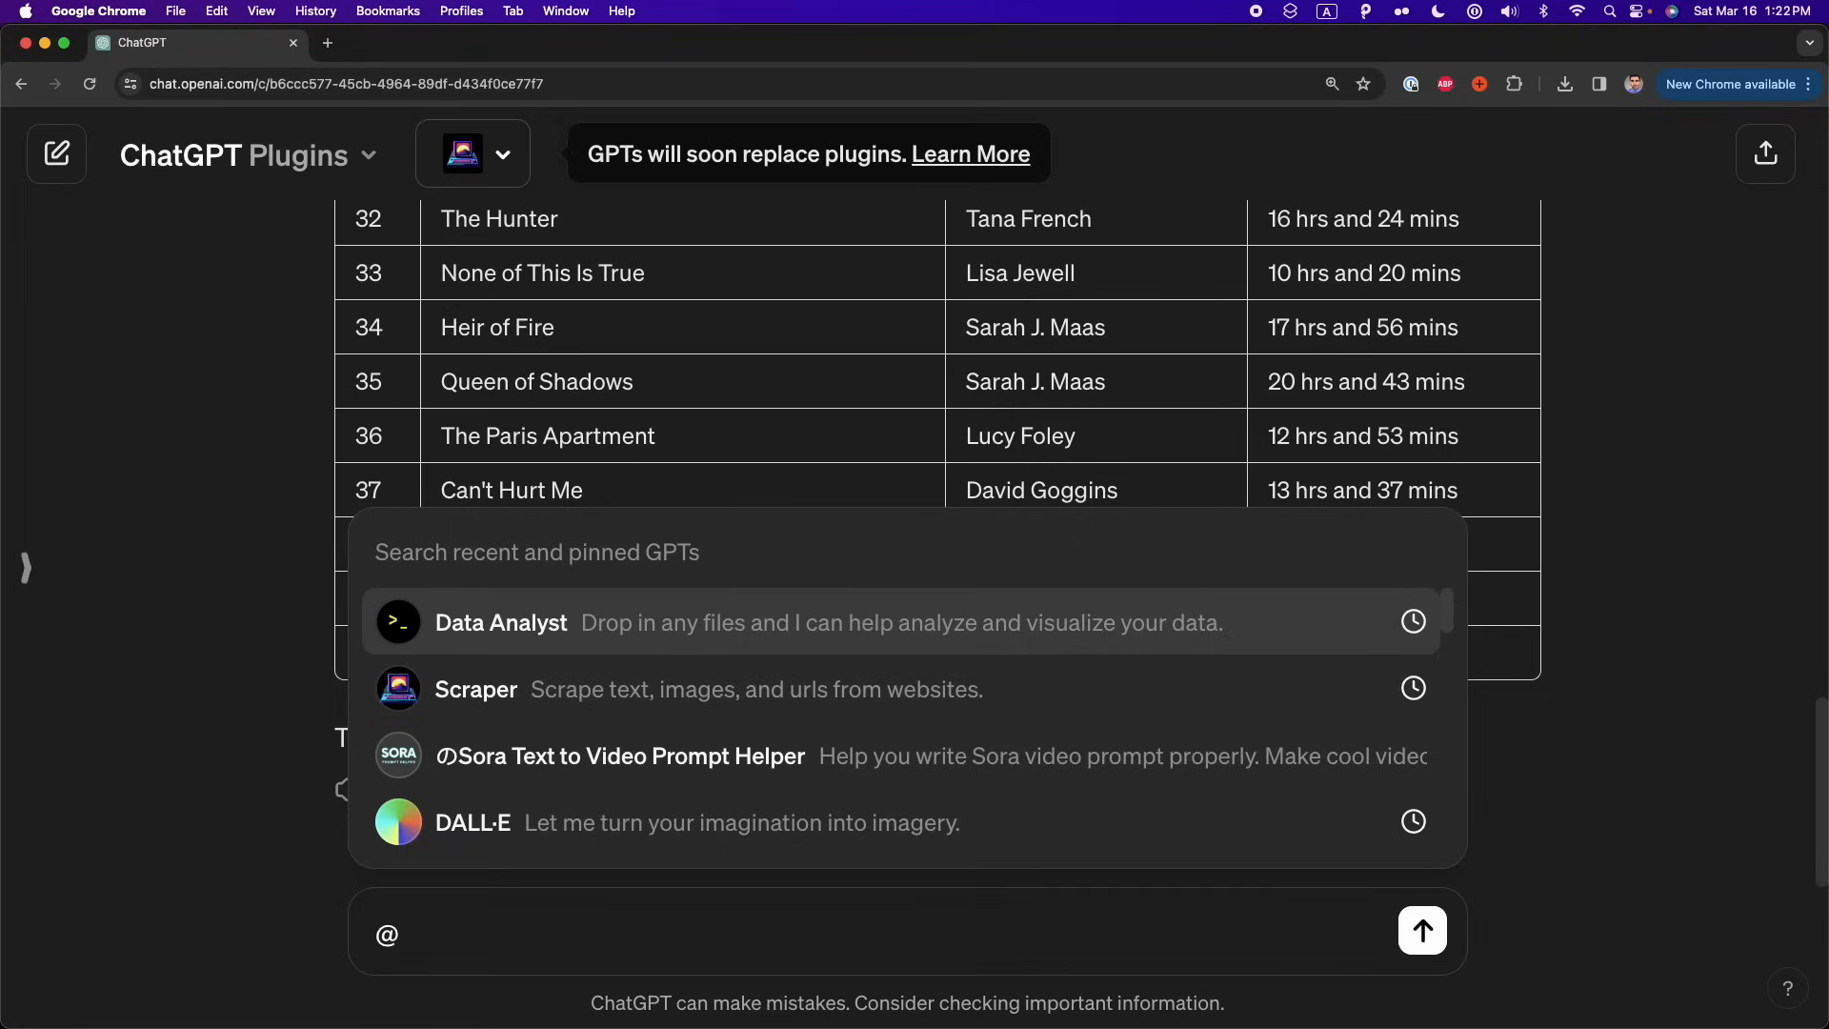
type("data")
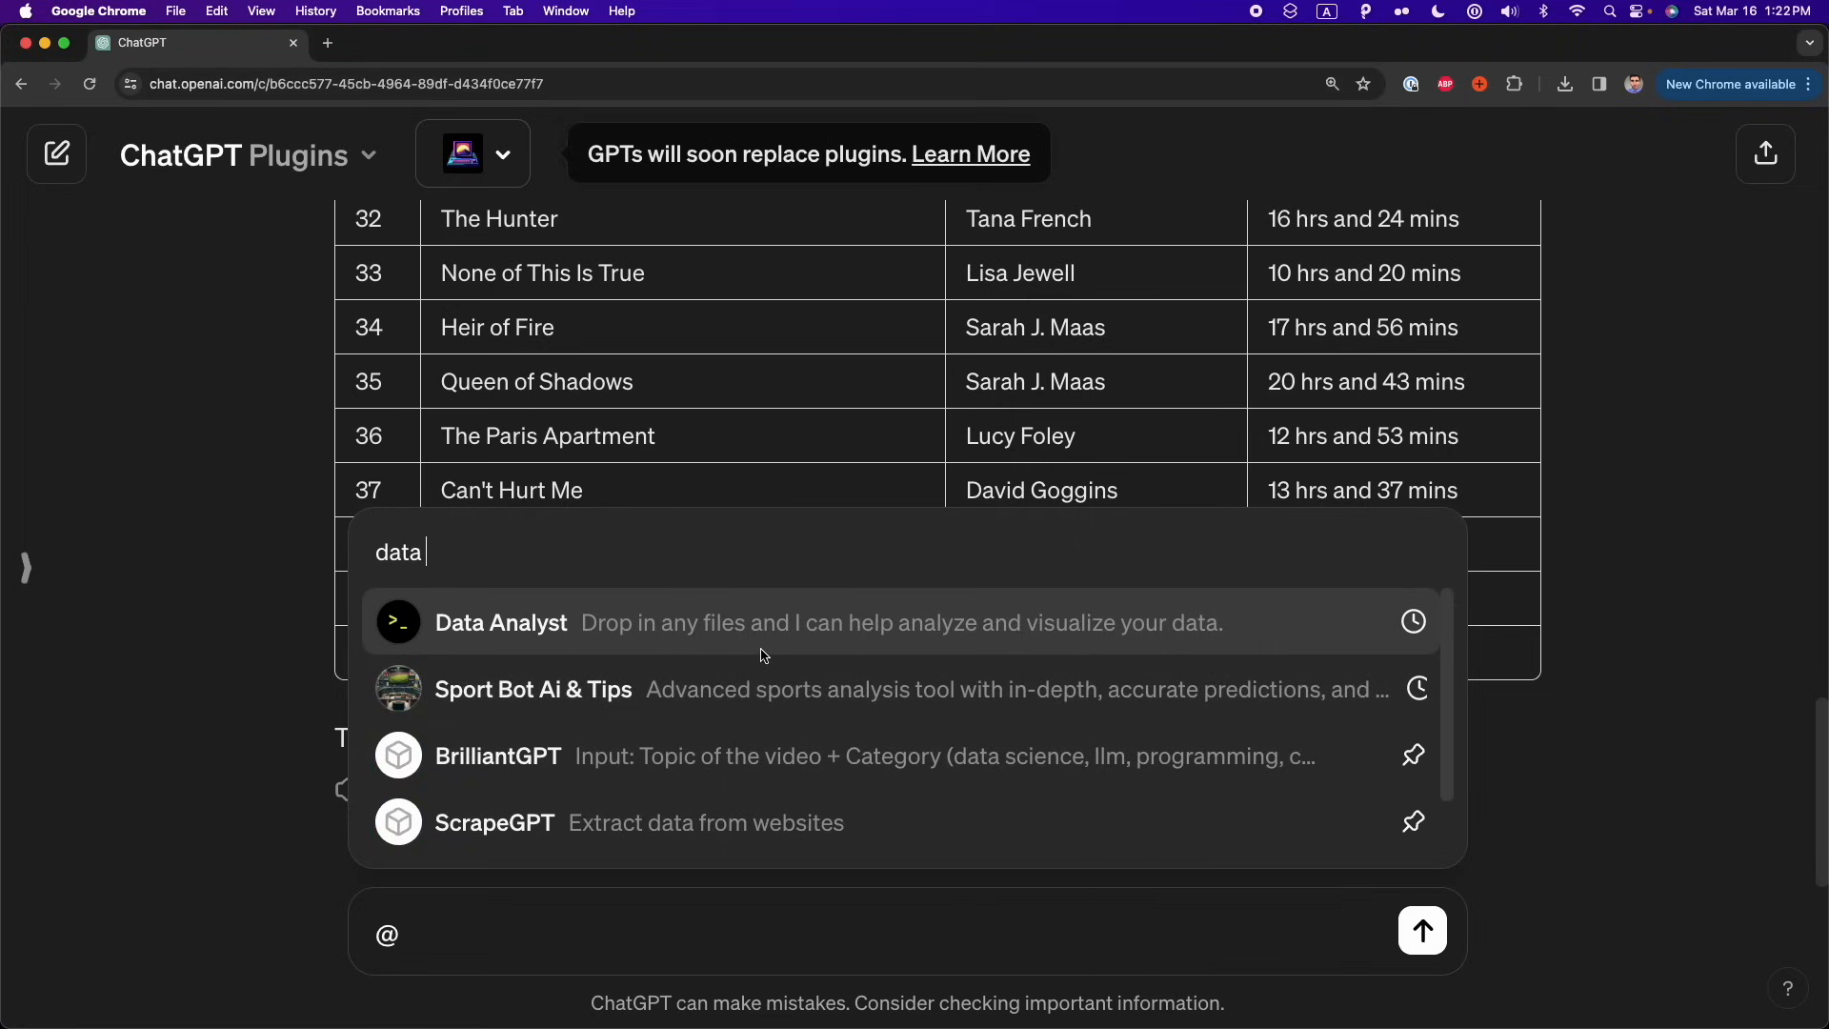
left_click(501, 620)
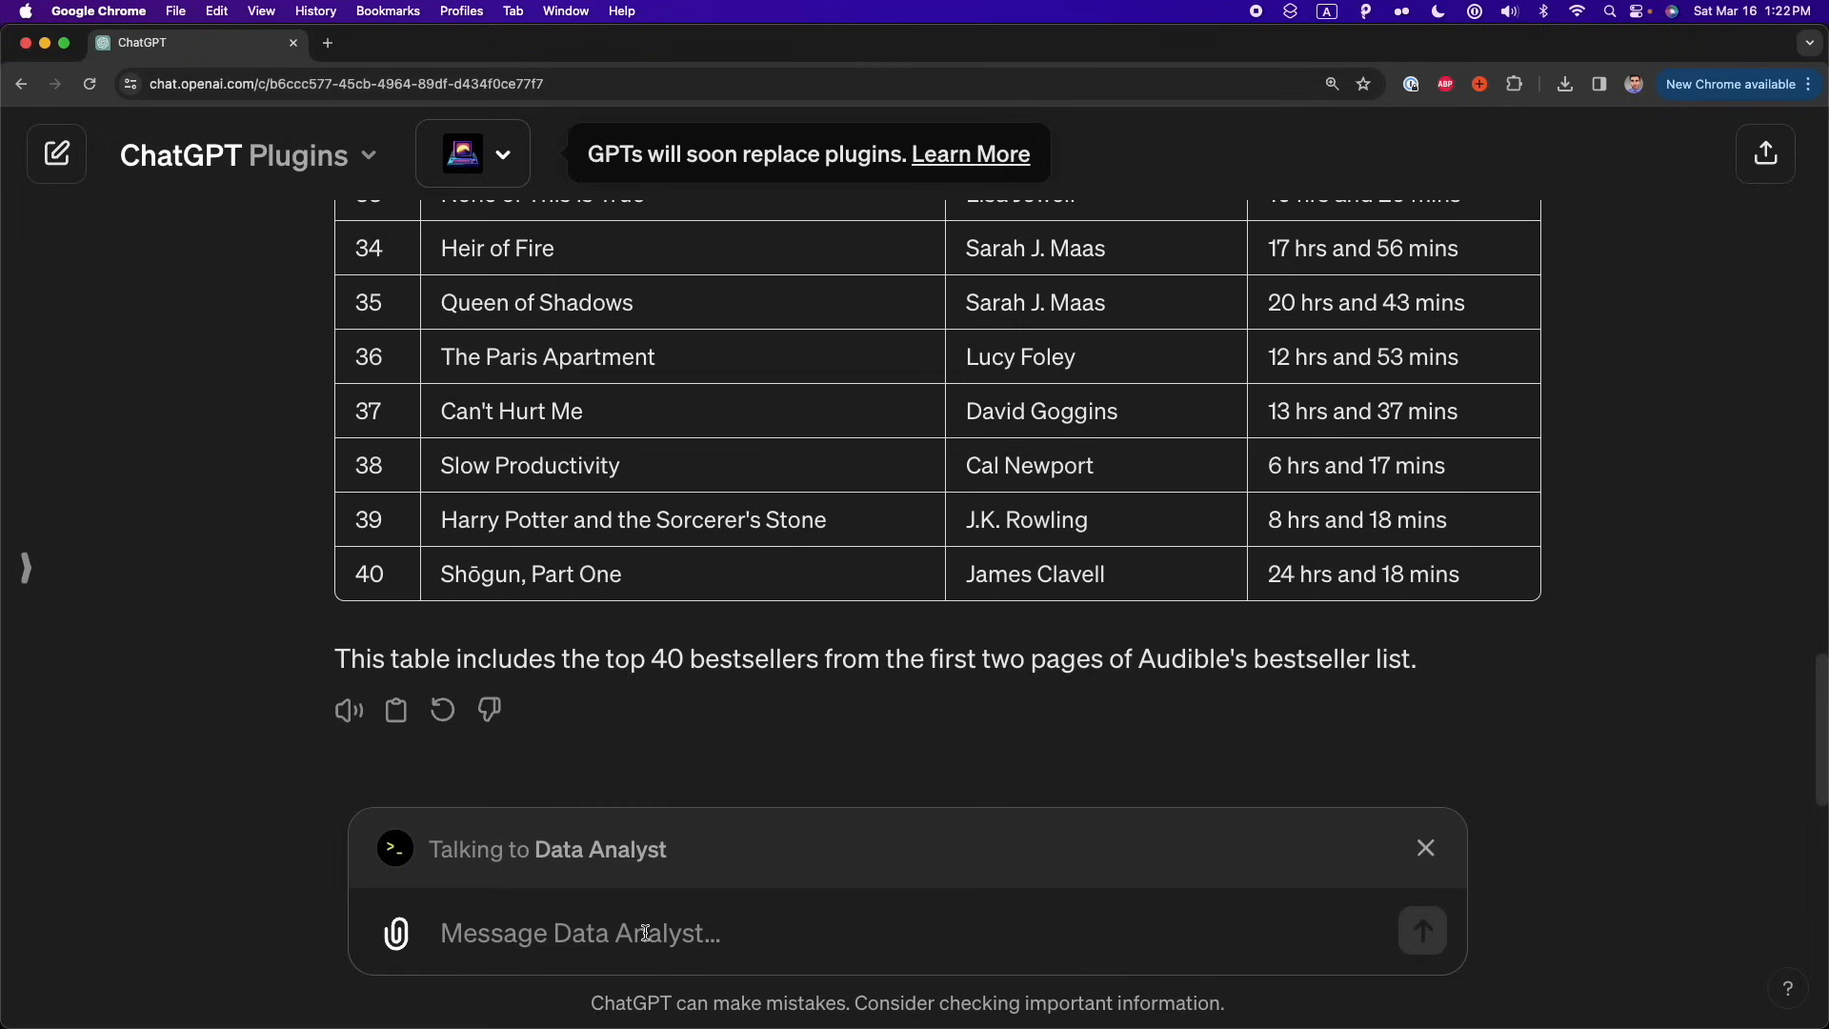
type("export this table as a csv")
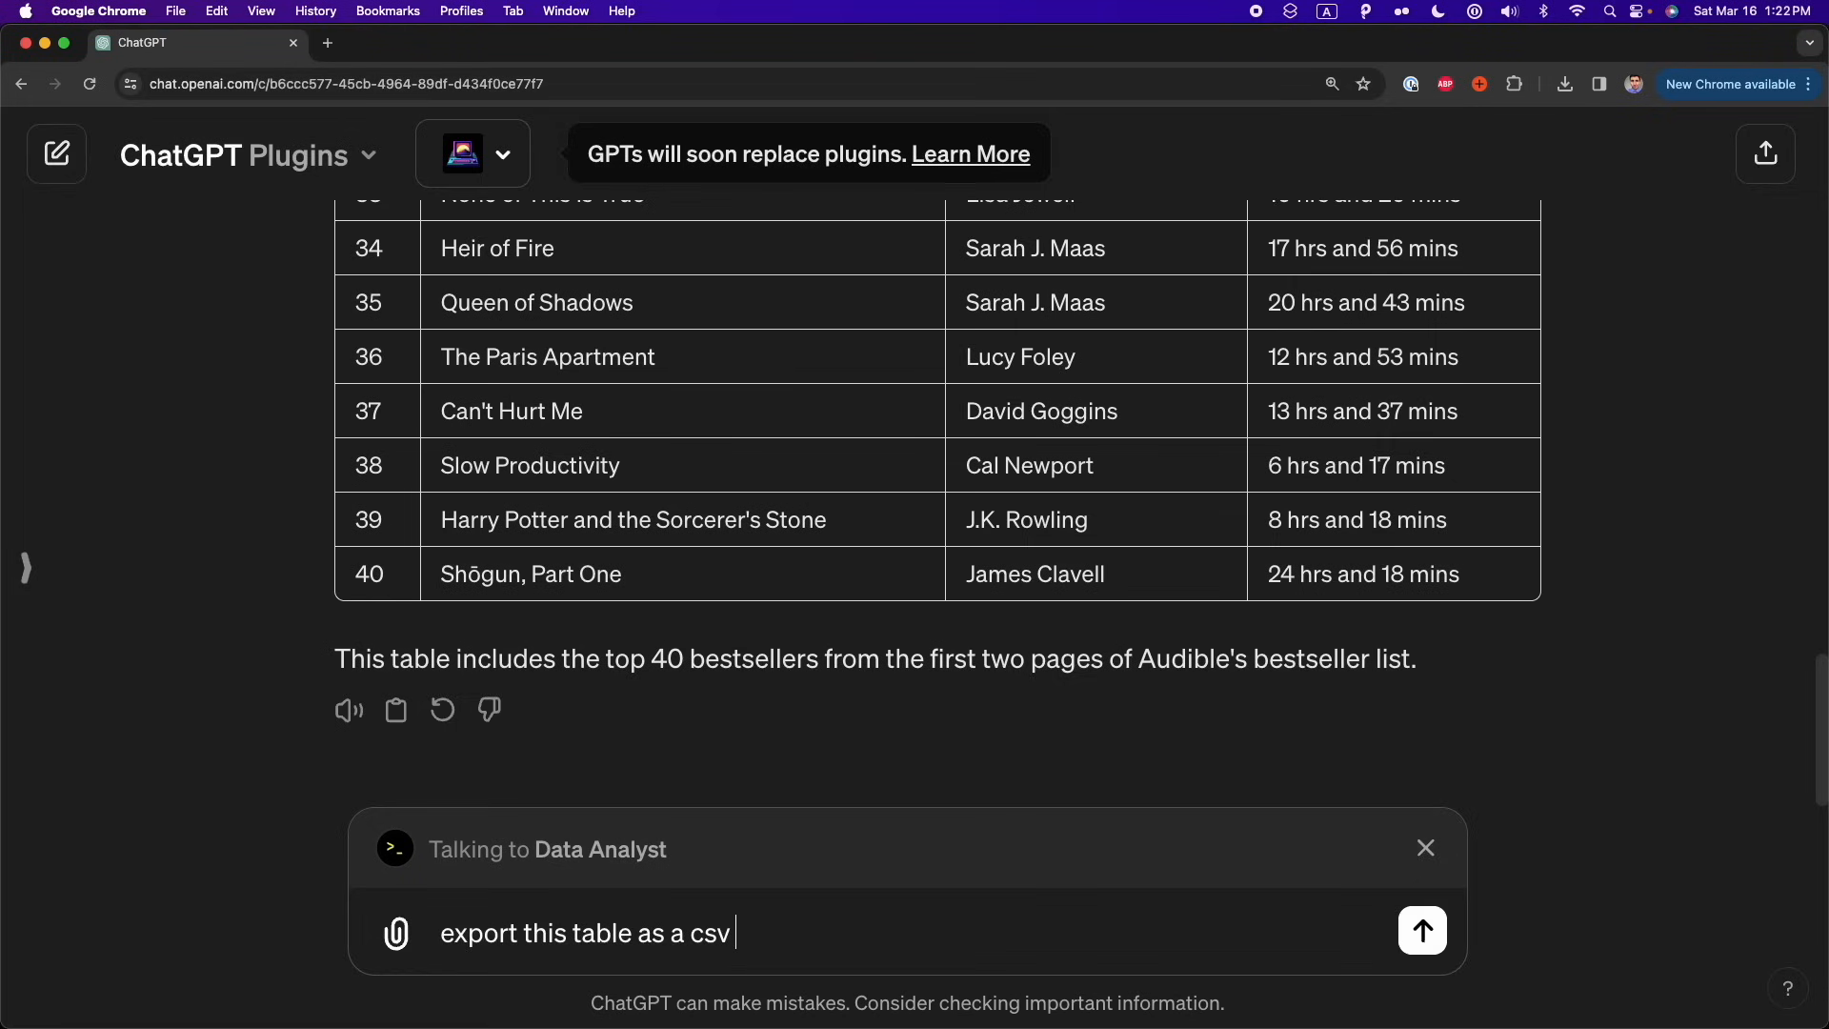
type("file and give me")
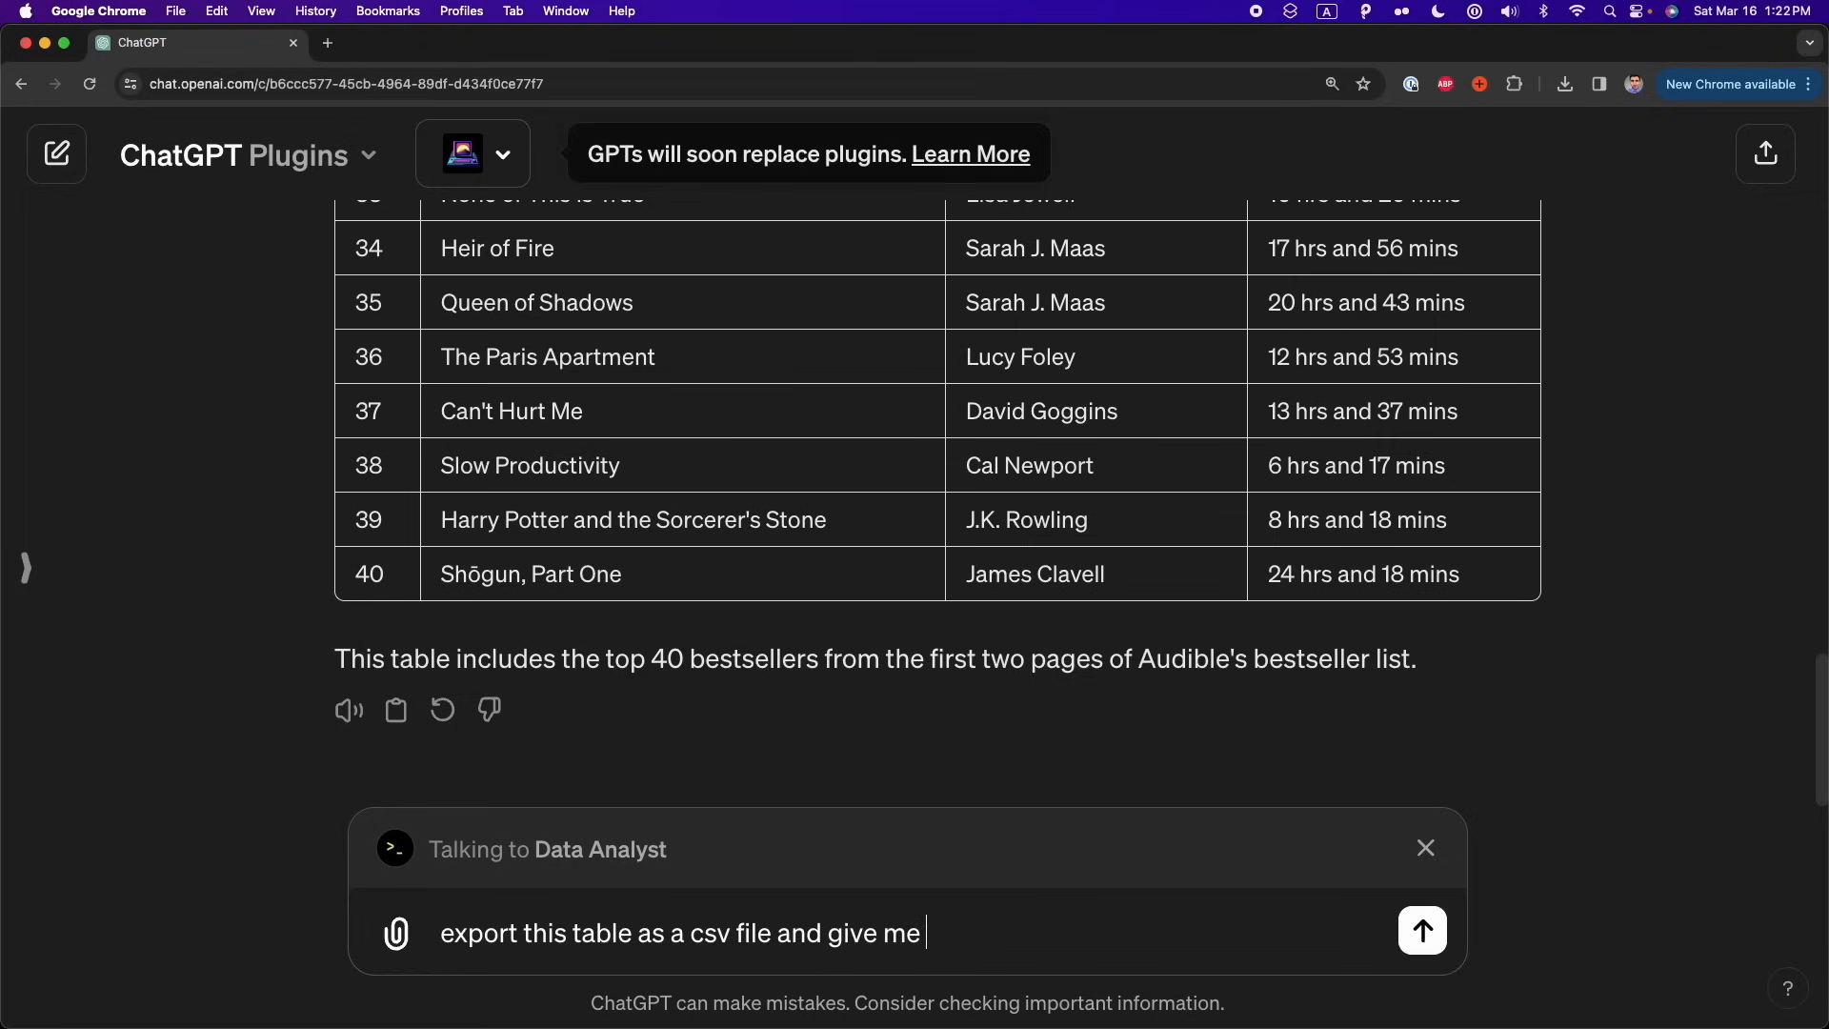
type("the link")
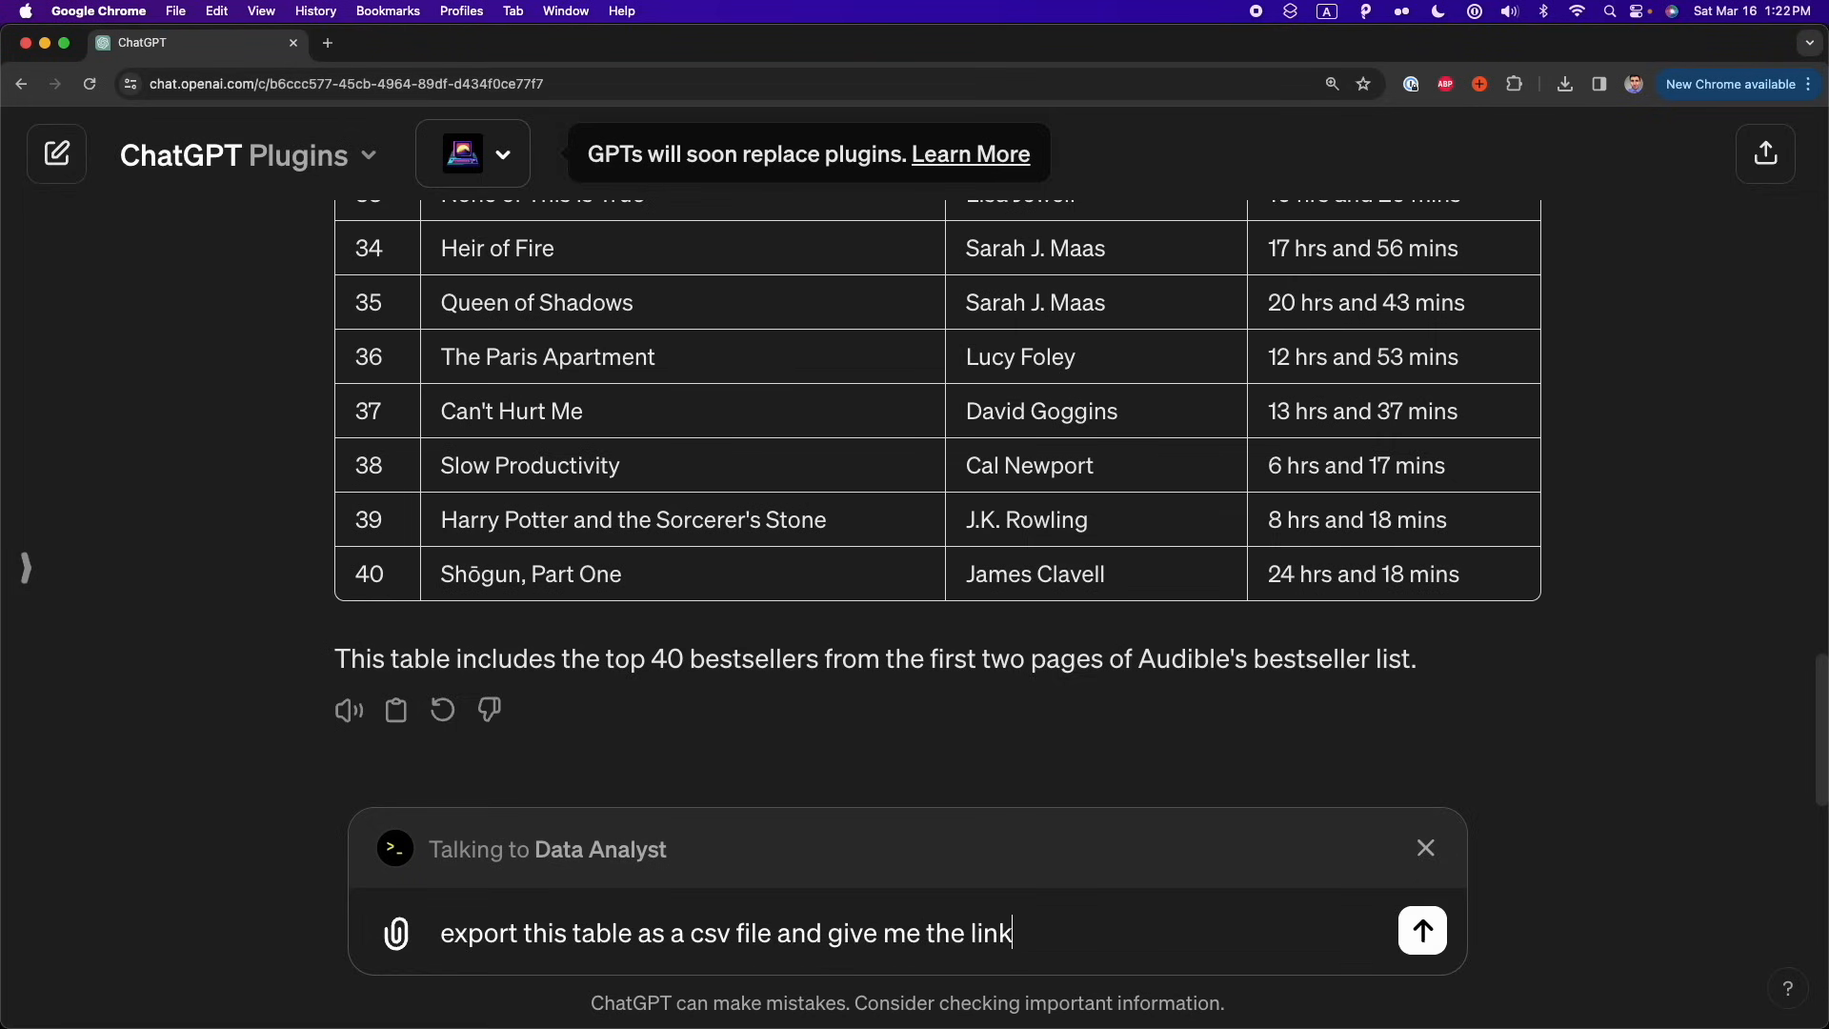
Send the export request and get the Audible Bestsellers CSV download link
left_click(1421, 931)
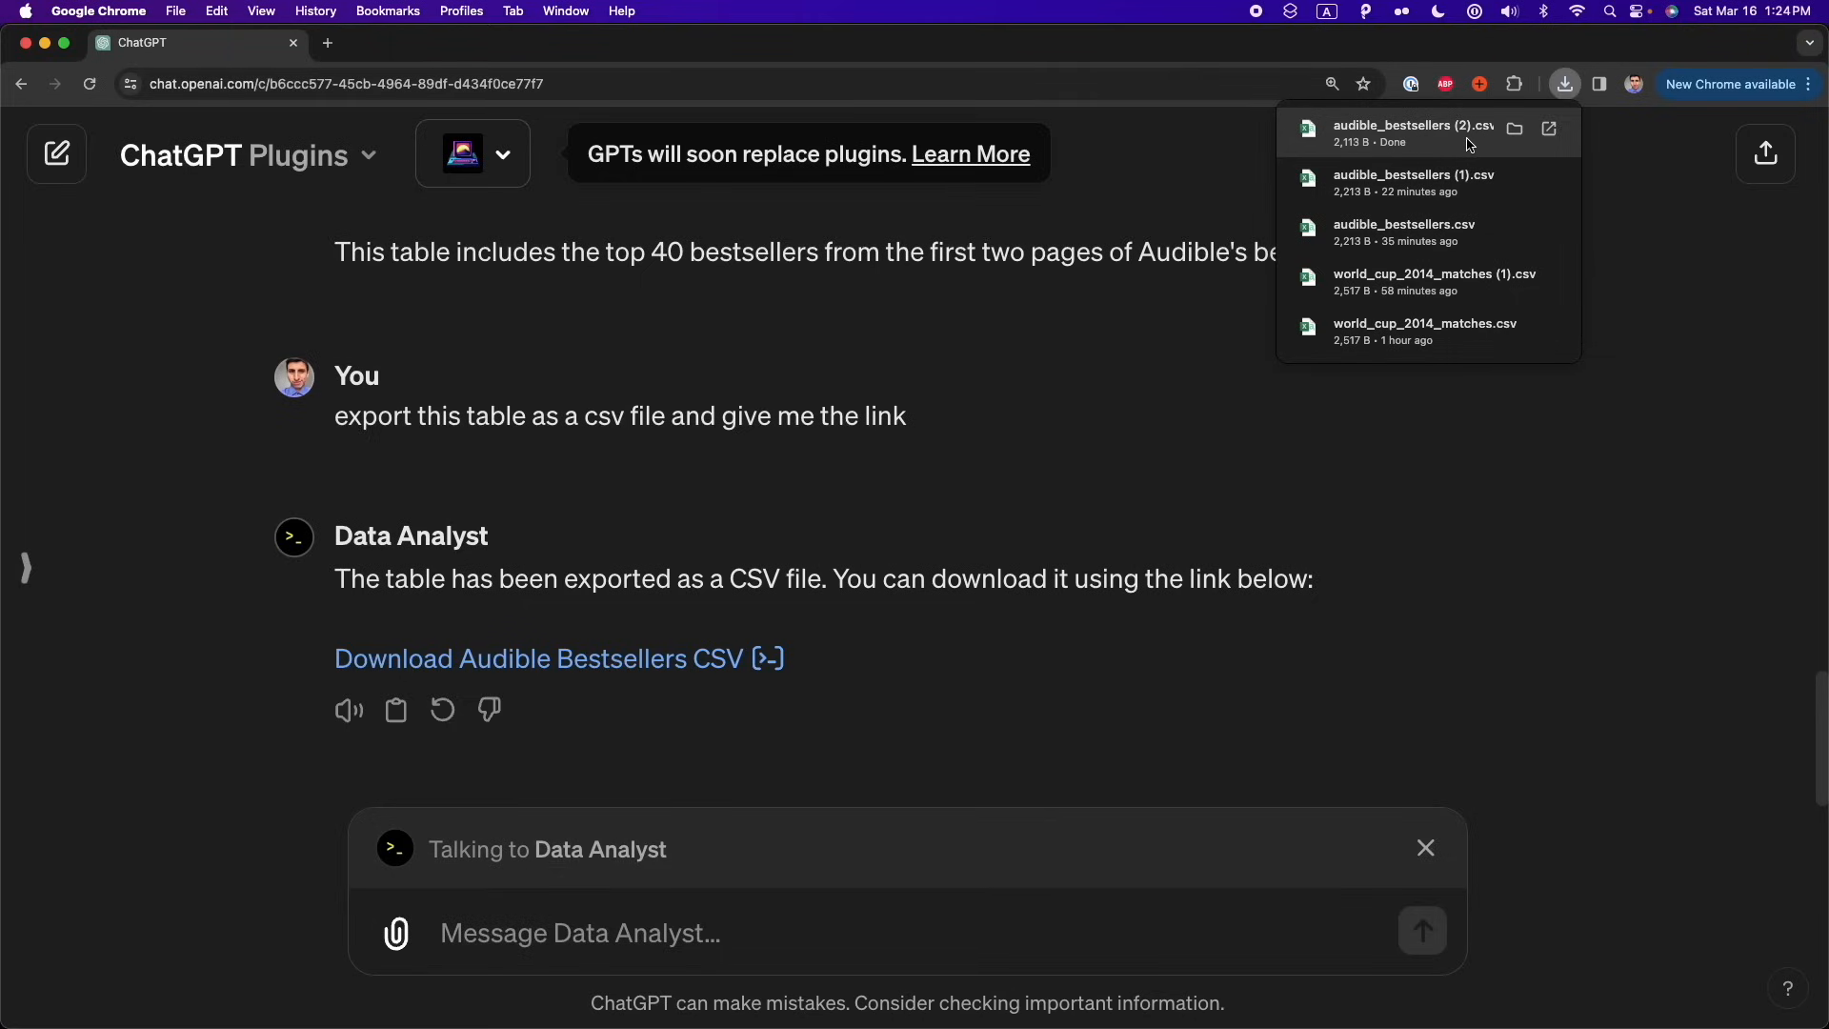
mouse_move(1466, 143)
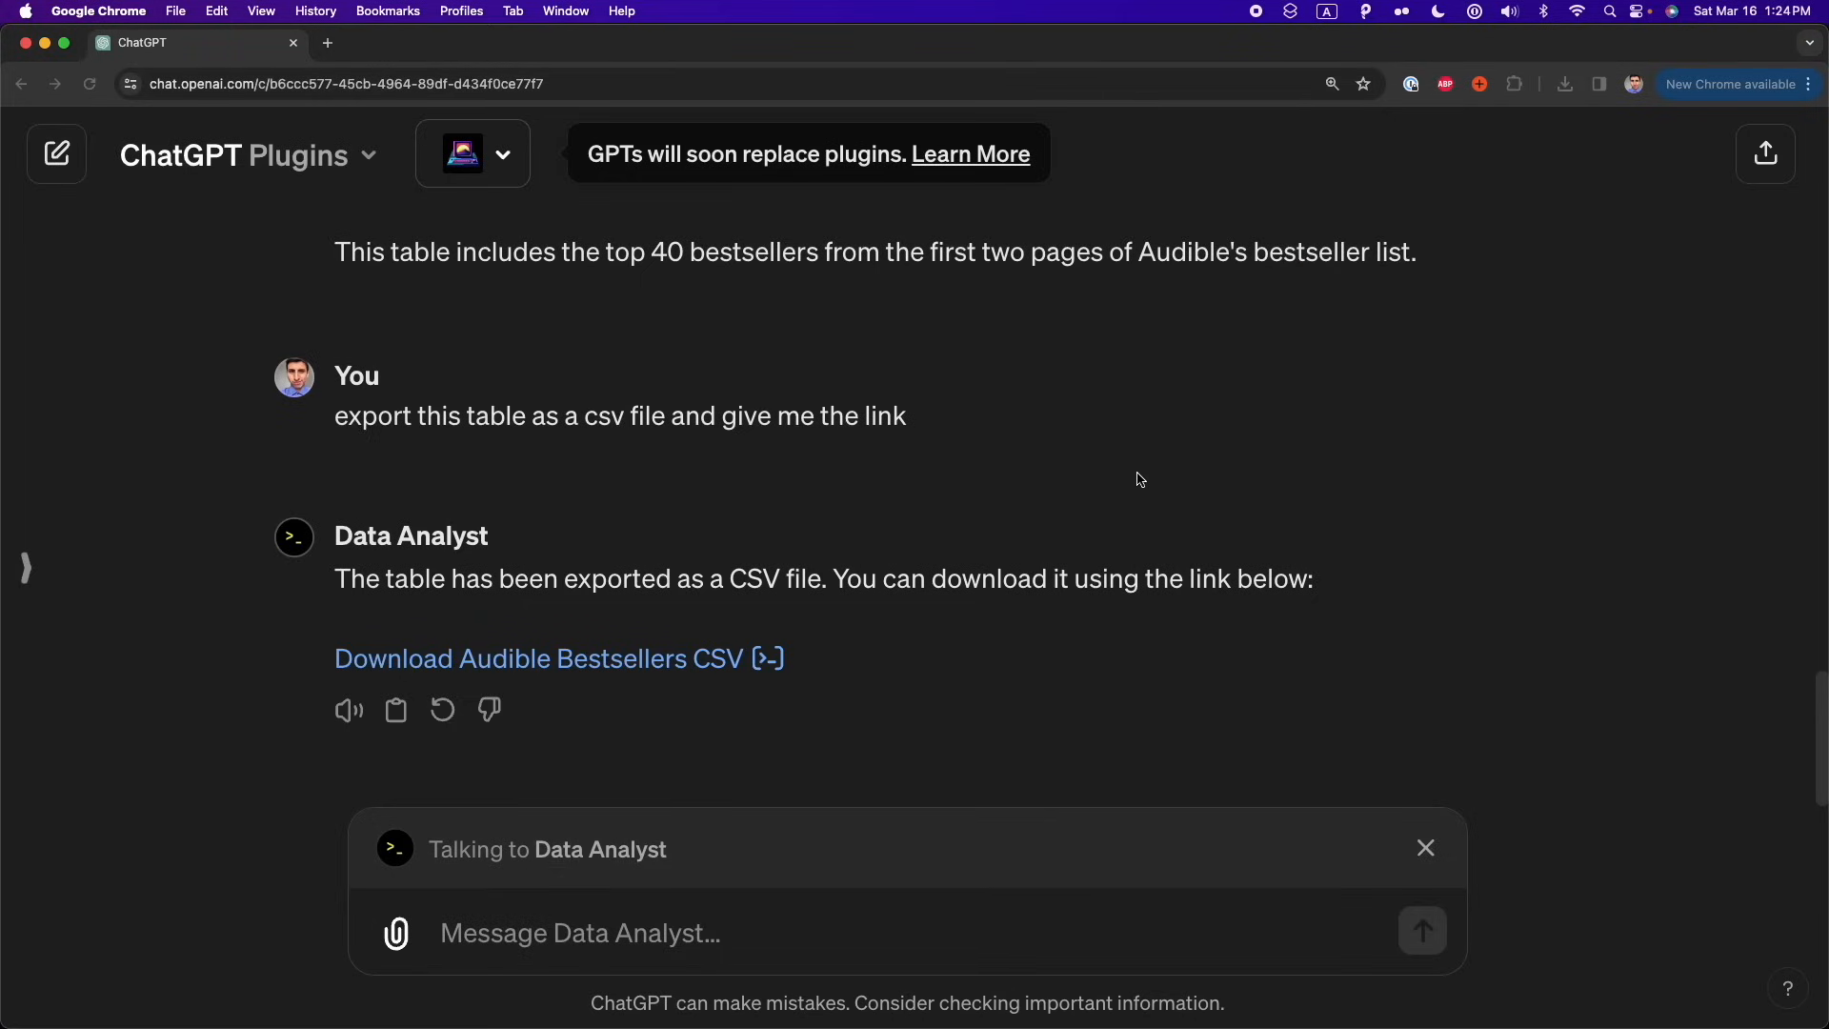
left_click(545, 658)
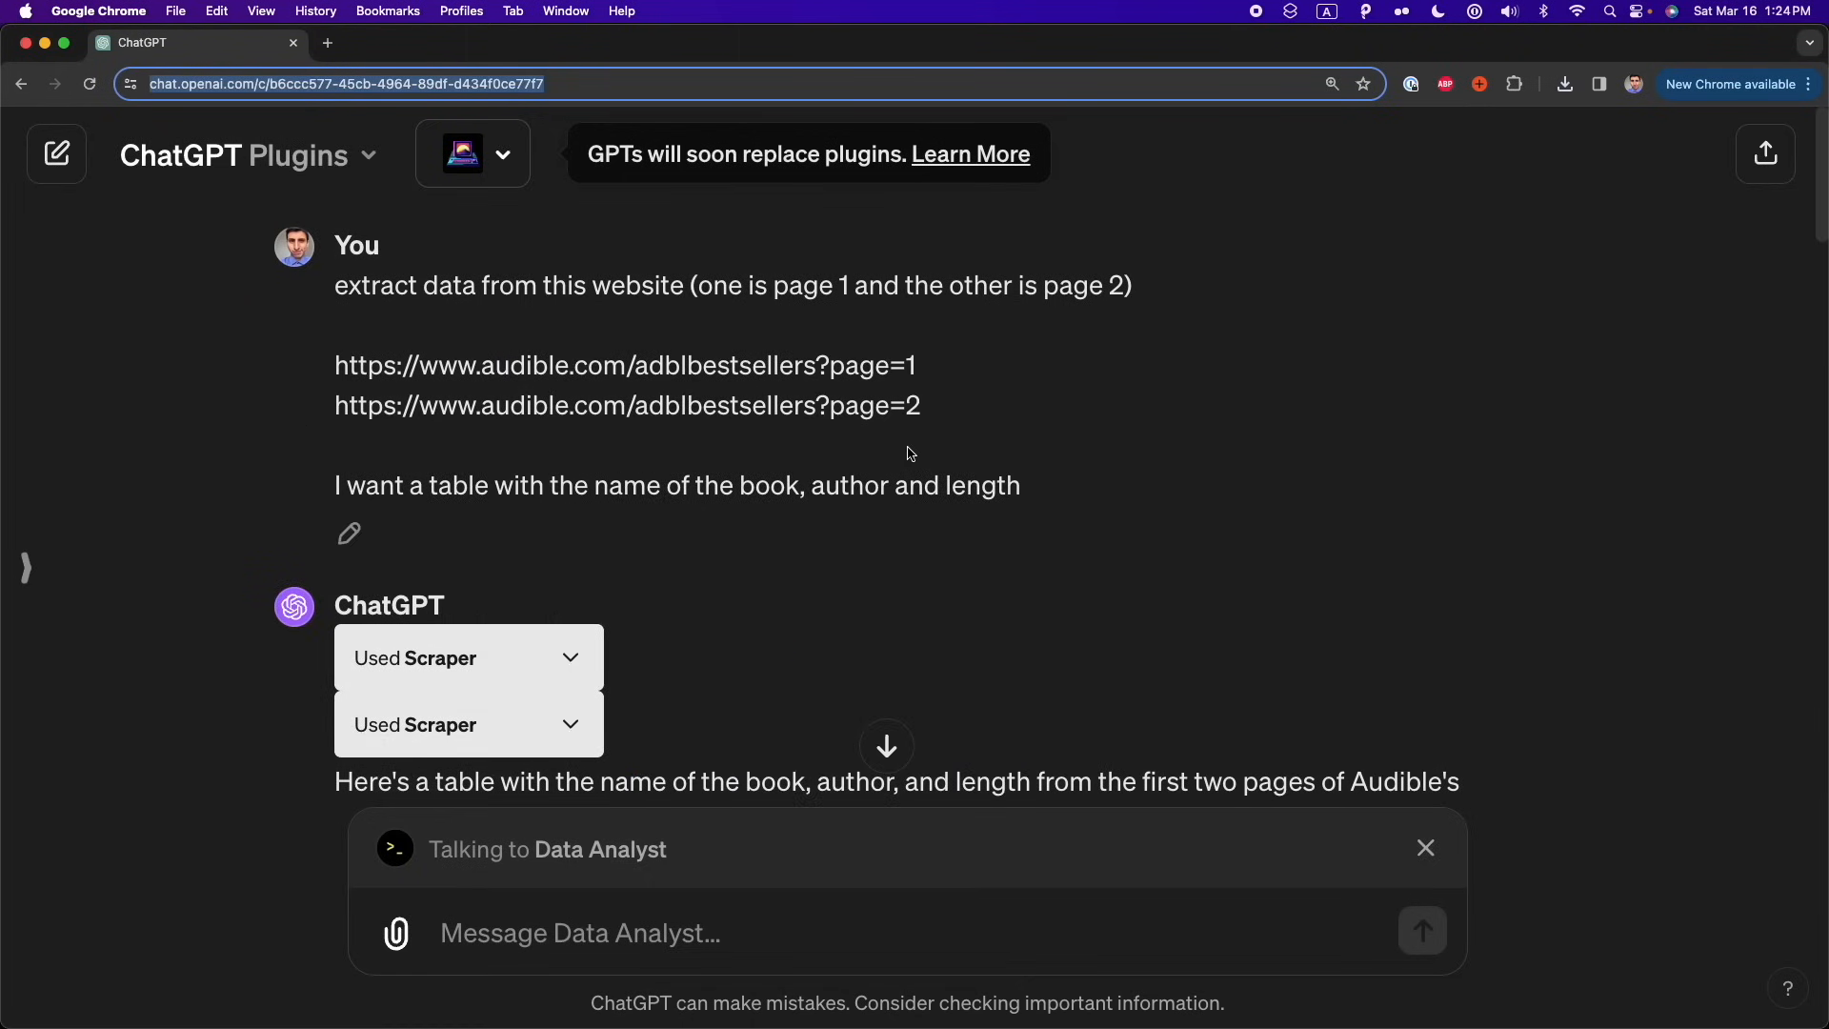
mouse_move(1032, 492)
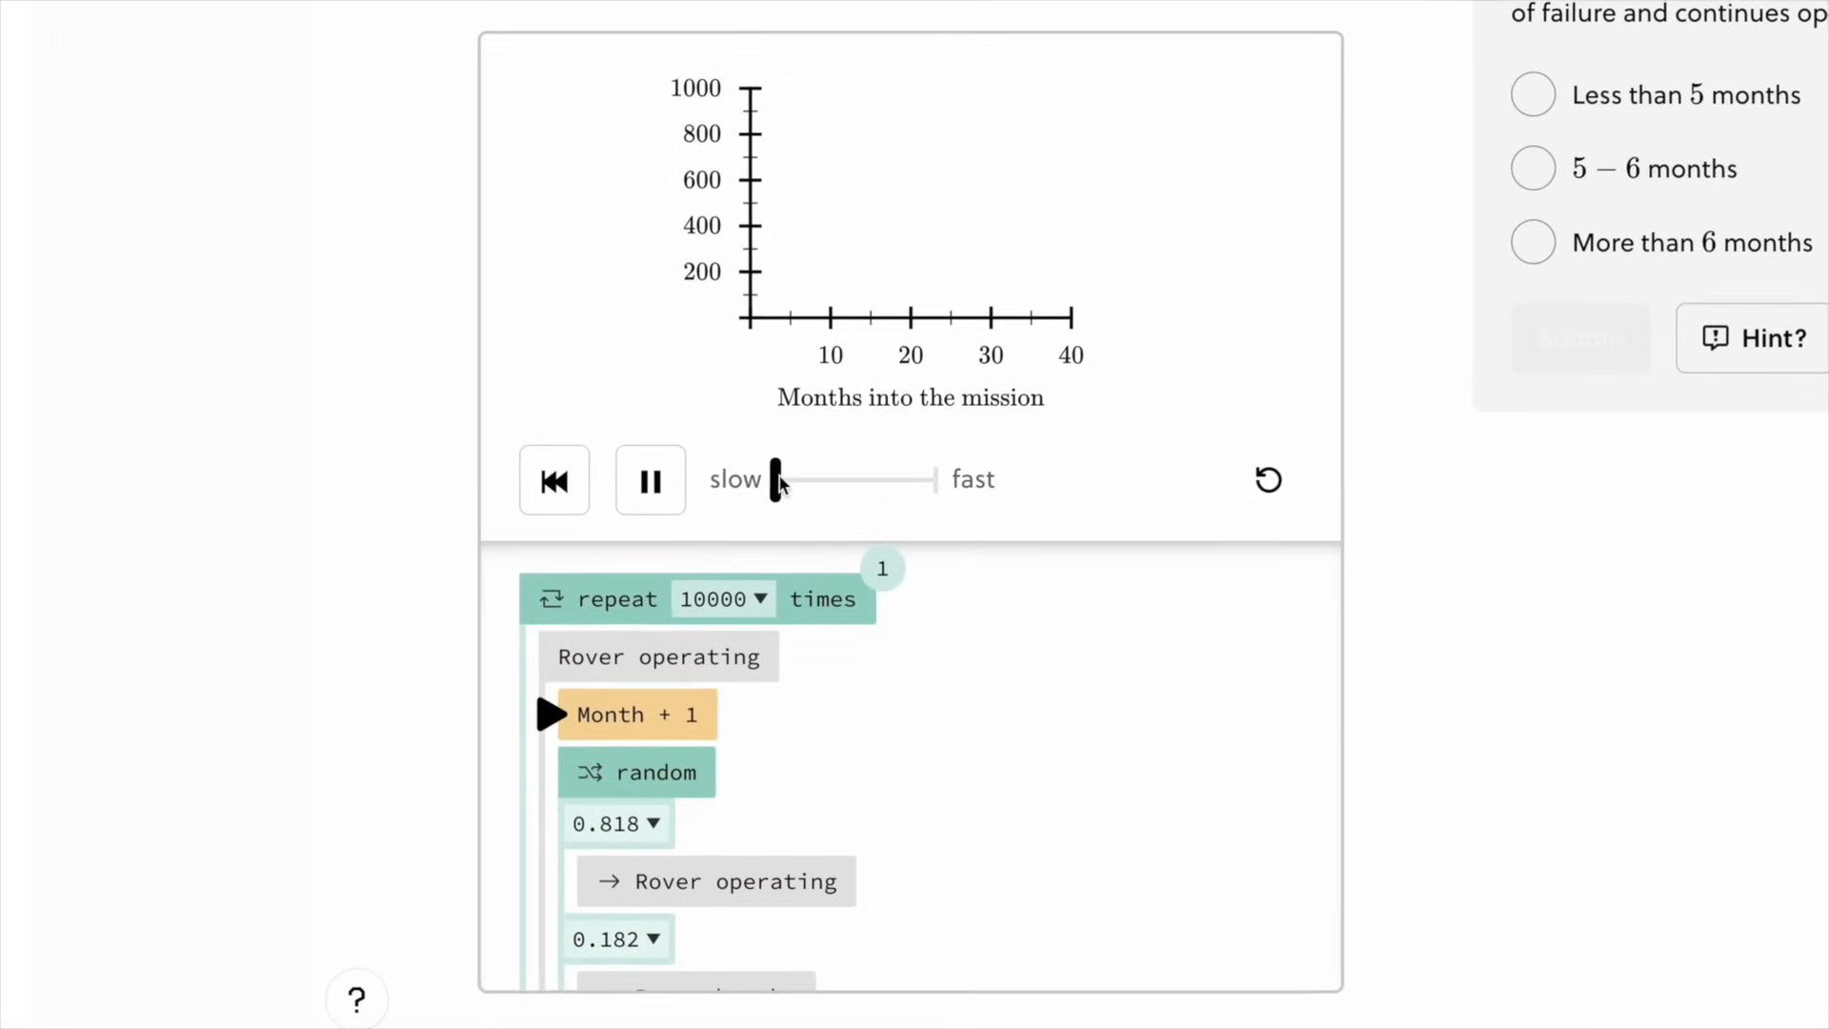
Adjust the rover simulation speed slider, then lower the text-generation temperature to 0.1
left_click_drag(773, 478, 973, 869)
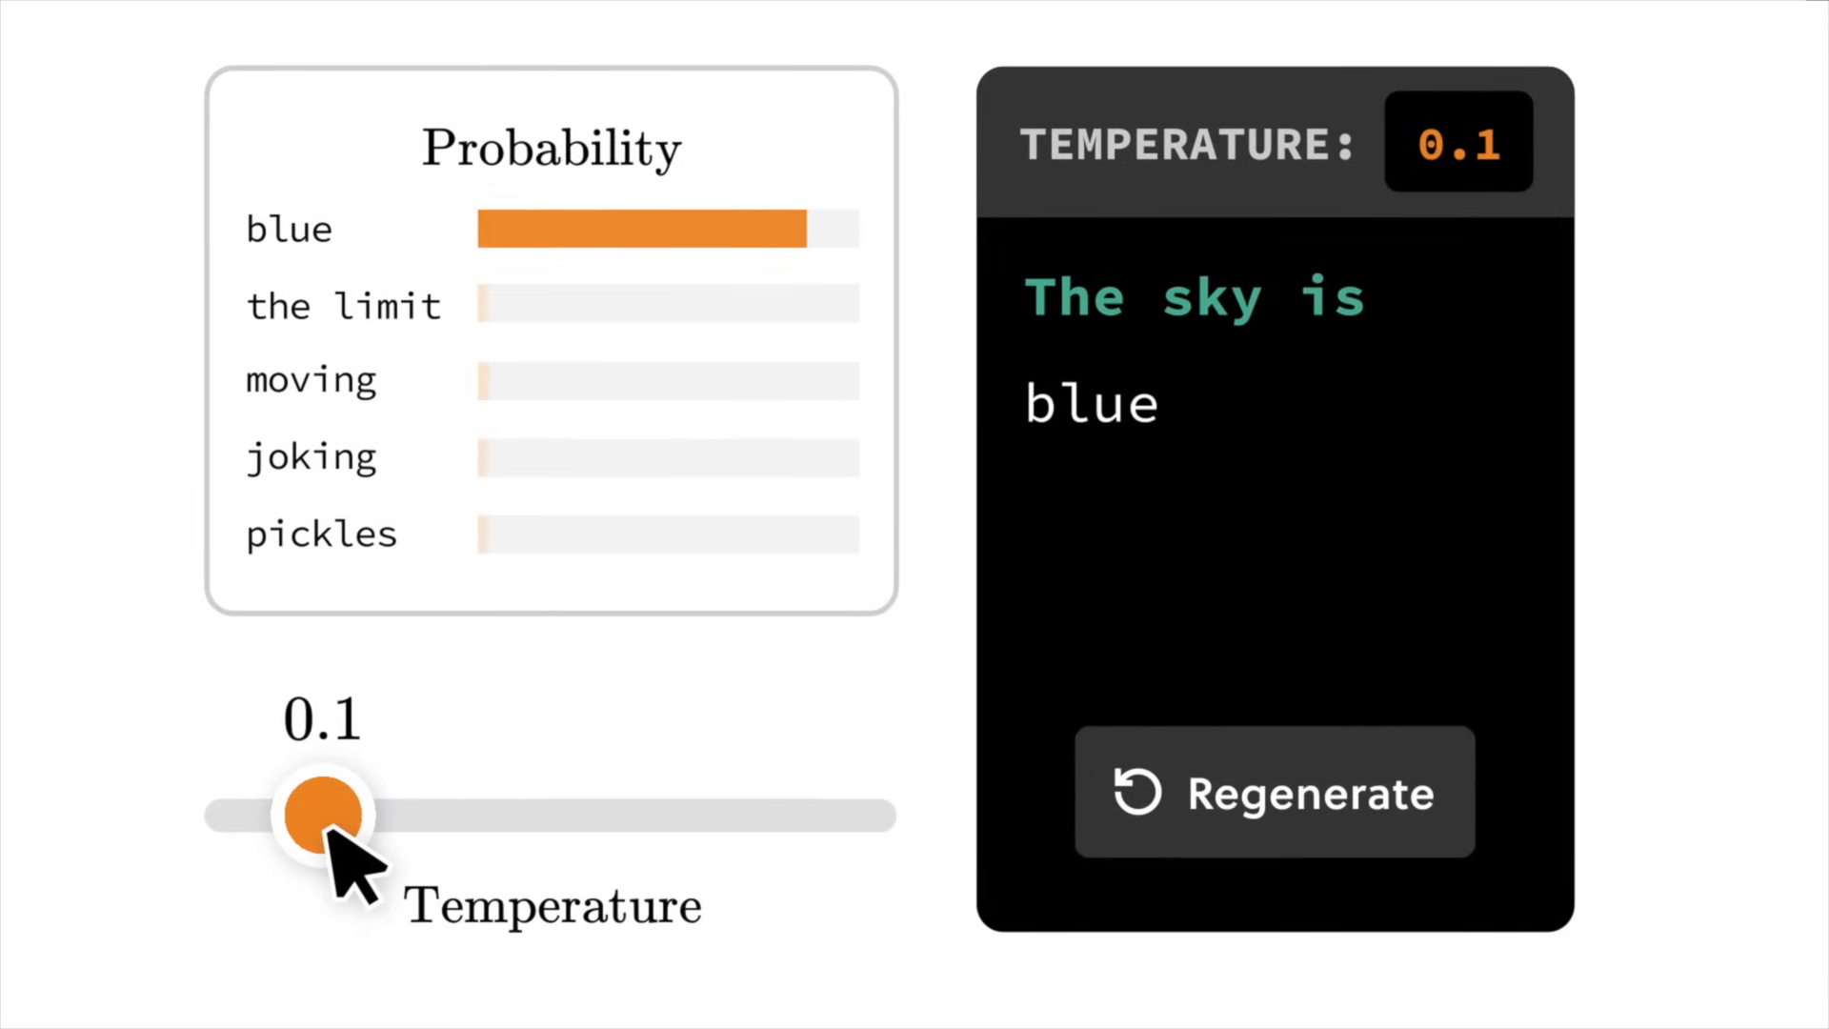
left_click_drag(320, 813, 798, 813)
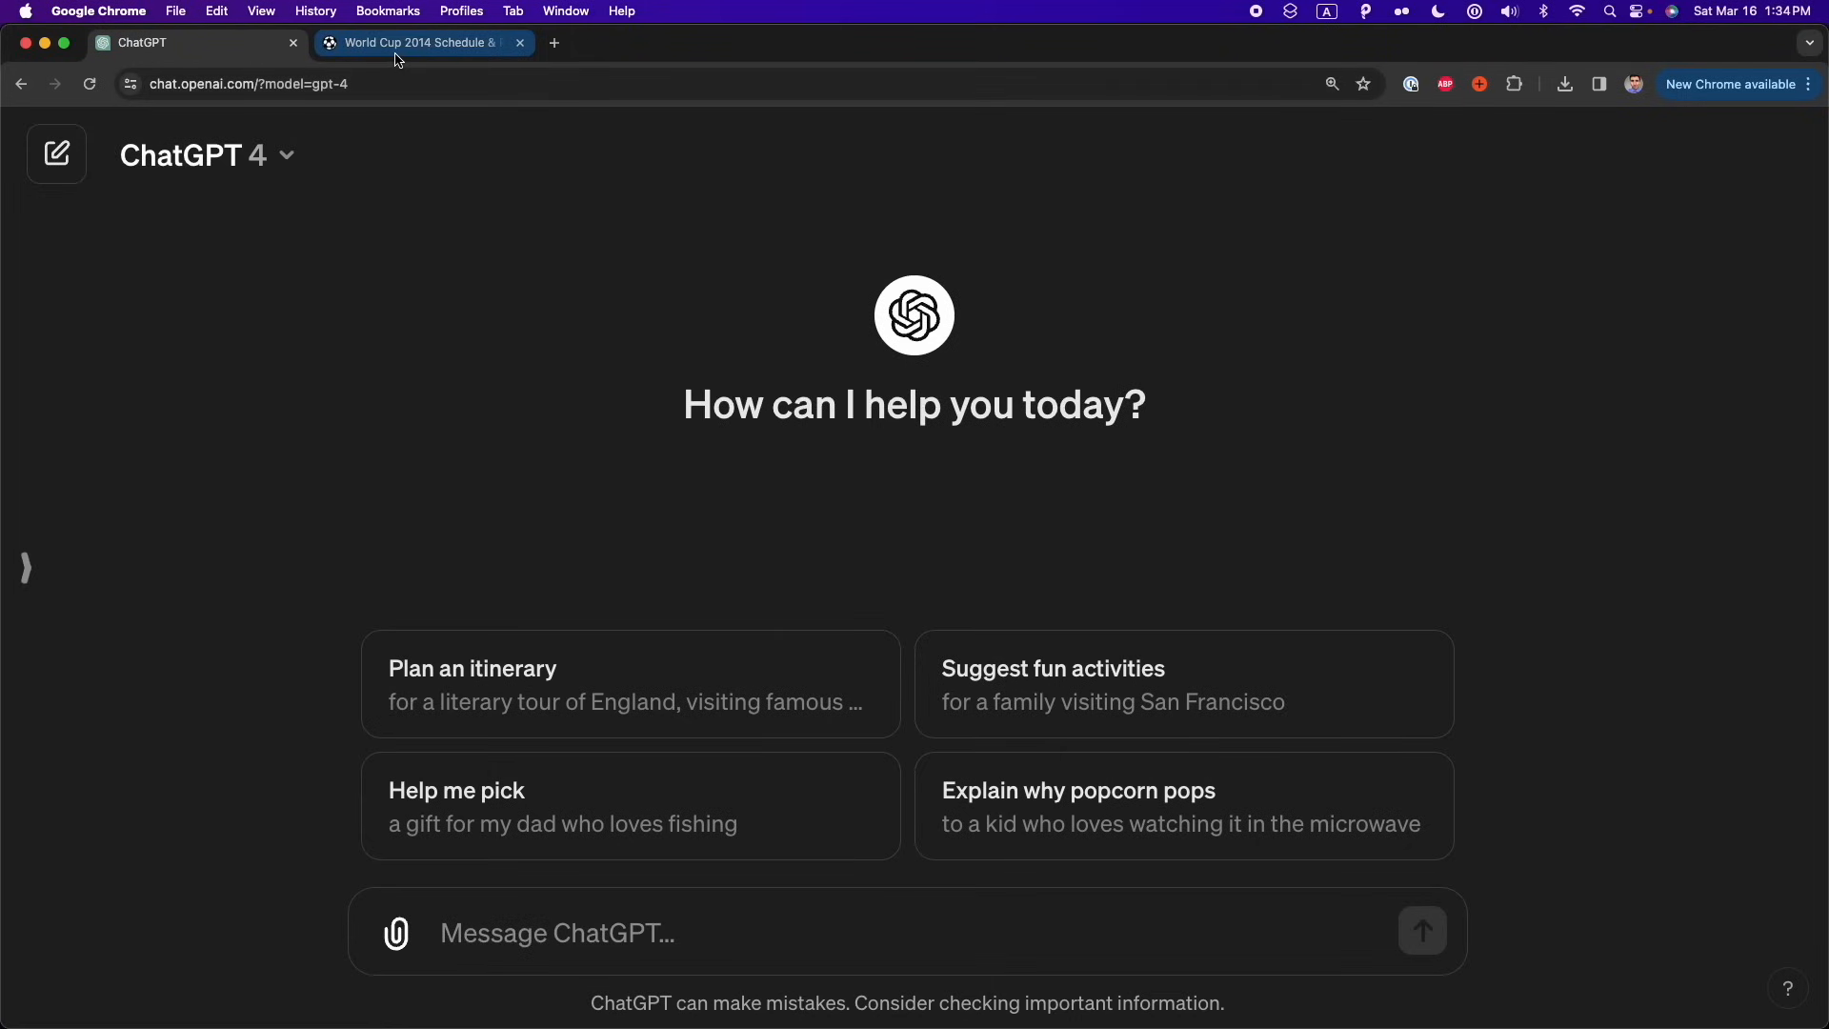
left_click(419, 42)
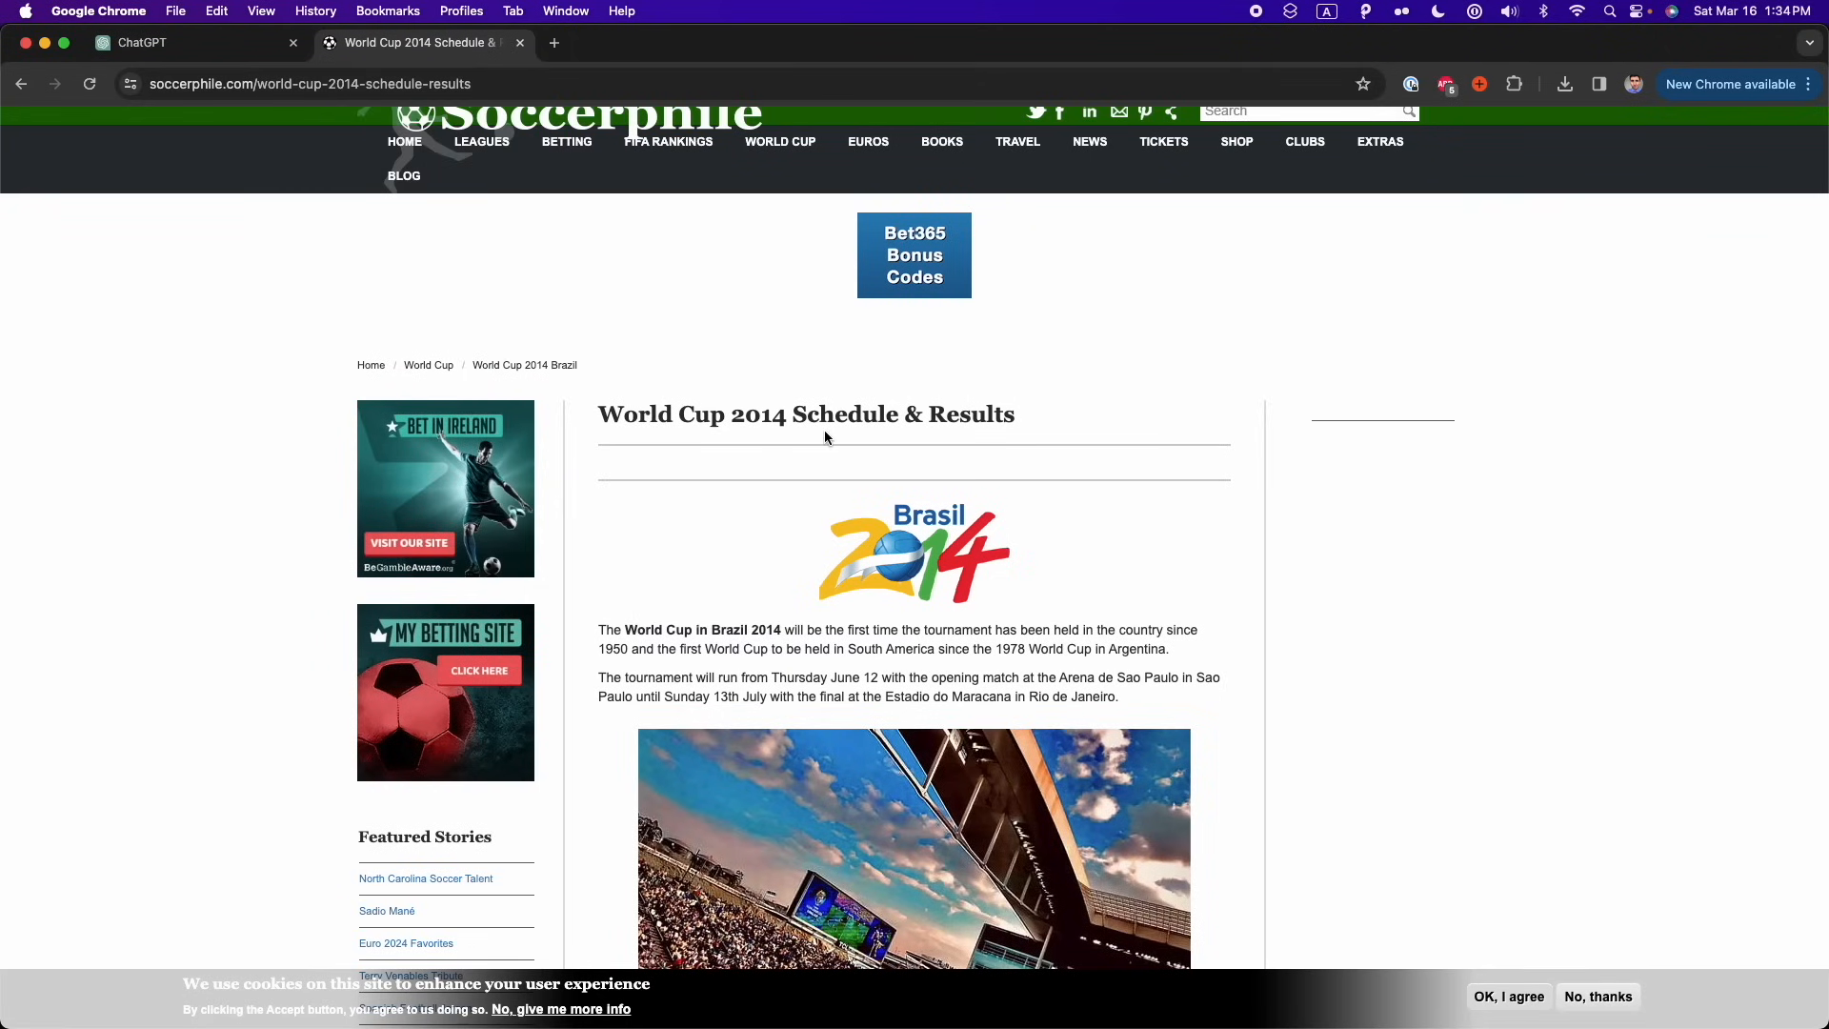
scroll("down", 3)
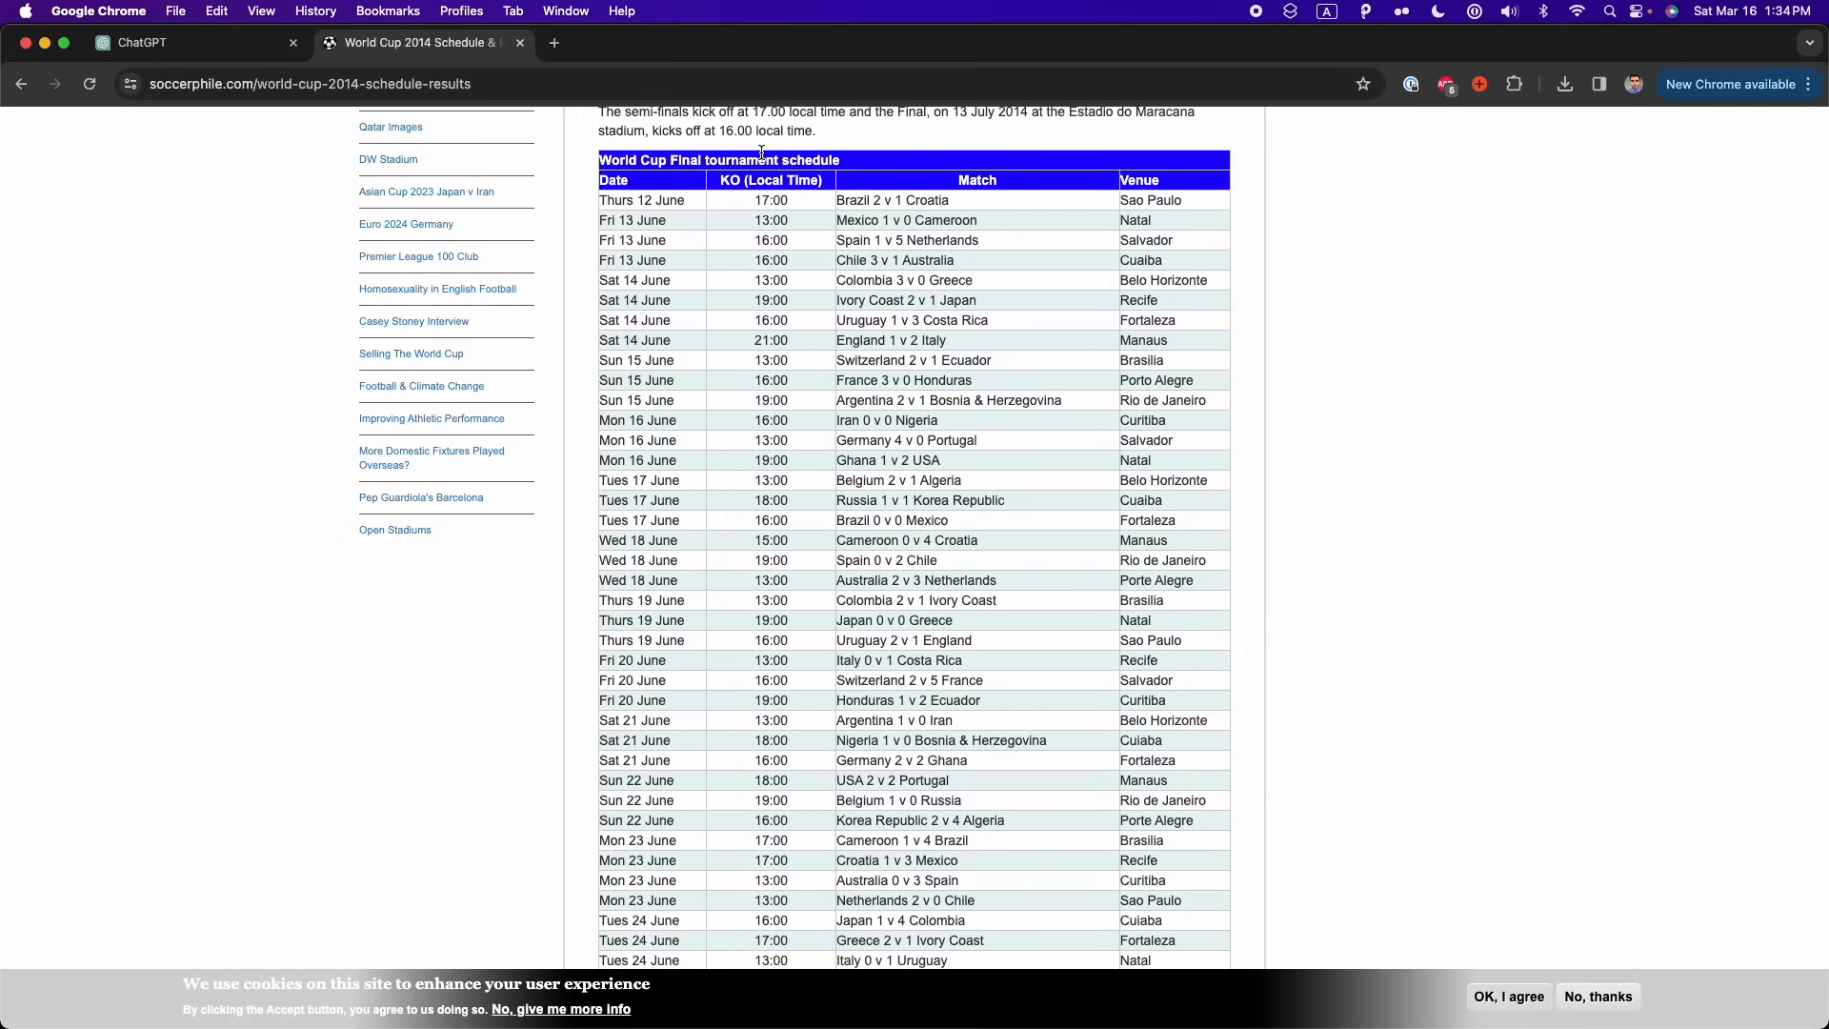
scroll("down", 3)
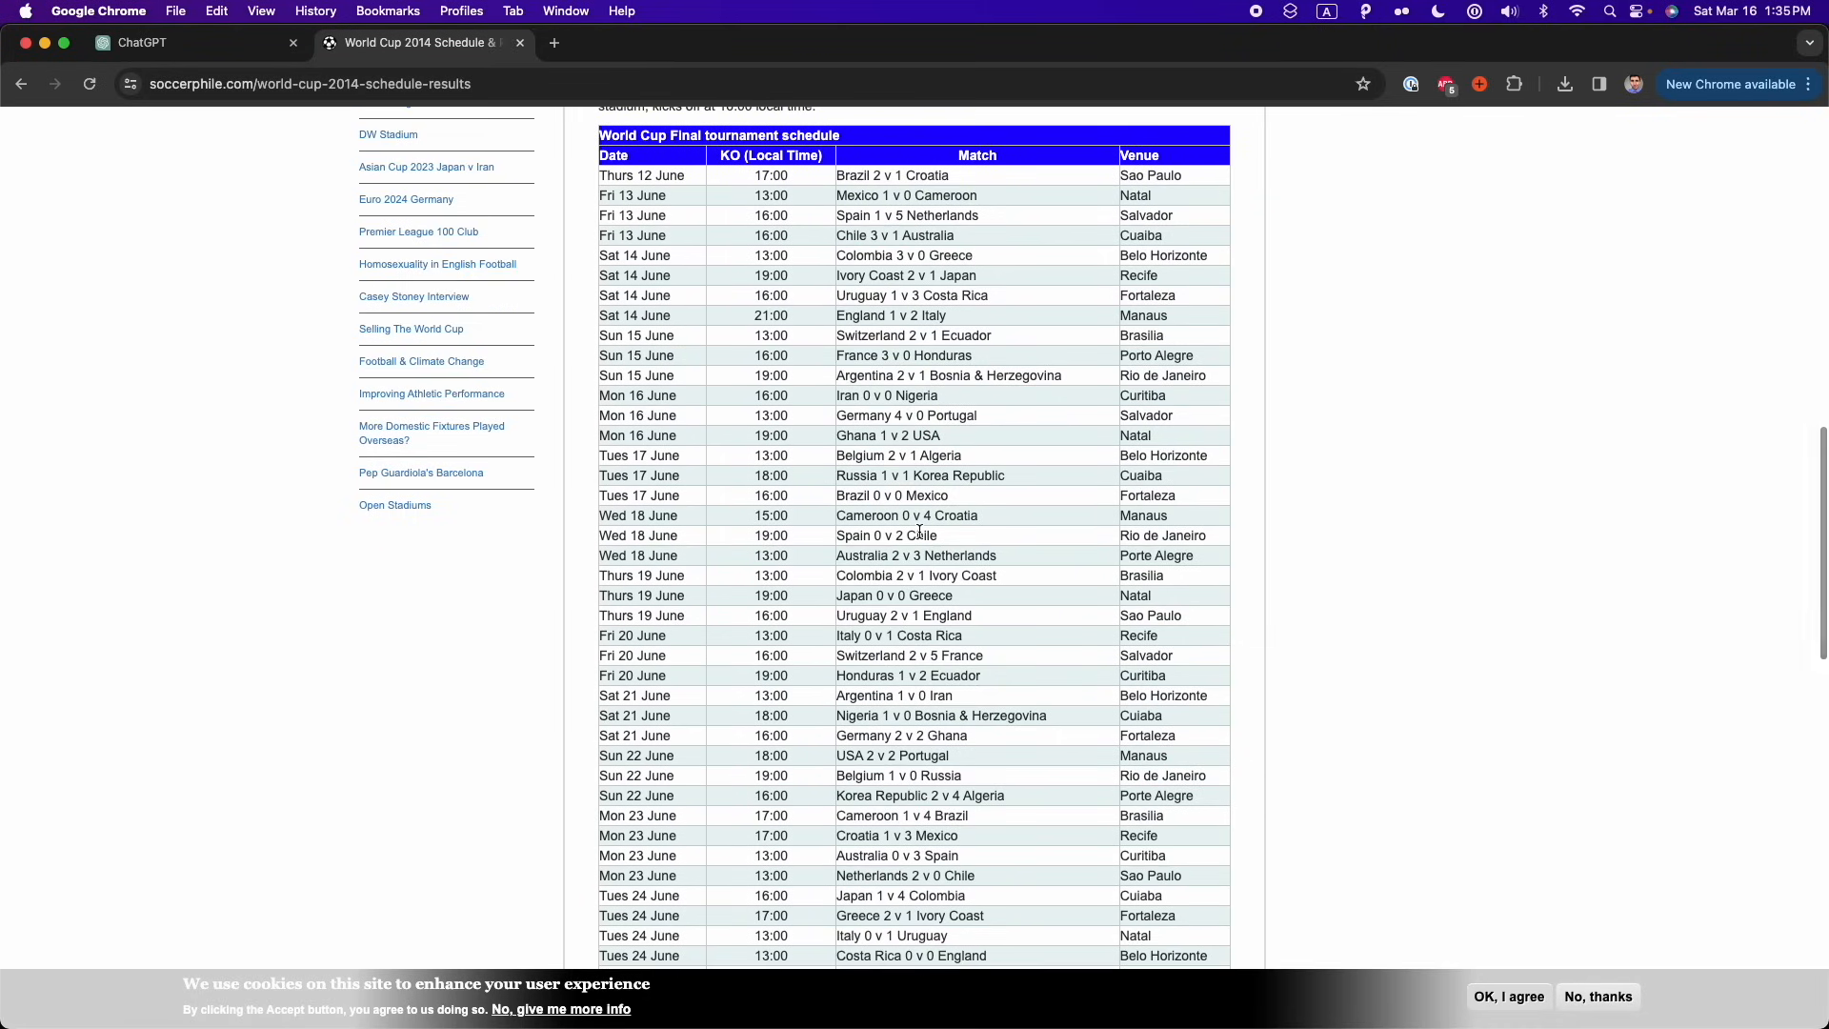
scroll("down", 3)
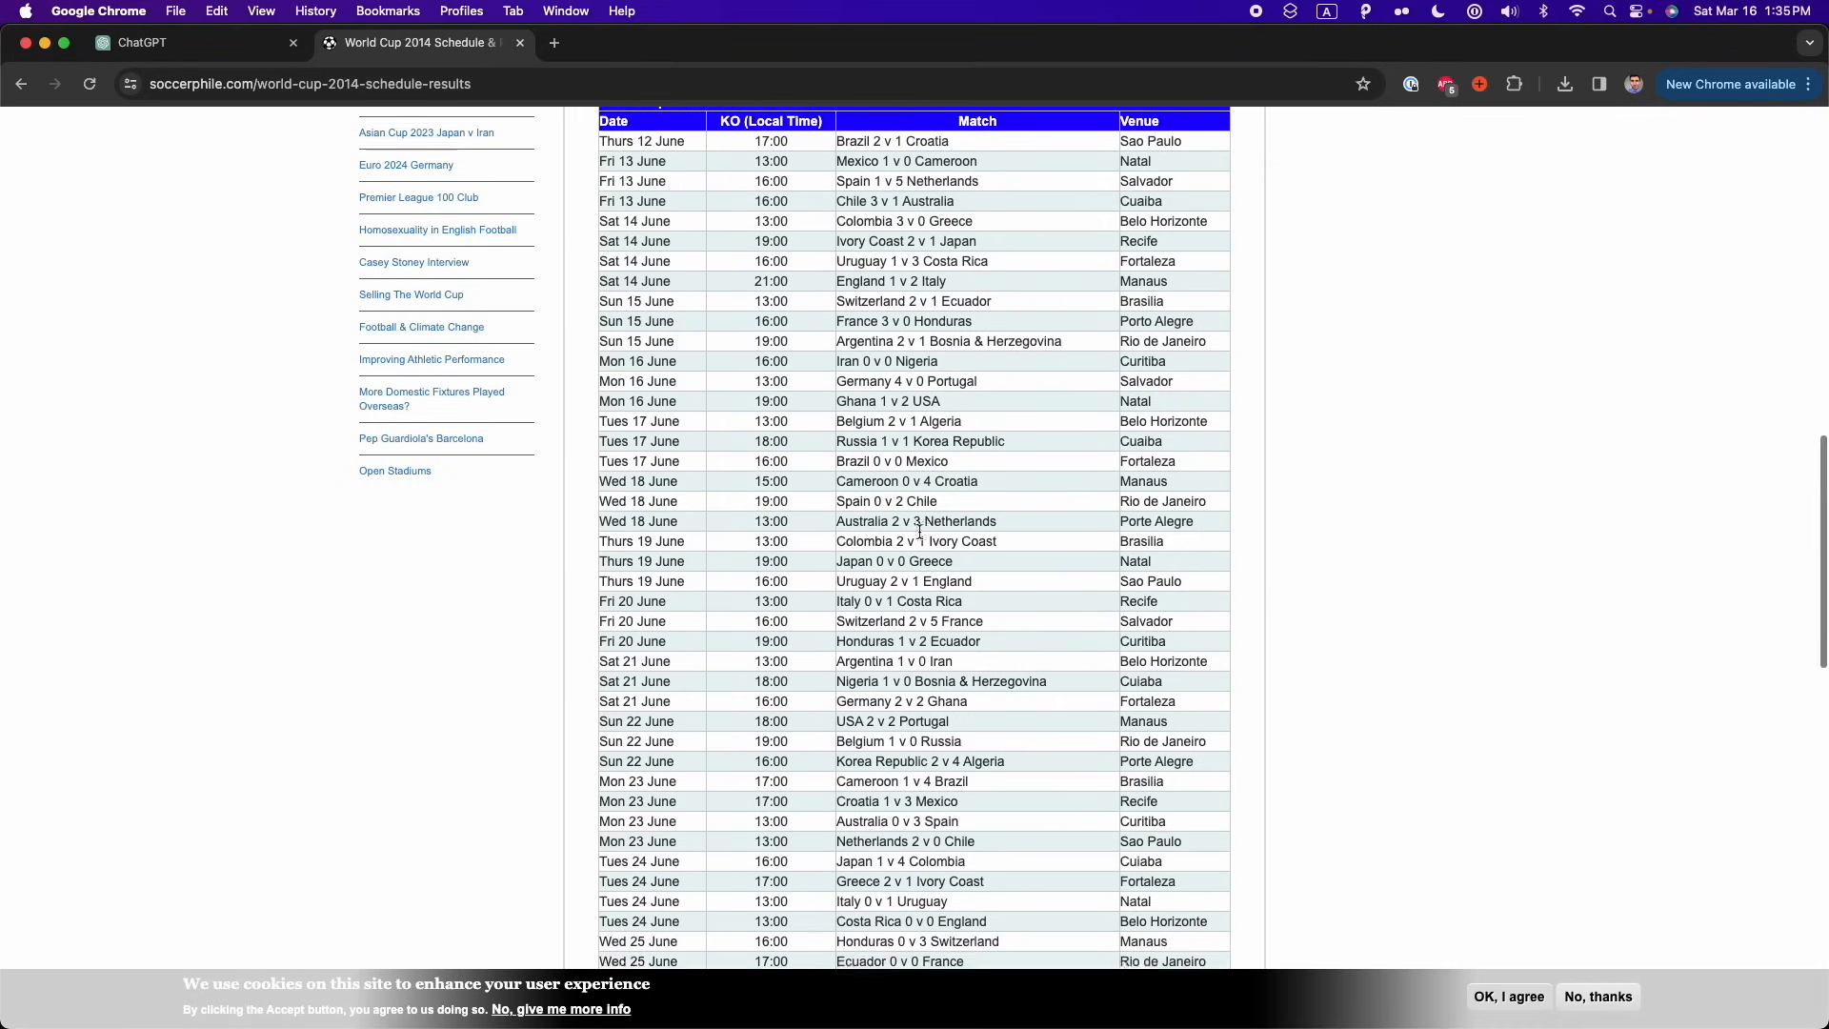
scroll("down", 3)
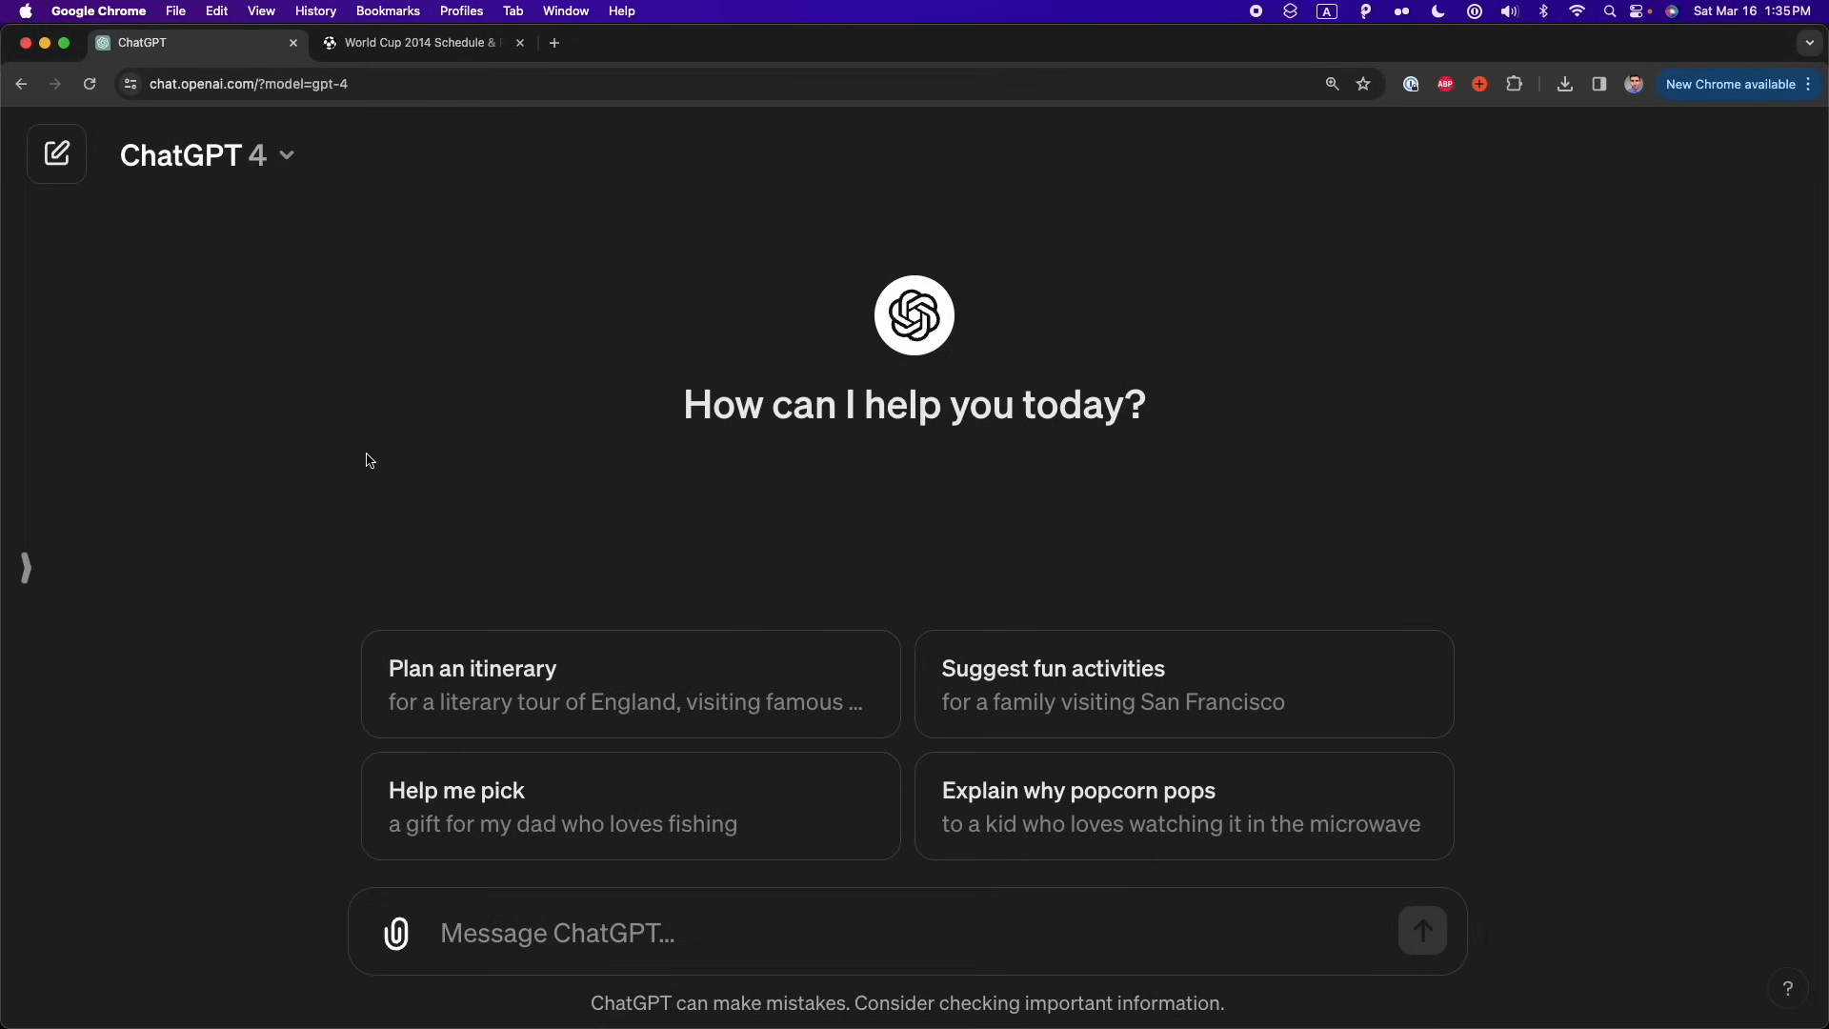
mouse_move(263, 183)
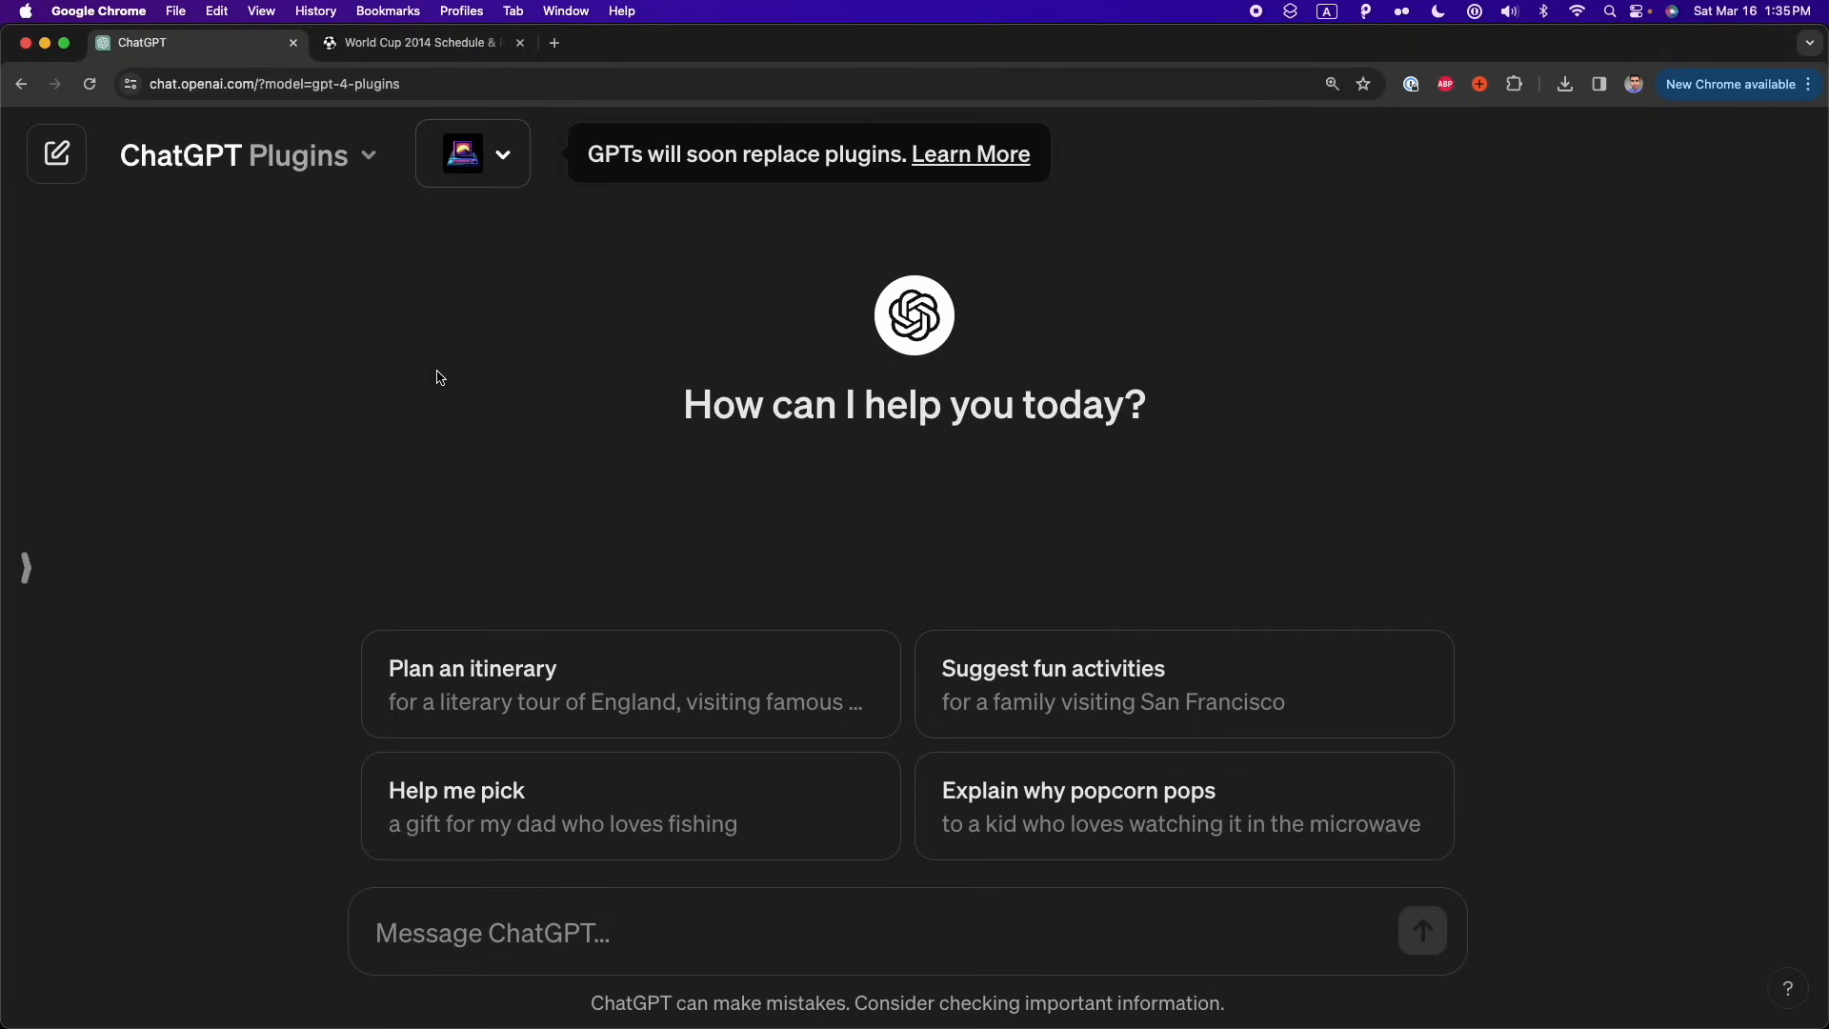
Address Scraper via @ and draft a request to extract football matches from the Soccerphile World Cup 2014 page
type("@")
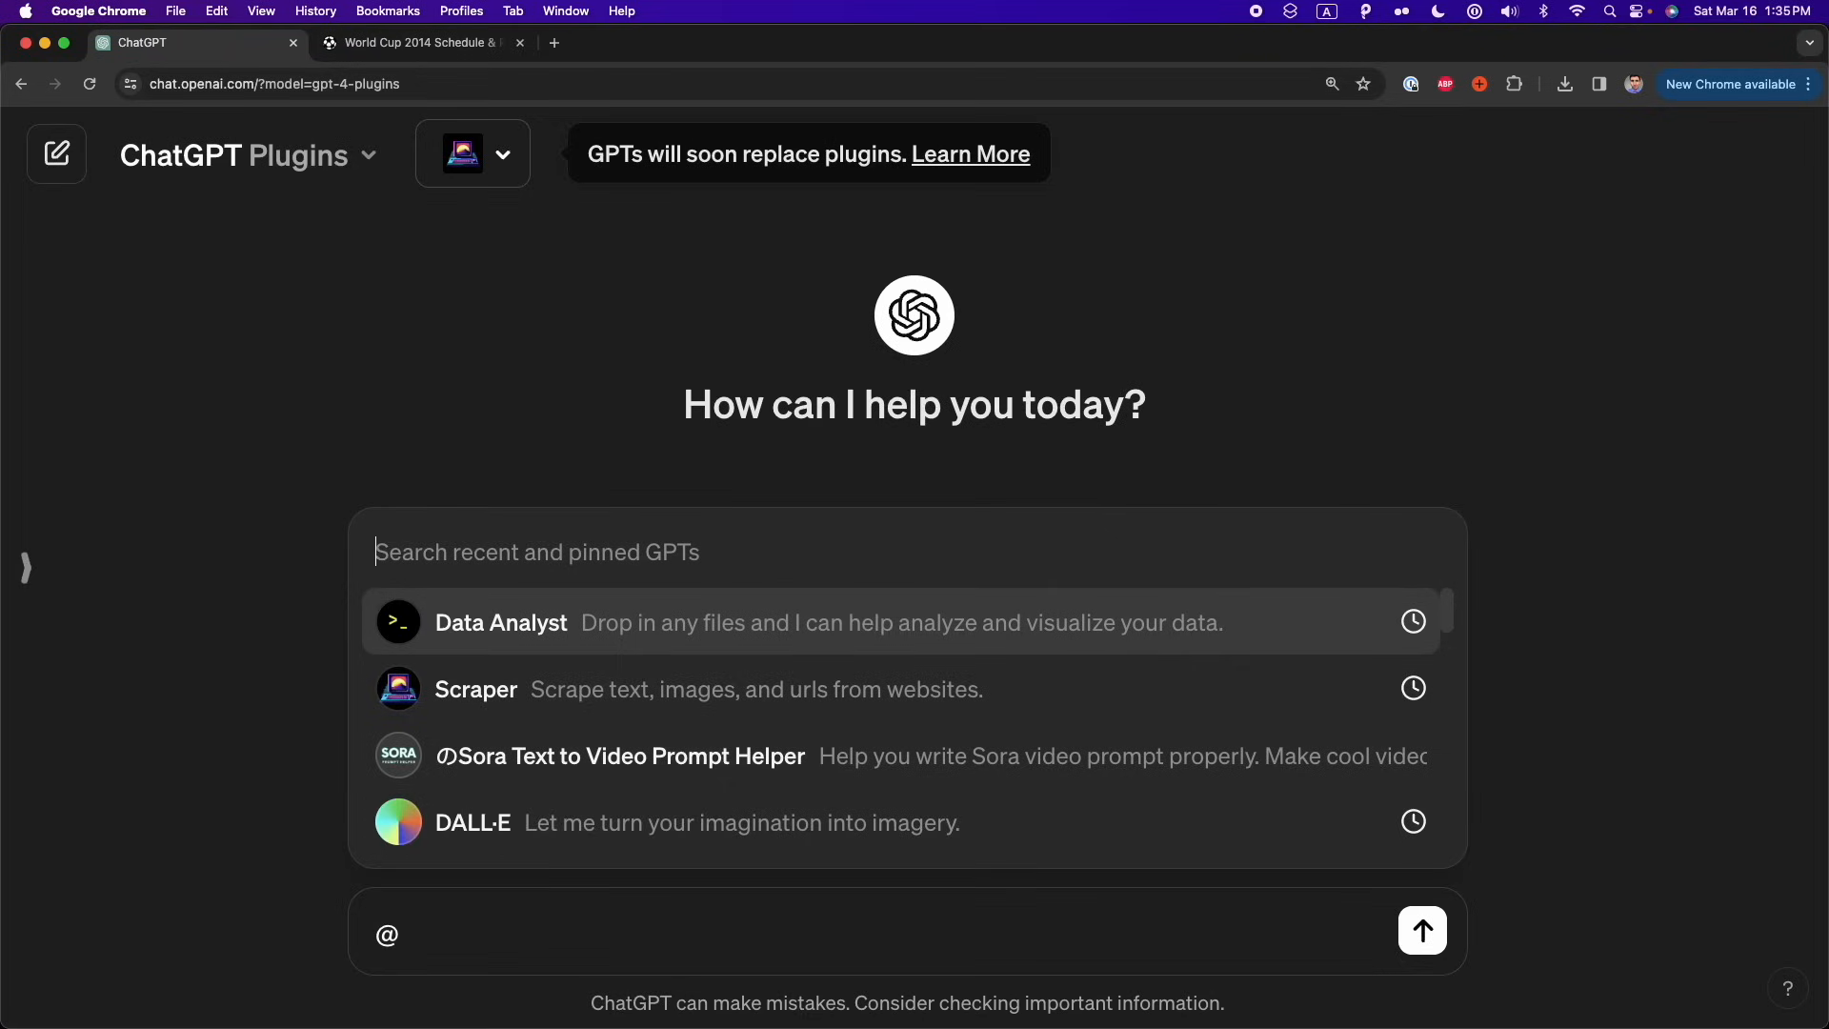
mouse_move(657, 688)
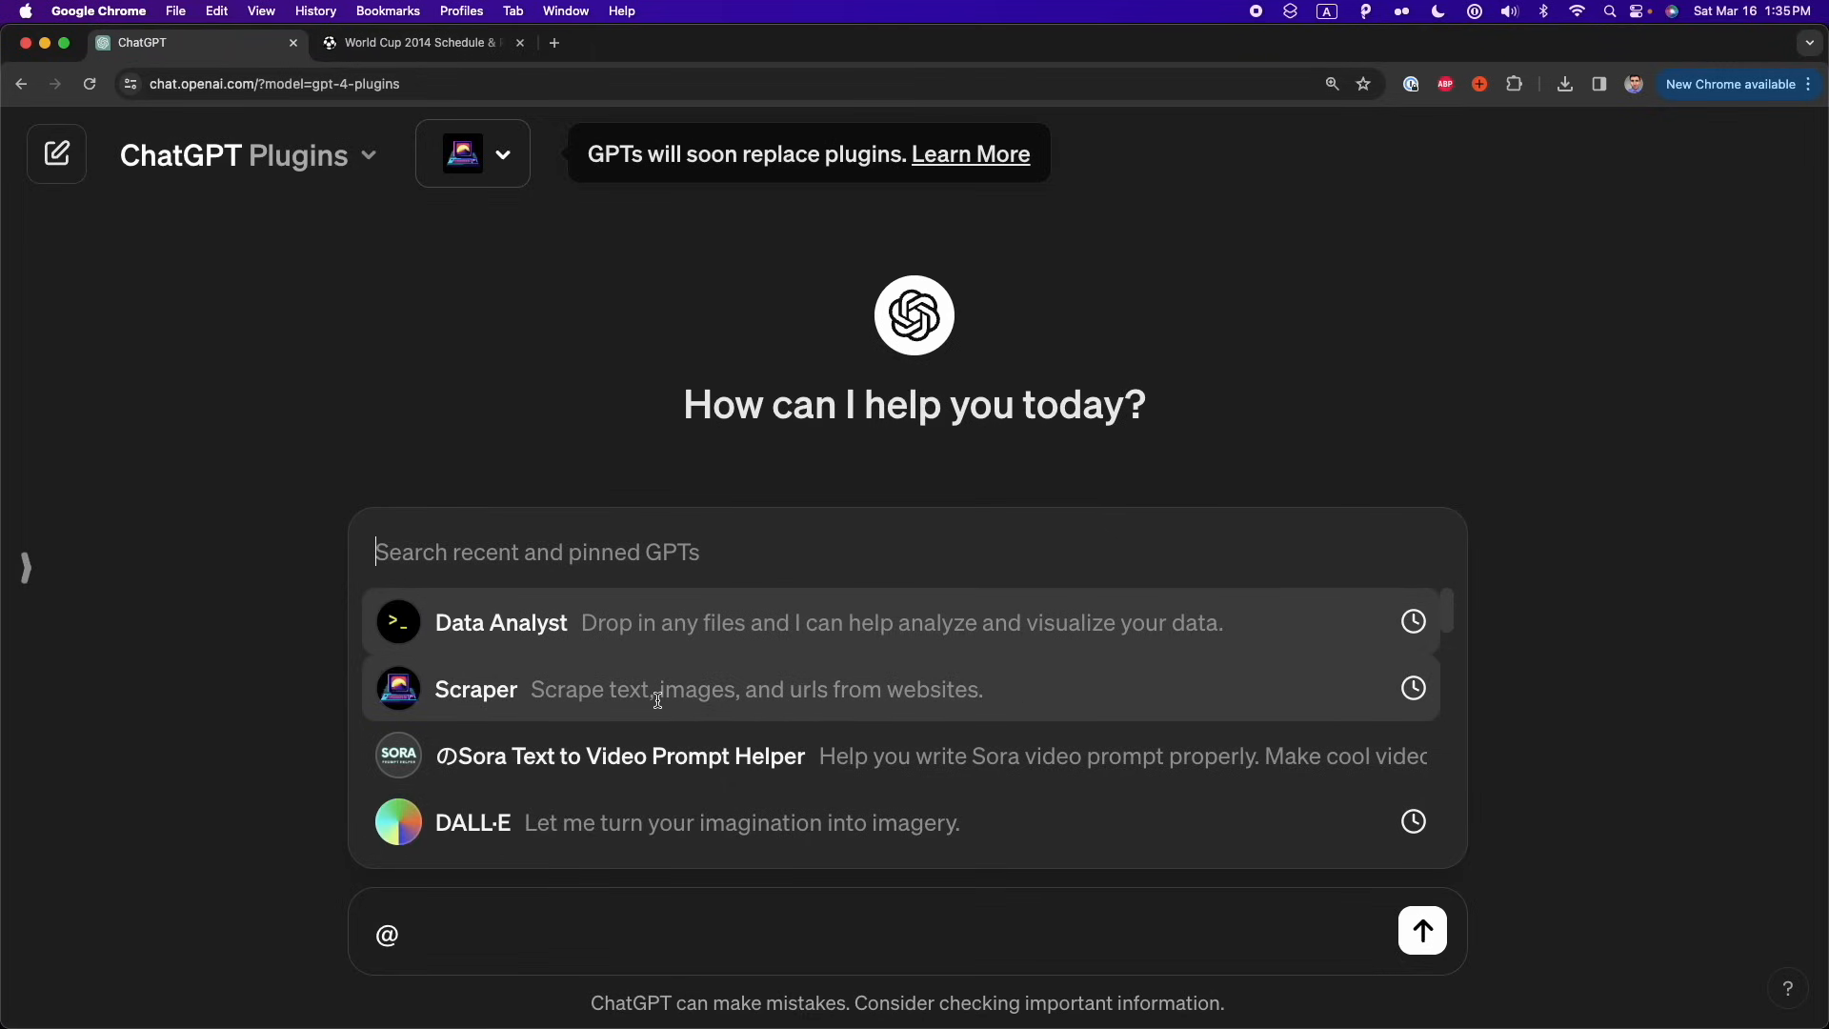
left_click(475, 689)
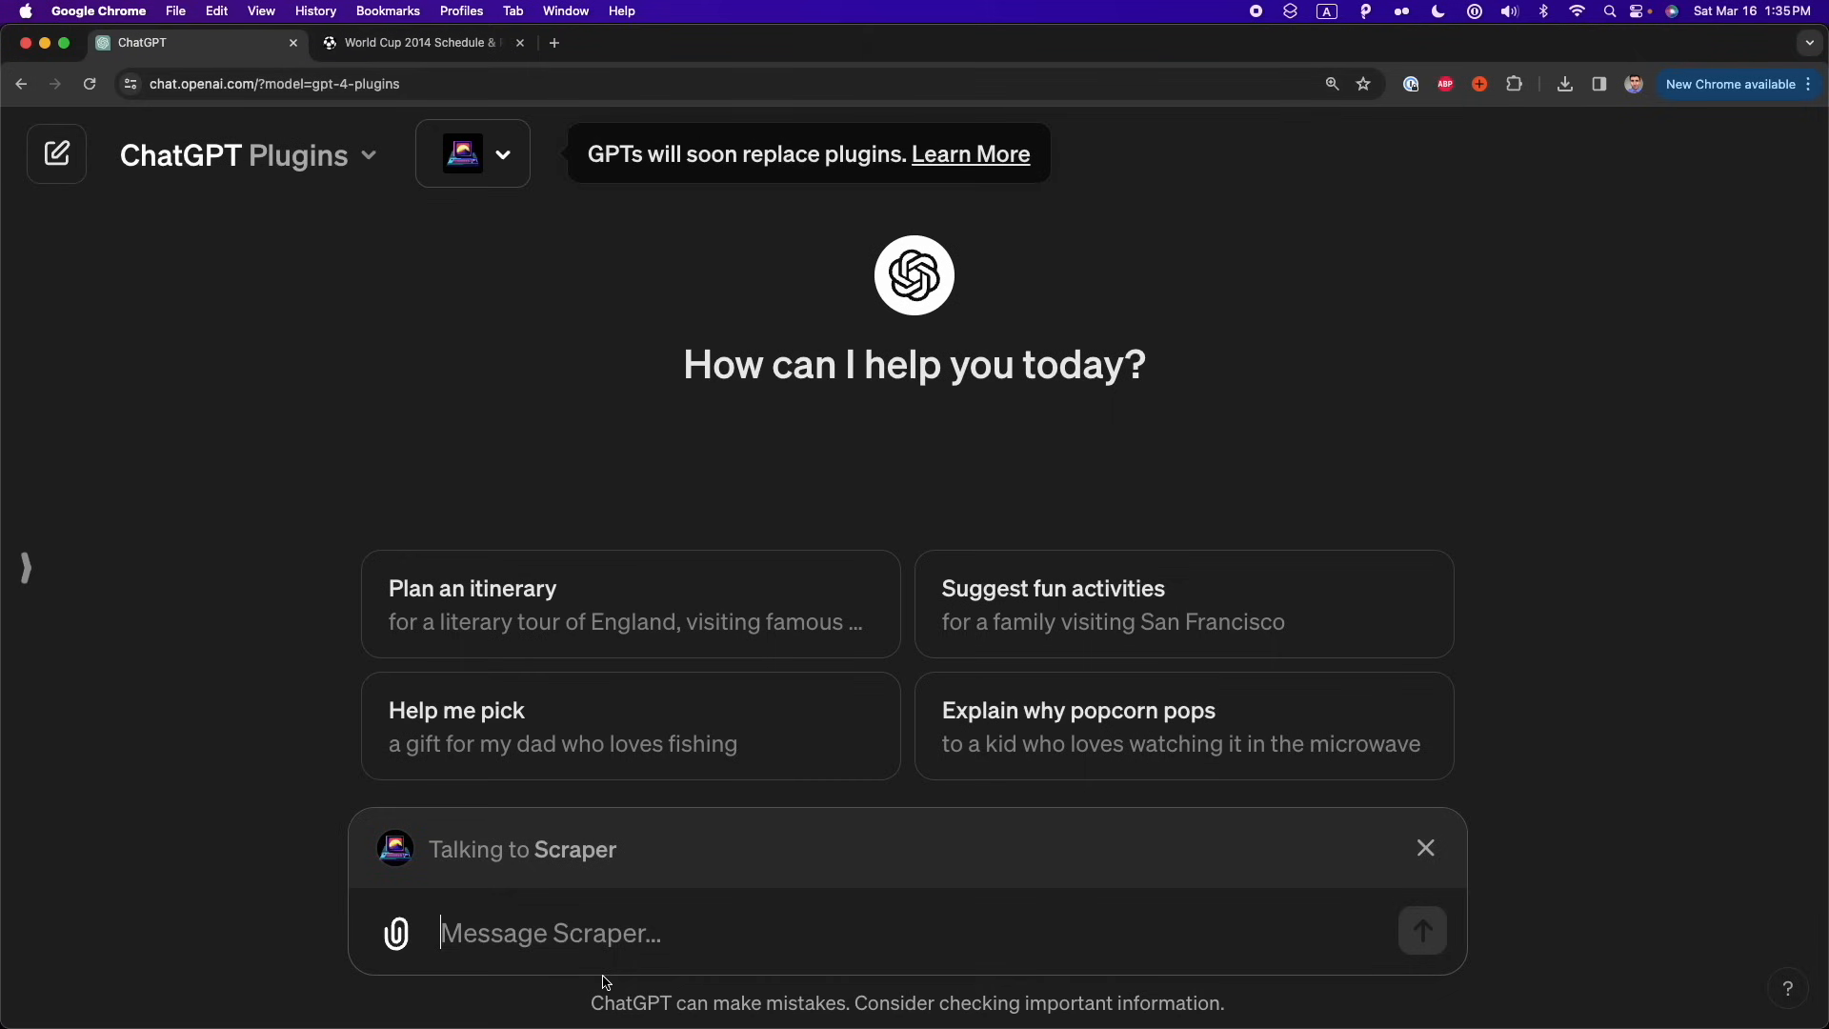
type("extract the football matches in this page: https://www.soccerphile.com/world-cup-2014-schedule-results")
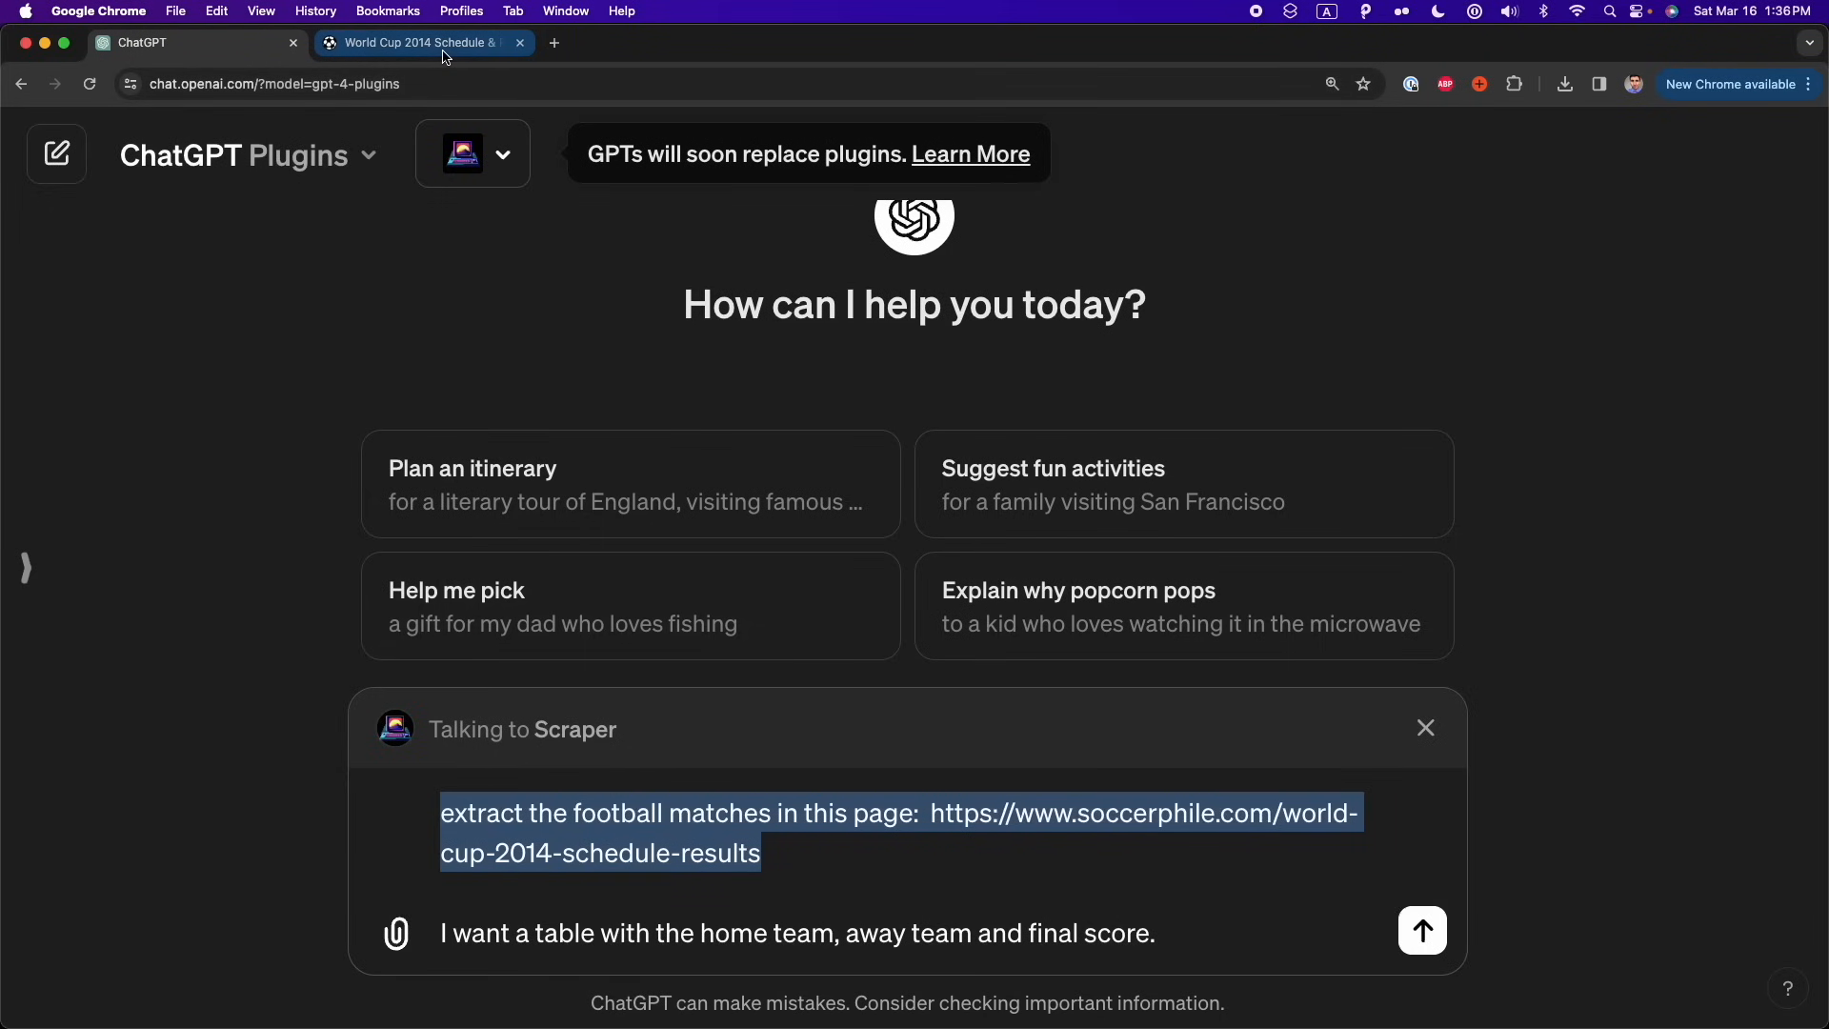
left_click(414, 42)
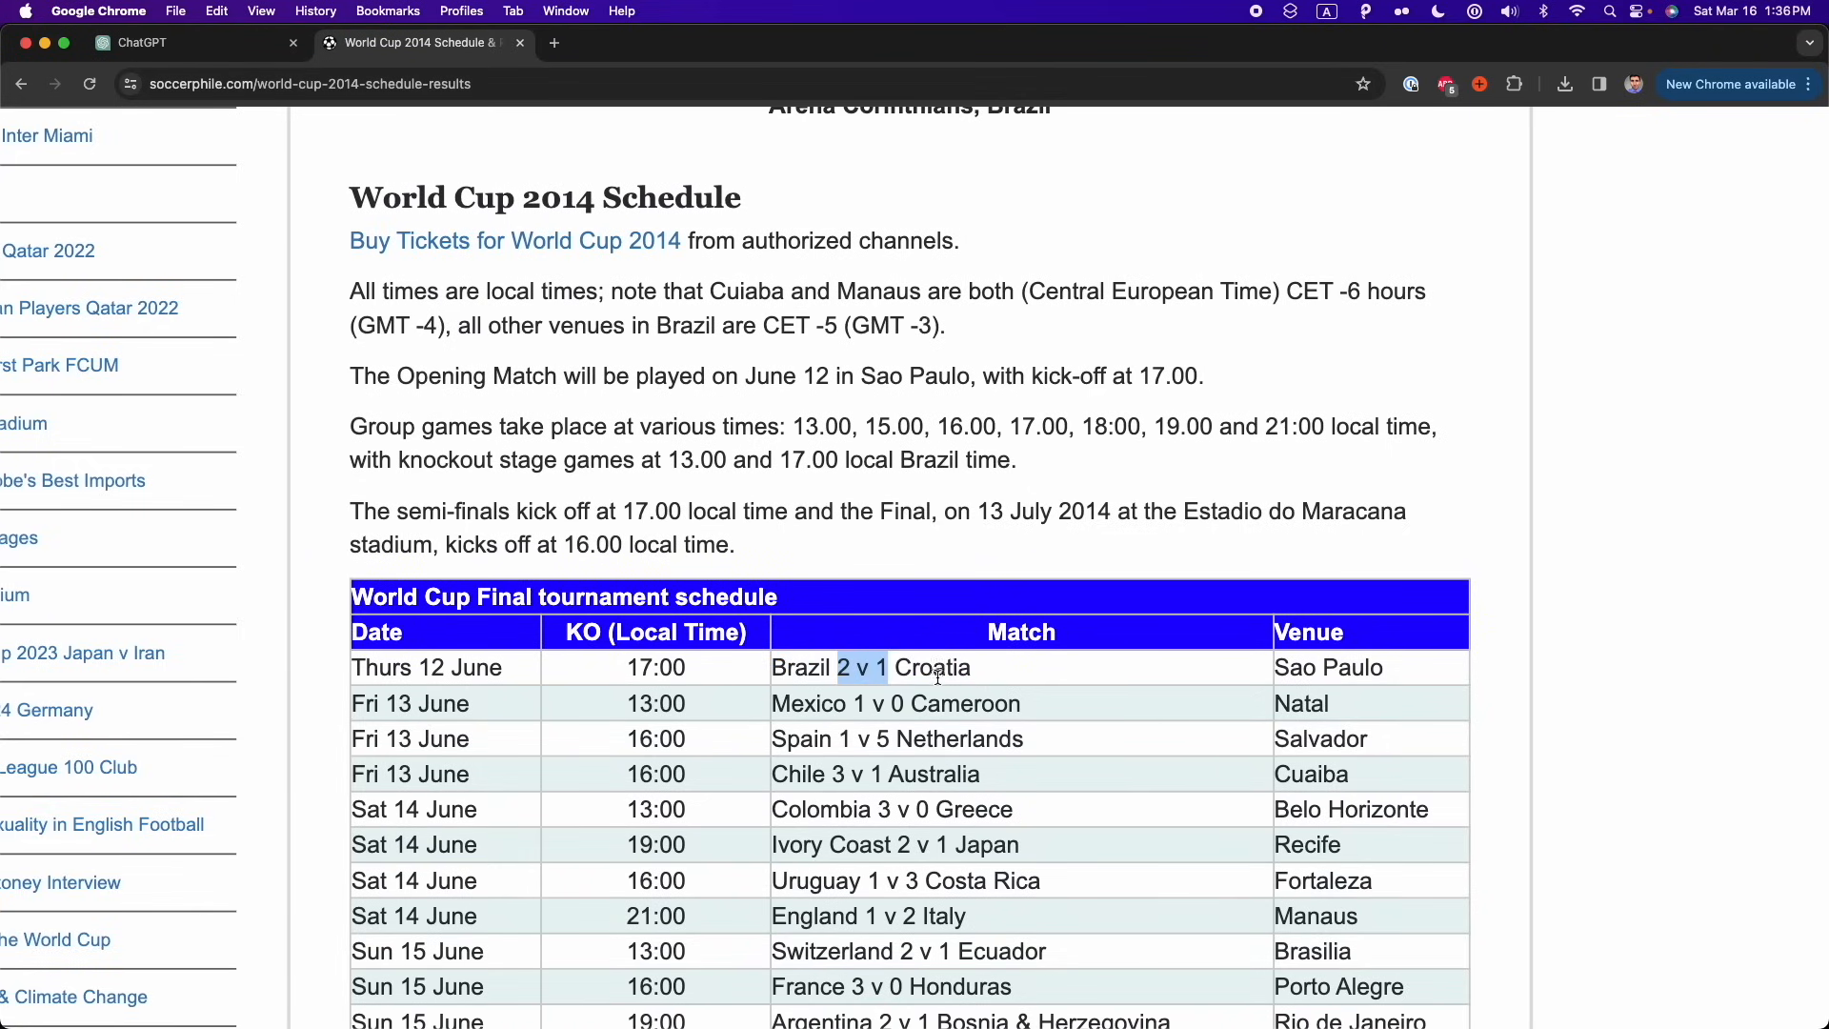
scroll("down", 3)
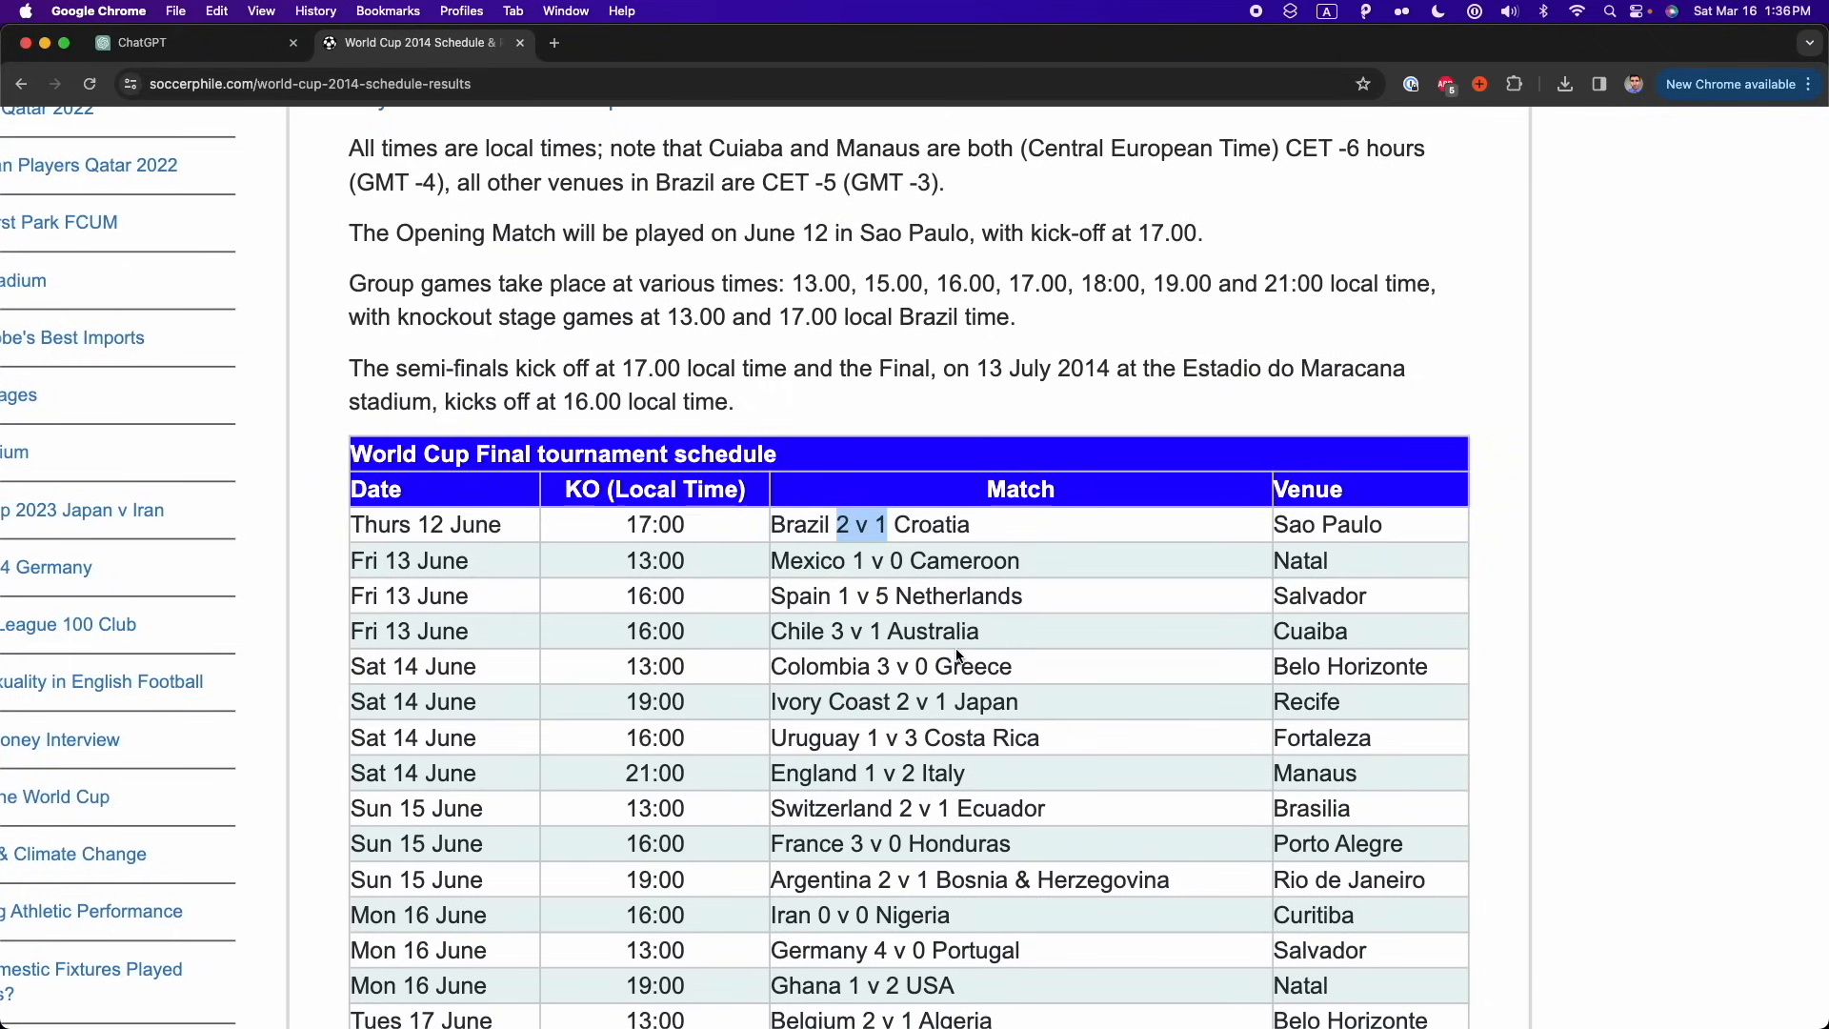
mouse_move(499, 596)
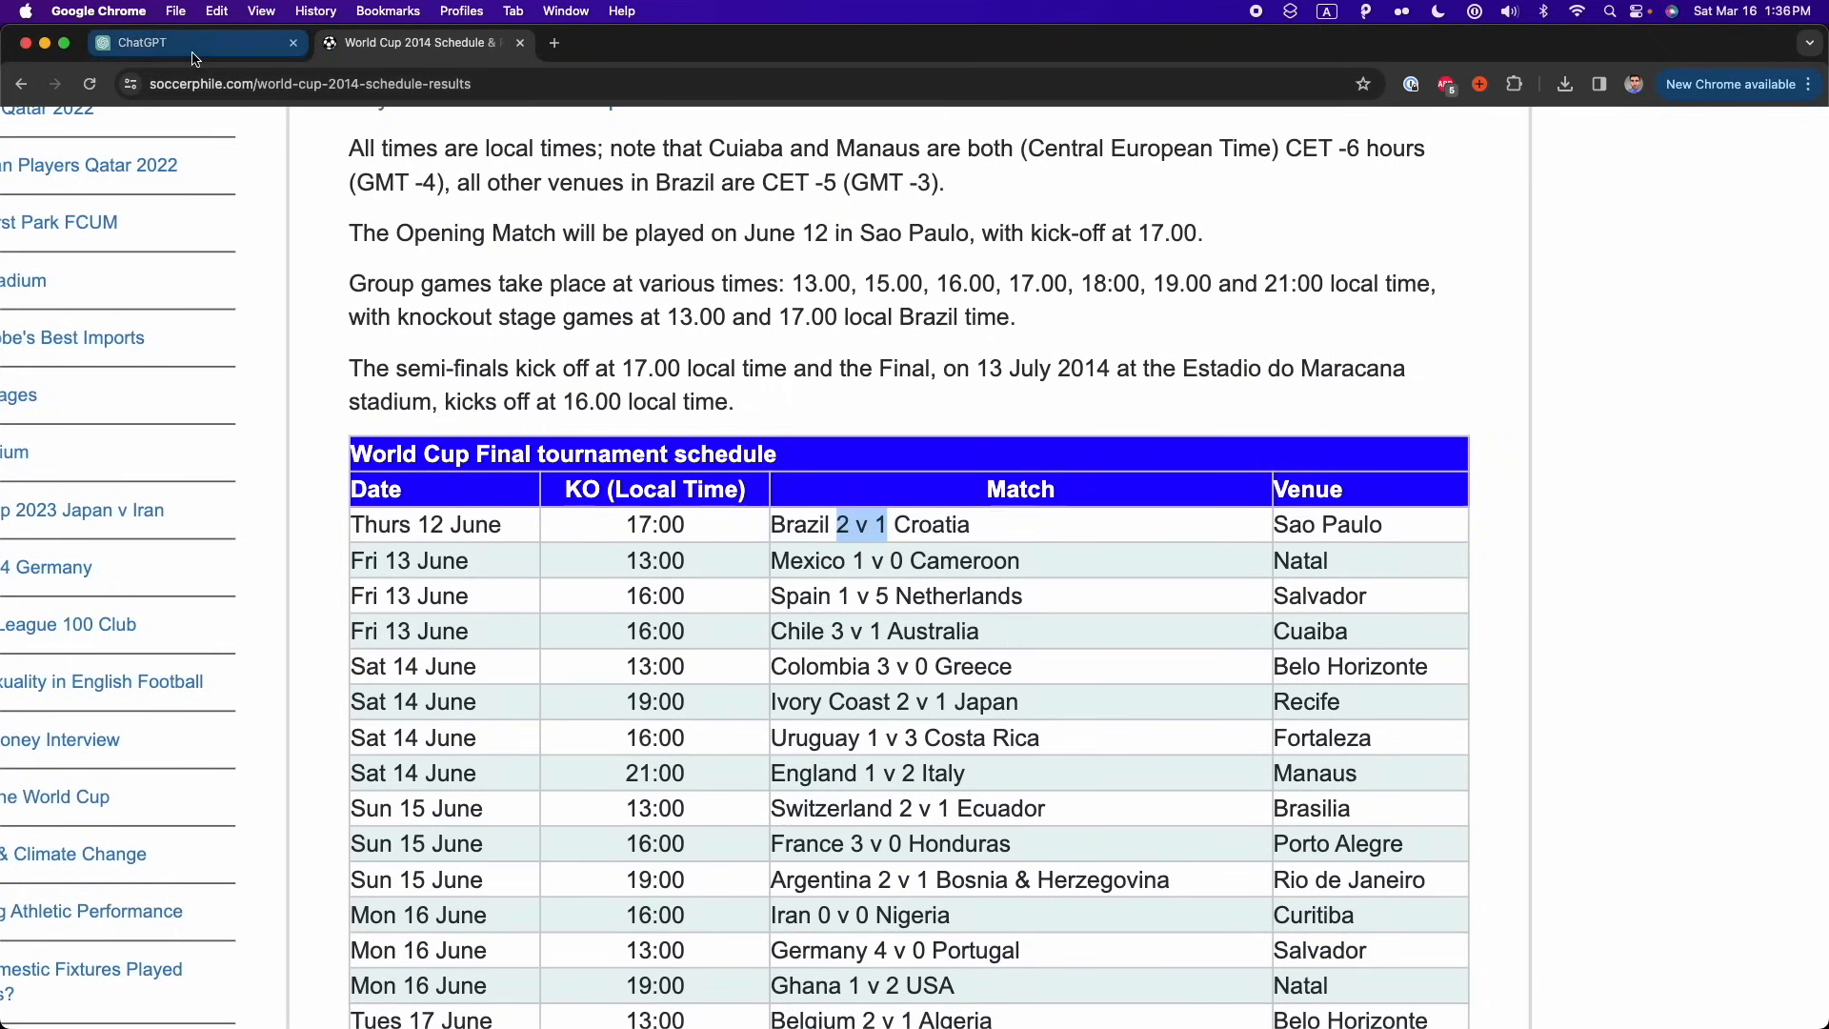
left_click(176, 42)
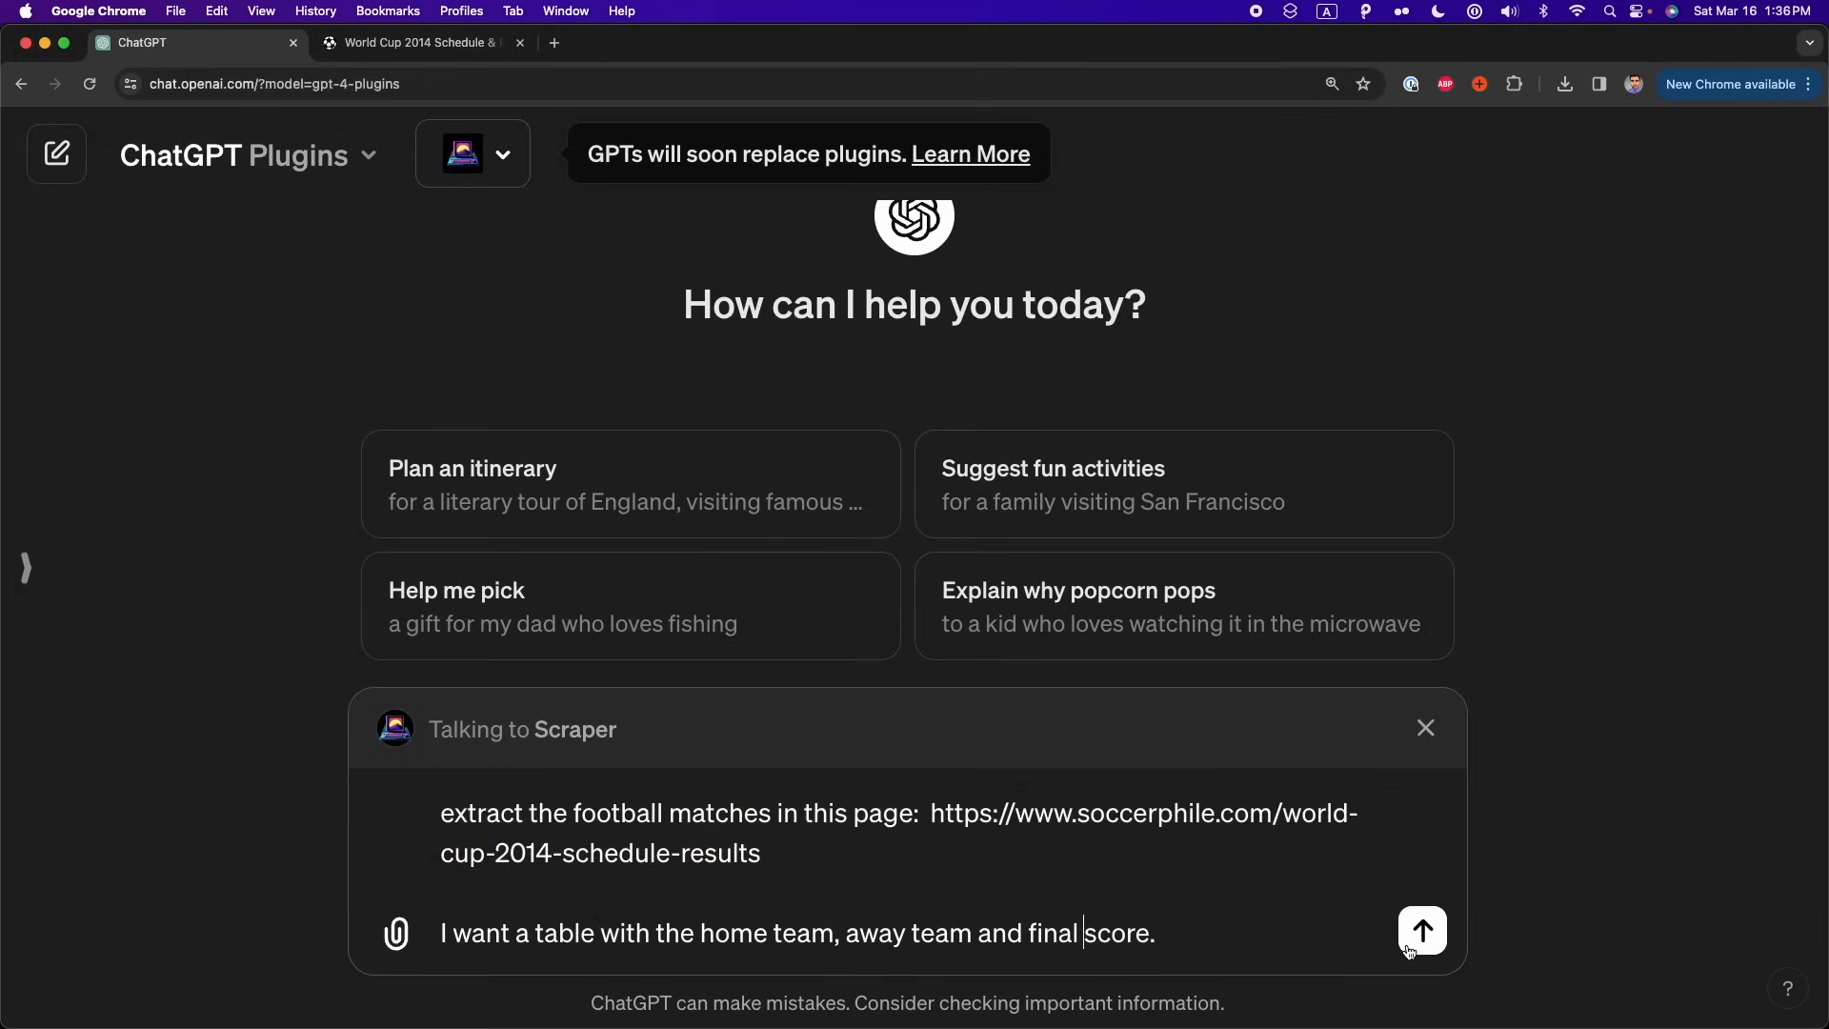
Send the request, check Scraper's match table against the Soccerphile schedule, and ready a follow-up message
left_click(1421, 932)
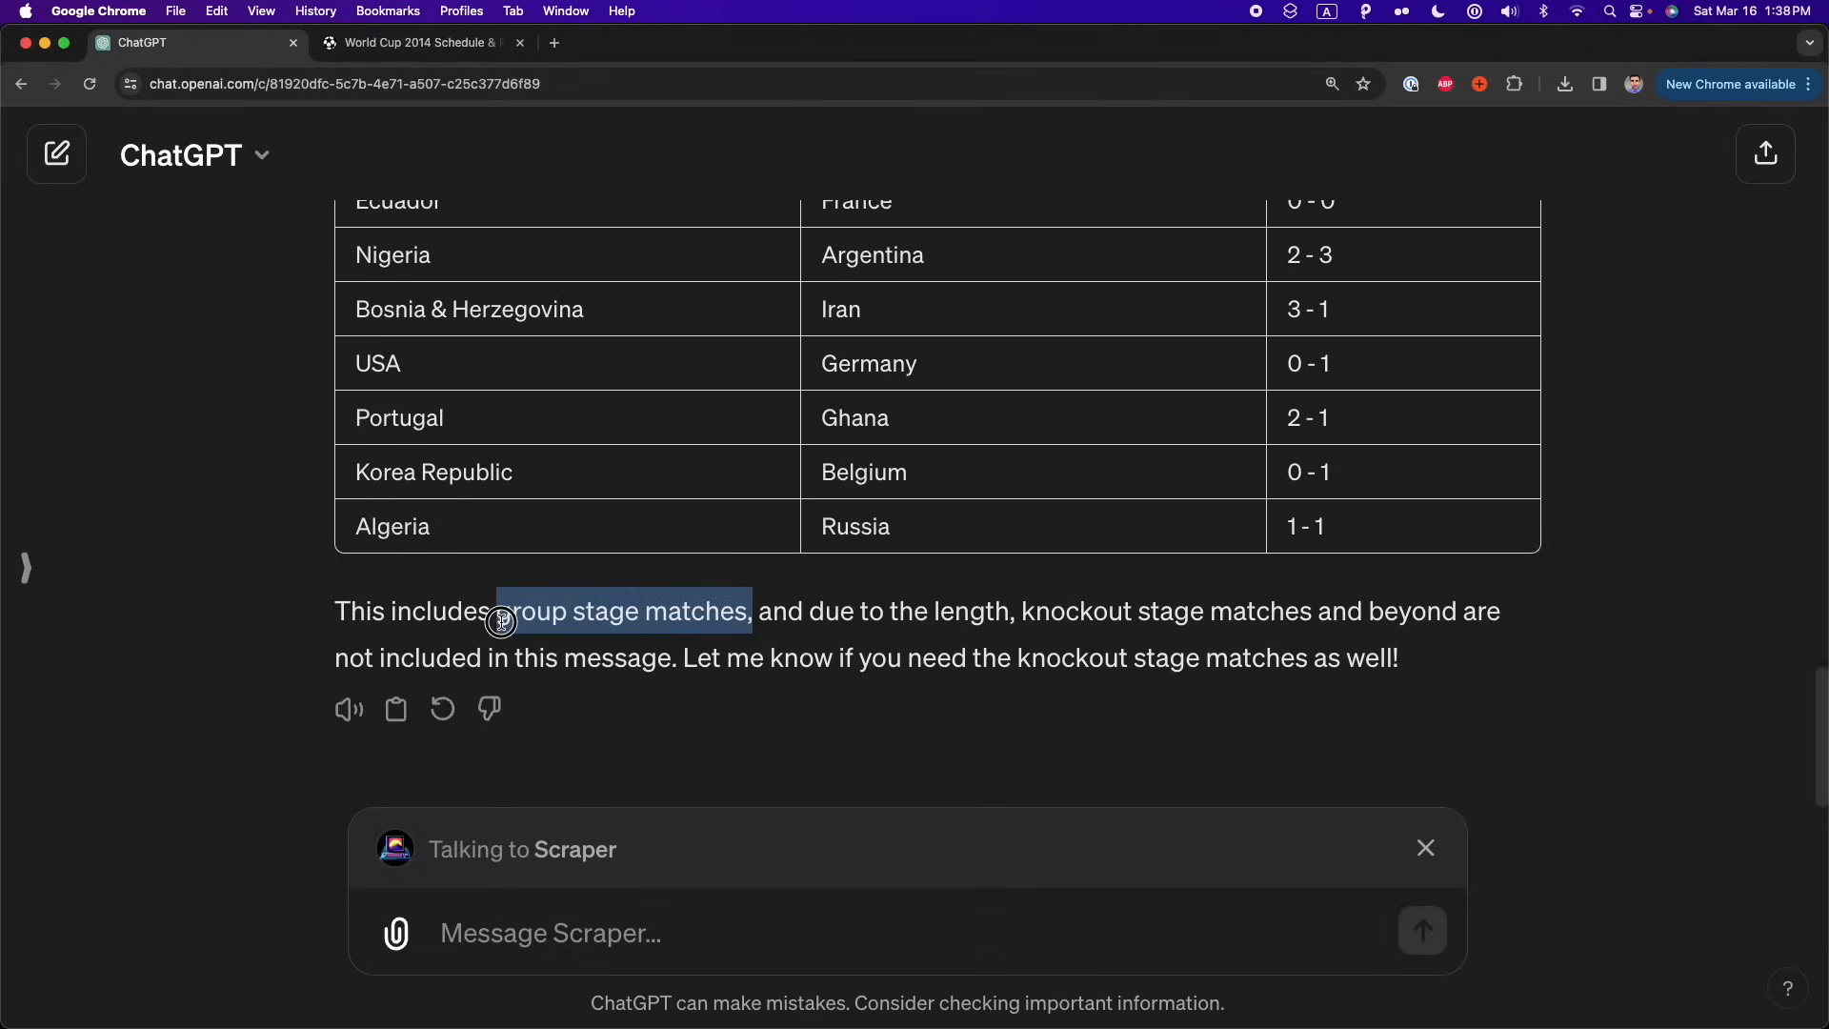
left_click(419, 42)
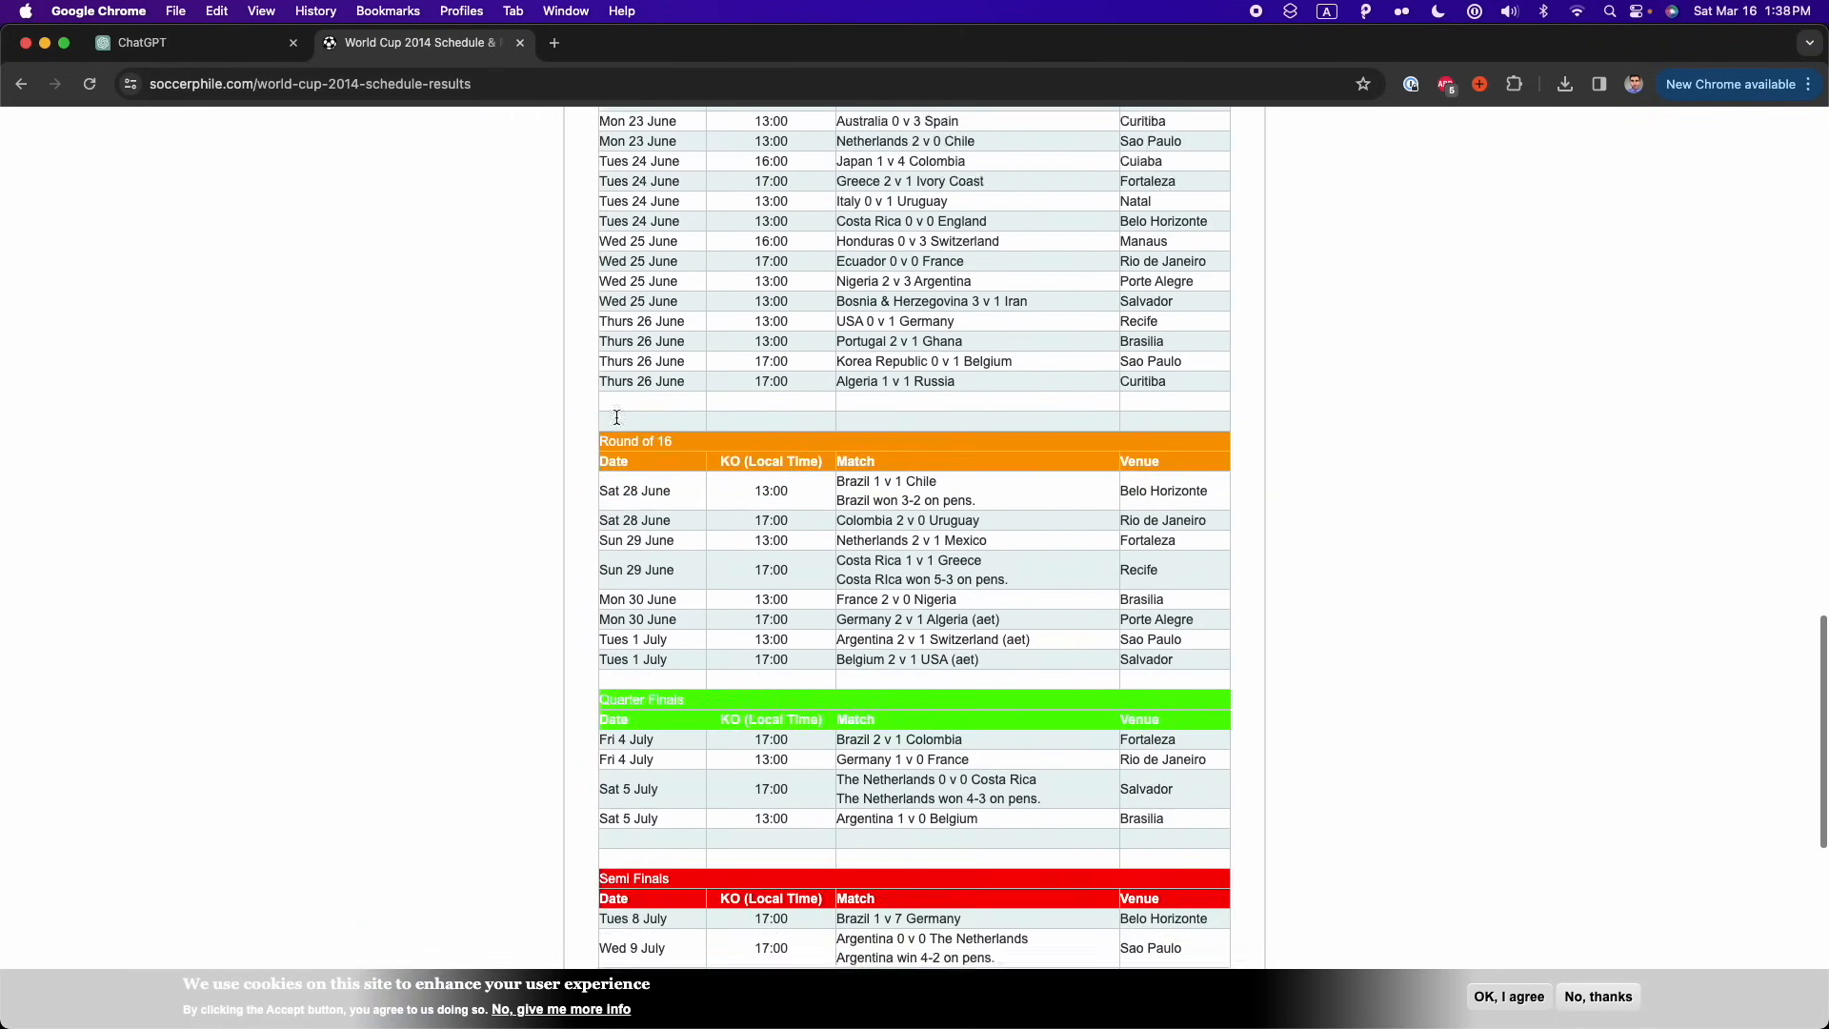
left_click(139, 42)
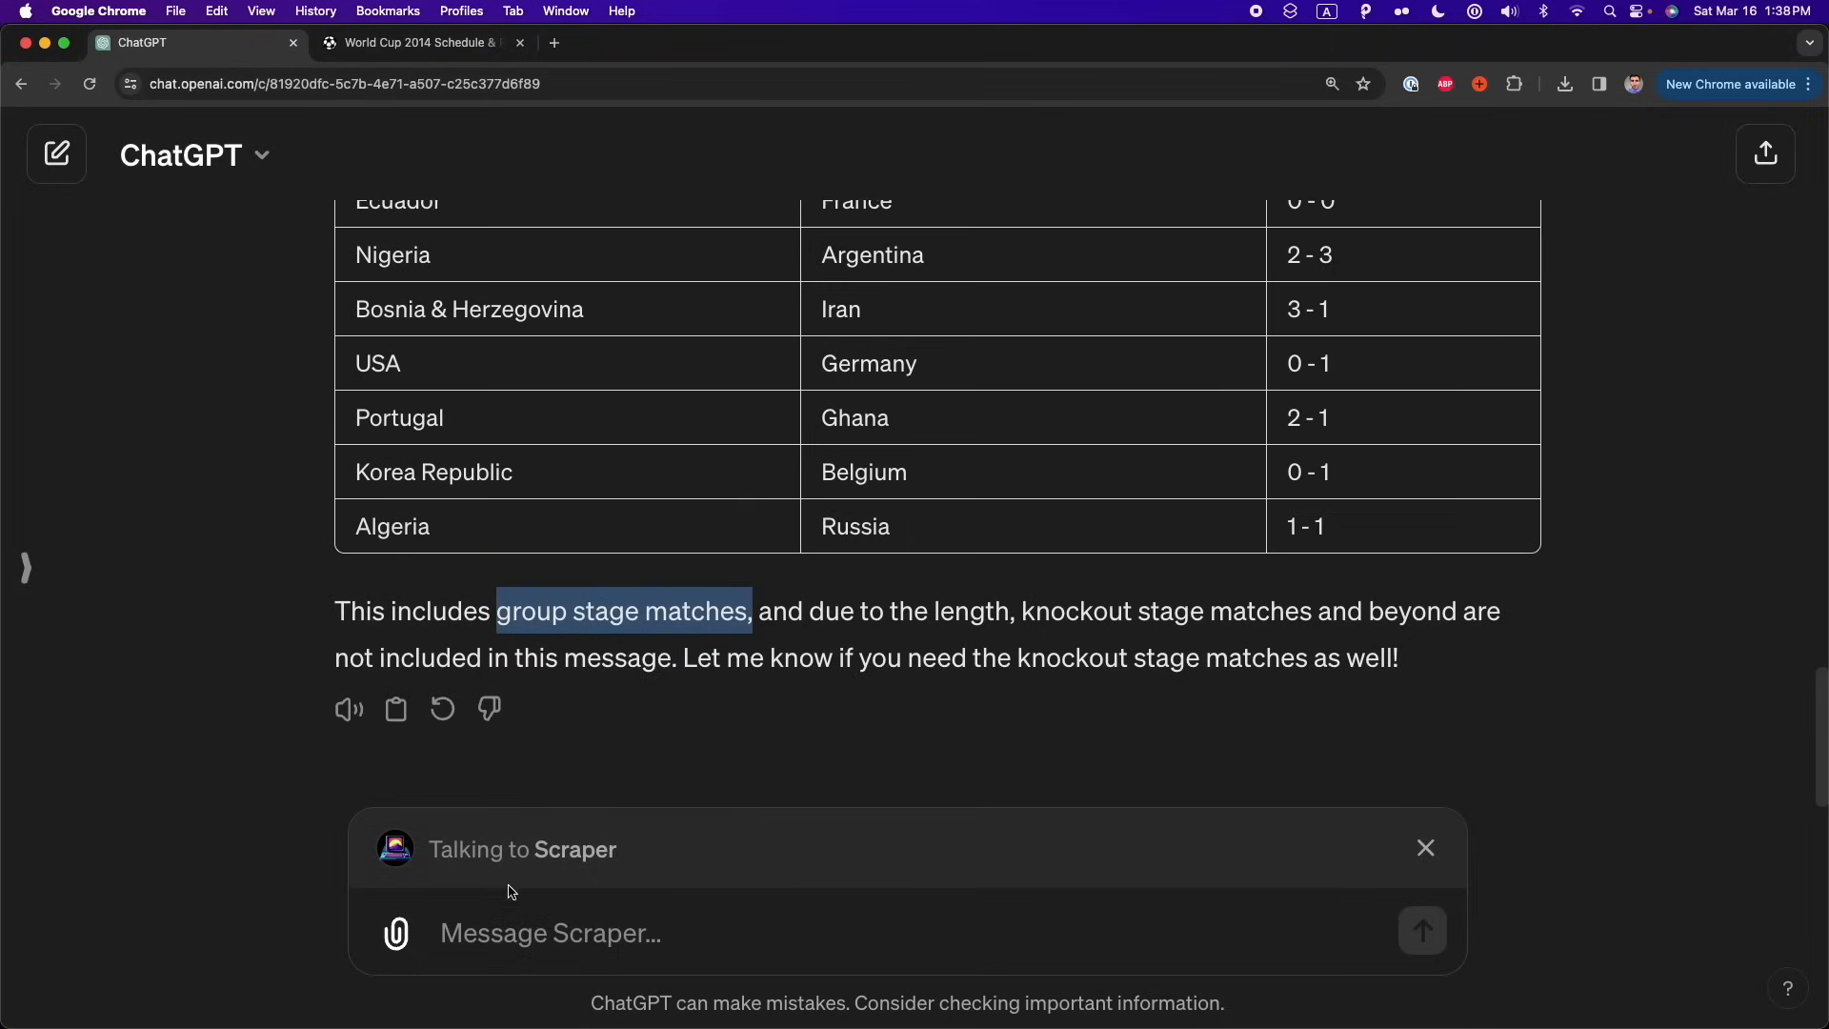
left_click(549, 931)
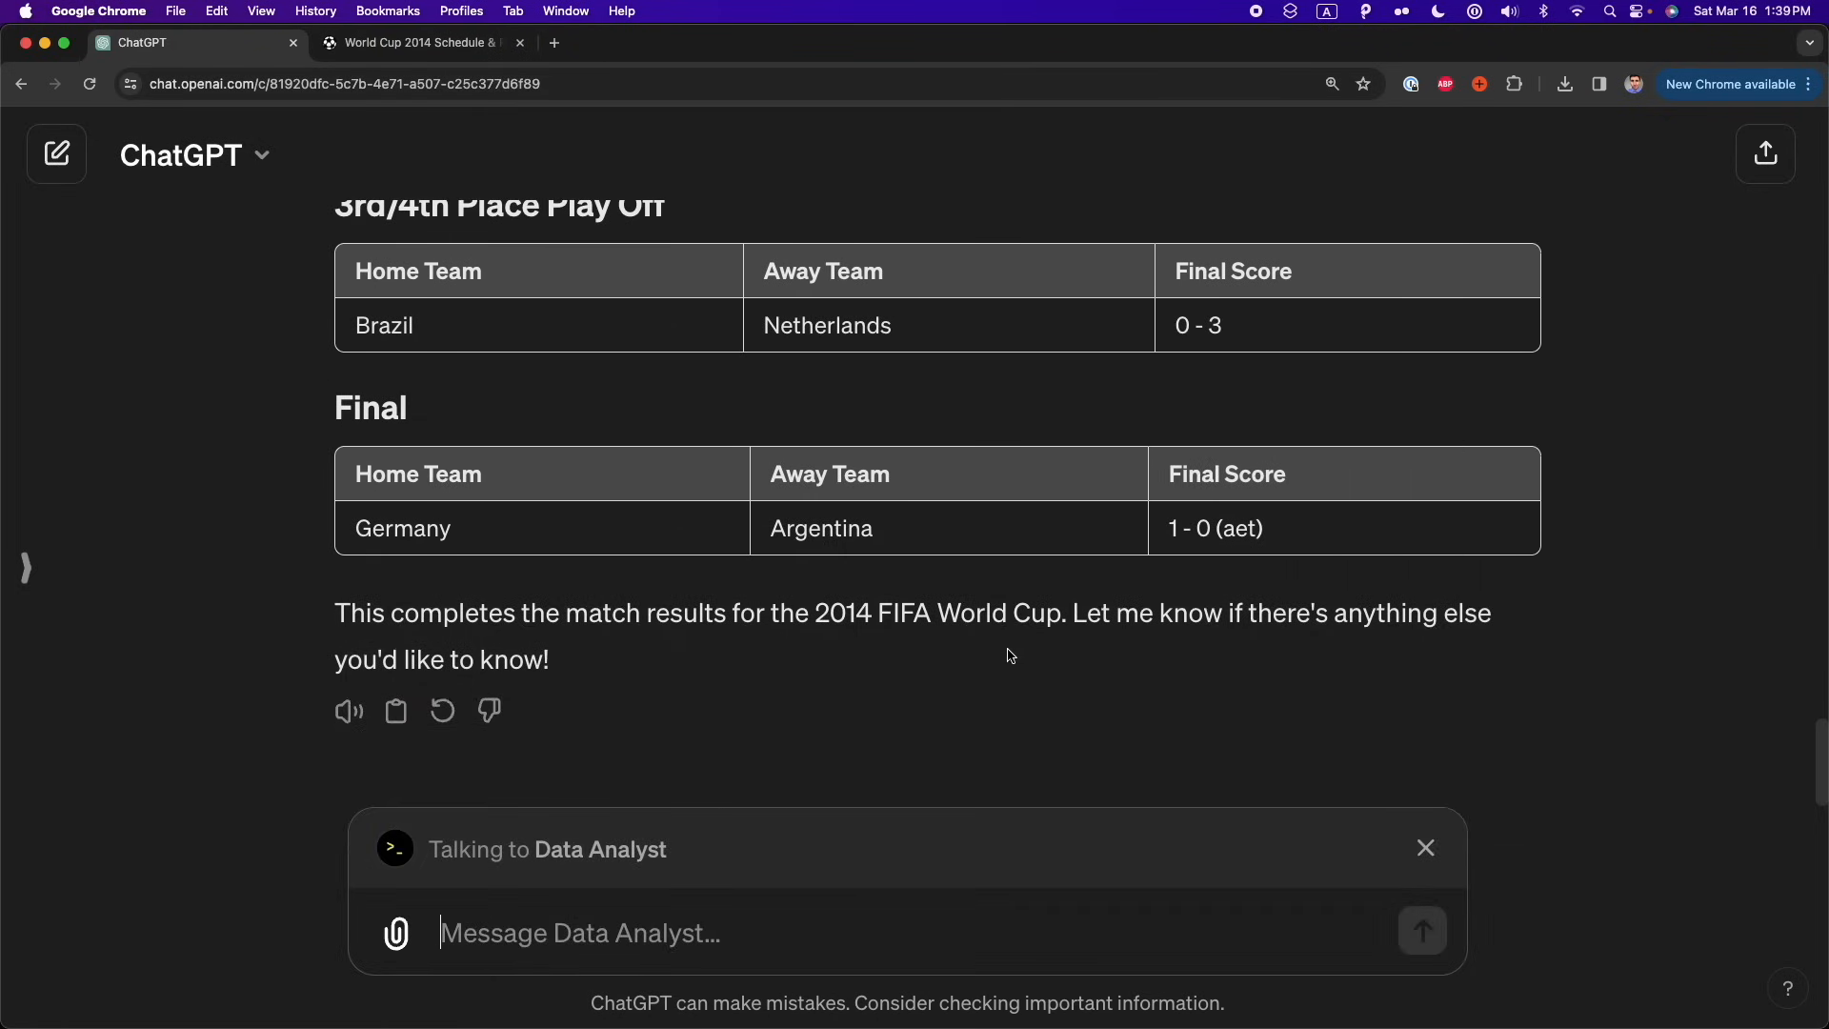
Ask Data Analyst to join all match tables and export them as a CSV with a download link
type("join all the tables and export it as a CSV file. give the link to down")
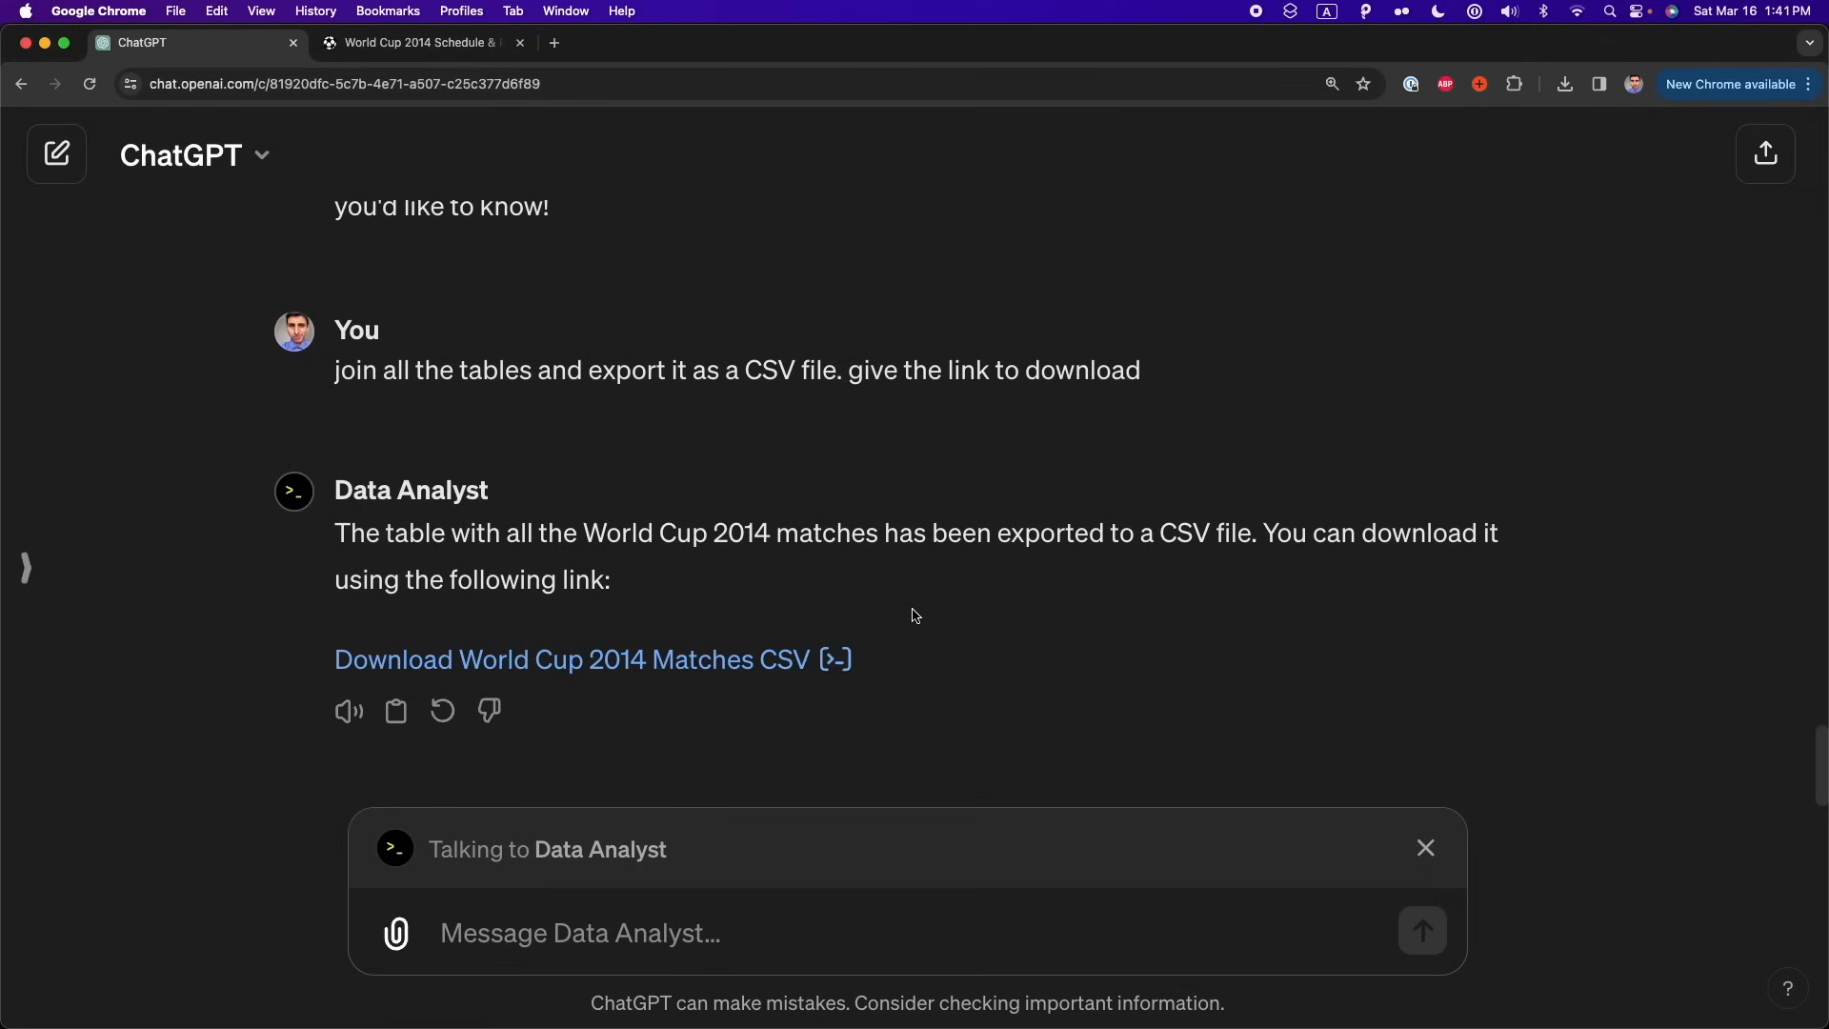
mouse_move(924, 642)
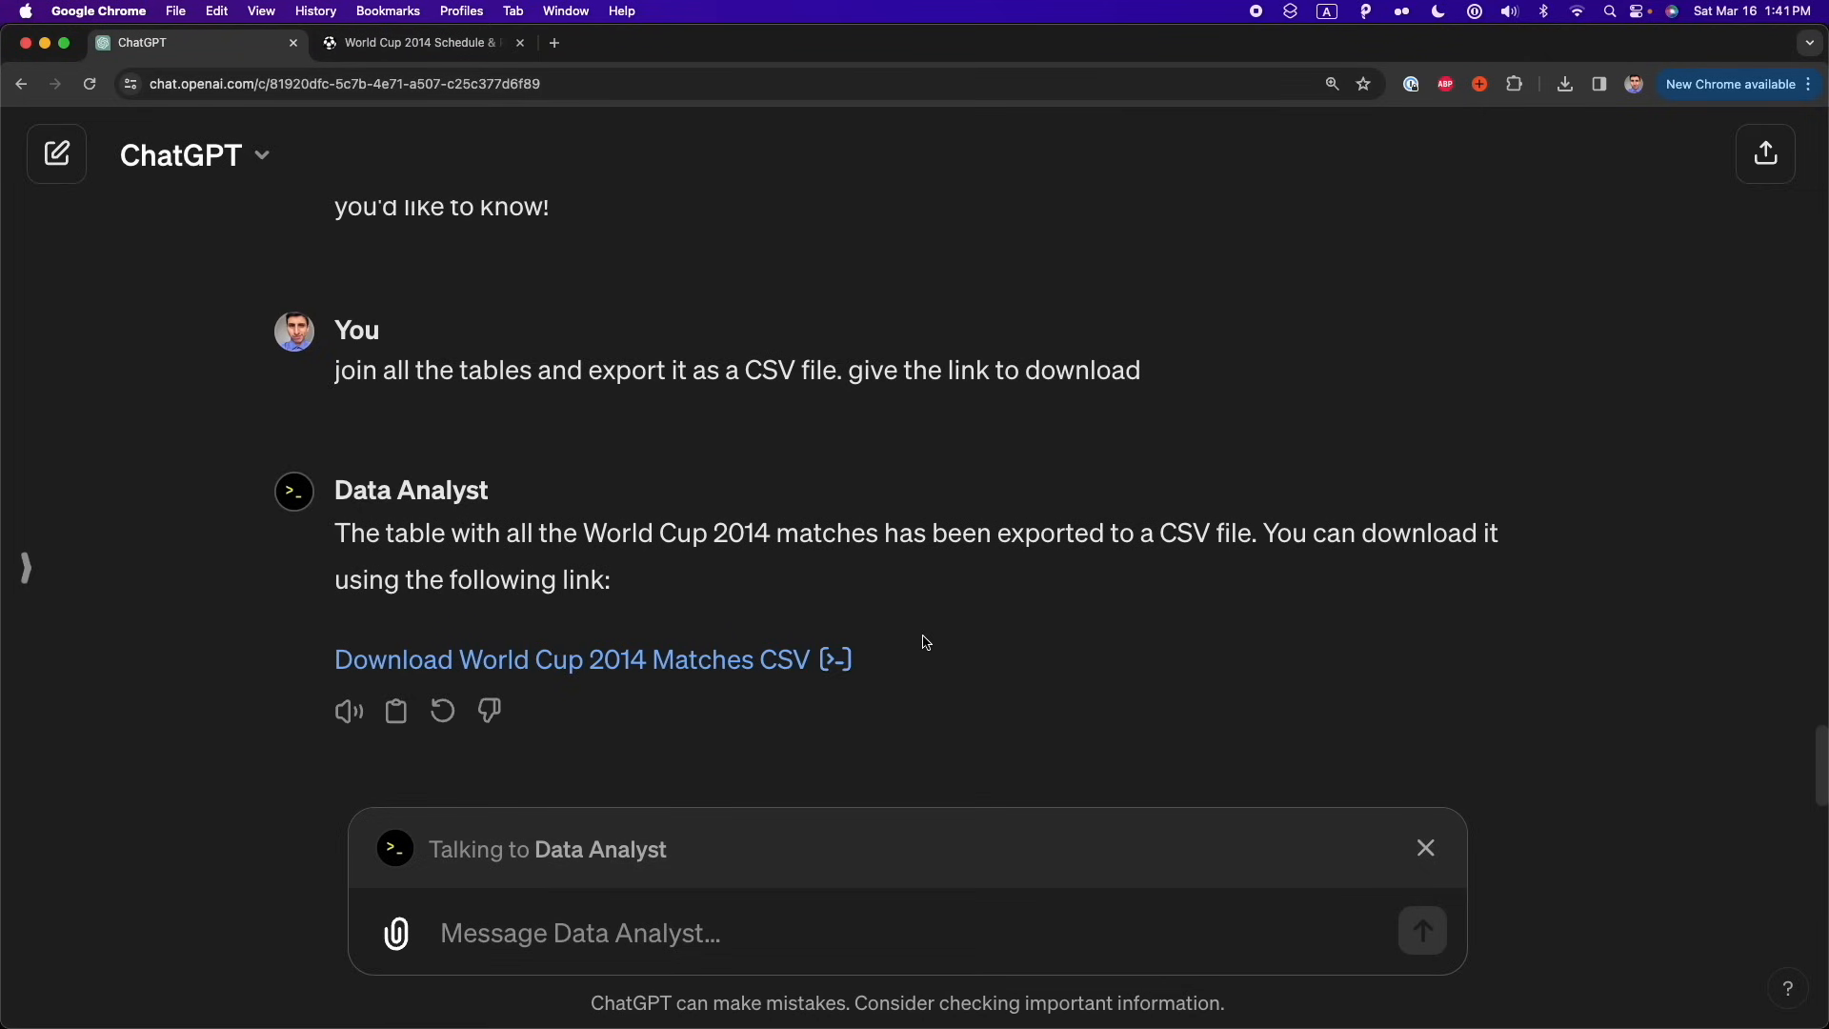
mouse_move(781, 696)
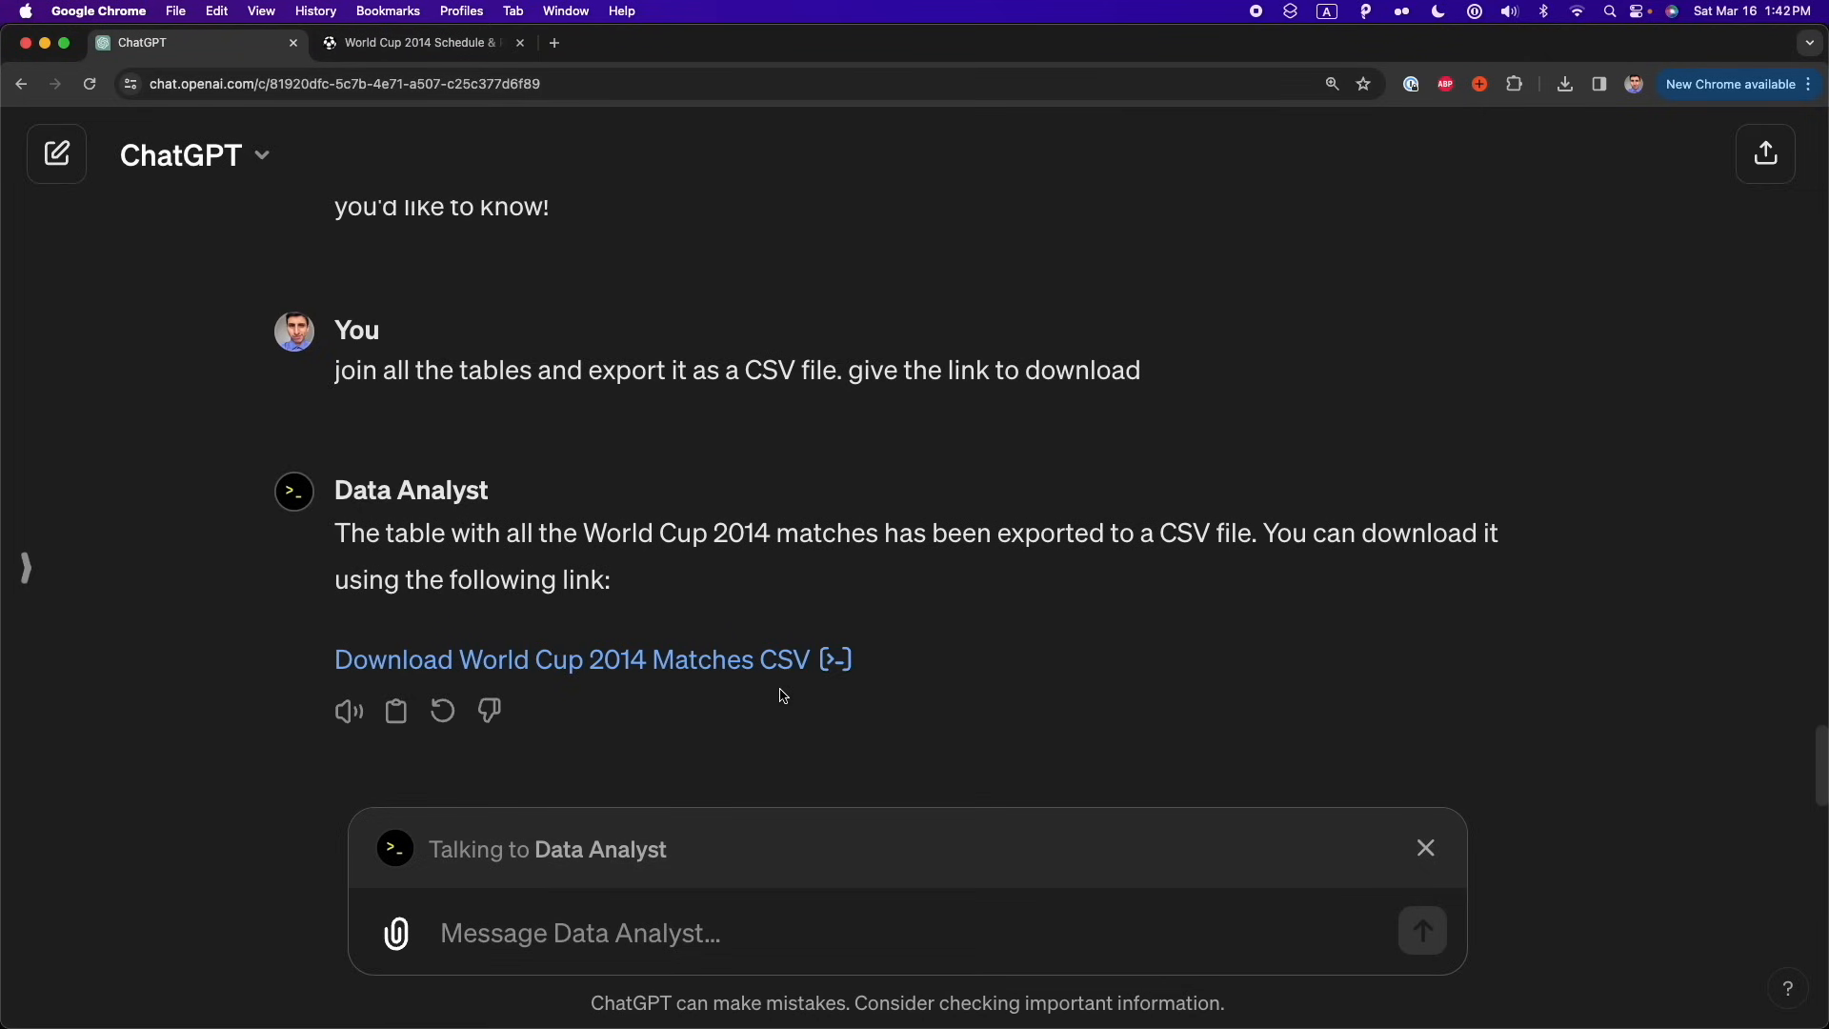